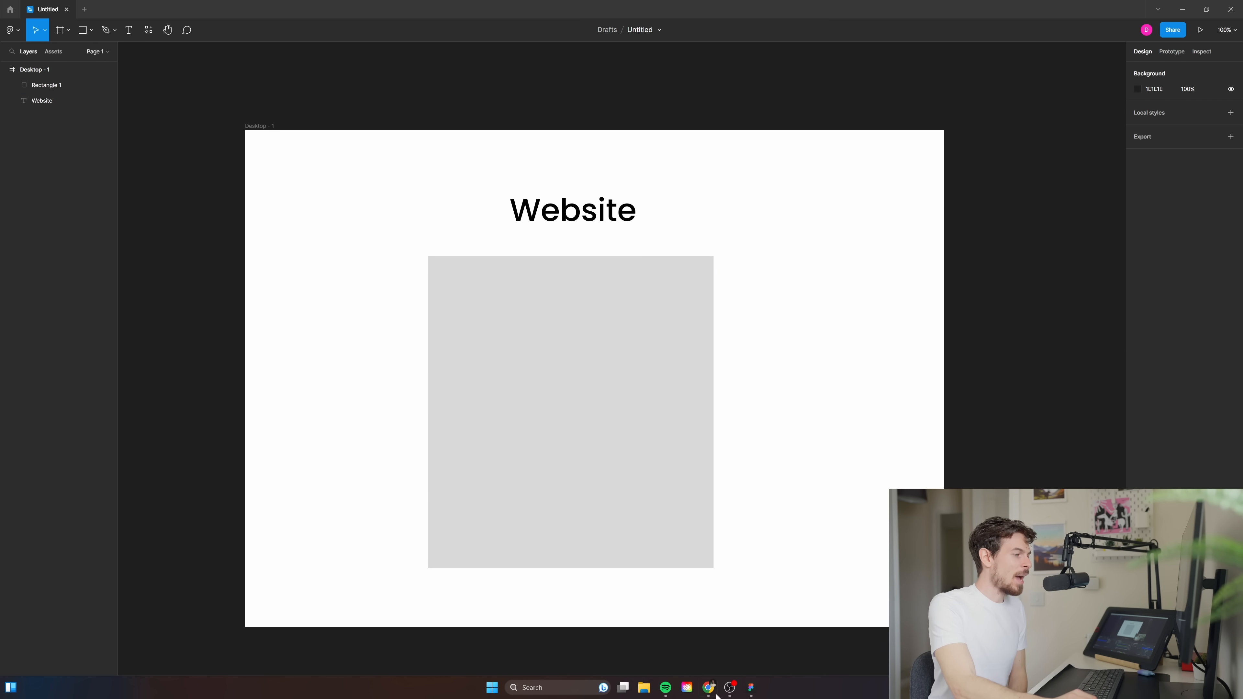
Draw a top header bar in the grey website box and fill it dark grey 3C3C3C
{"action": "left_click", "coordinate": [708, 688]}
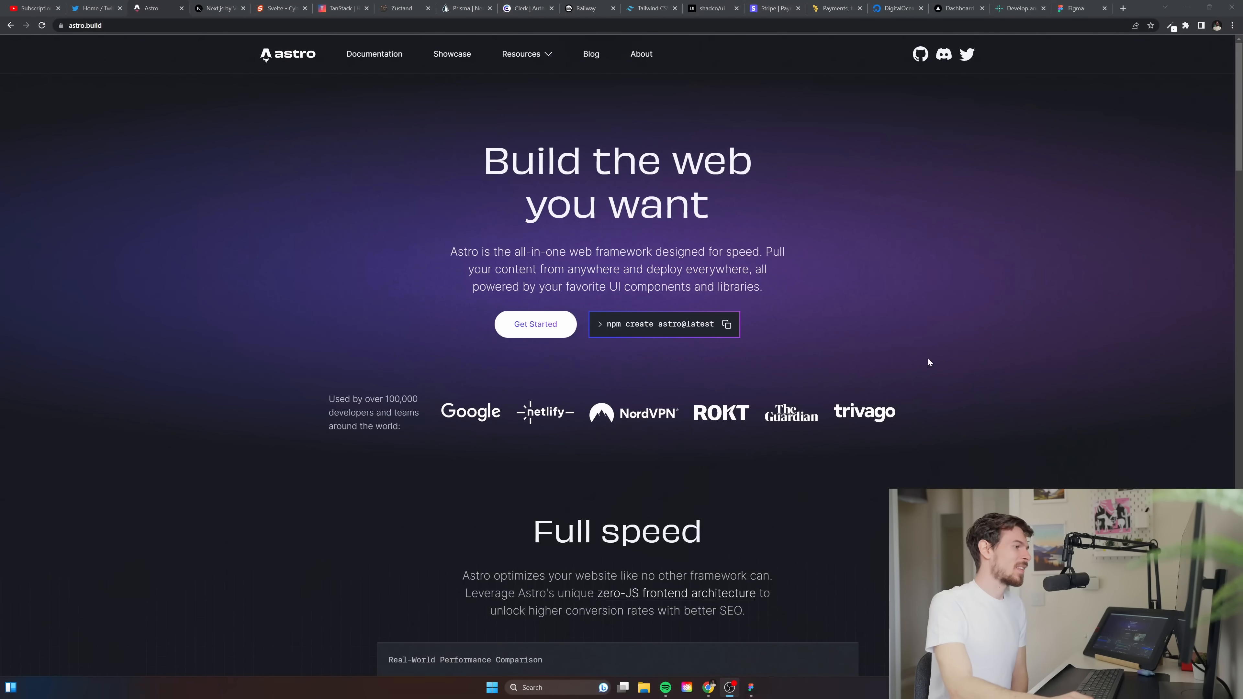
{"action": "mouse_move", "coordinate": [1179, 9]}
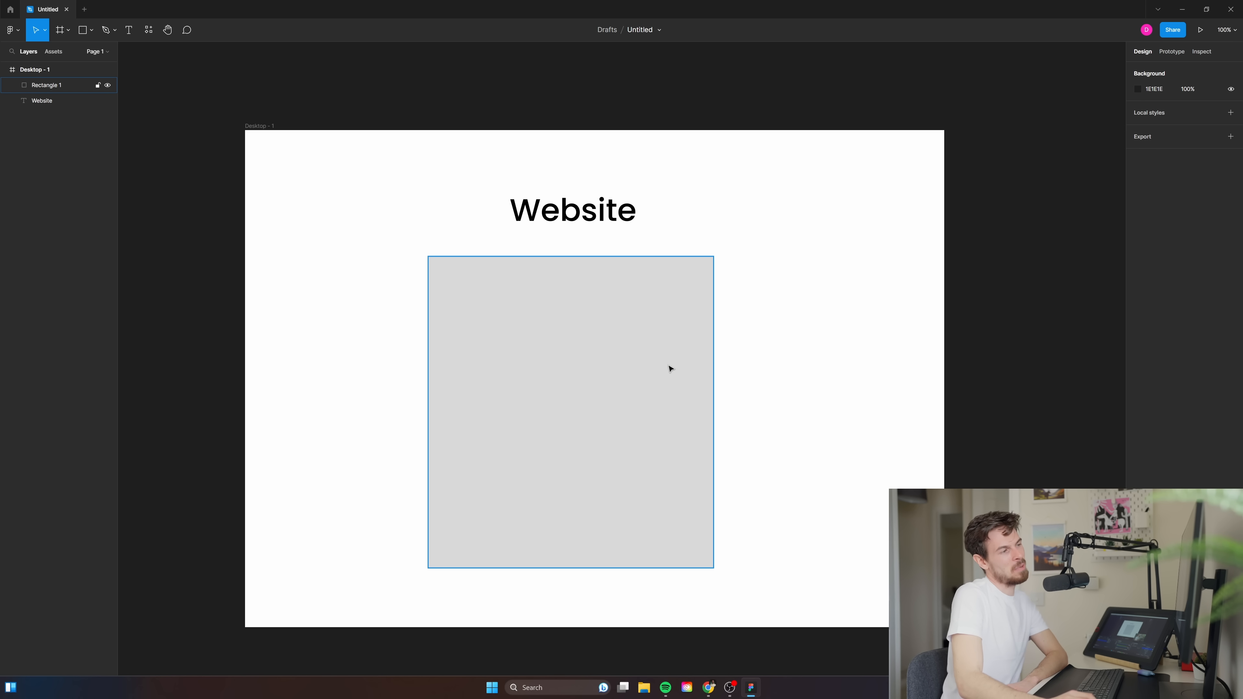
{"action": "left_click", "coordinate": [358, 281]}
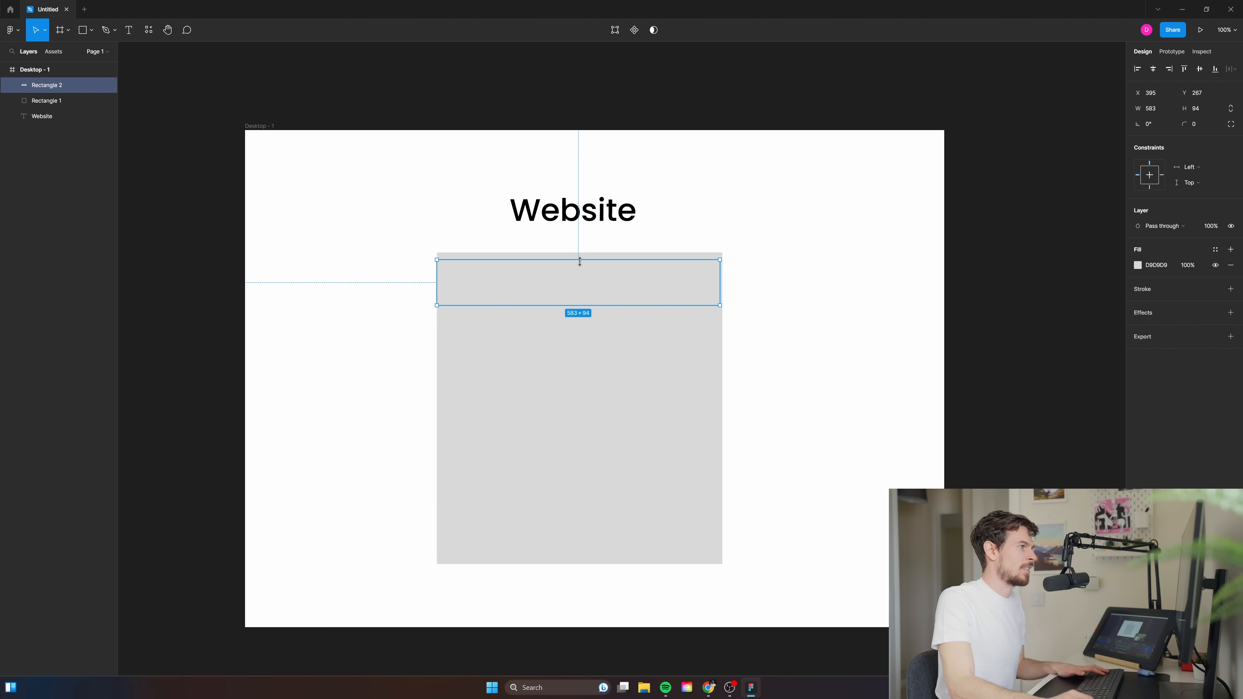
{"action": "left_click", "coordinate": [1138, 265]}
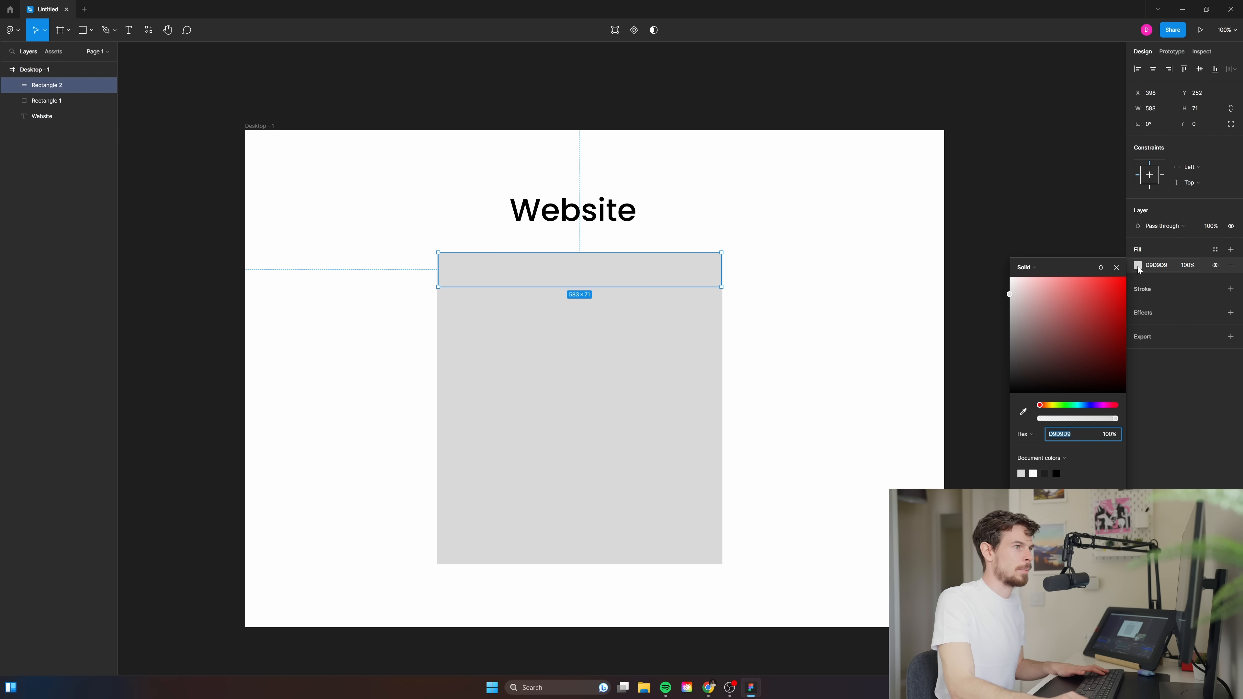
{"action": "left_click", "coordinate": [767, 398]}
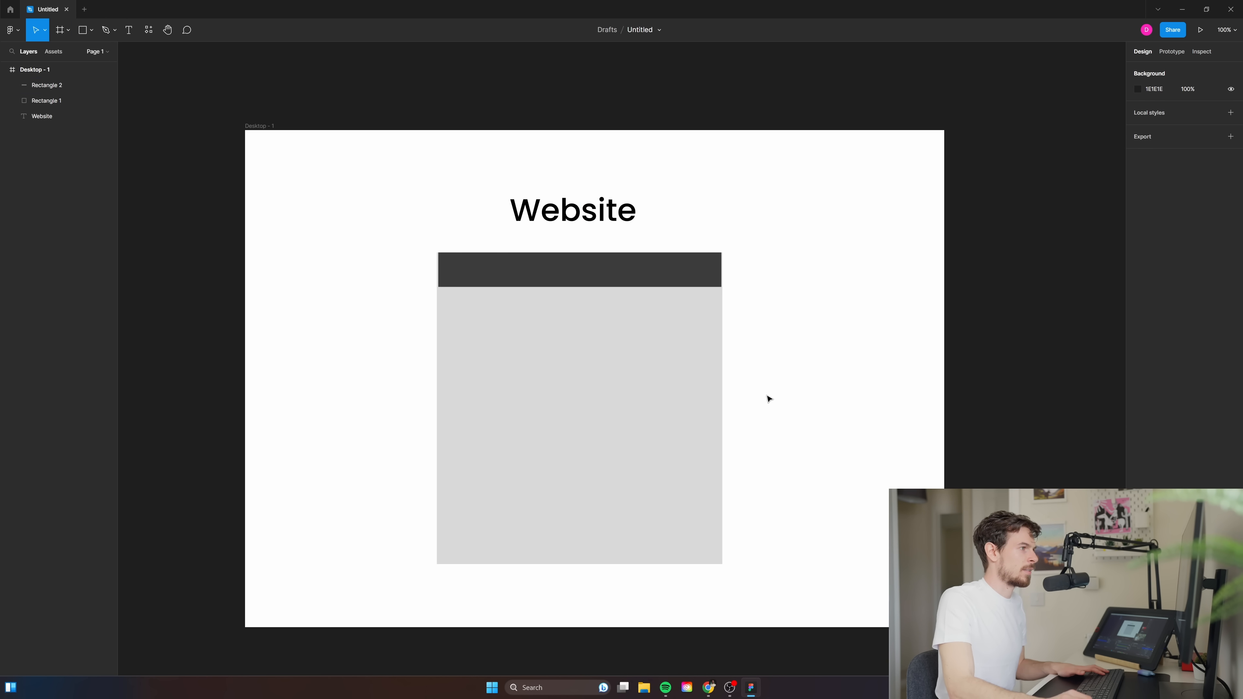
Add a wide dark block below the header and a small dark square, leaving the square selected
{"action": "left_click", "coordinate": [578, 269]}
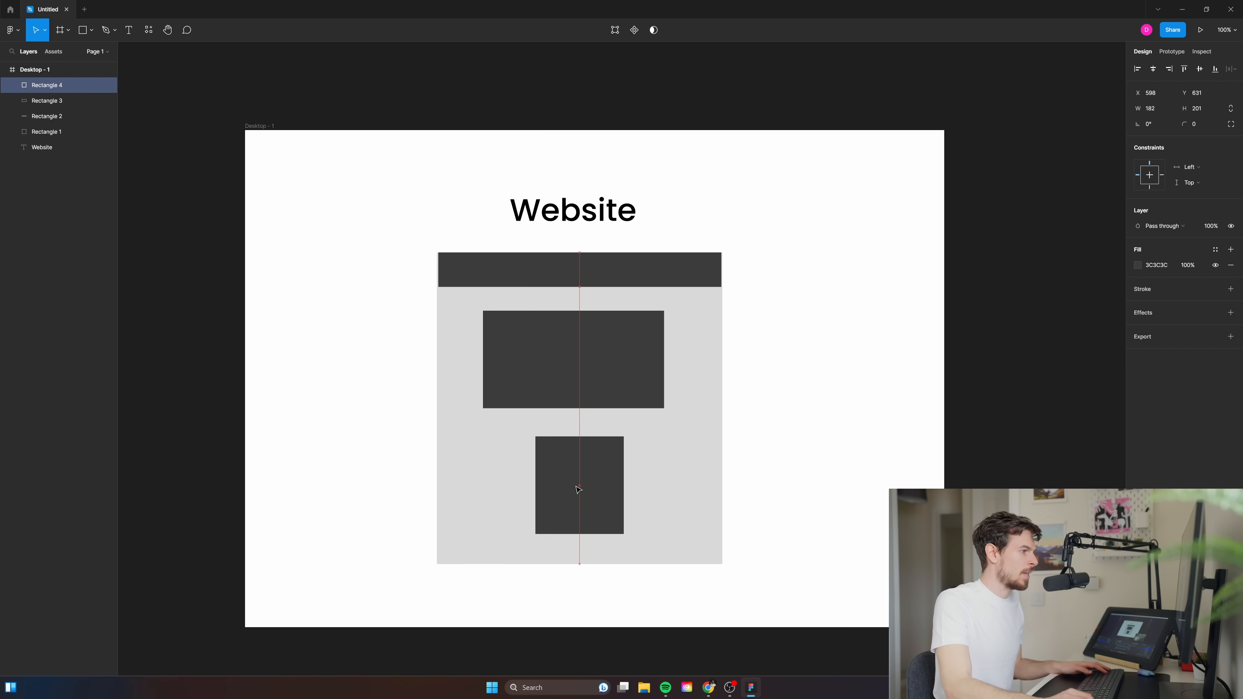
{"action": "left_click", "coordinate": [579, 487]}
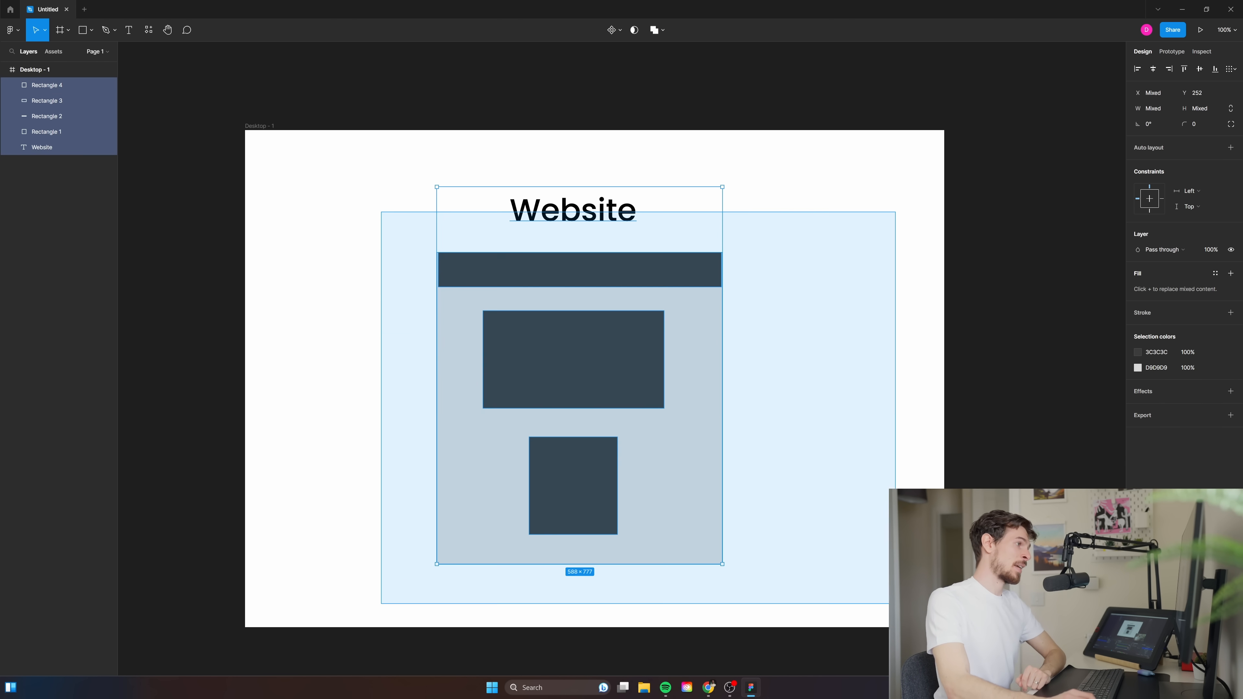
{"action": "left_click", "coordinate": [815, 505]}
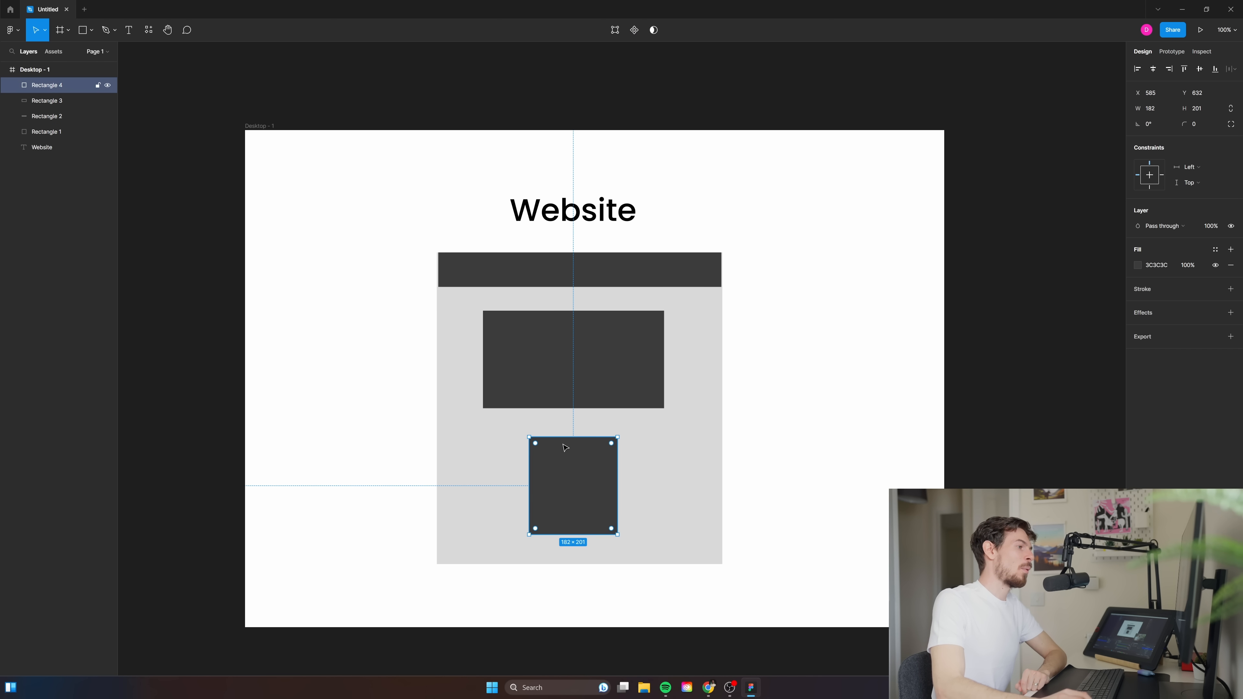
{"action": "mouse_move", "coordinate": [571, 499]}
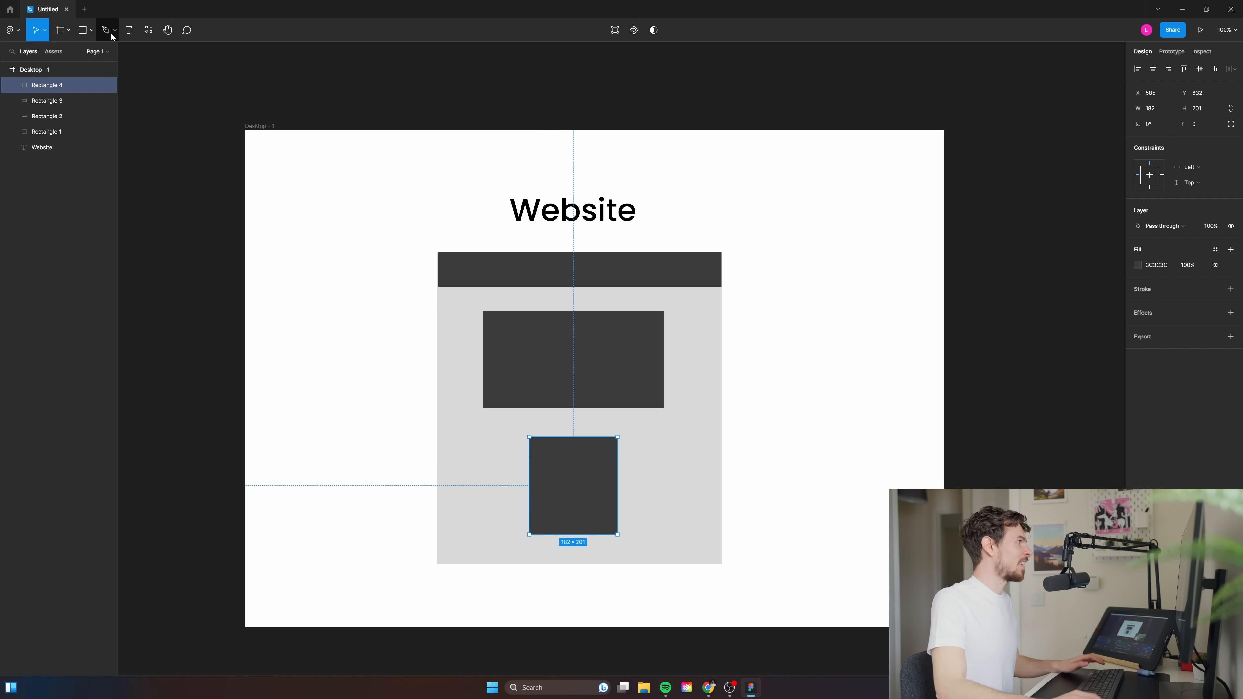
Label the small dark square 'React' in white at font size 36
{"action": "type", "text": "Rea"}
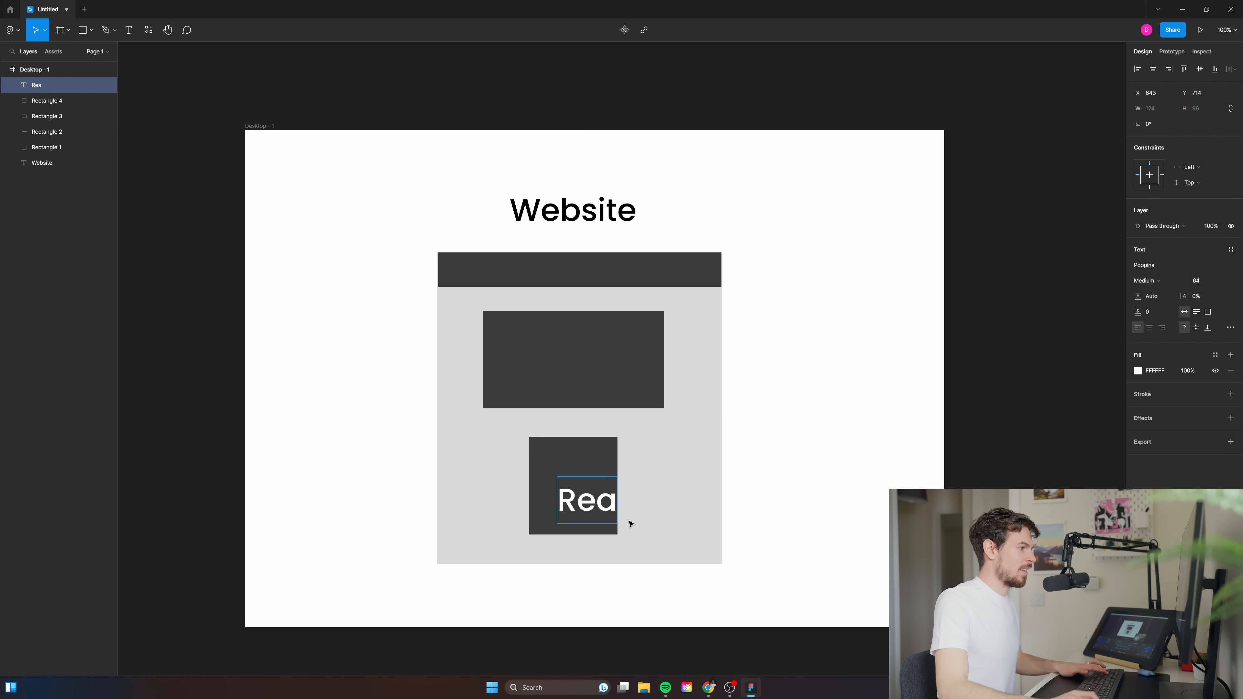
{"action": "type", "text": "ct"}
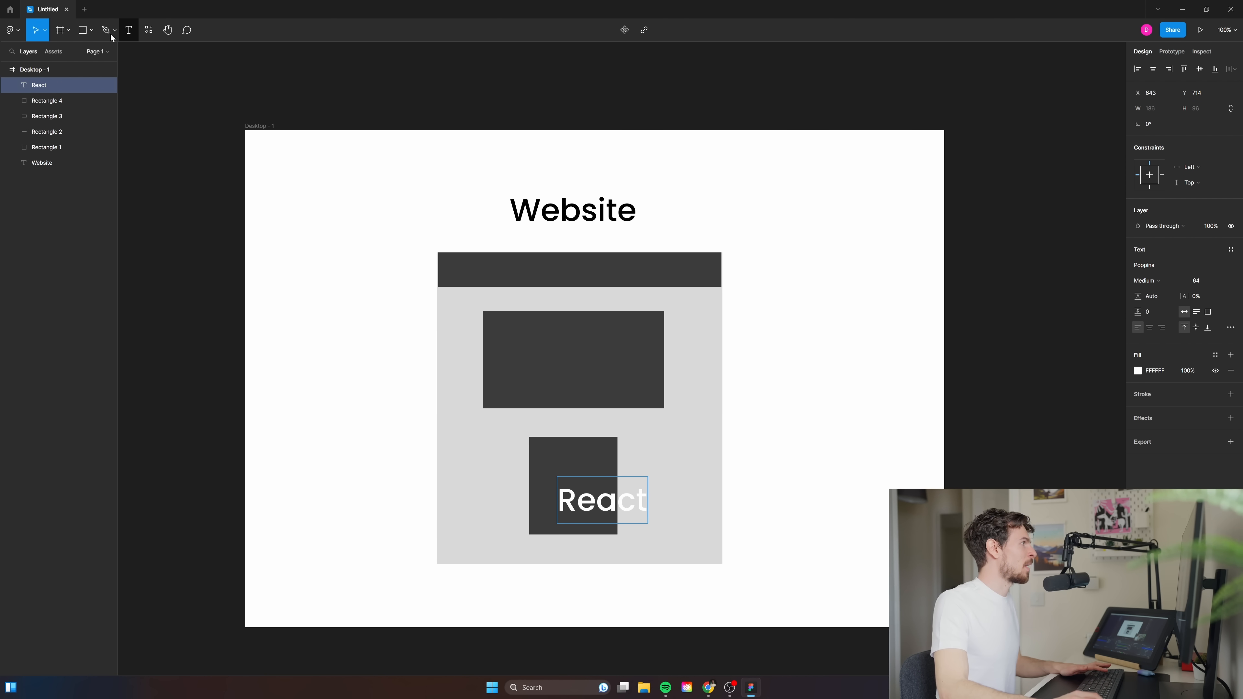
{"action": "left_click", "coordinate": [601, 500]}
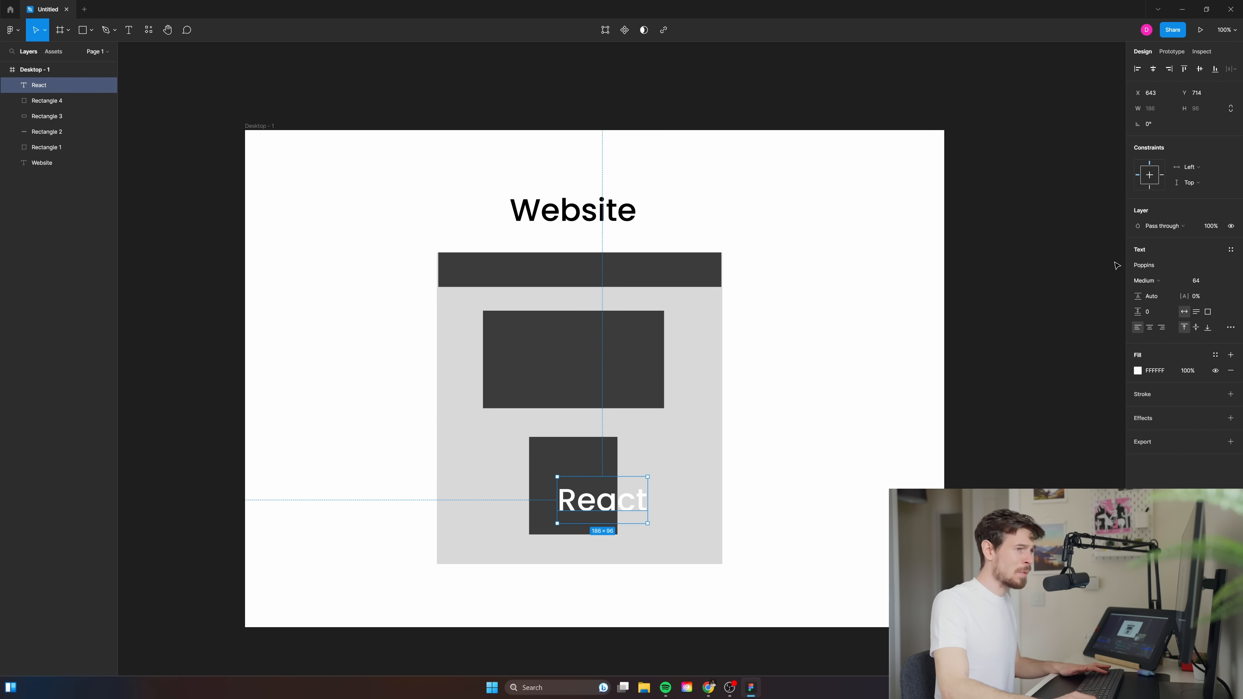
{"action": "left_click", "coordinate": [1197, 279]}
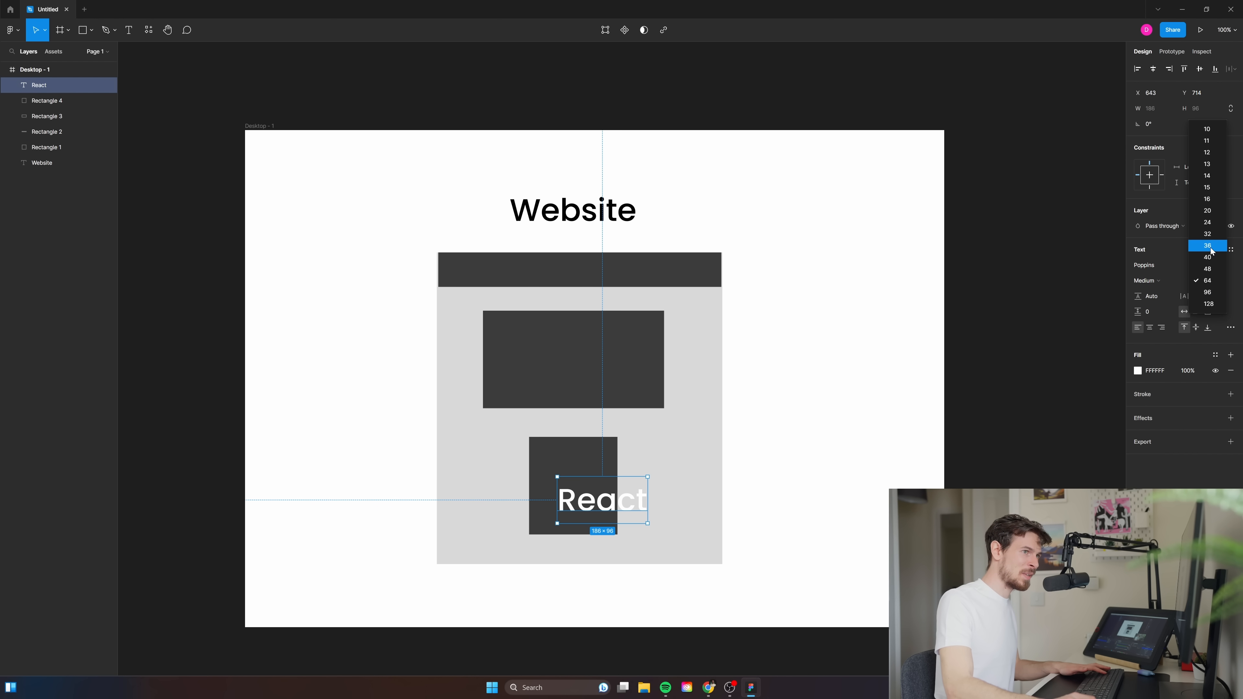
{"action": "left_click", "coordinate": [1208, 245]}
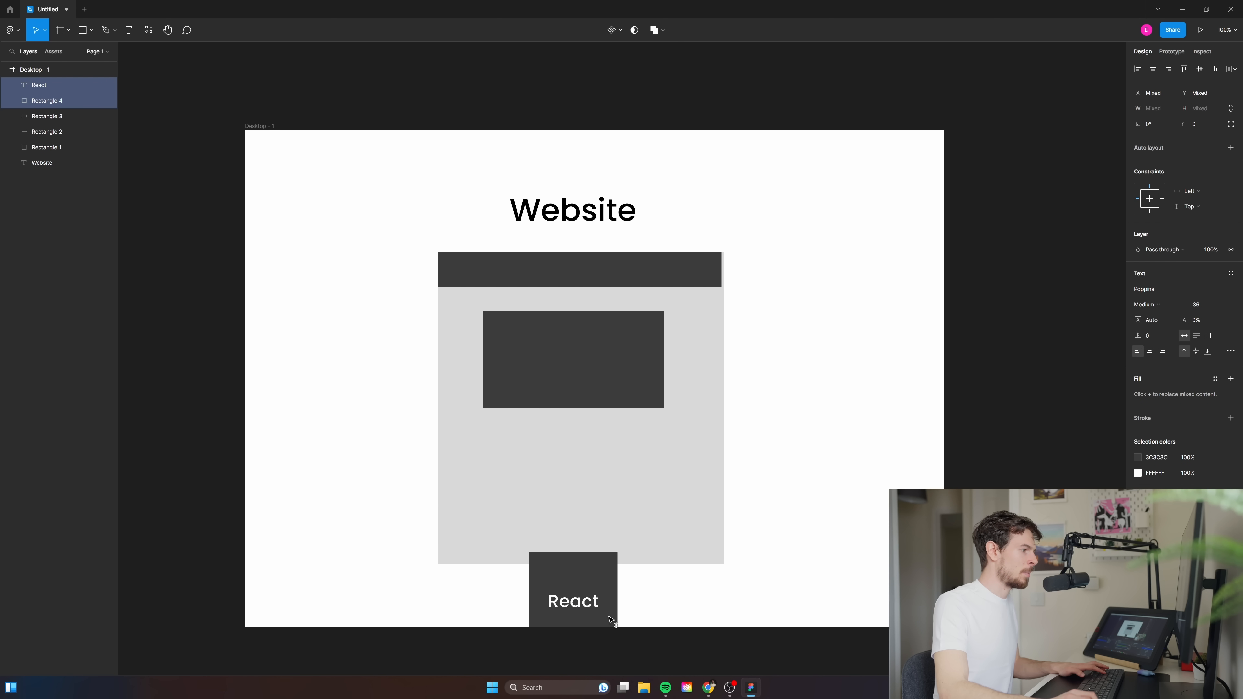
Move the React square with its label into the lower part of the grey website box
{"action": "scroll", "scroll_direction": "down", "scroll_amount": 3}
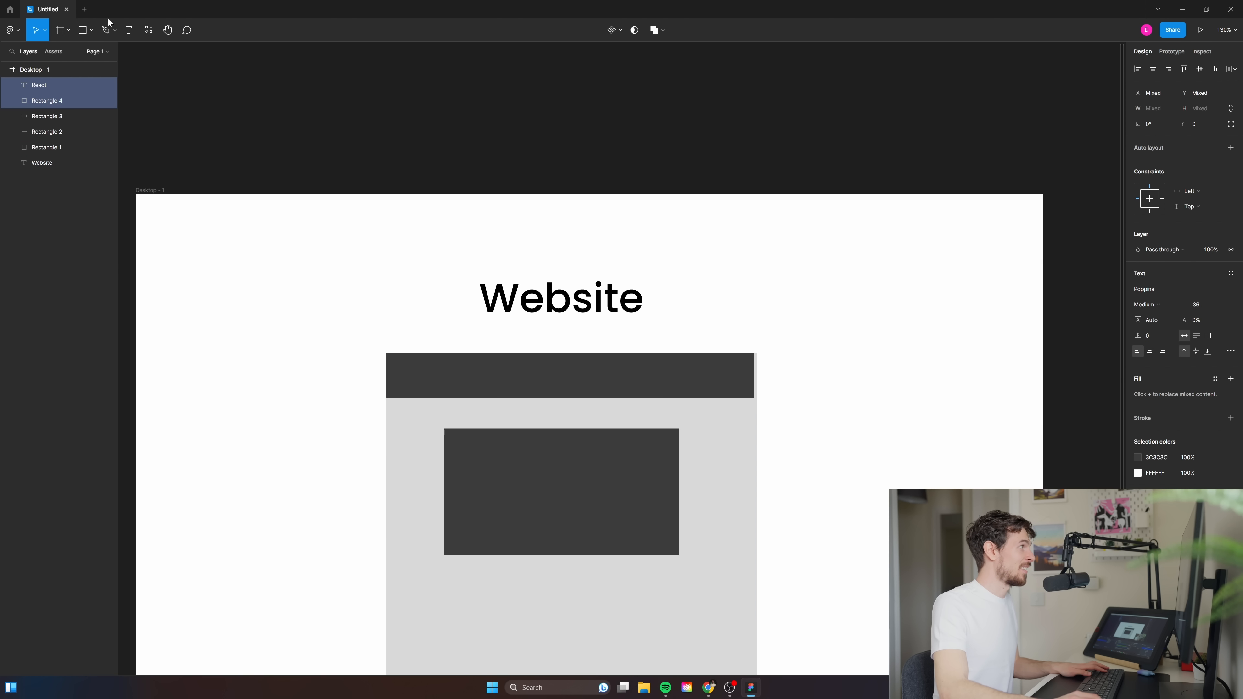
{"action": "mouse_move", "coordinate": [786, 314]}
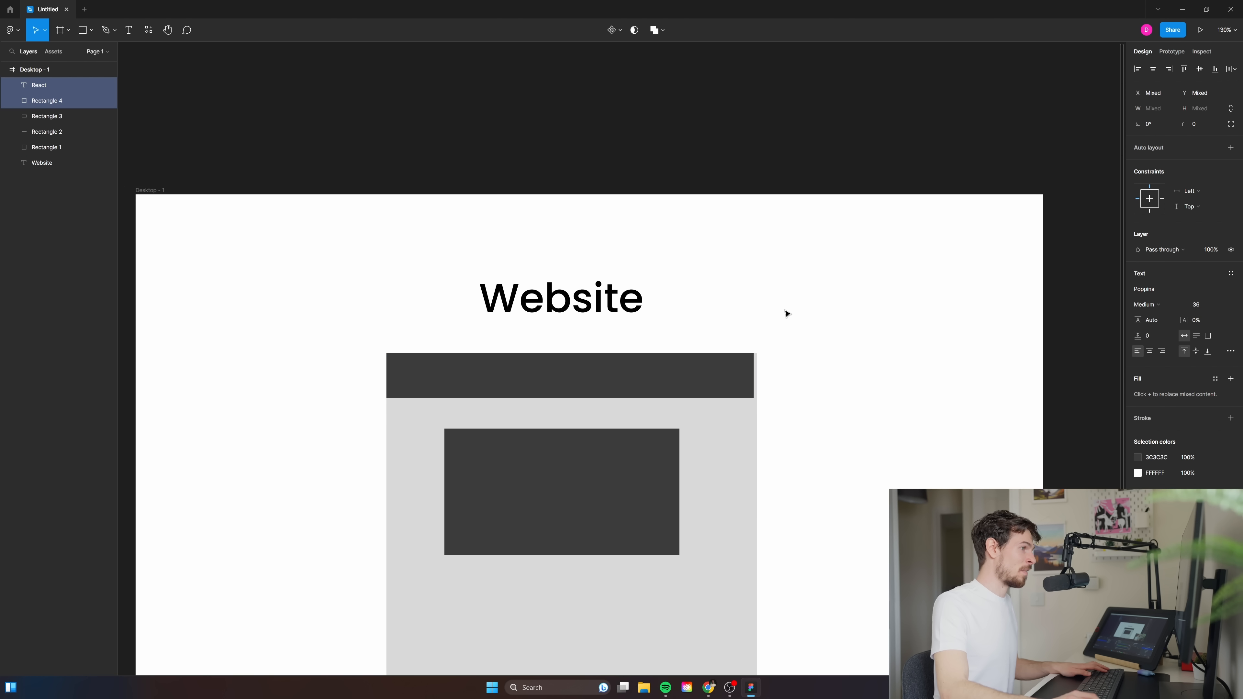
{"action": "left_click", "coordinate": [569, 374]}
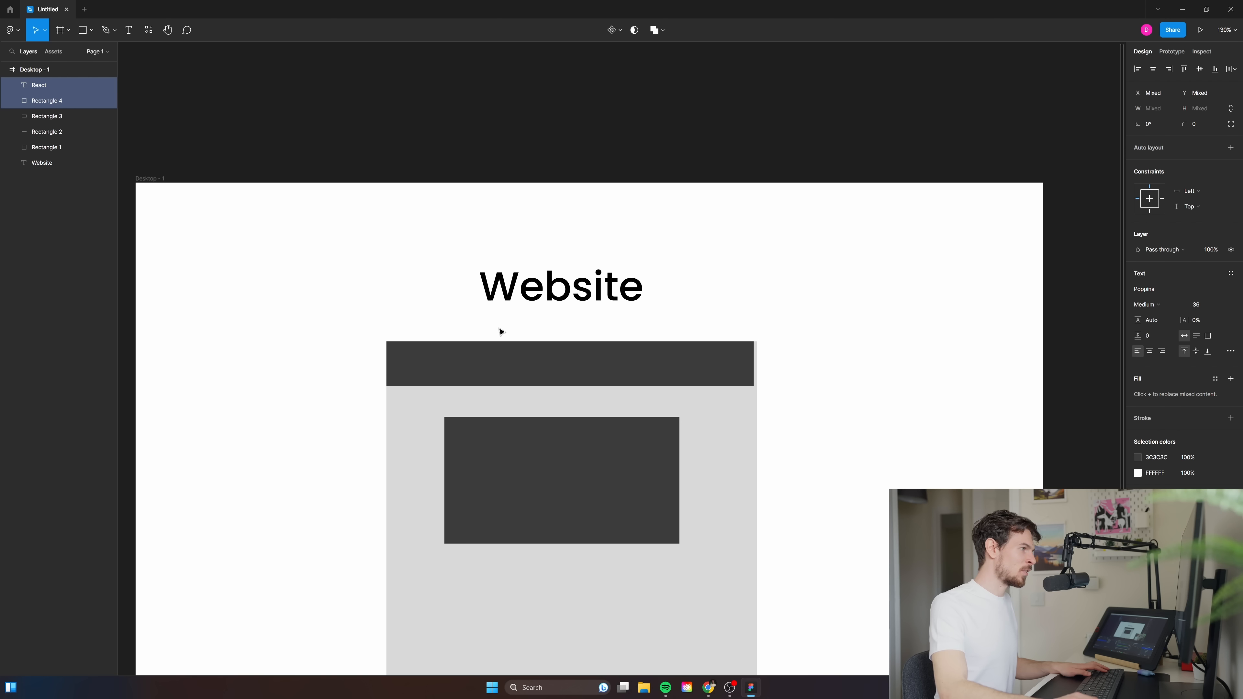
{"action": "scroll", "scroll_direction": "down", "scroll_amount": 3}
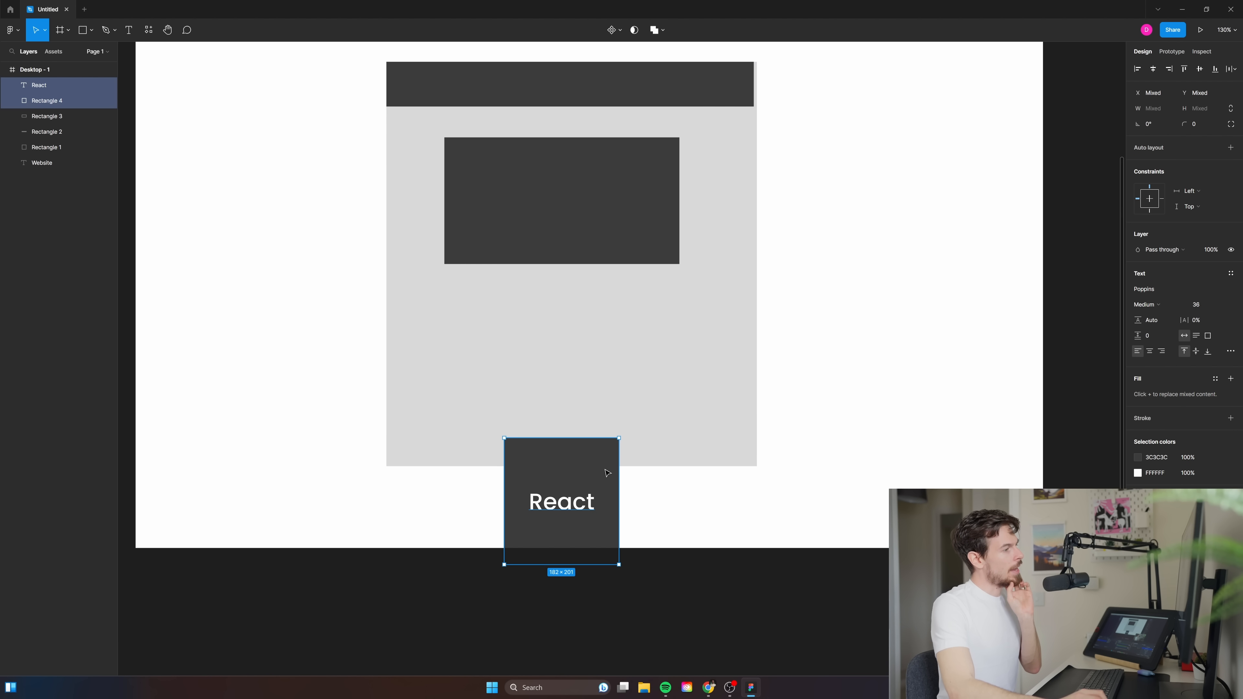
{"action": "mouse_move", "coordinate": [611, 451]}
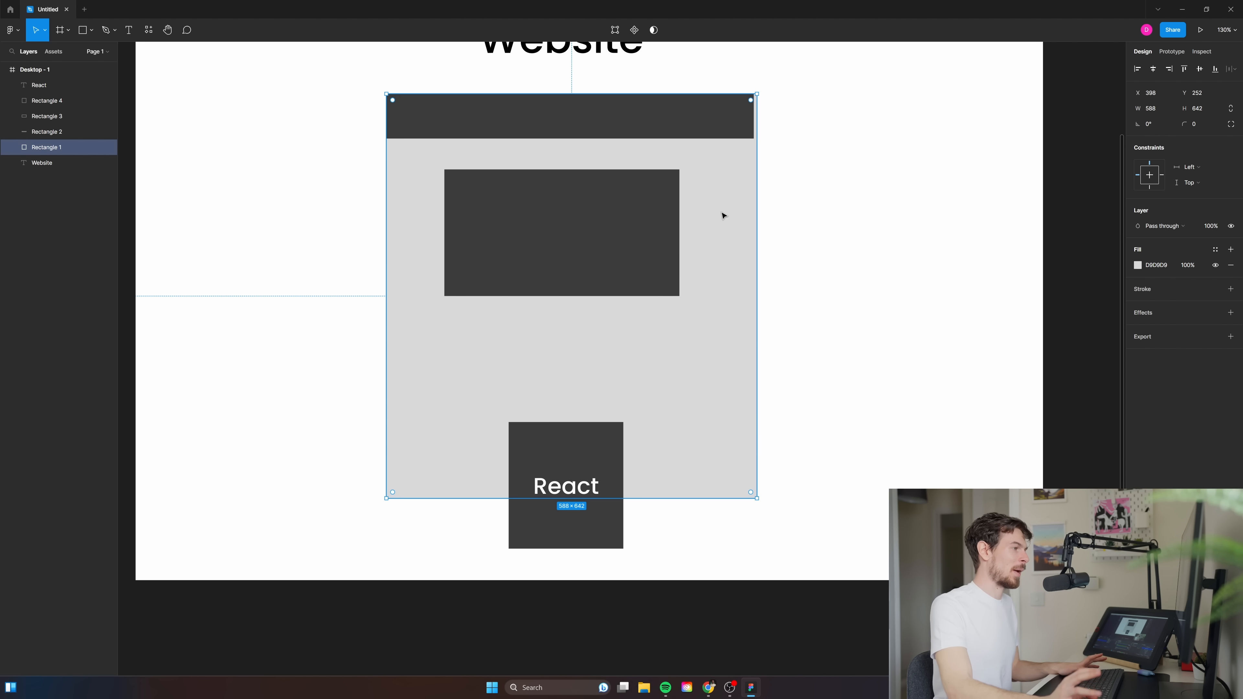
{"action": "left_click", "coordinate": [565, 485]}
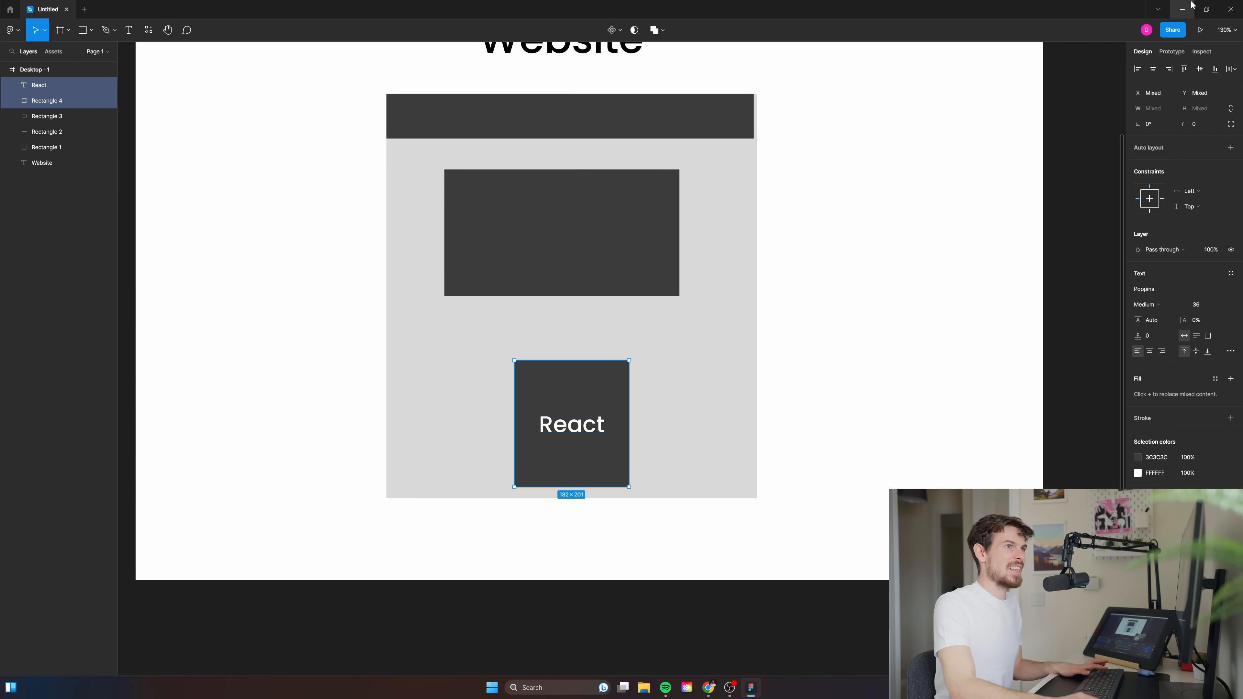
{"action": "left_click", "coordinate": [779, 345]}
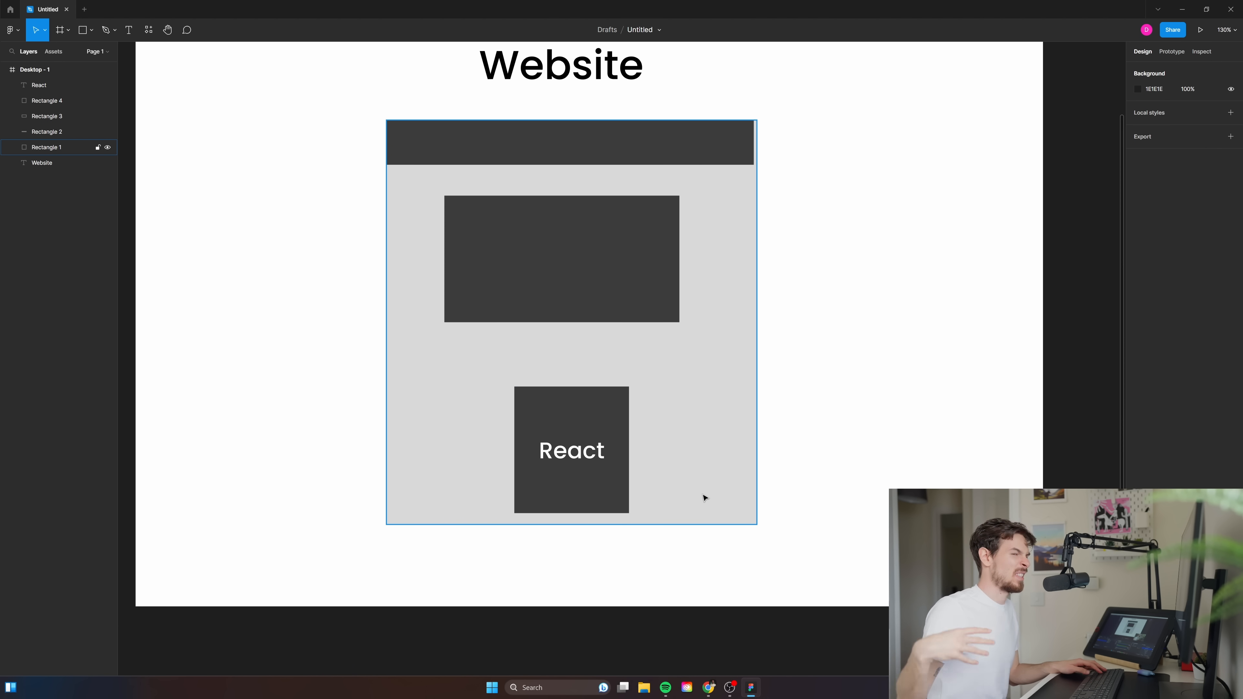
Review Netlify's Starter, Pro and Enterprise pricing plans, then land on the Figma login page
{"action": "left_click", "coordinate": [989, 227]}
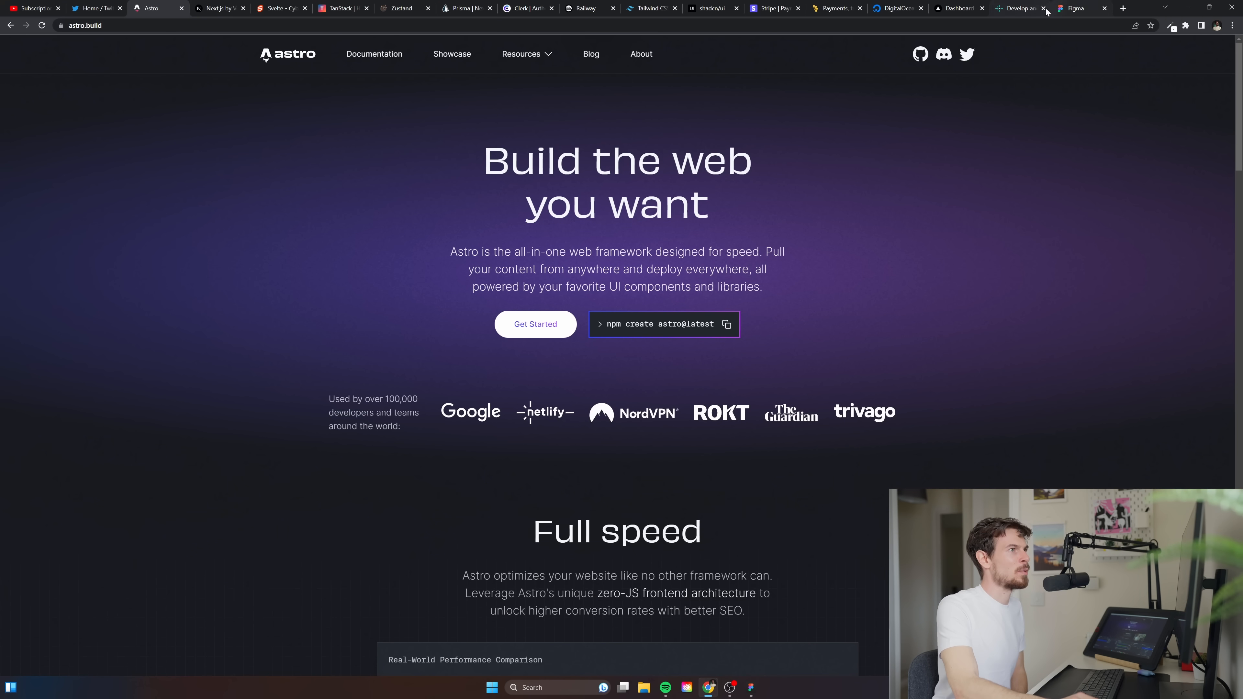
{"action": "left_click", "coordinate": [544, 412]}
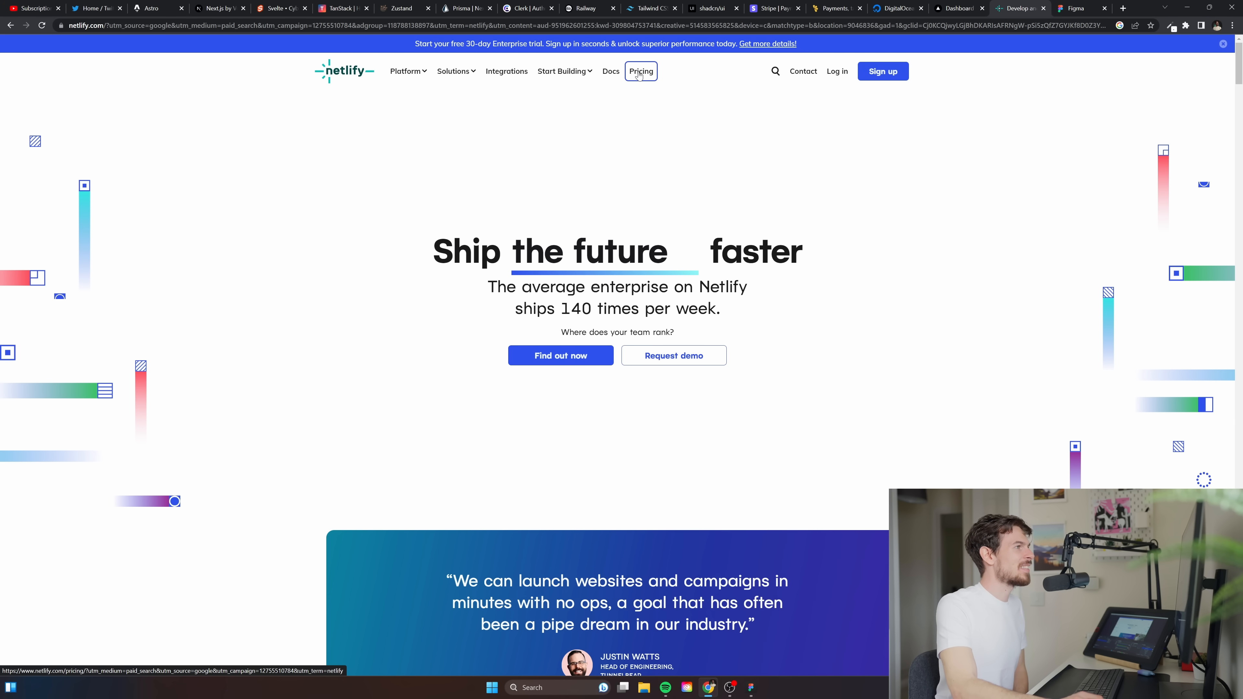
{"action": "left_click", "coordinate": [640, 71]}
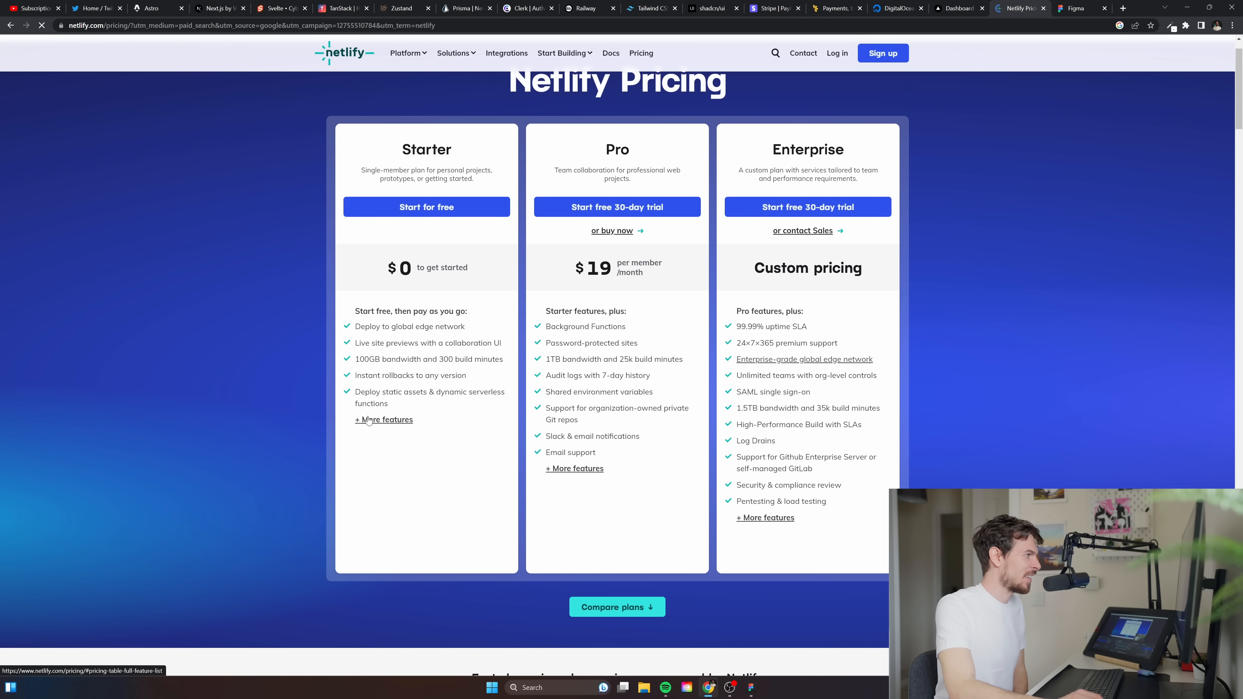
{"action": "mouse_move", "coordinate": [438, 389]}
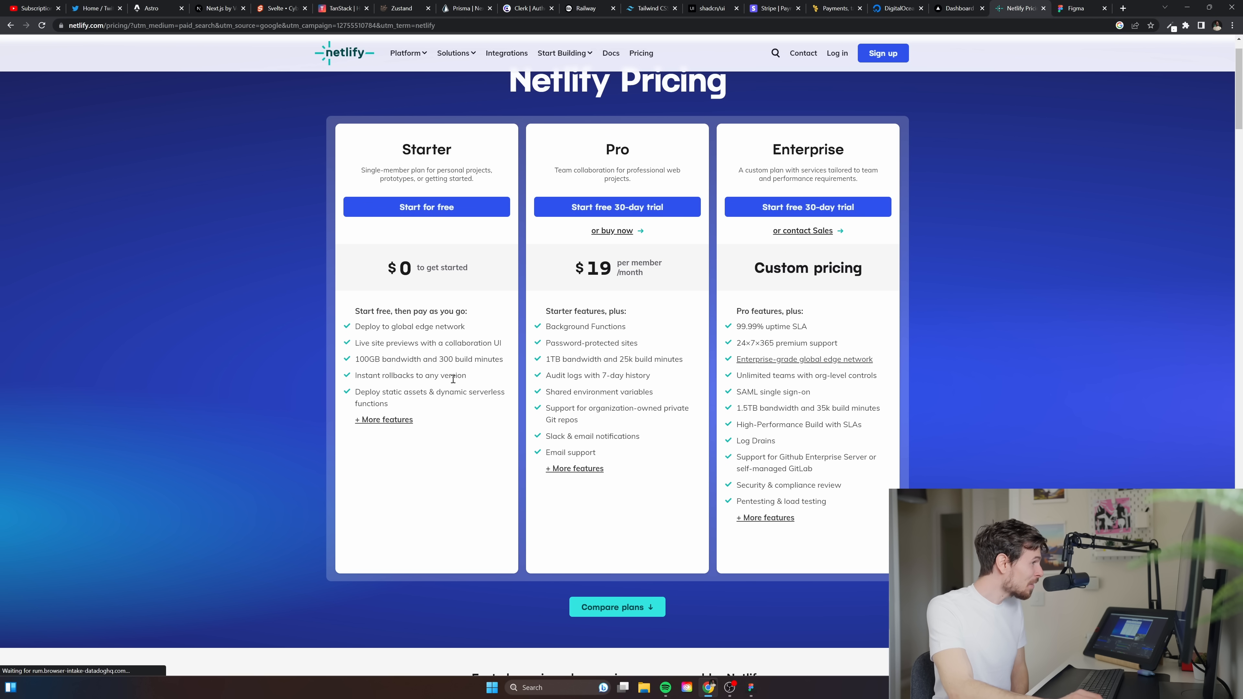
{"action": "left_click", "coordinate": [453, 71]}
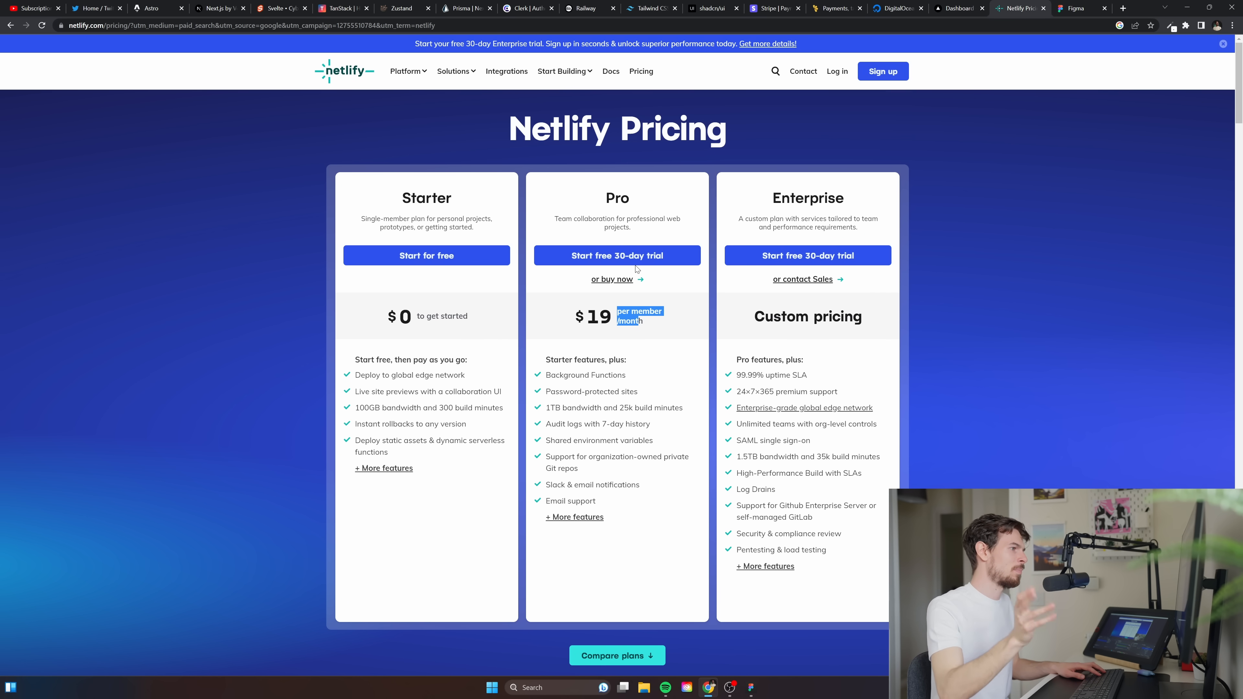
{"action": "left_click", "coordinate": [1072, 8]}
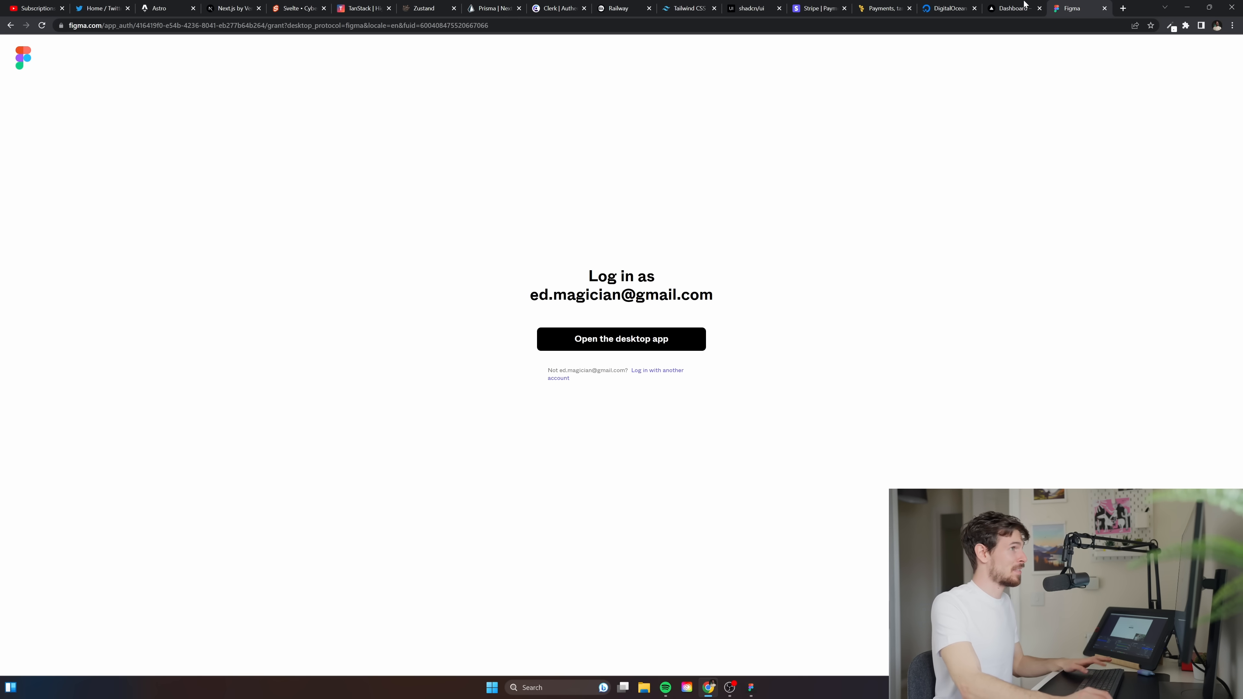
Open DevTools on the developedbyed course site and show the Performance panel
{"action": "left_click", "coordinate": [1123, 8]}
{"action": "type", "text": "developedbyed.com"}
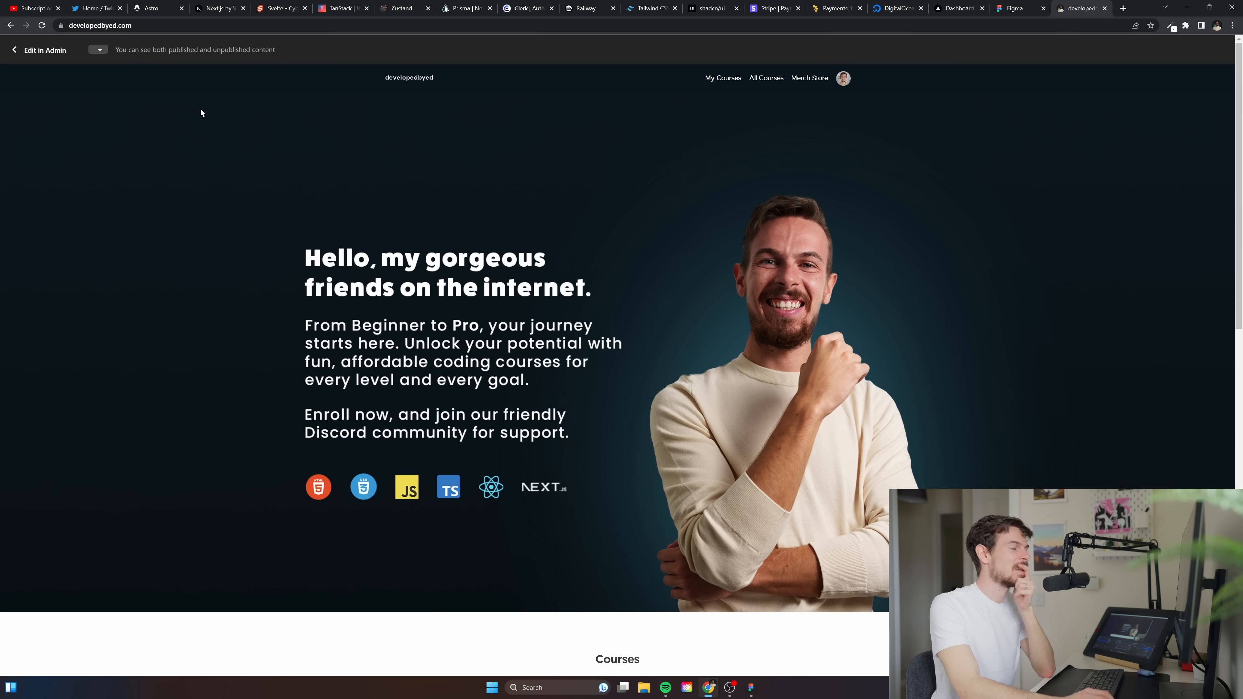
{"action": "mouse_move", "coordinate": [586, 198]}
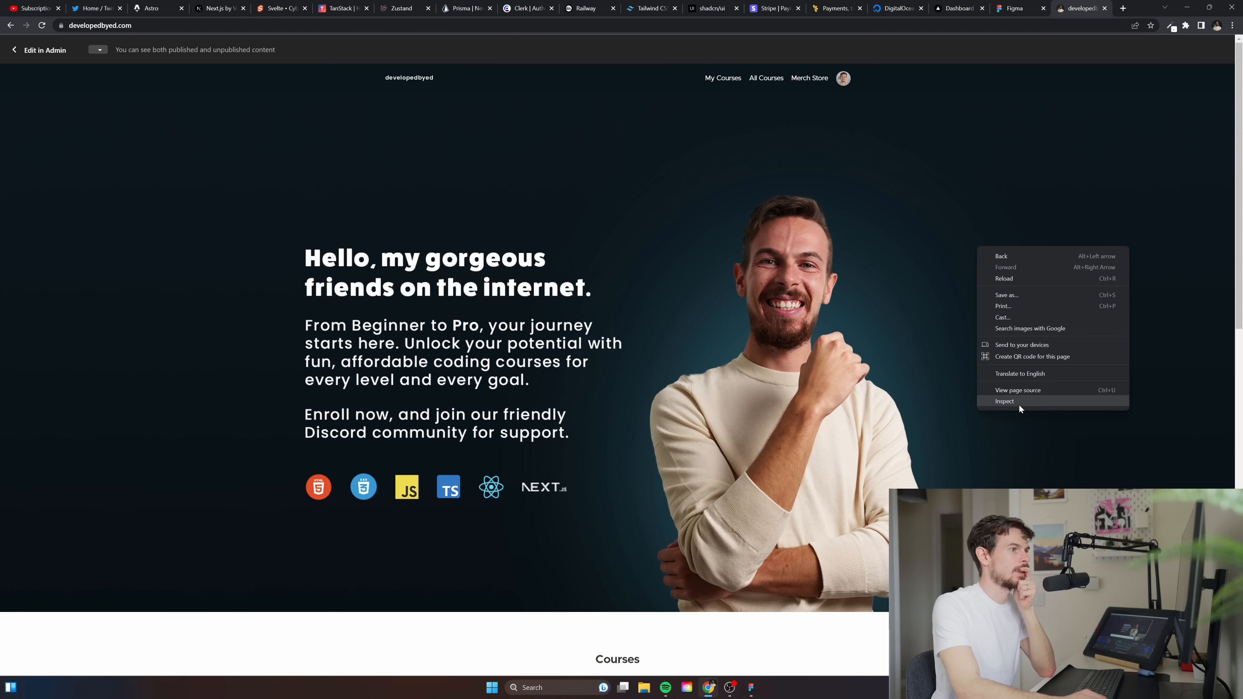
{"action": "left_click", "coordinate": [1004, 400]}
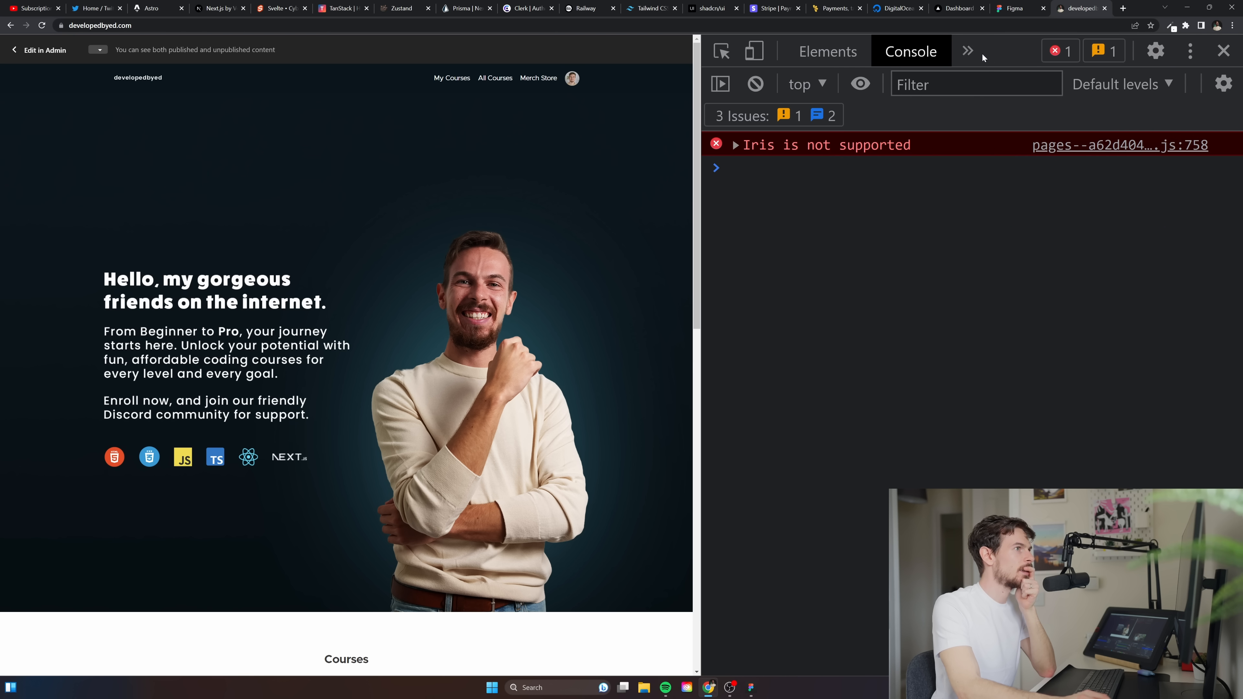
{"action": "left_click", "coordinate": [967, 50]}
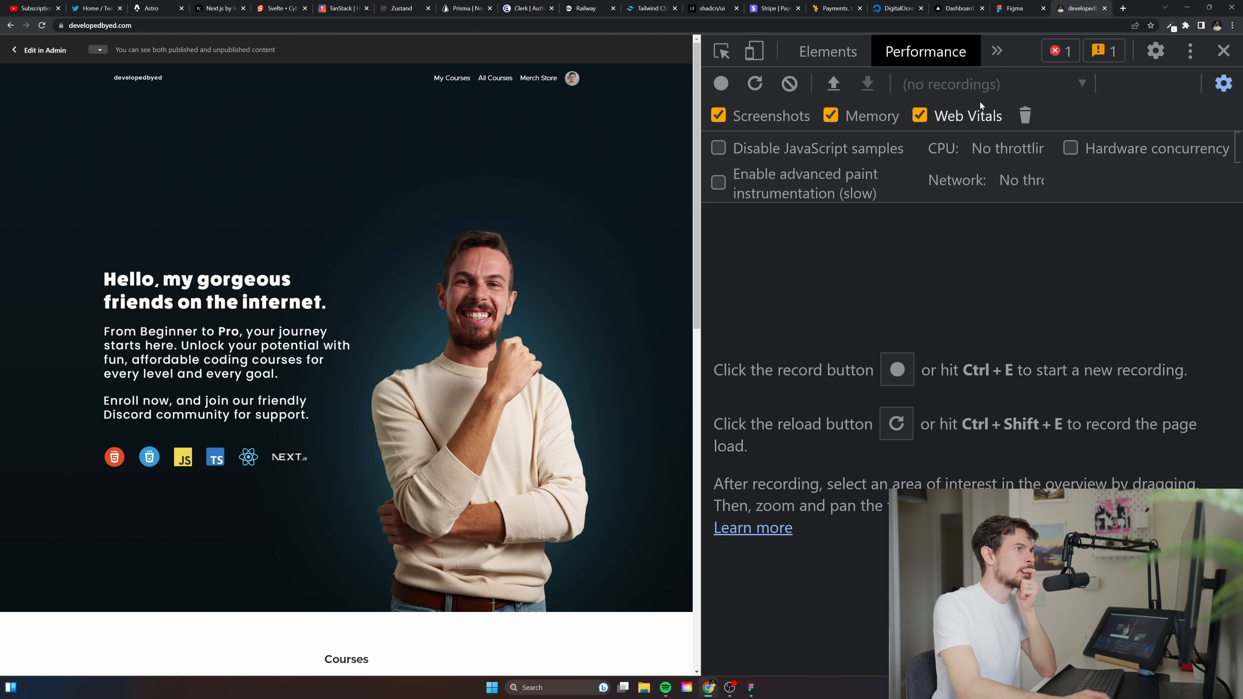
{"action": "left_click", "coordinate": [997, 51]}
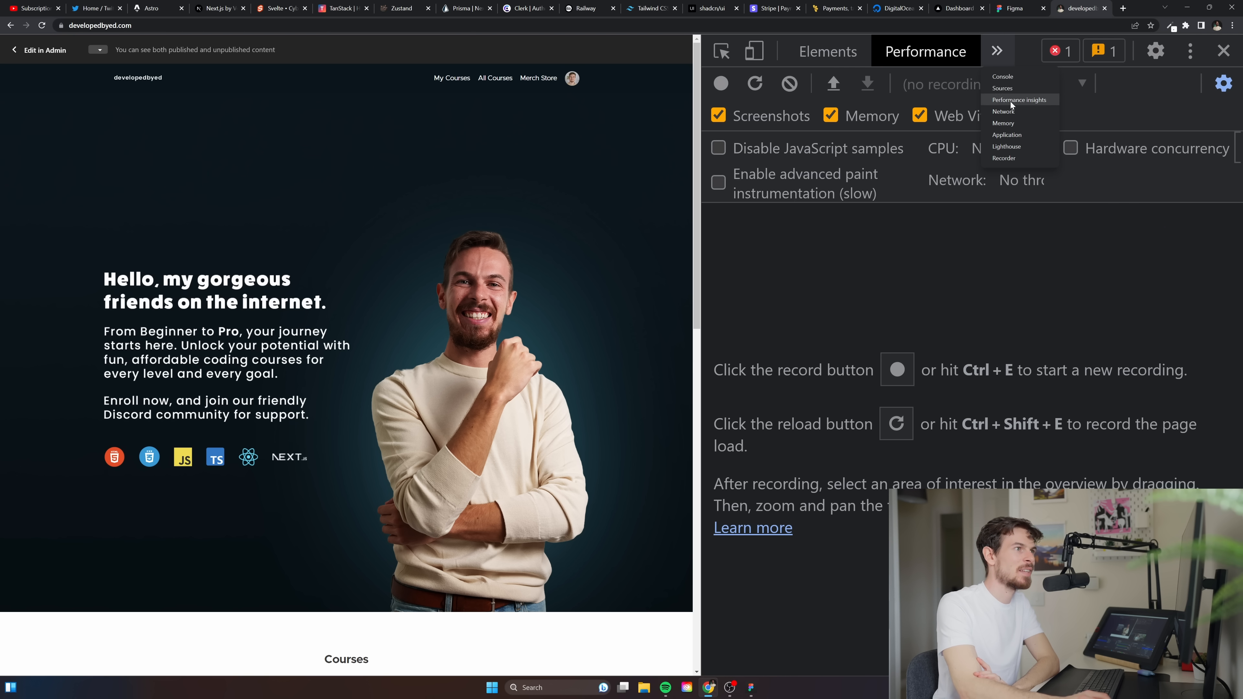
Look through the Memory and Performance panels, ending on the Network request list
{"action": "left_click", "coordinate": [1002, 123]}
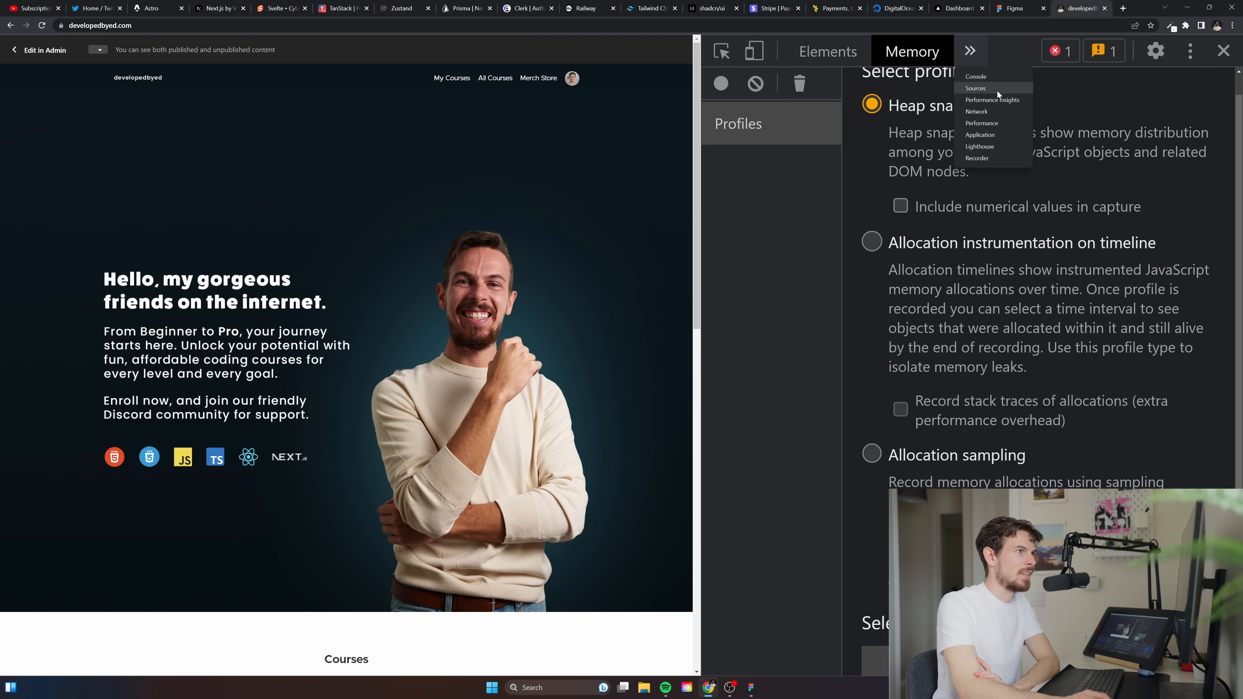
{"action": "mouse_move", "coordinate": [981, 124]}
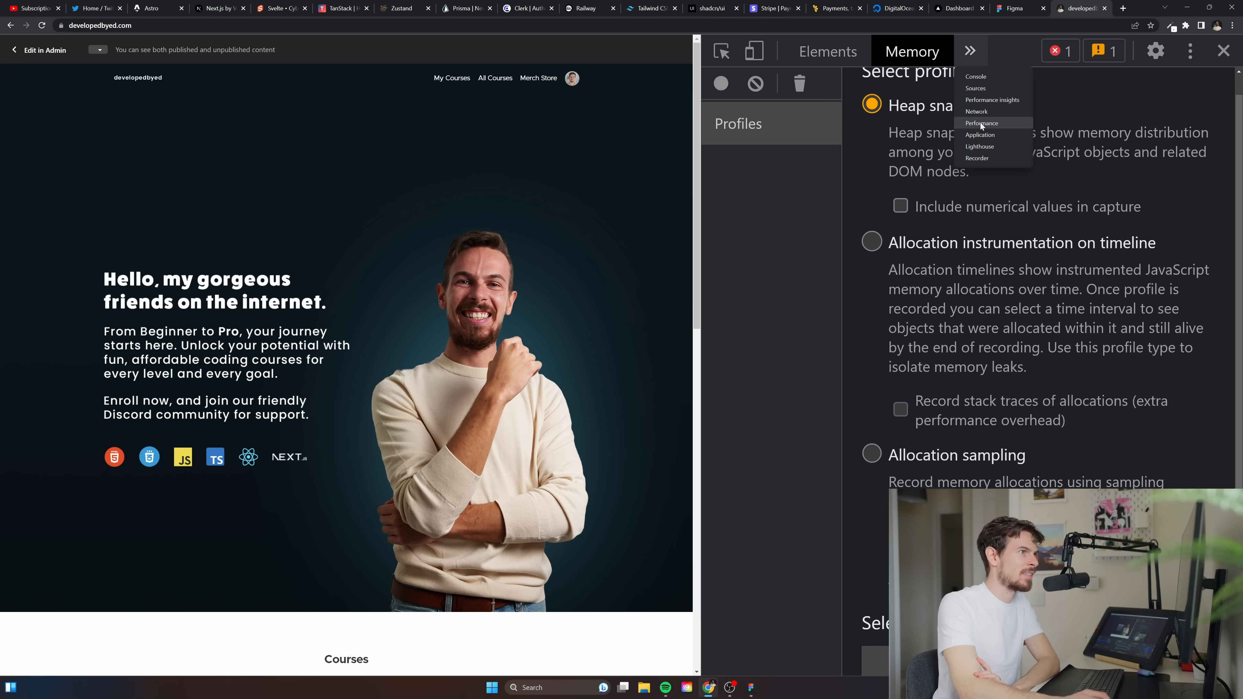
{"action": "left_click", "coordinate": [981, 123]}
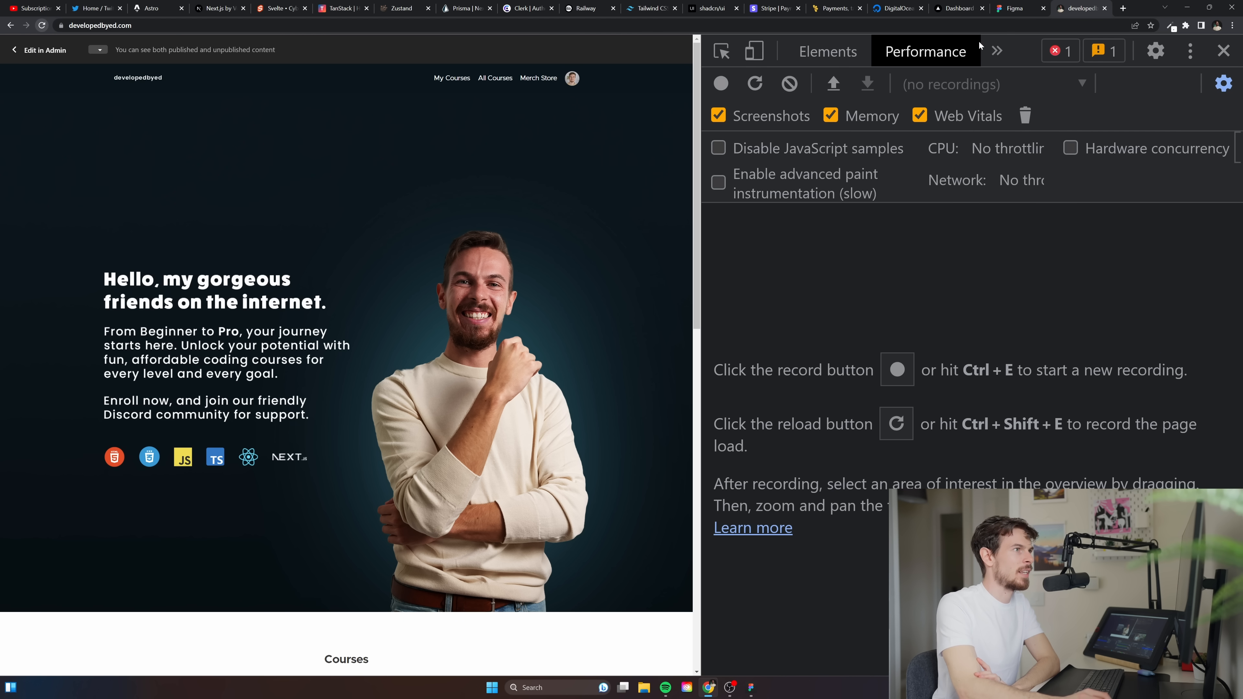
{"action": "left_click", "coordinate": [912, 52]}
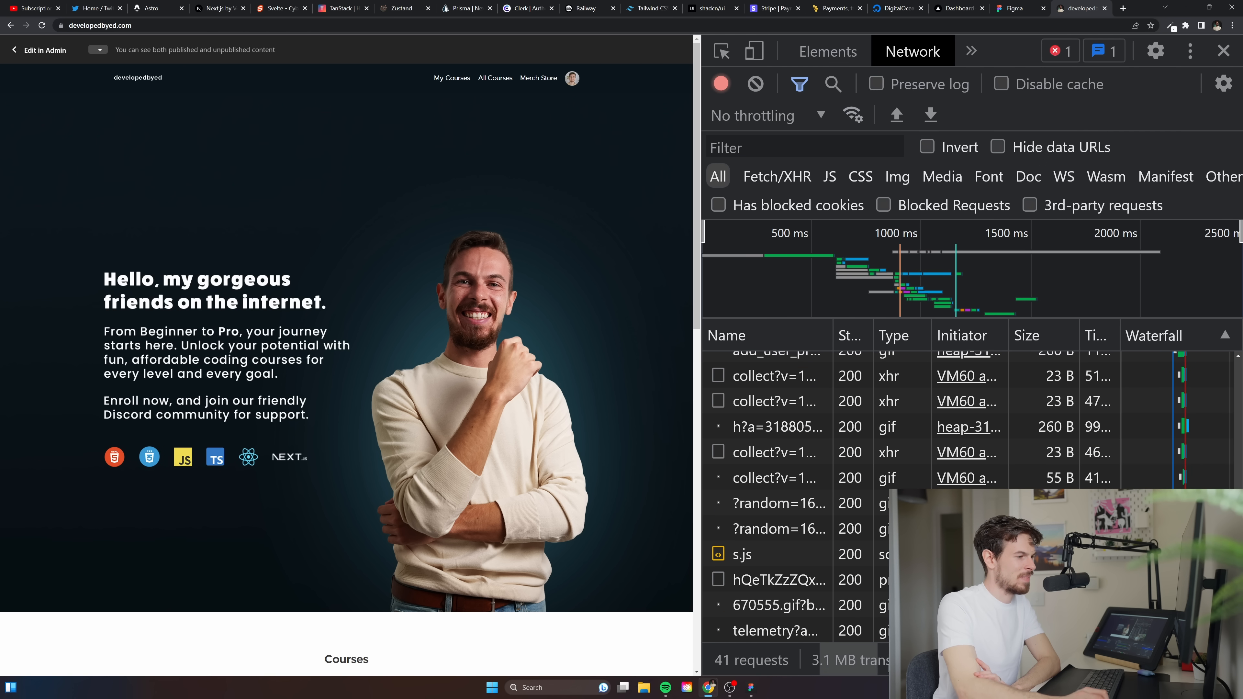
Restore the course site to full width and scroll to the Courses section with the account menu dismissed
{"action": "scroll", "scroll_direction": "down", "scroll_amount": 3}
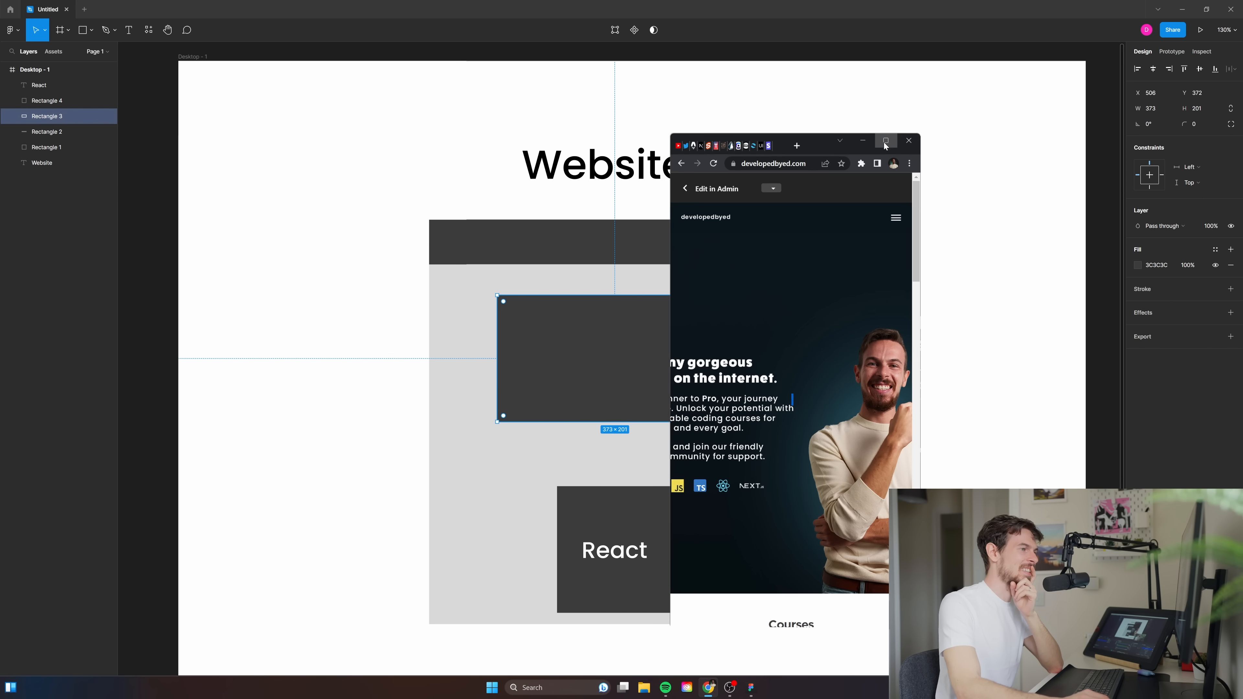
{"action": "left_click", "coordinate": [886, 141]}
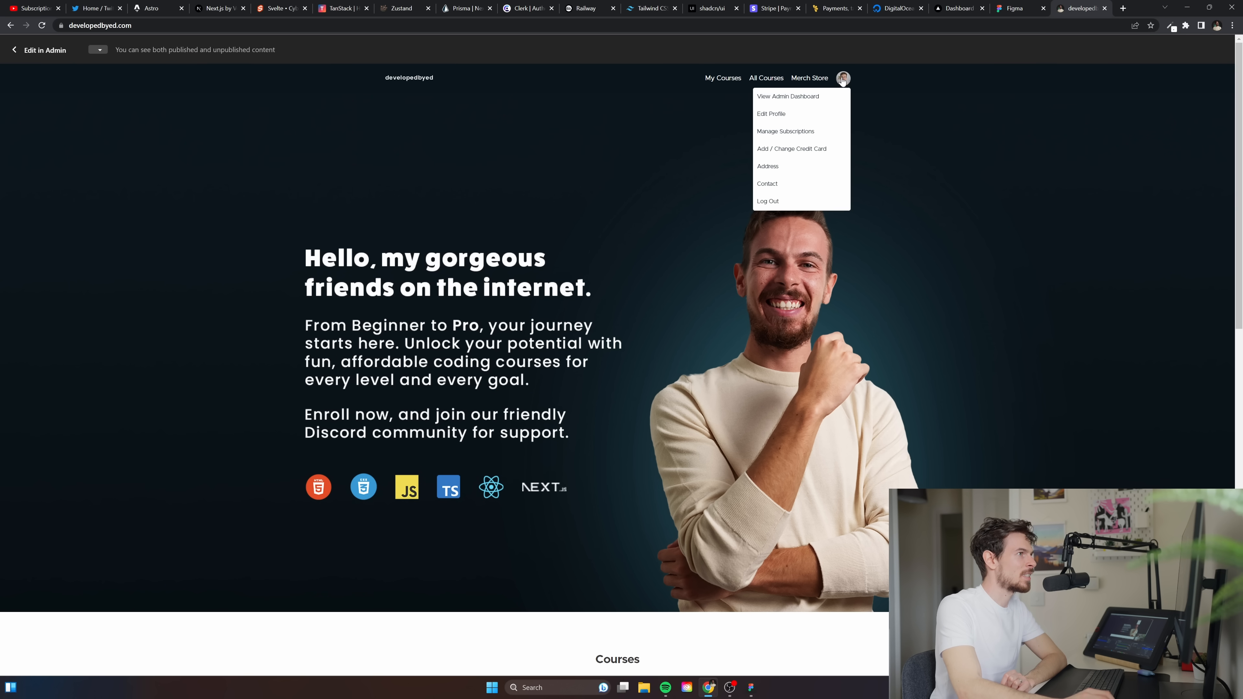
{"action": "scroll", "scroll_direction": "down", "scroll_amount": 3}
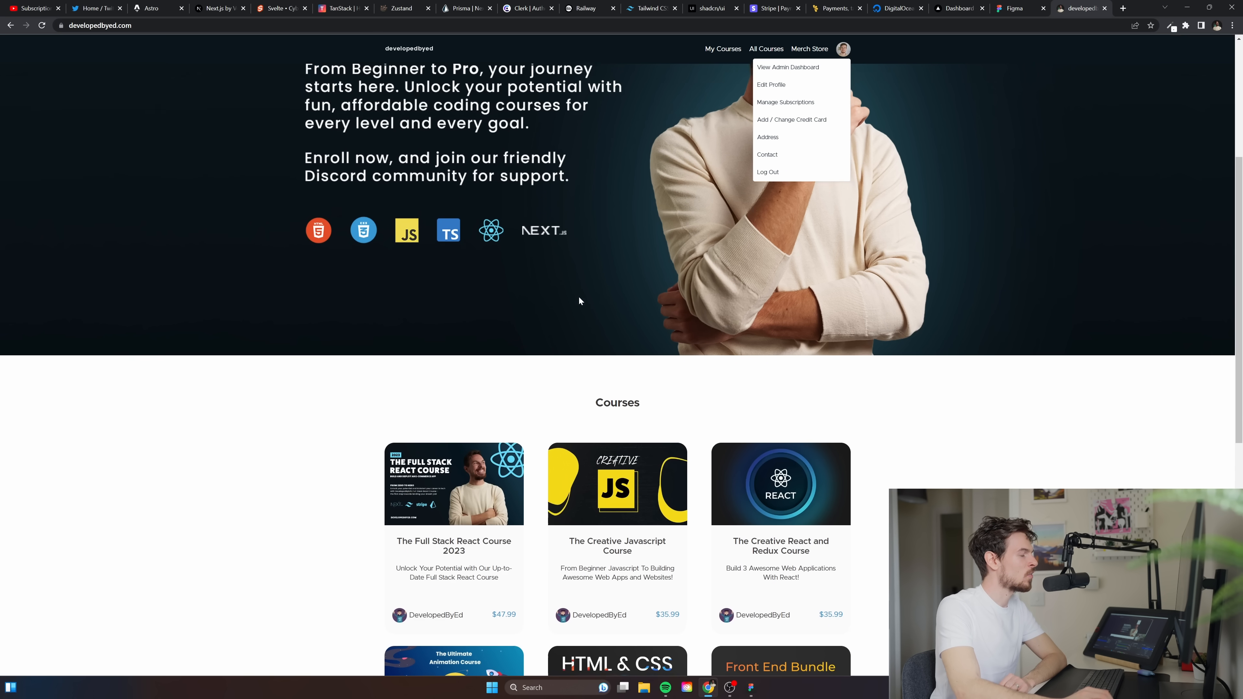
{"action": "left_click", "coordinate": [617, 484]}
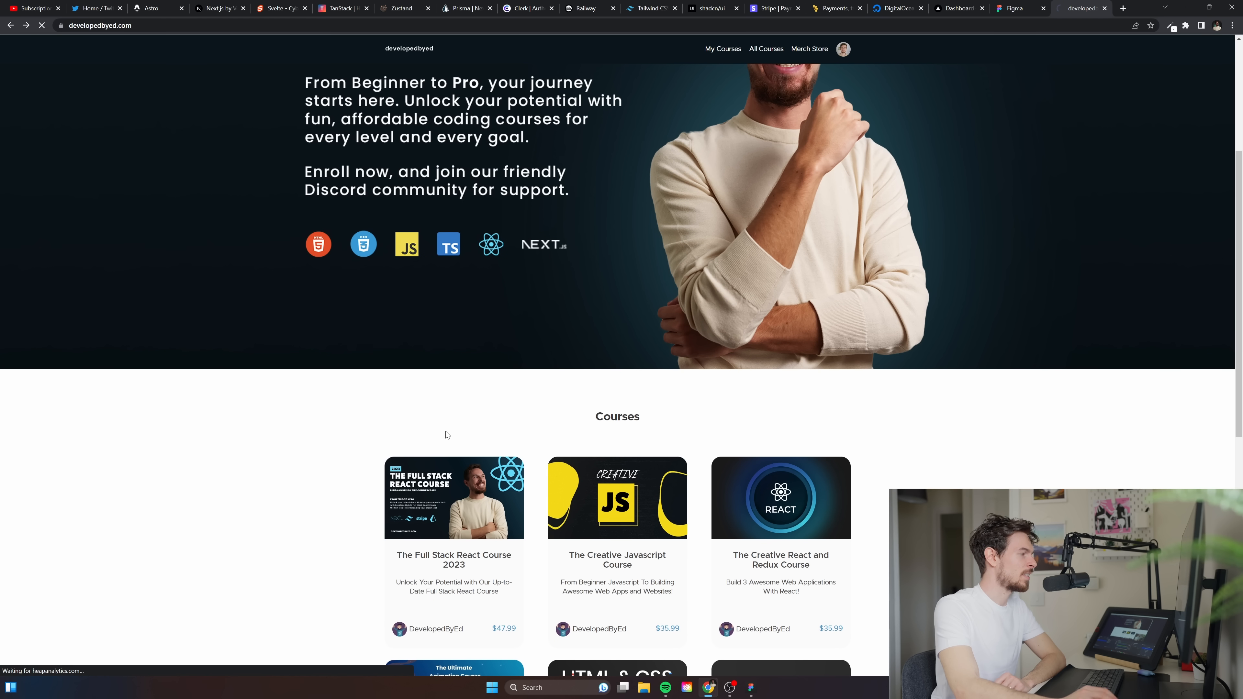
Open The Full Stack React Course 2023 page from the Courses list and scroll its enroll options
{"action": "left_click", "coordinate": [453, 498]}
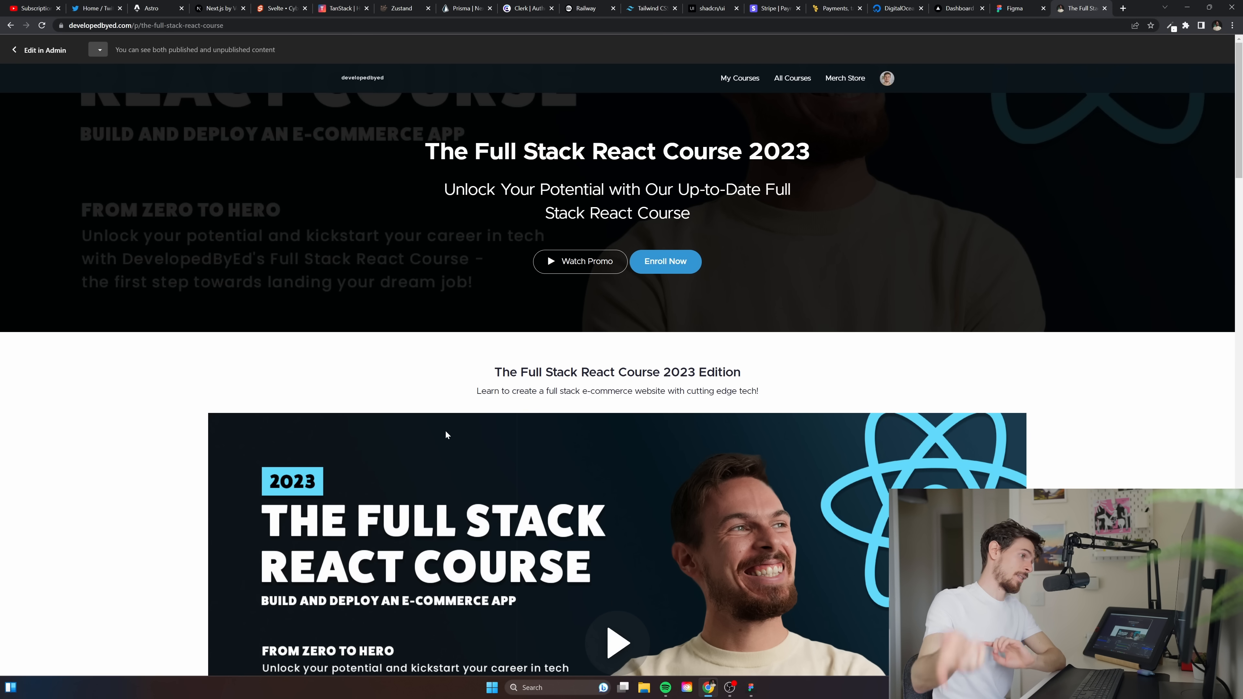
{"action": "mouse_move", "coordinate": [607, 205]}
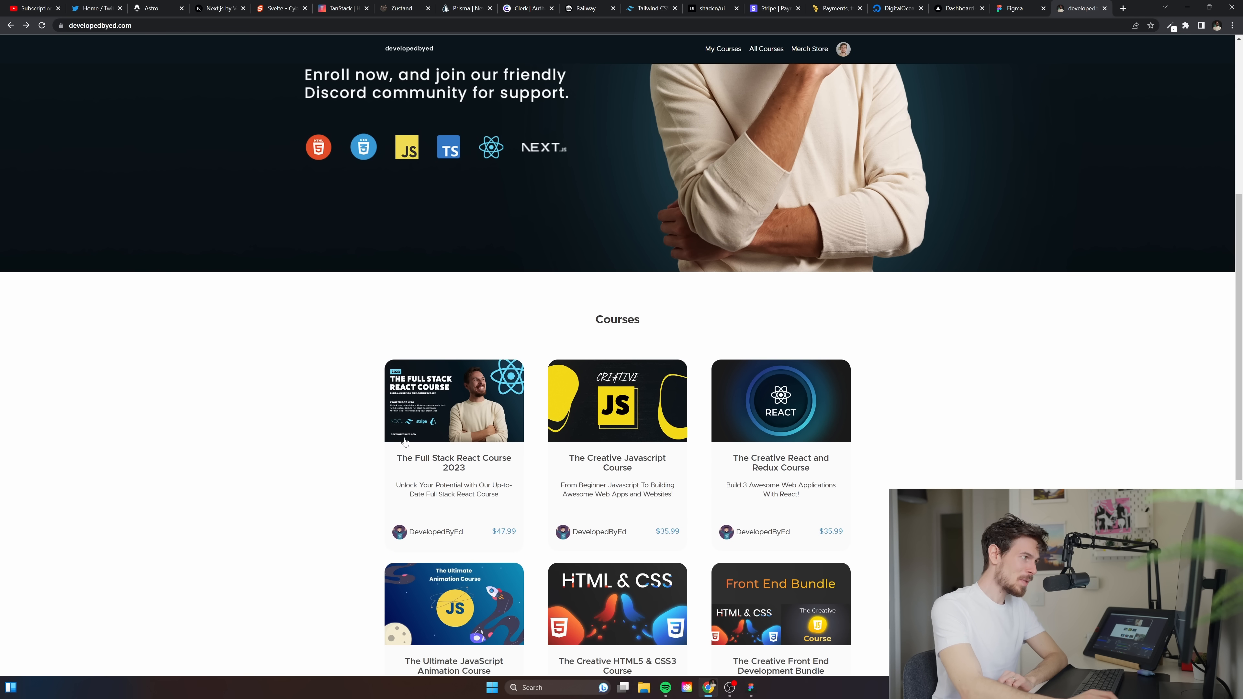
{"action": "left_click", "coordinate": [453, 400]}
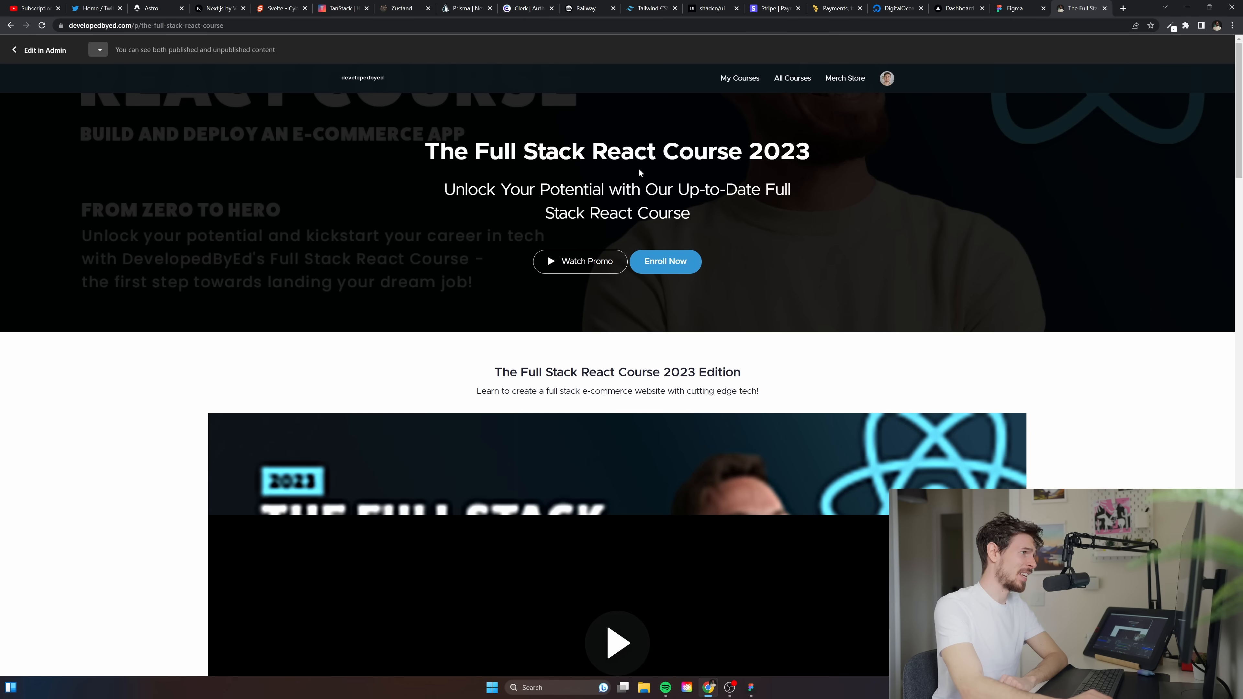
{"action": "scroll", "scroll_direction": "down", "scroll_amount": 3}
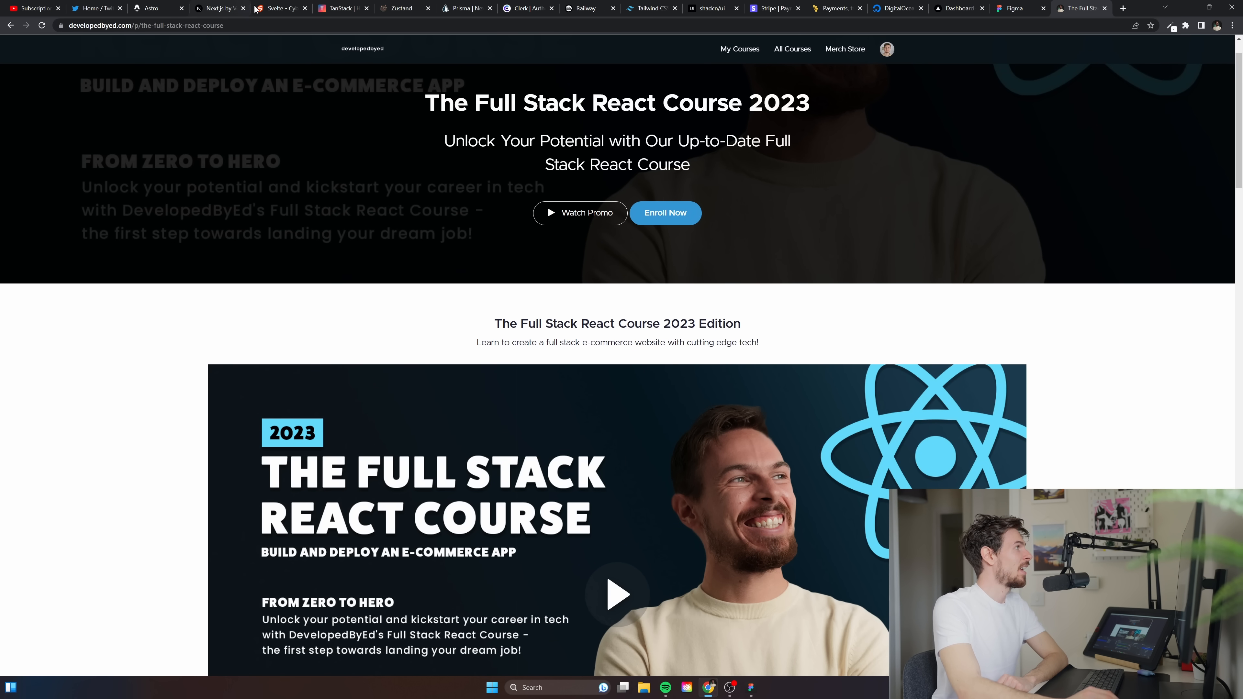
Visit the Next.js and Svelte home pages, returning to Next.js
{"action": "left_click", "coordinate": [214, 8]}
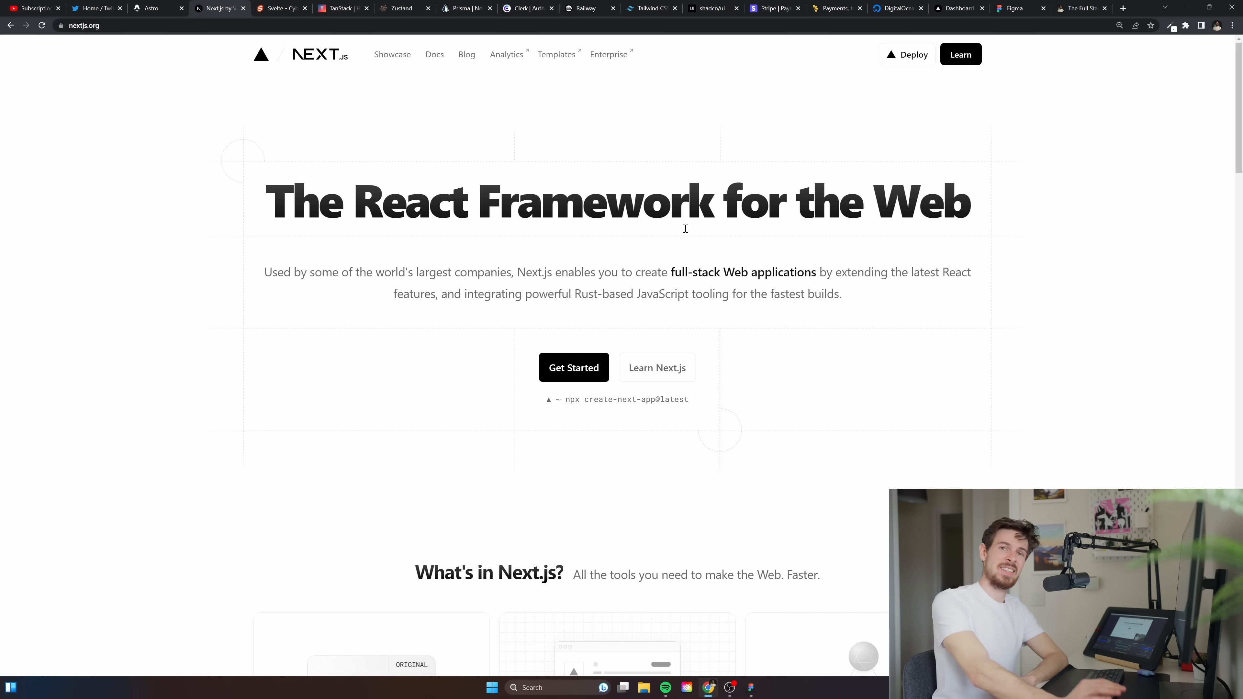
{"action": "mouse_move", "coordinate": [734, 421]}
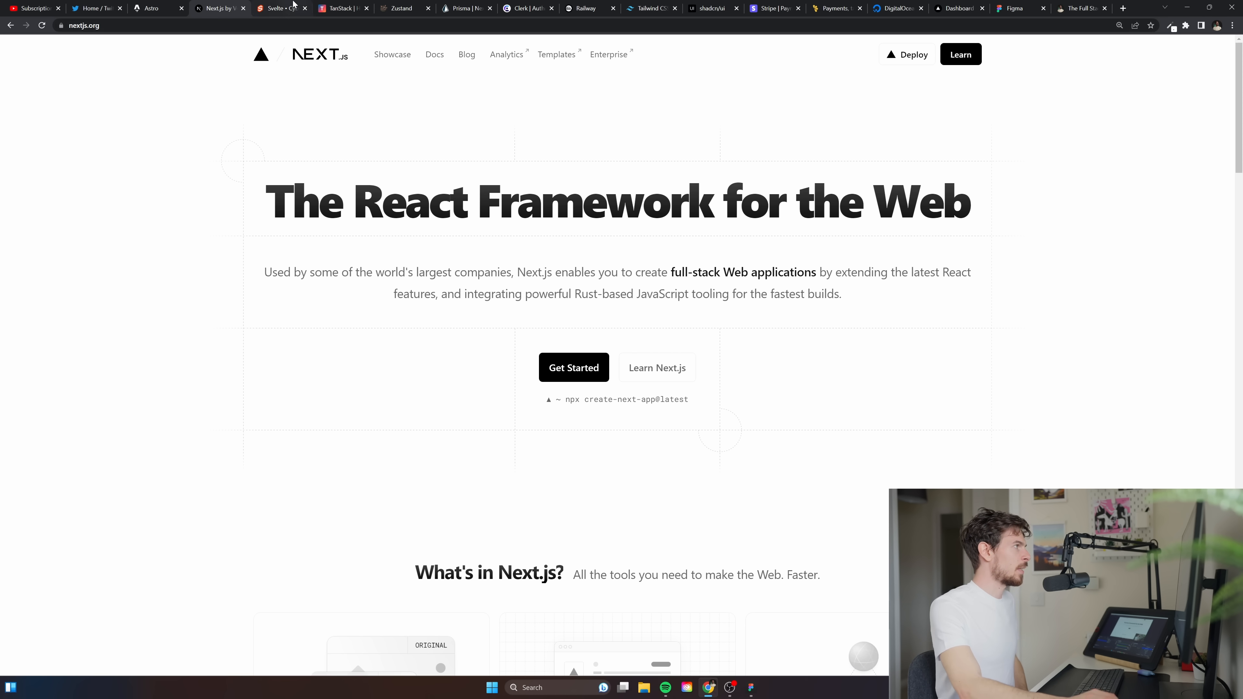
{"action": "left_click", "coordinate": [277, 8]}
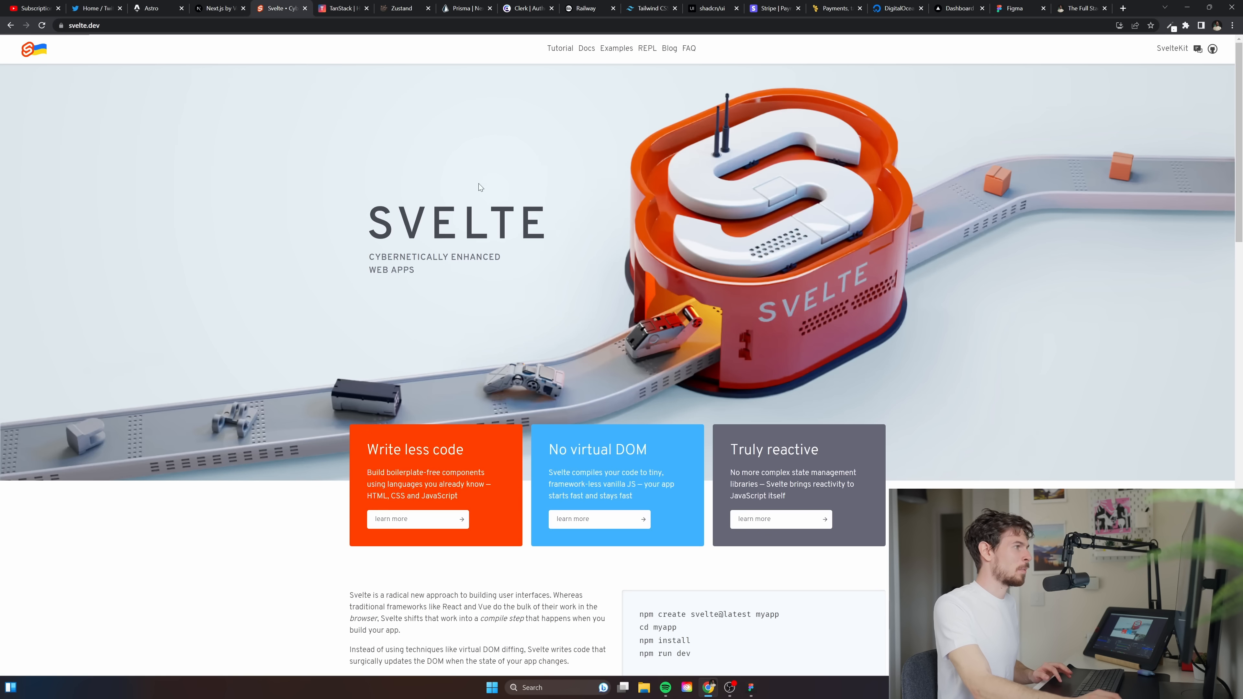
{"action": "left_click", "coordinate": [219, 8]}
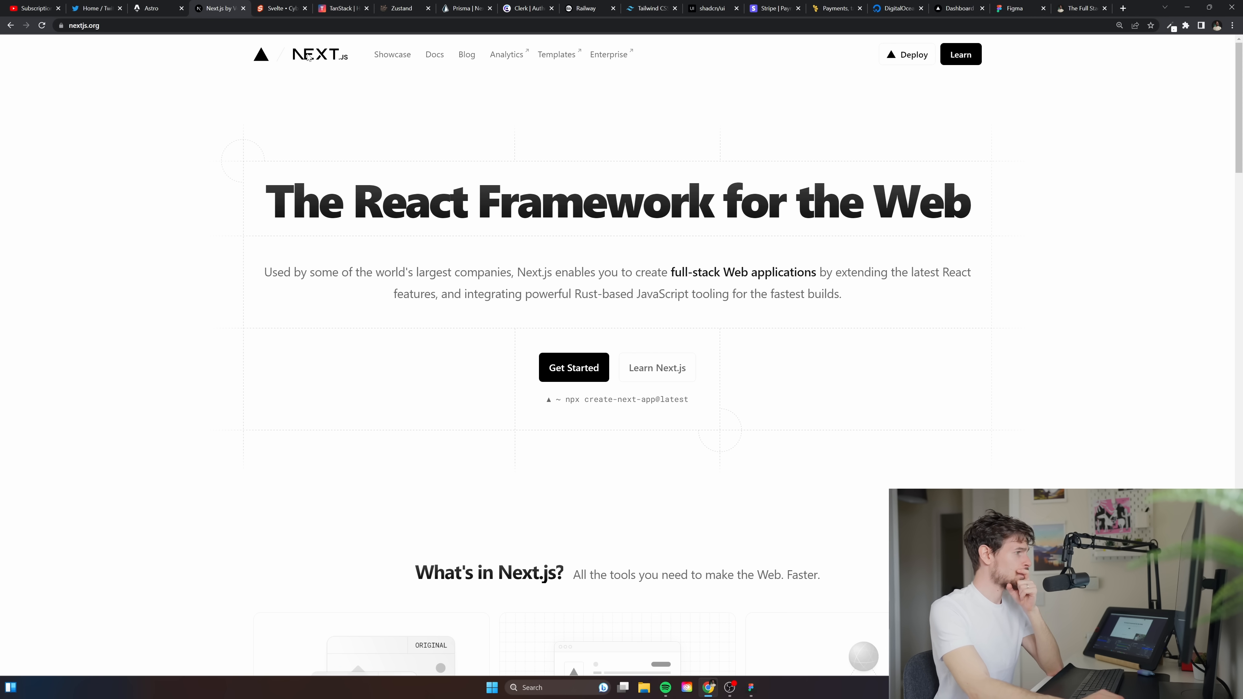
{"action": "scroll", "scroll_direction": "down", "scroll_amount": 3}
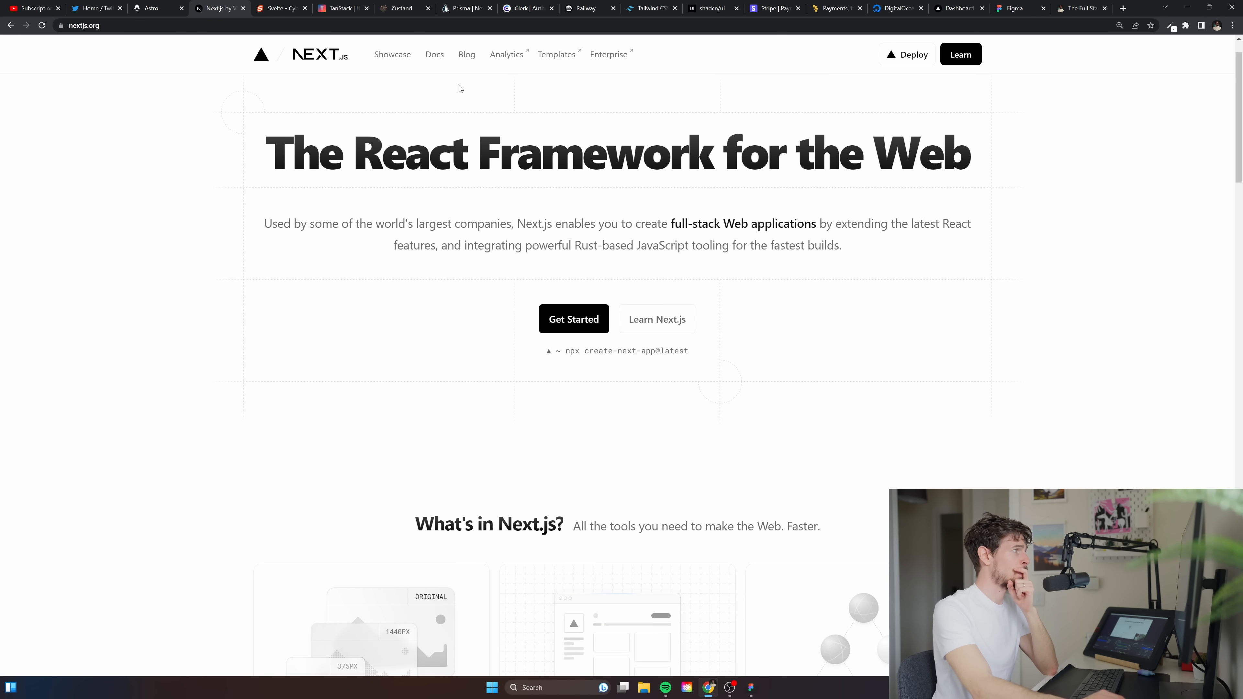
Go to the TanStack site and open the TanStack Query v4 library page
{"action": "left_click", "coordinate": [341, 8]}
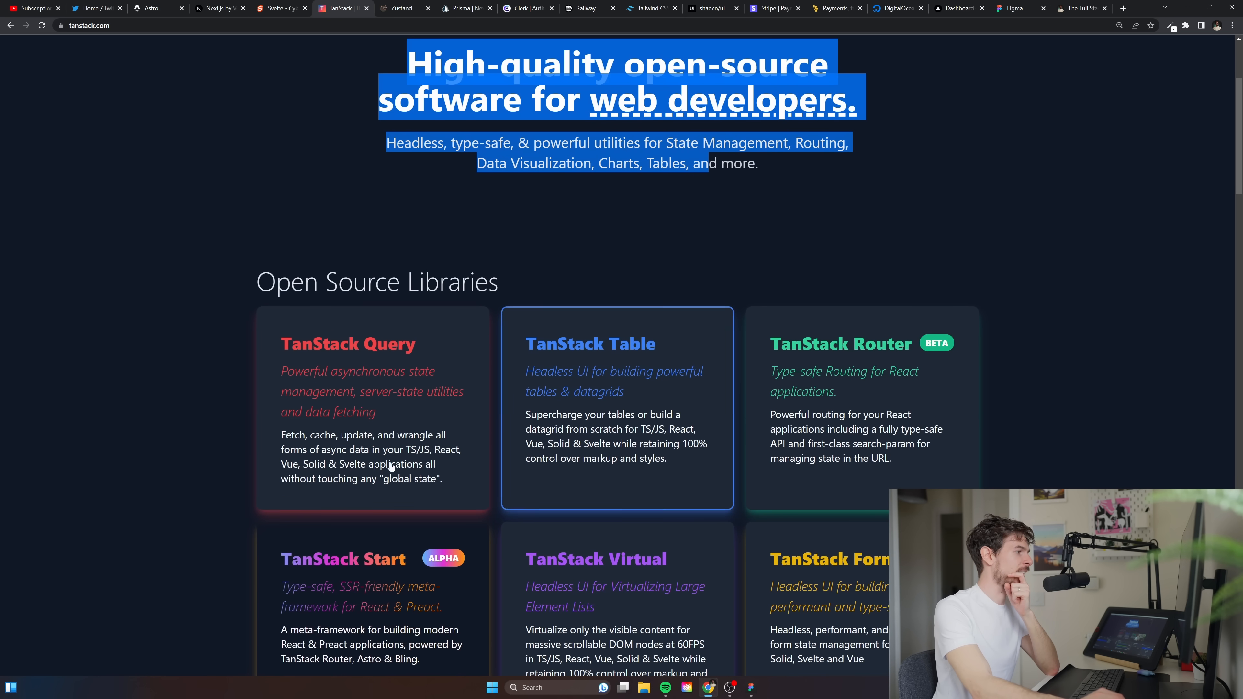
{"action": "left_click", "coordinate": [347, 343]}
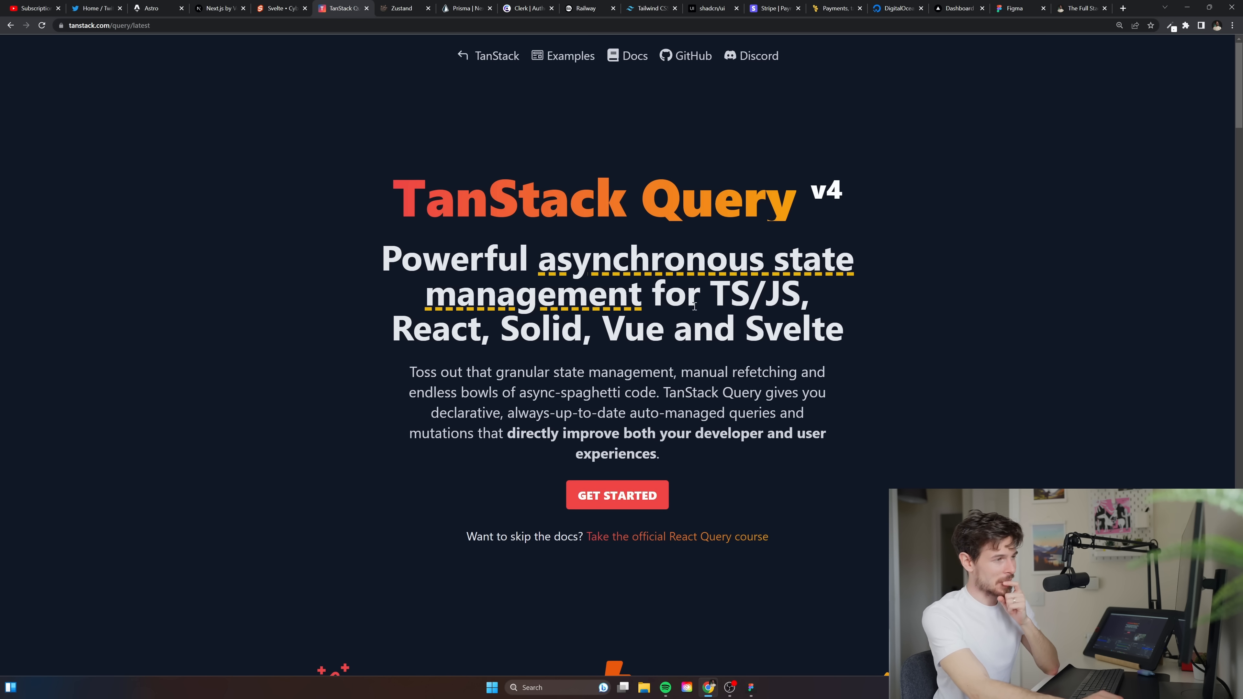
{"action": "mouse_move", "coordinate": [763, 676]}
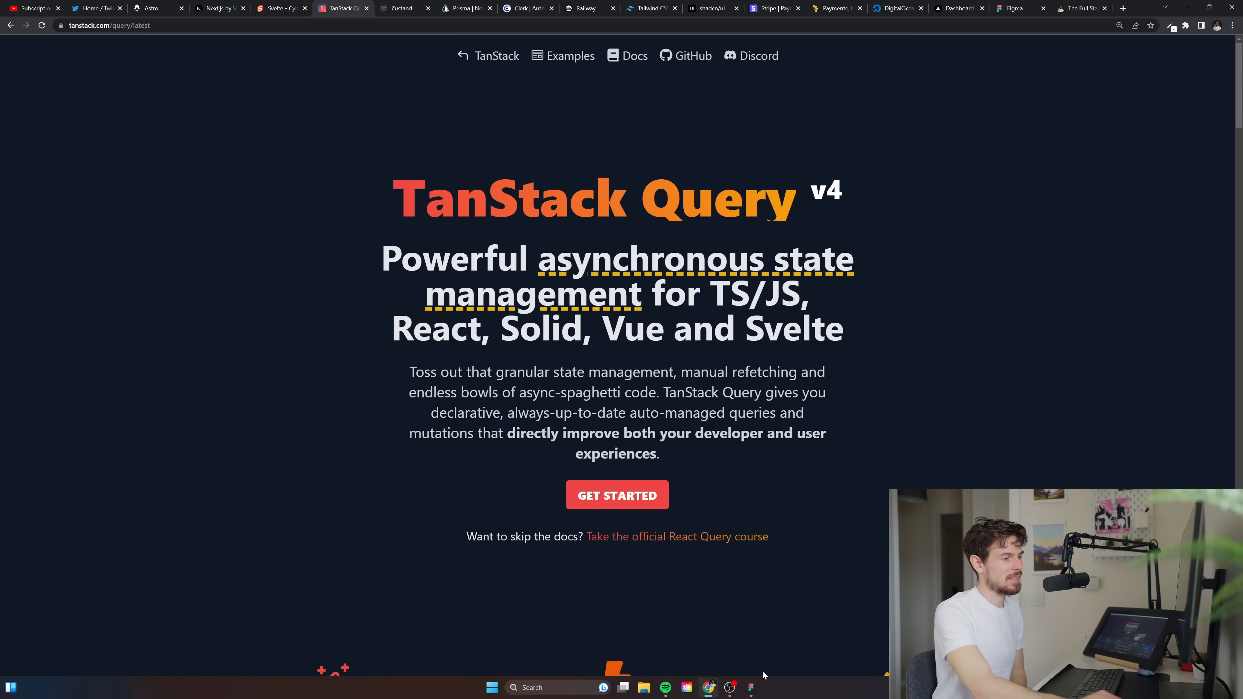
Back in Figma, retitle the mockup from Website to 'Next 13 app'
{"action": "left_click", "coordinate": [749, 688]}
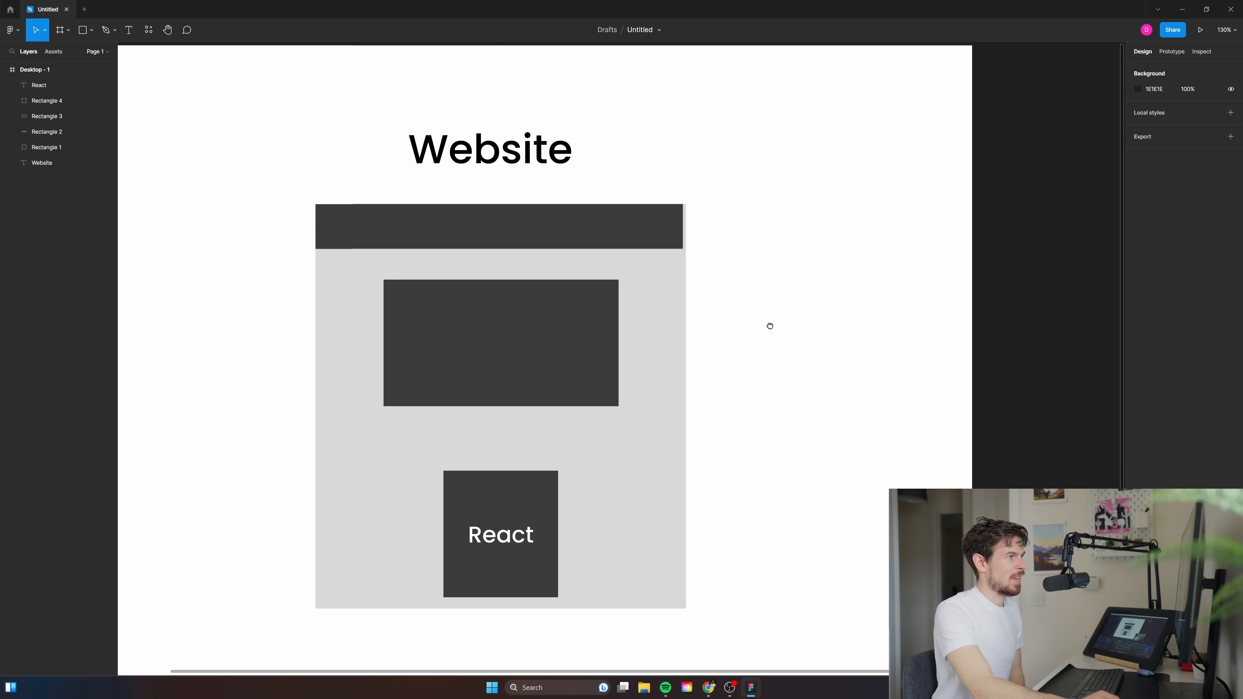
{"action": "left_click", "coordinate": [129, 29]}
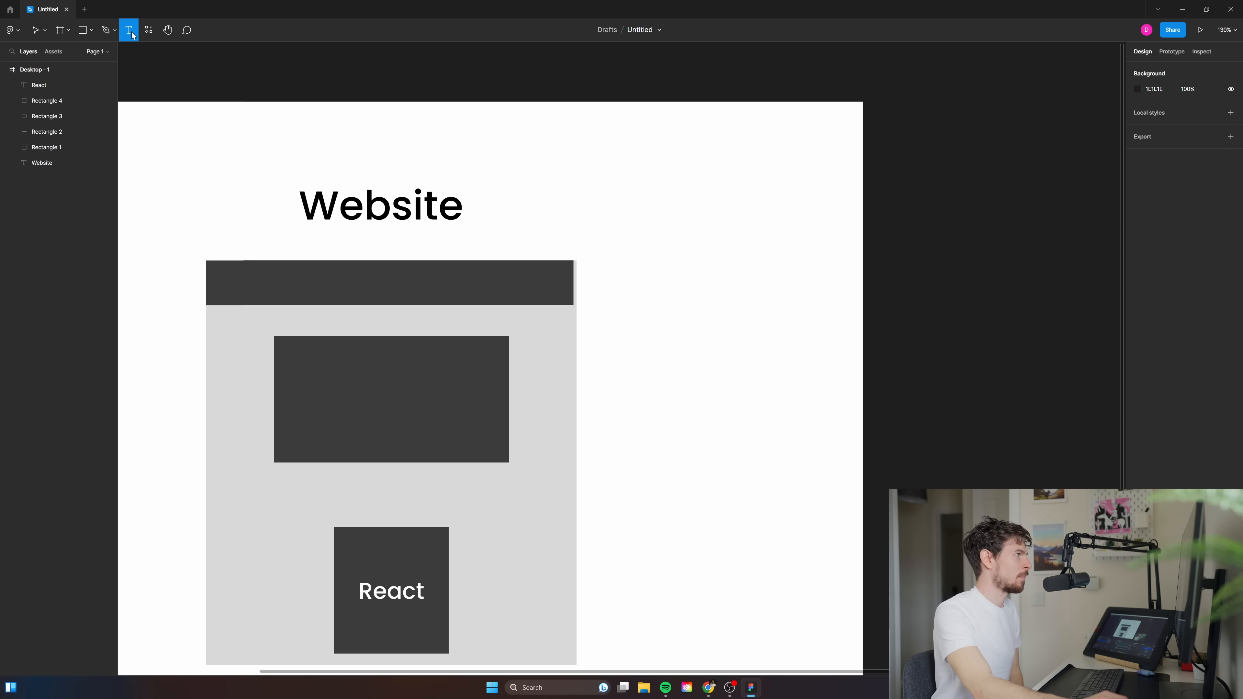
{"action": "left_click", "coordinate": [35, 30]}
{"action": "type", "text": "N"}
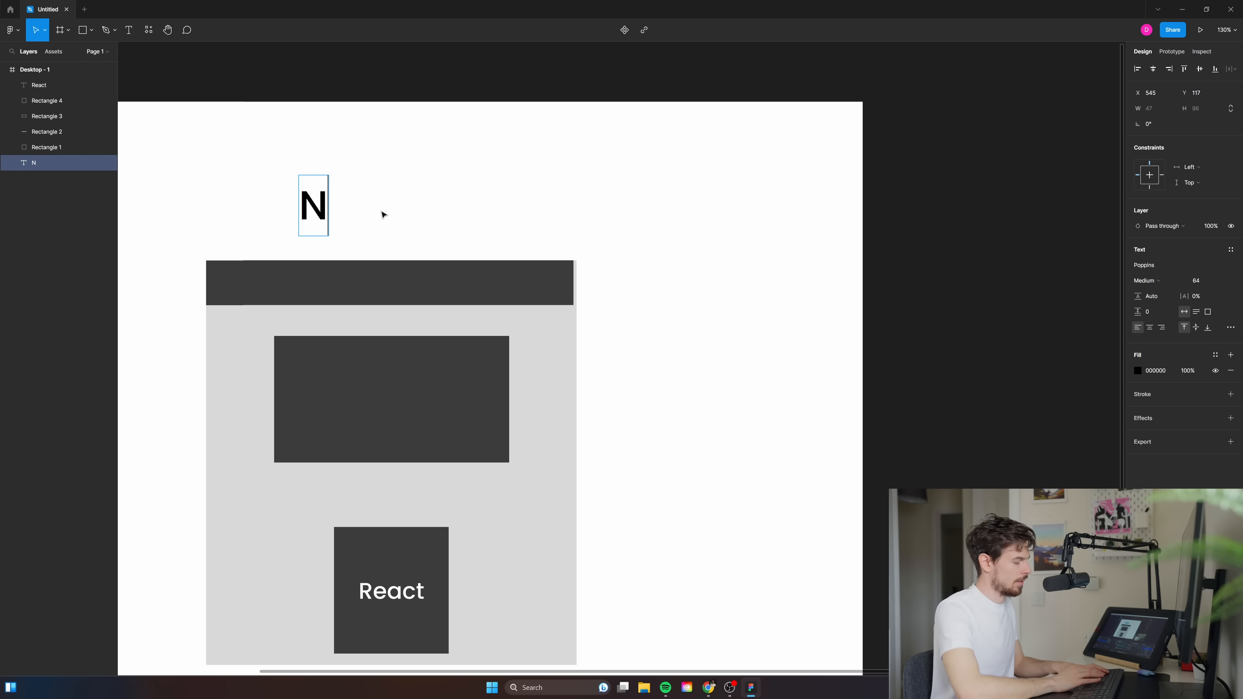
{"action": "type", "text": "ext 13 app"}
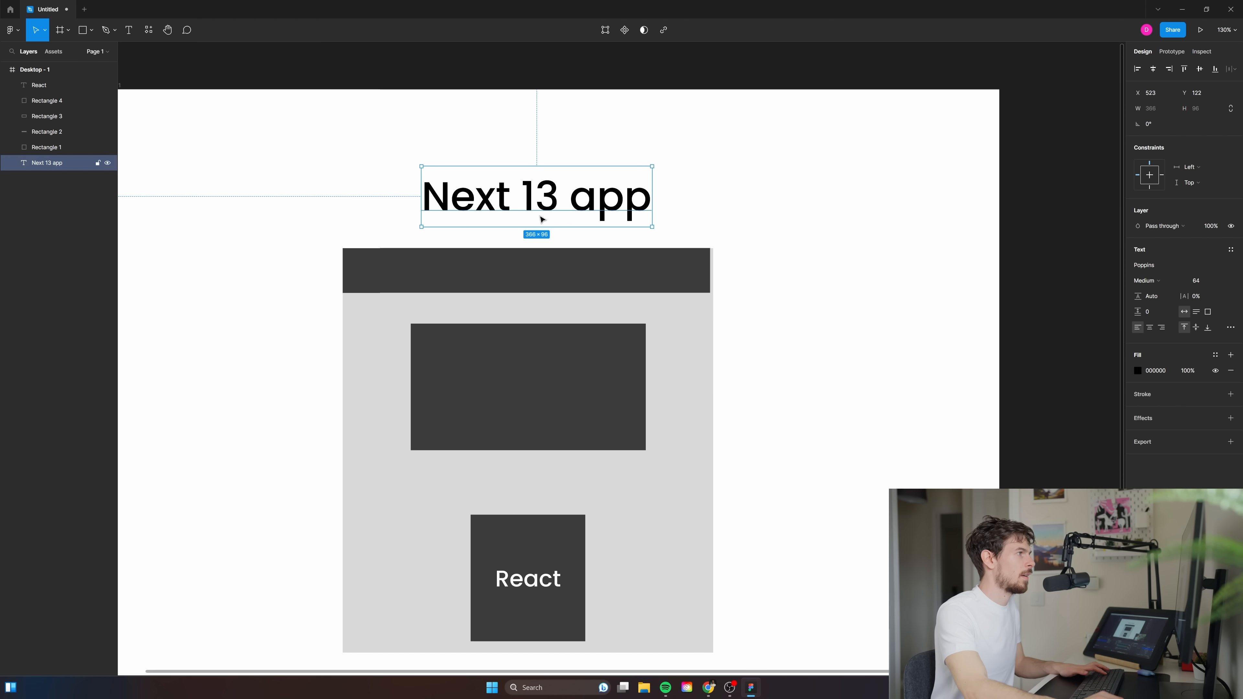
{"action": "double_click", "coordinate": [536, 195]}
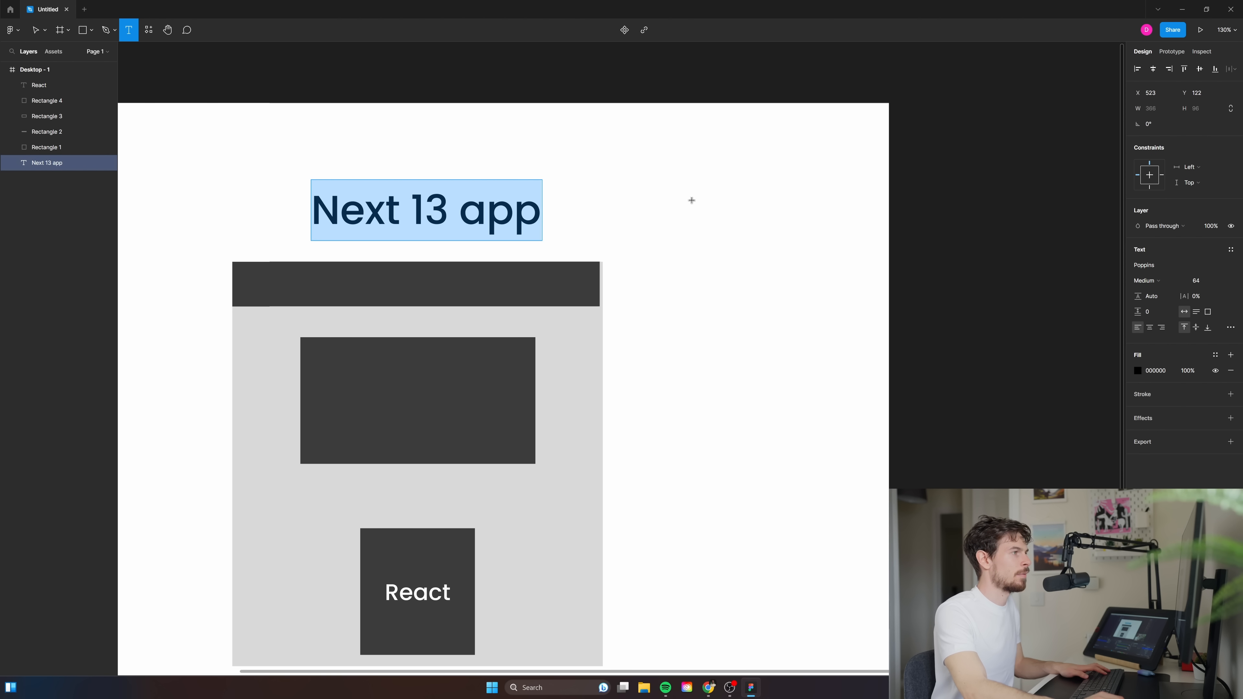
Link the app frame to the postgres circle with a line and label the wide block 'course'
{"action": "left_click", "coordinate": [82, 30]}
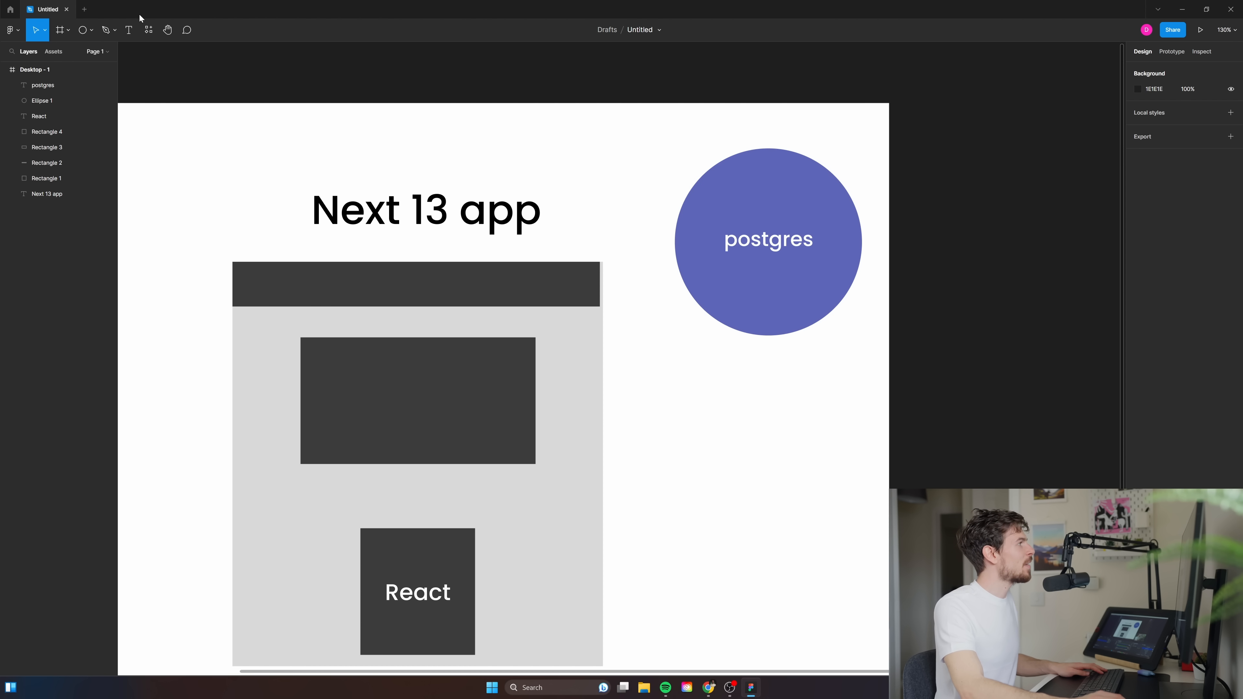
{"action": "left_click", "coordinate": [96, 29]}
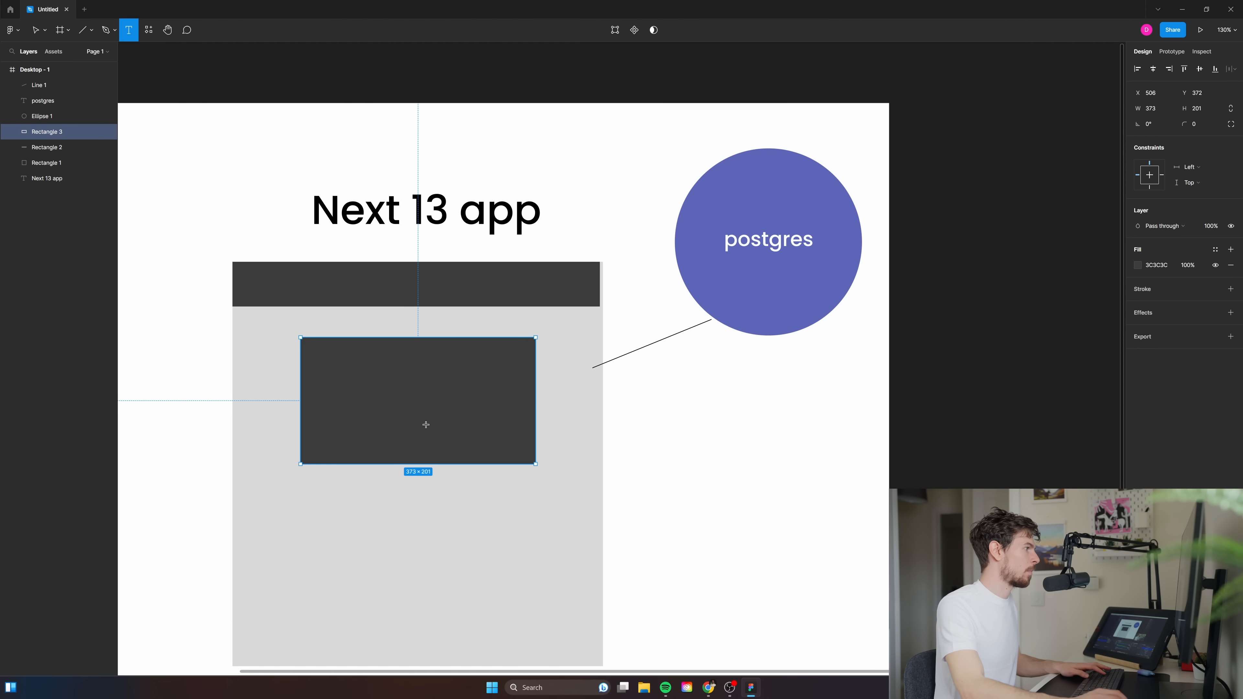
{"action": "type", "text": "course"}
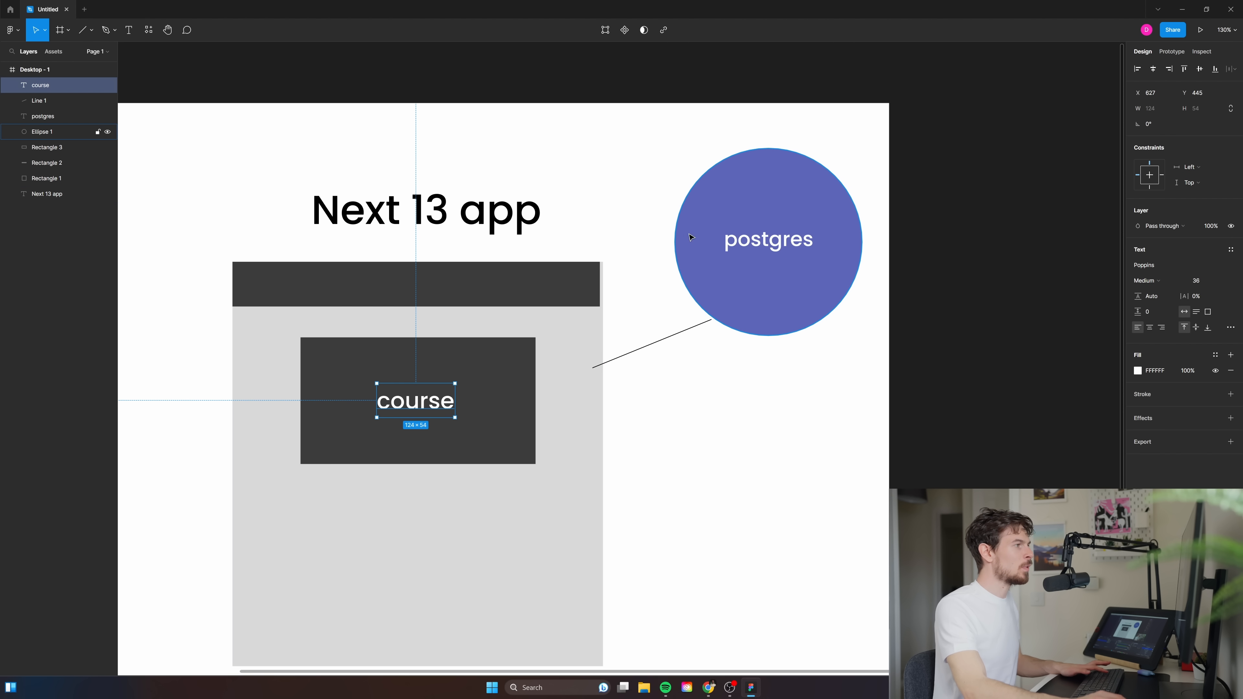
{"action": "left_click", "coordinate": [418, 283]}
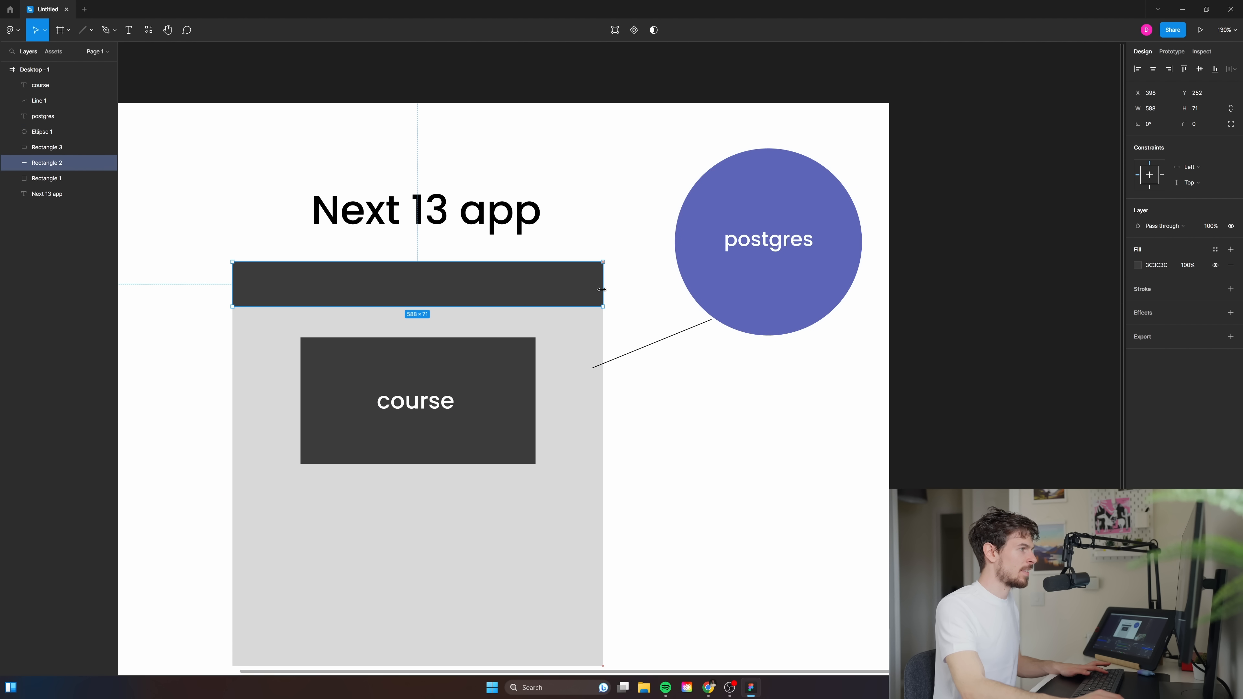
{"action": "left_click", "coordinate": [739, 308]}
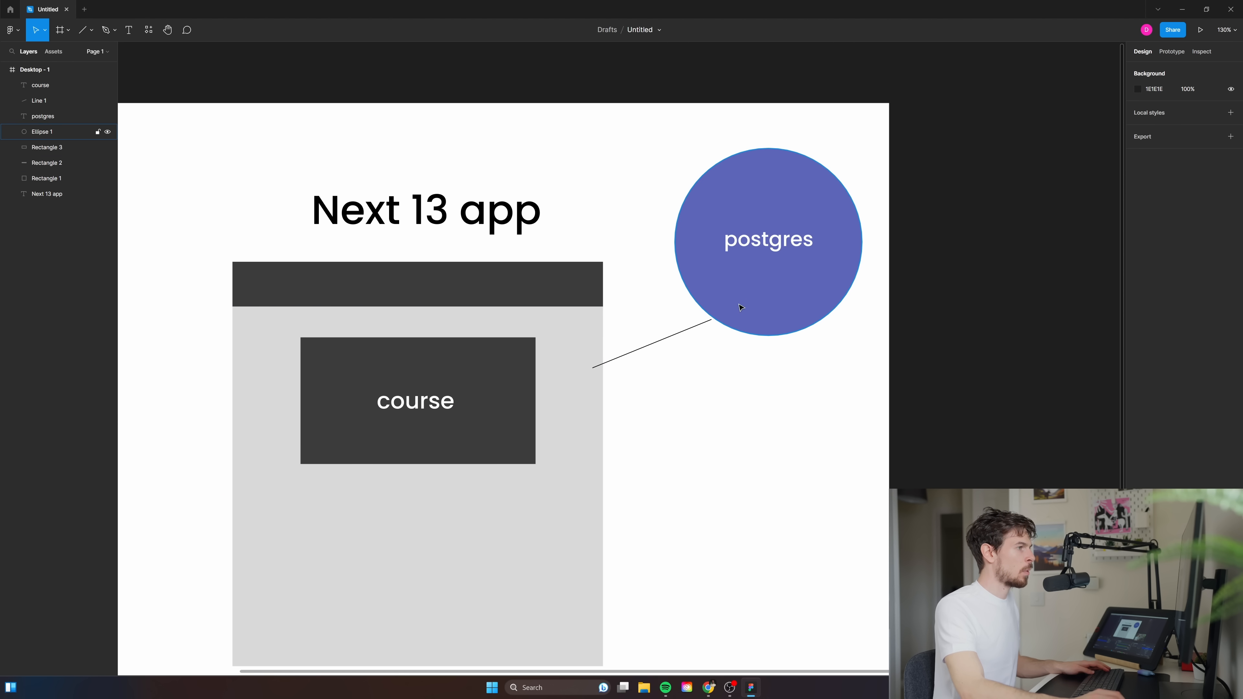
{"action": "mouse_move", "coordinate": [830, 265]}
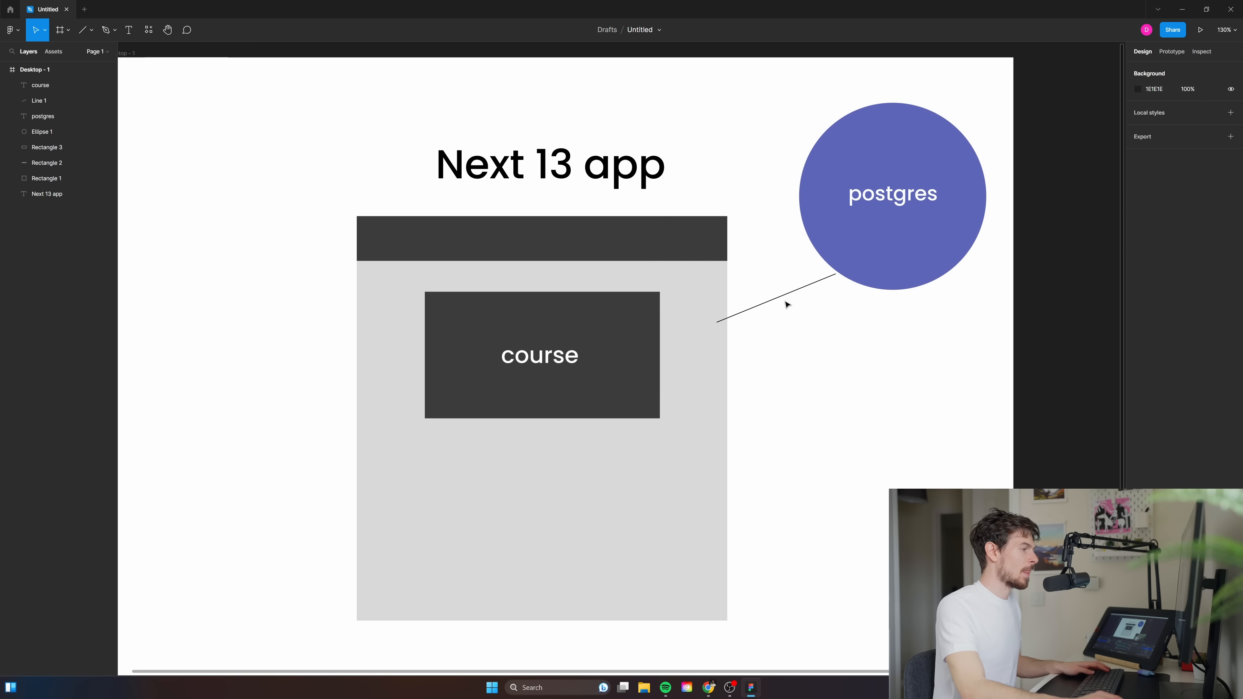
Place a white number 4 at the right end of the mockup's dark top bar beside the postgres circle
{"action": "left_click", "coordinate": [541, 355]}
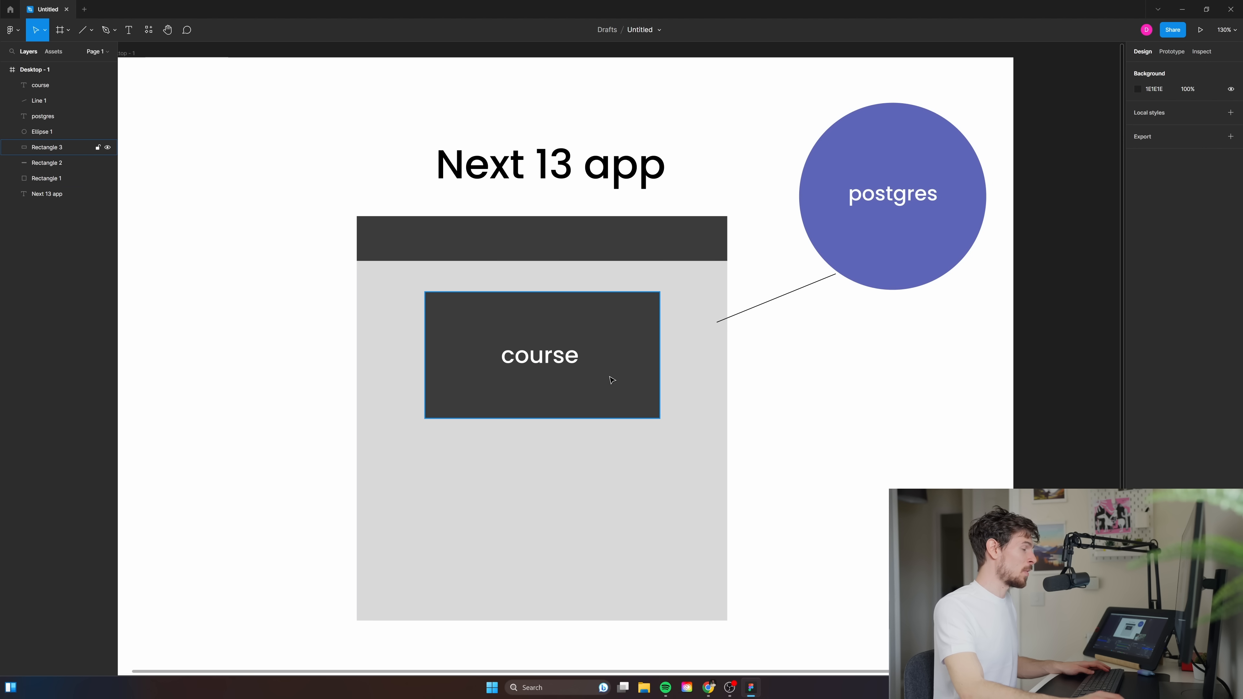
{"action": "left_click", "coordinate": [539, 355]}
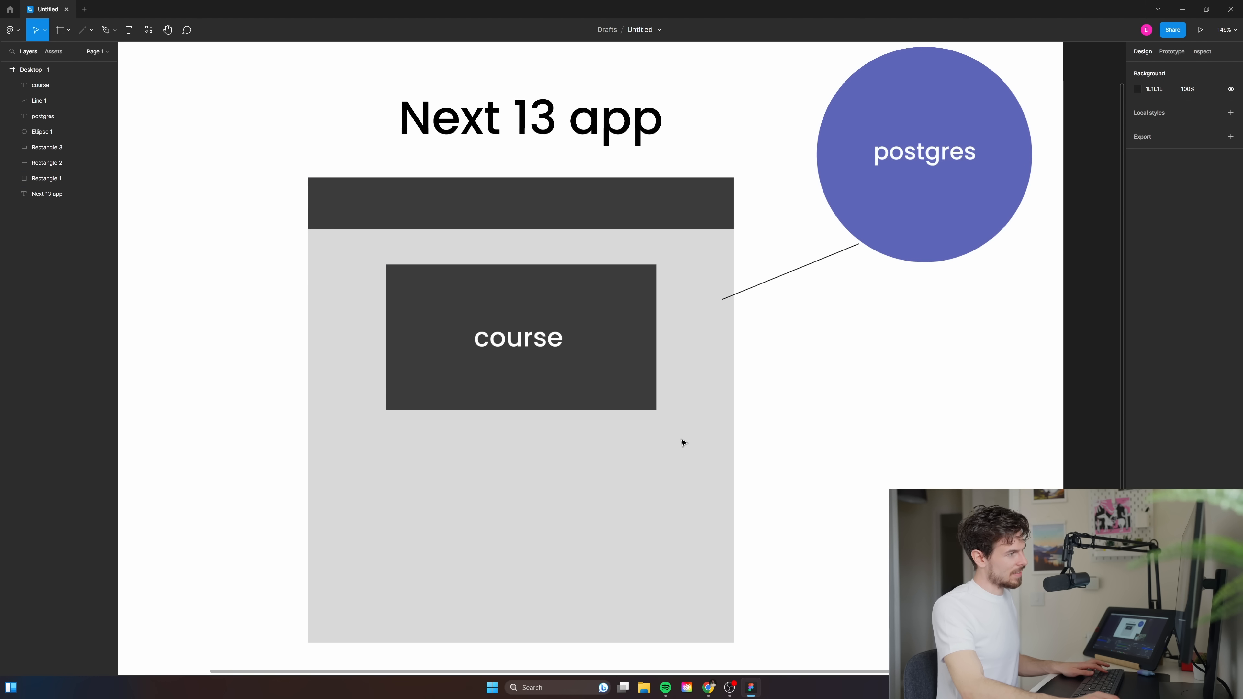
{"action": "mouse_move", "coordinate": [726, 321]}
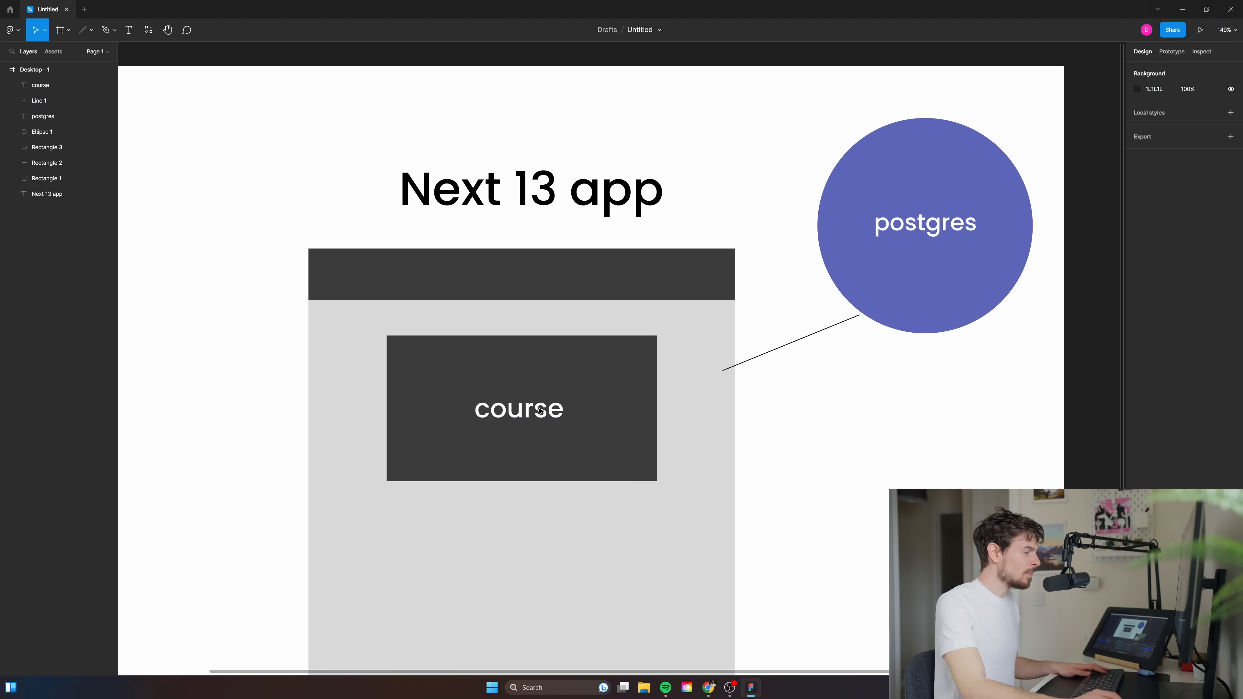
{"action": "mouse_move", "coordinate": [763, 442]}
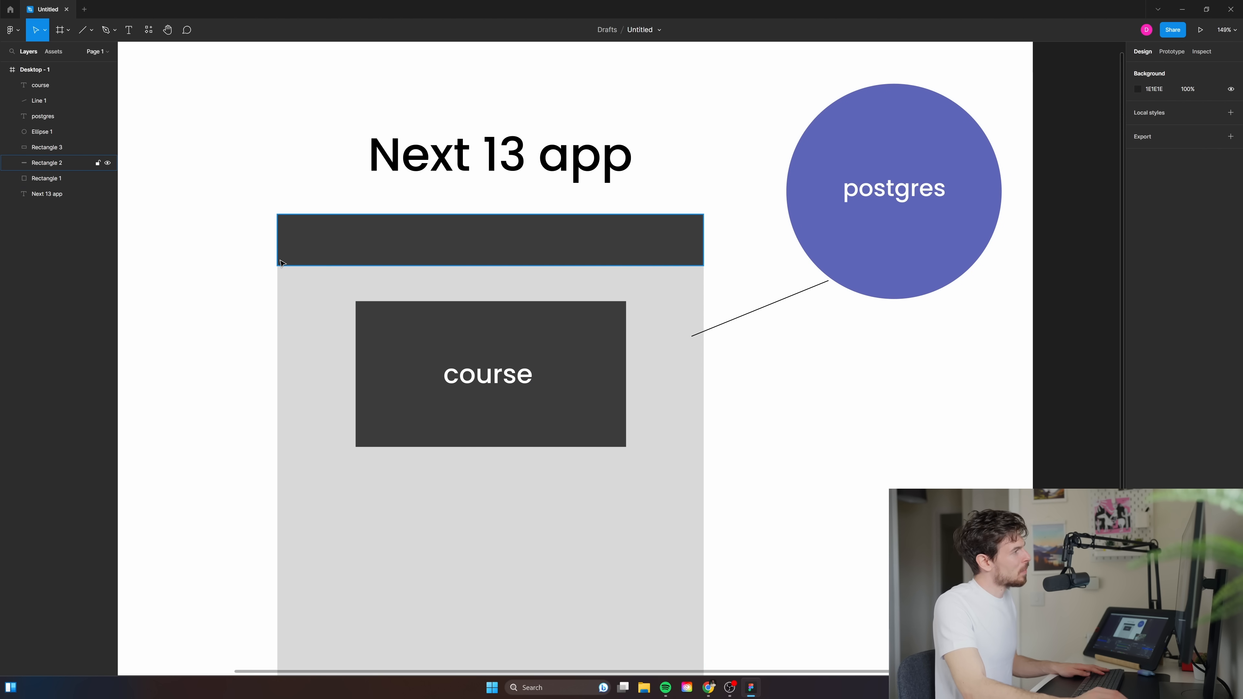
{"action": "left_click", "coordinate": [128, 29]}
{"action": "type", "text": "4"}
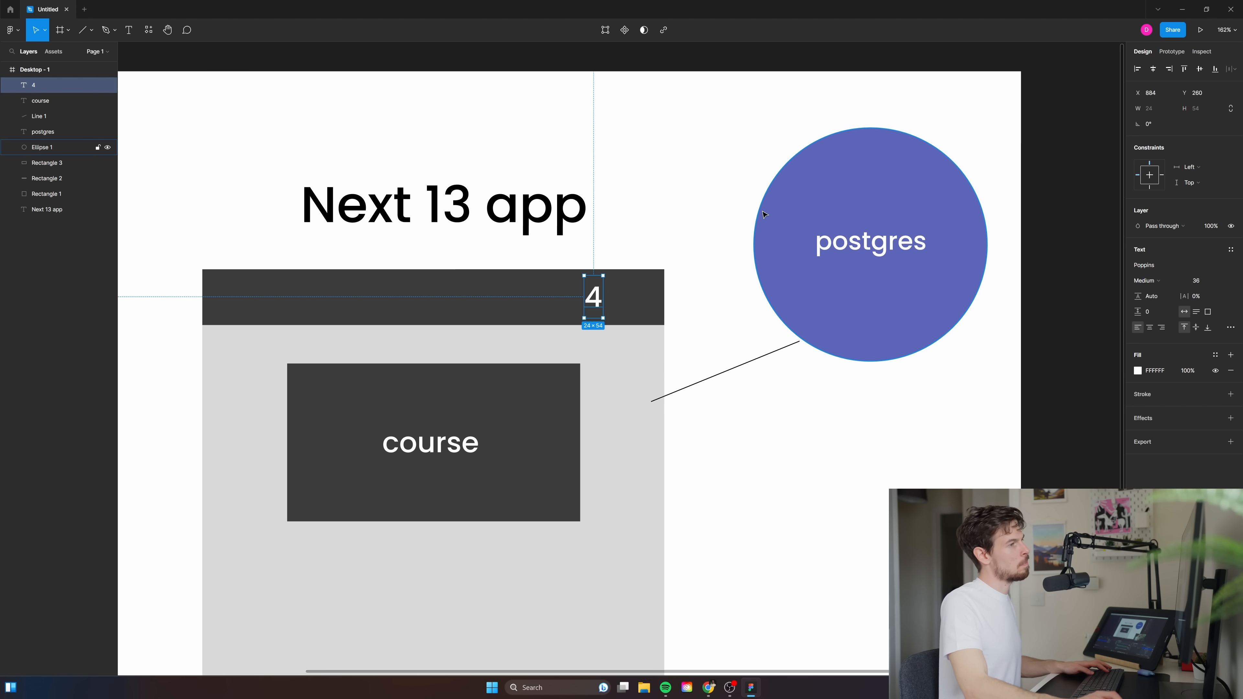
{"action": "mouse_move", "coordinate": [791, 207]}
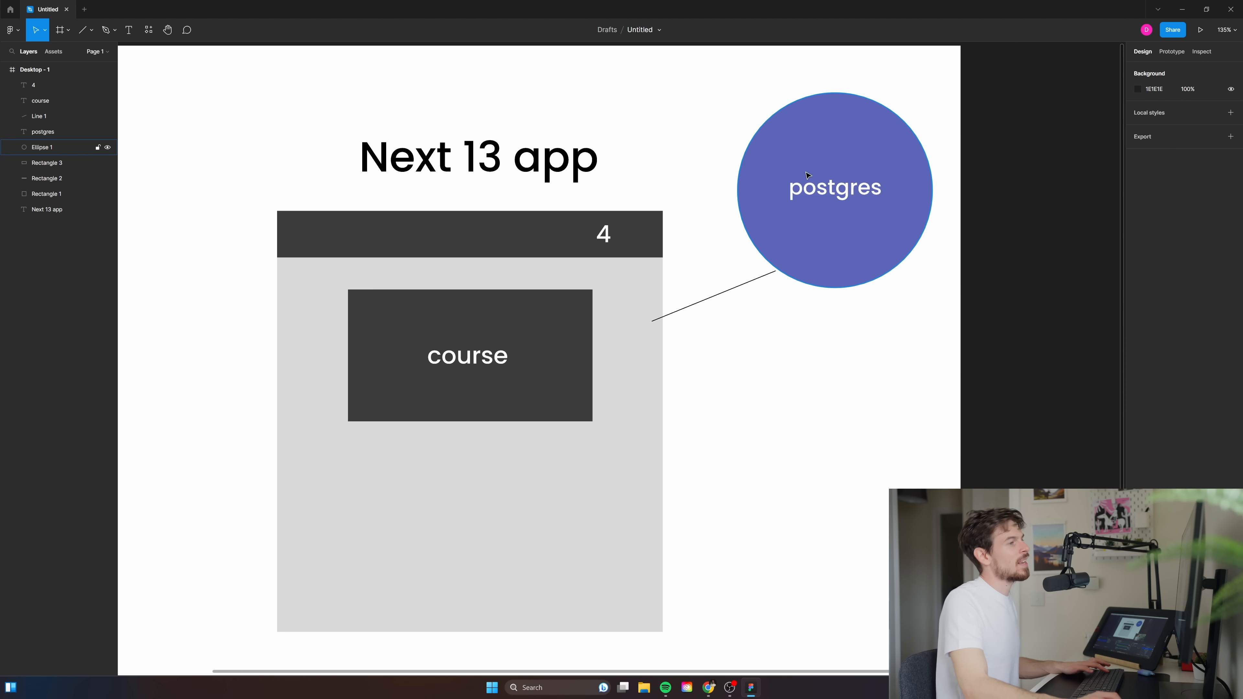
{"action": "left_click", "coordinate": [834, 187]}
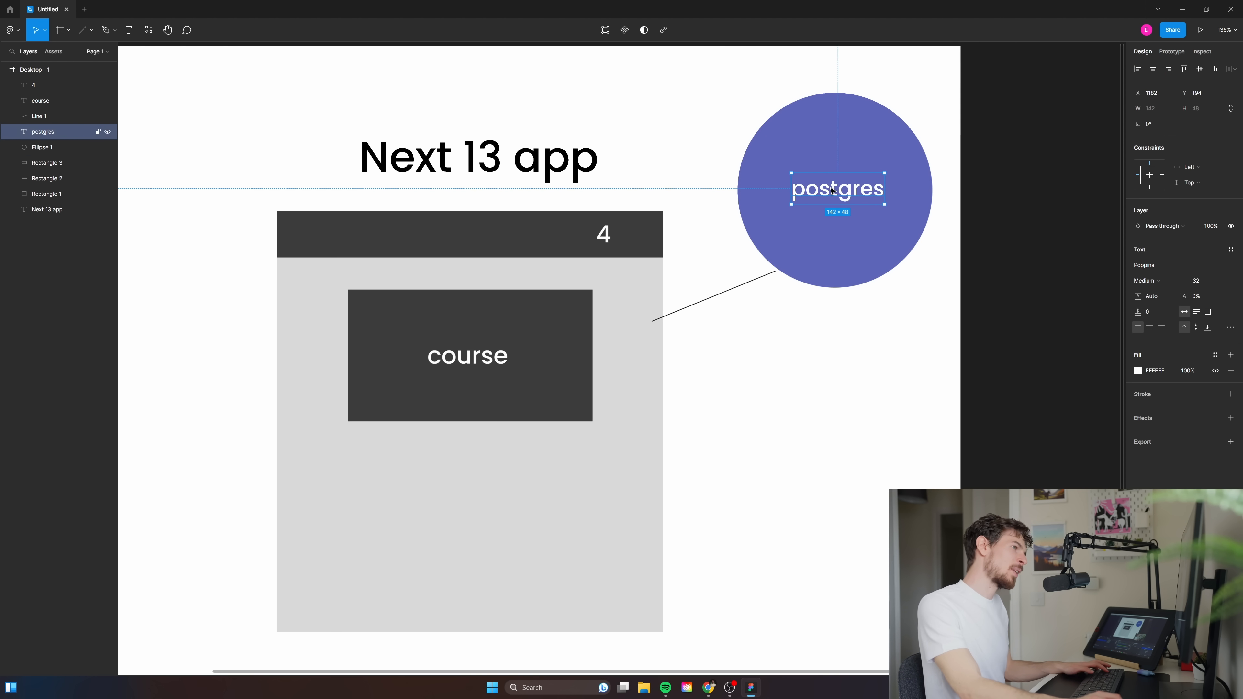
{"action": "mouse_move", "coordinate": [748, 256]}
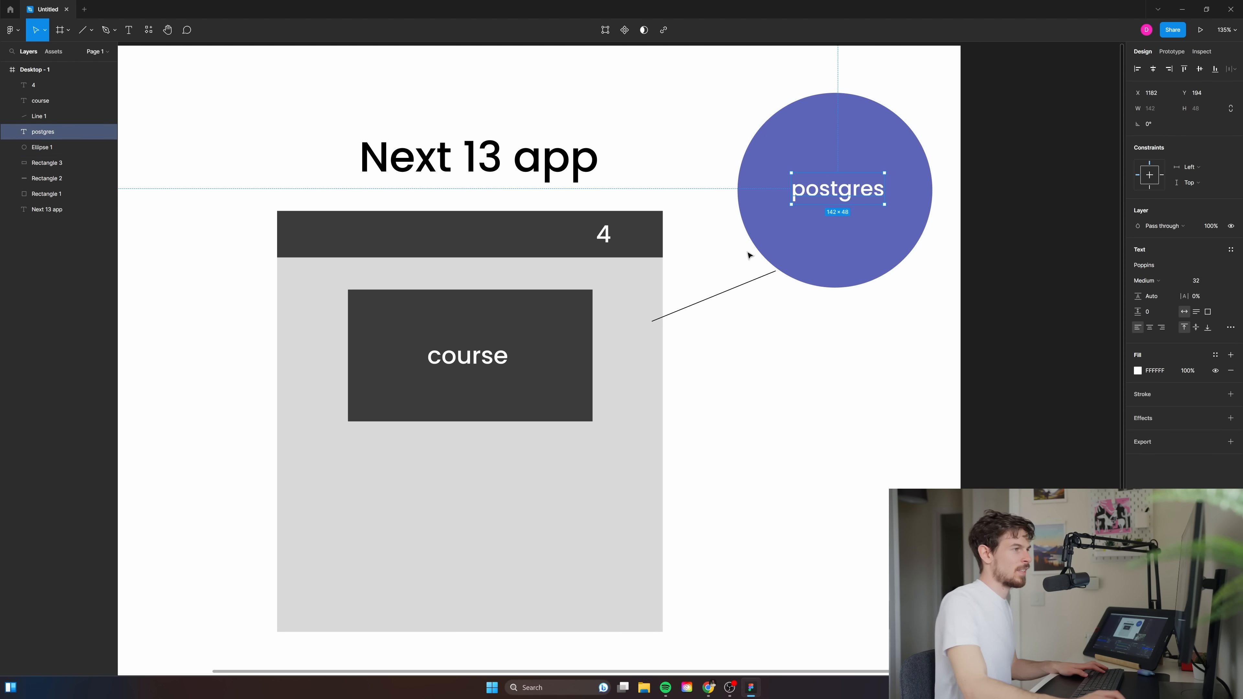
{"action": "left_click", "coordinate": [919, 207]}
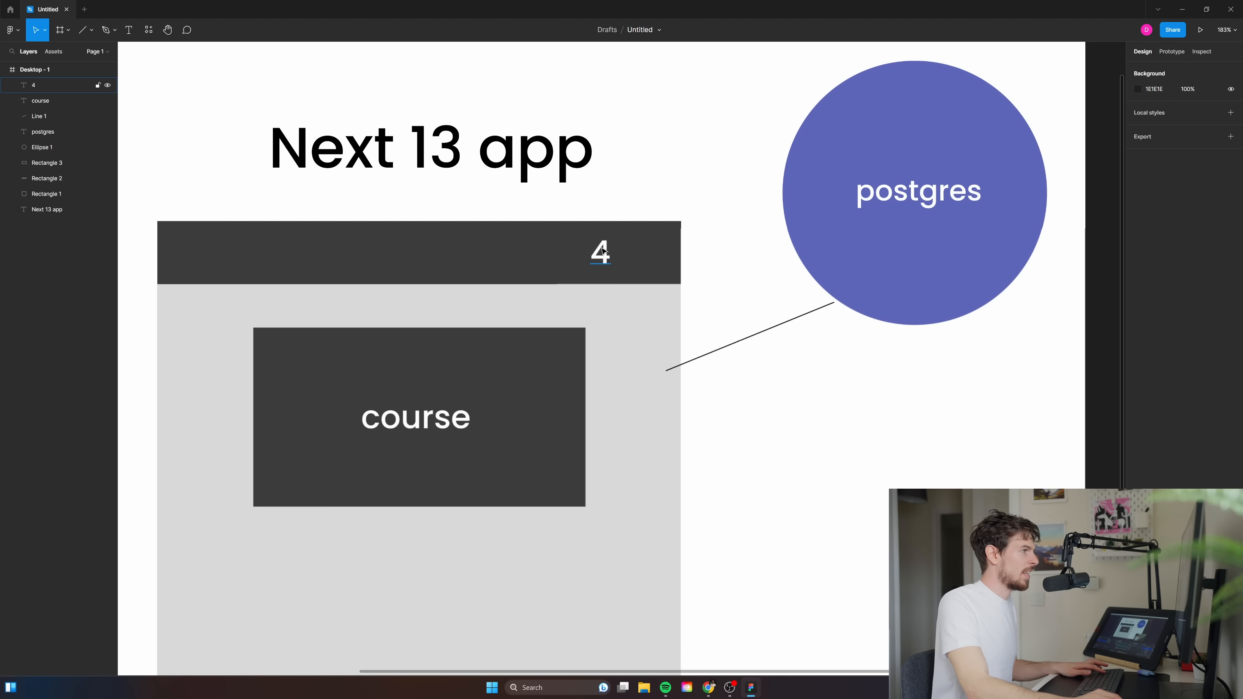
{"action": "left_click", "coordinate": [418, 254]}
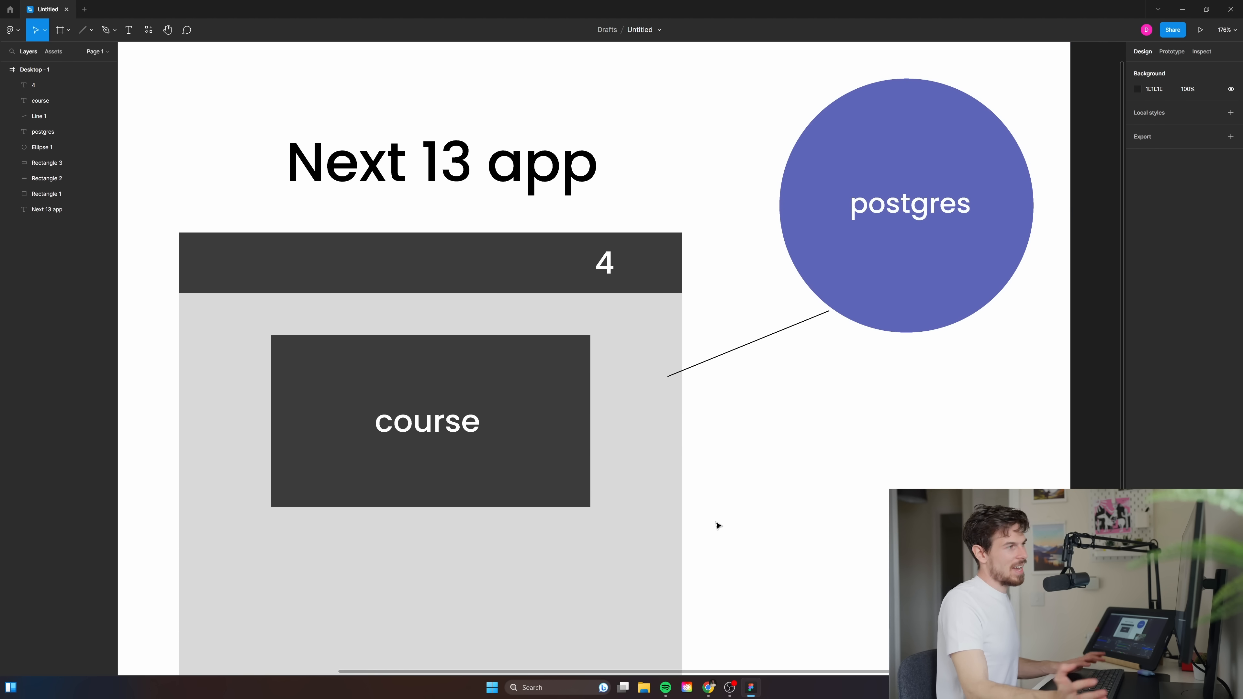
{"action": "mouse_move", "coordinate": [860, 250]}
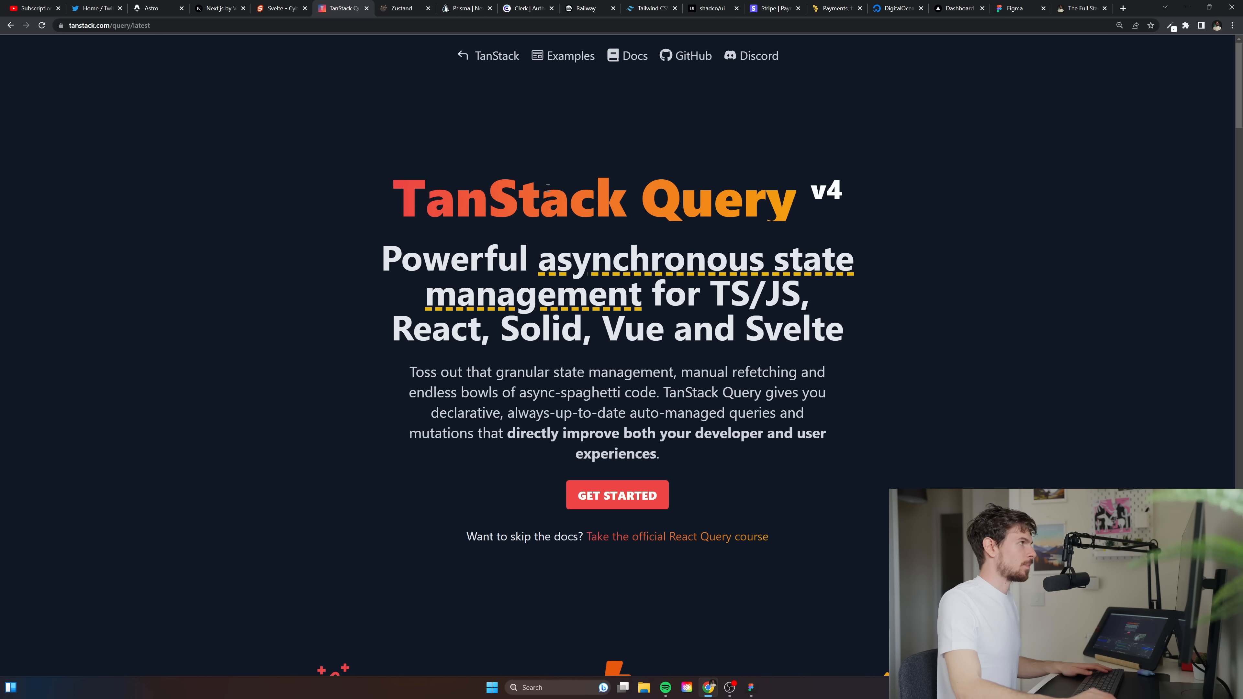
Revisit the TanStack Query v4 page, then end on the Zustand bear demo page
{"action": "left_click", "coordinate": [400, 8]}
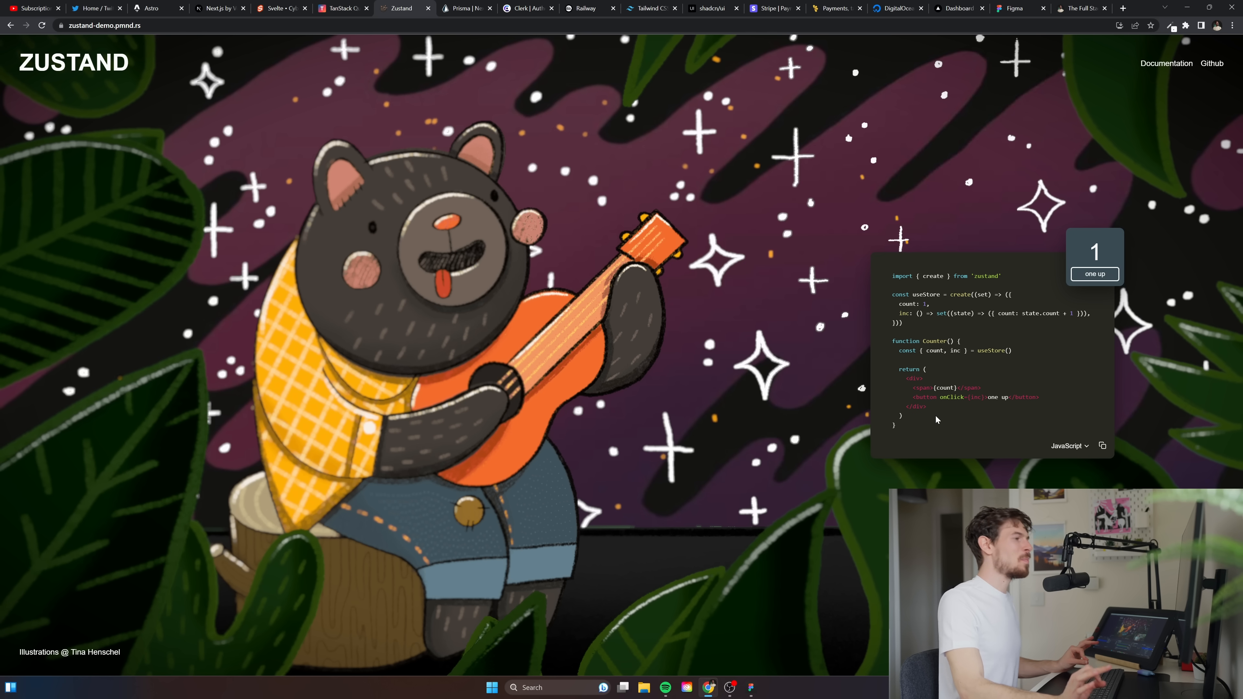
{"action": "mouse_move", "coordinate": [964, 428]}
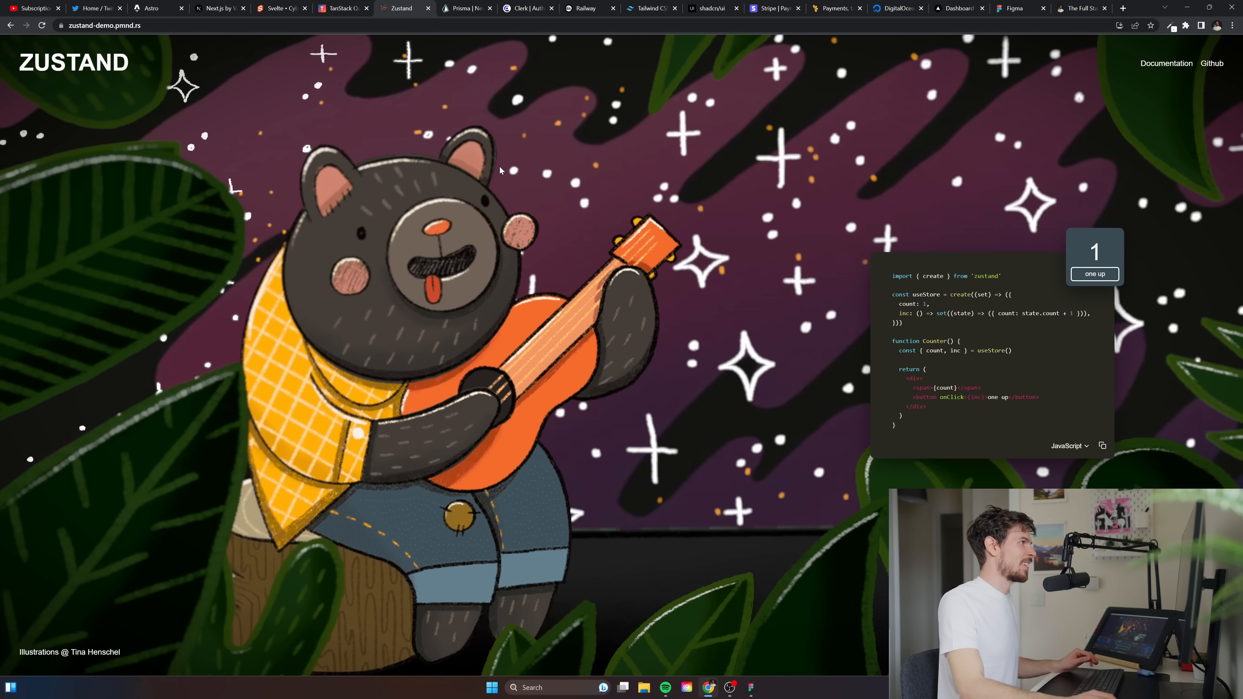
{"action": "left_click", "coordinate": [341, 8]}
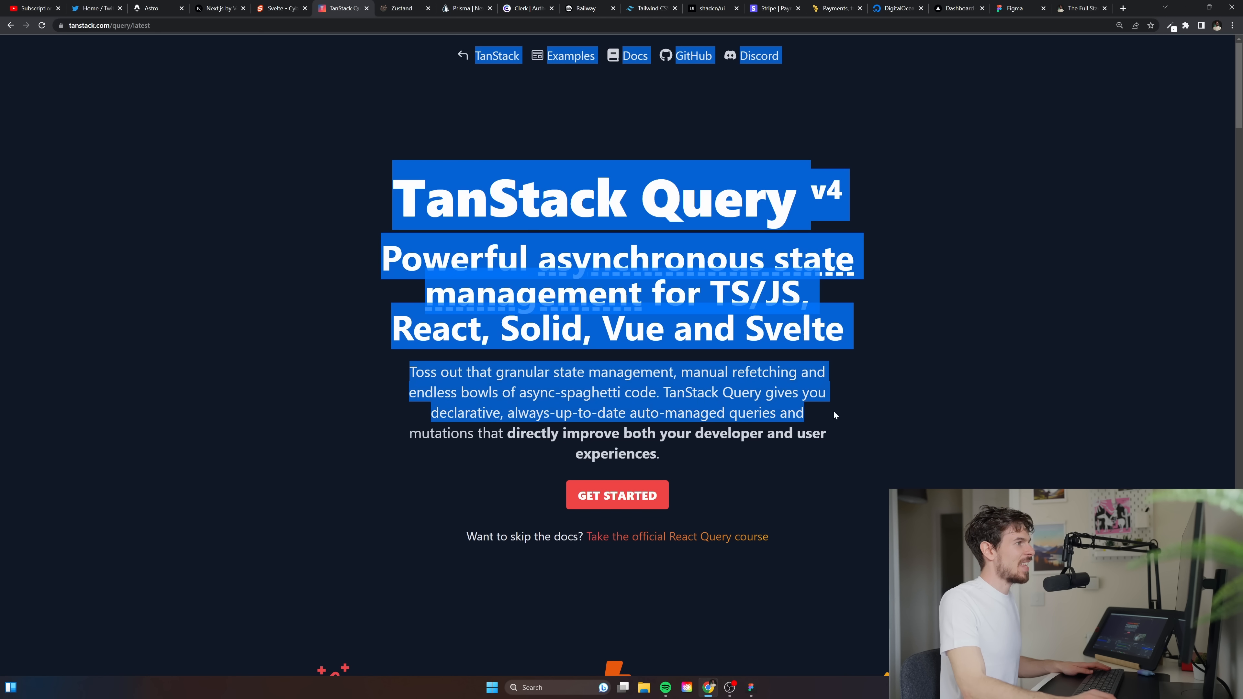
{"action": "left_click", "coordinate": [897, 292]}
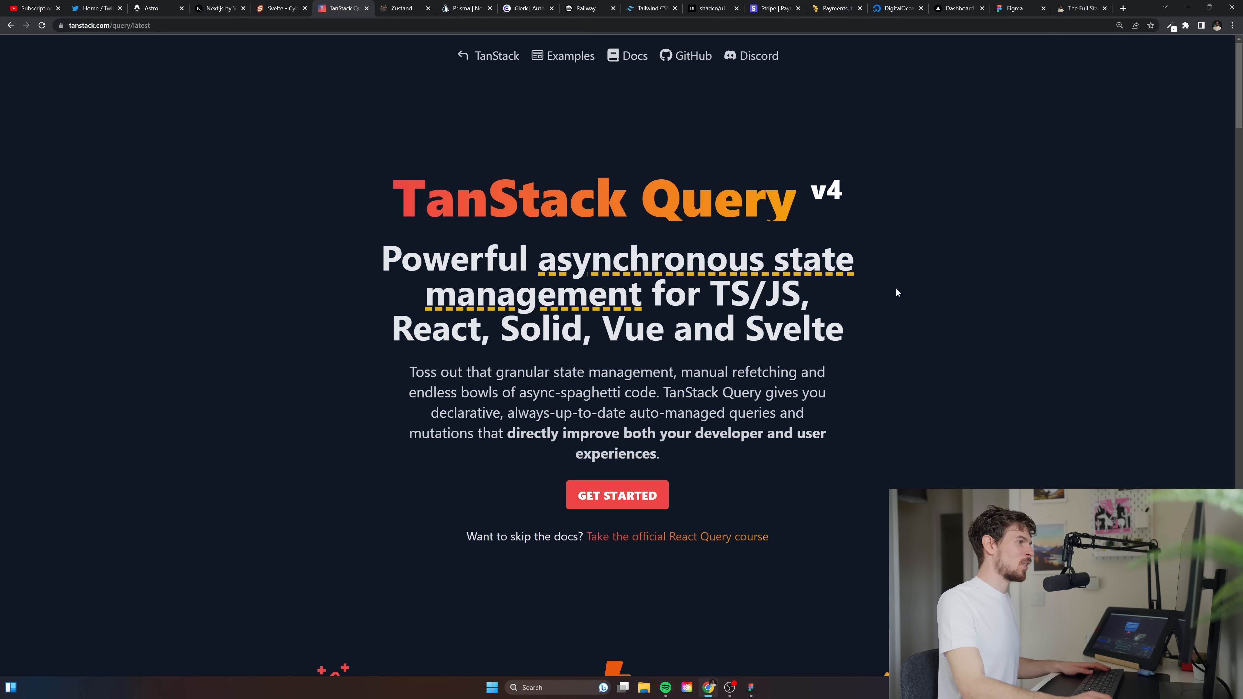
{"action": "left_click", "coordinate": [400, 8]}
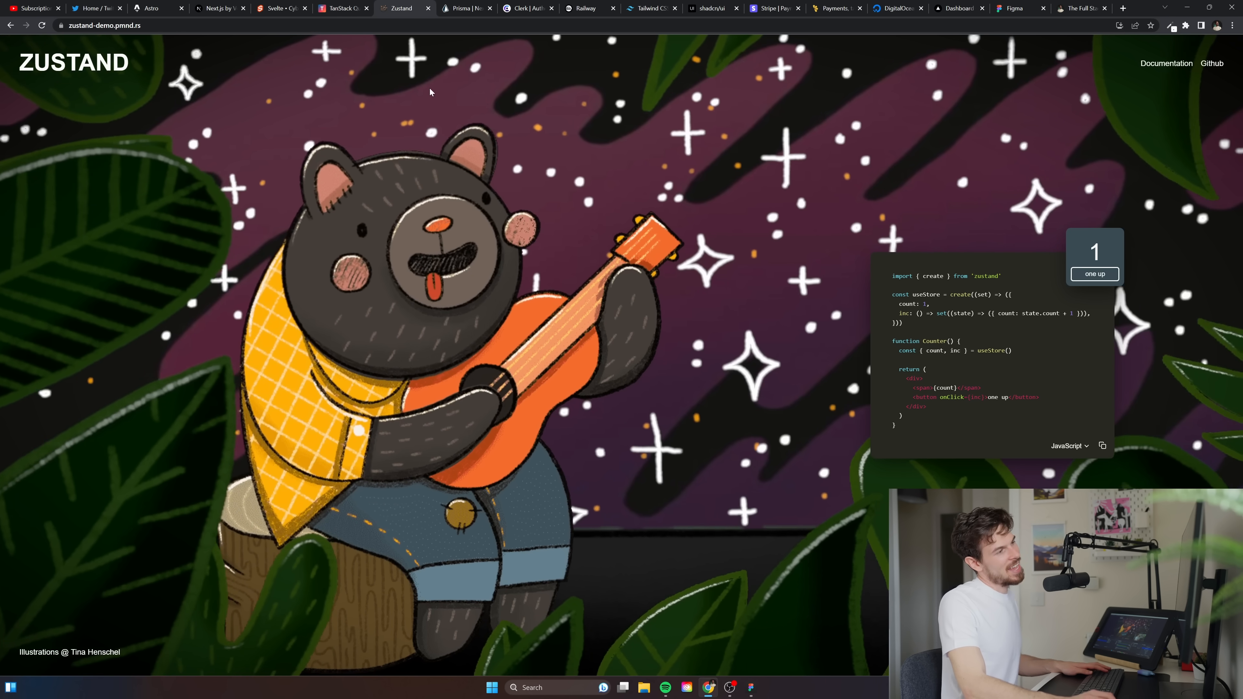
Search the web for firebase in a new tab and open the Firebase homepage
{"action": "left_click", "coordinate": [748, 687]}
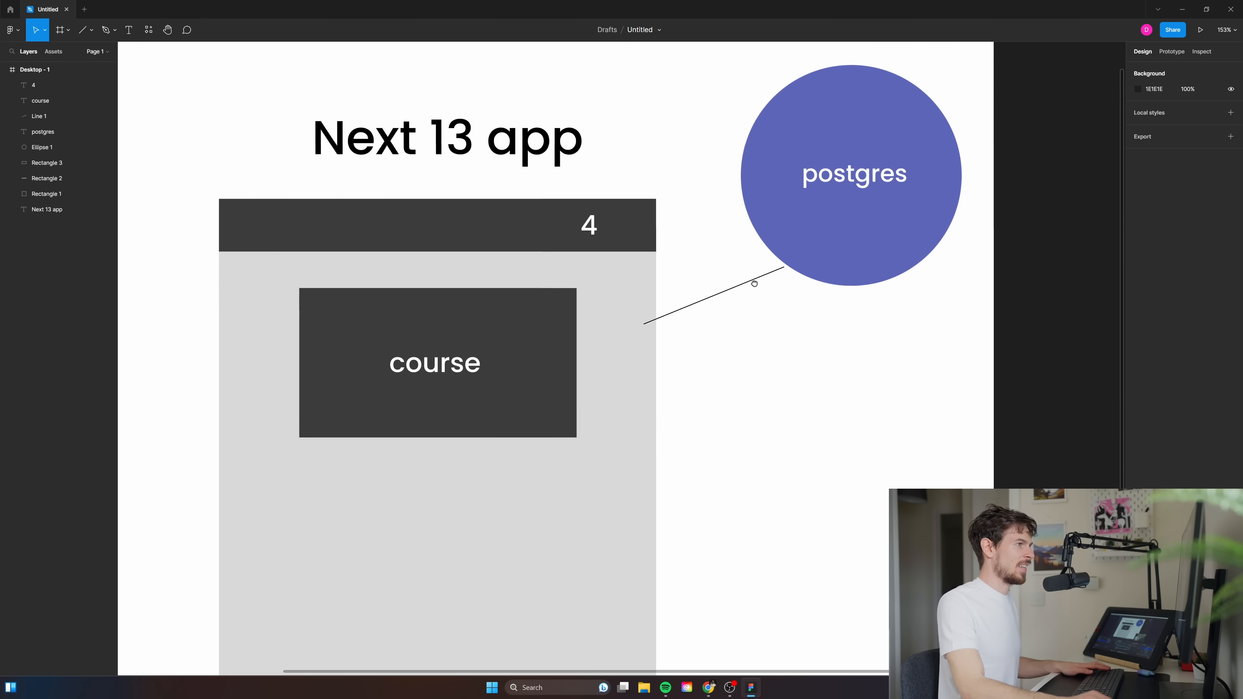
{"action": "left_click", "coordinate": [404, 8]}
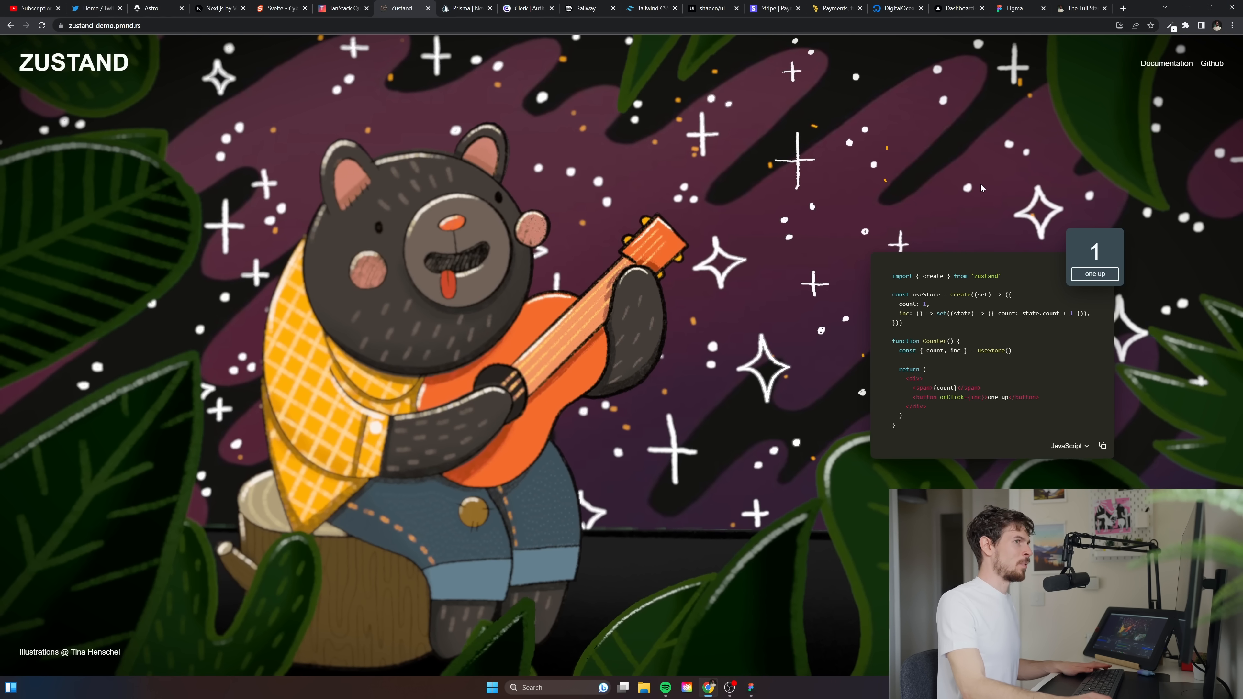
{"action": "left_click", "coordinate": [1123, 7]}
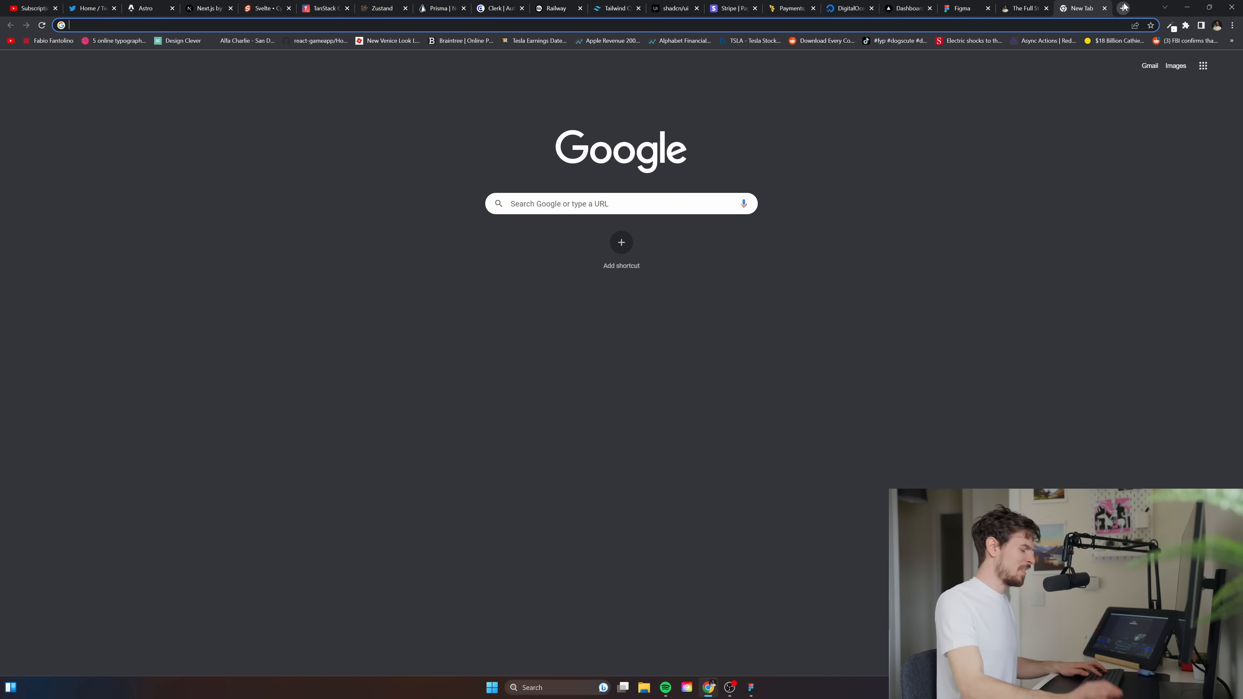
{"action": "type", "text": "fireb"}
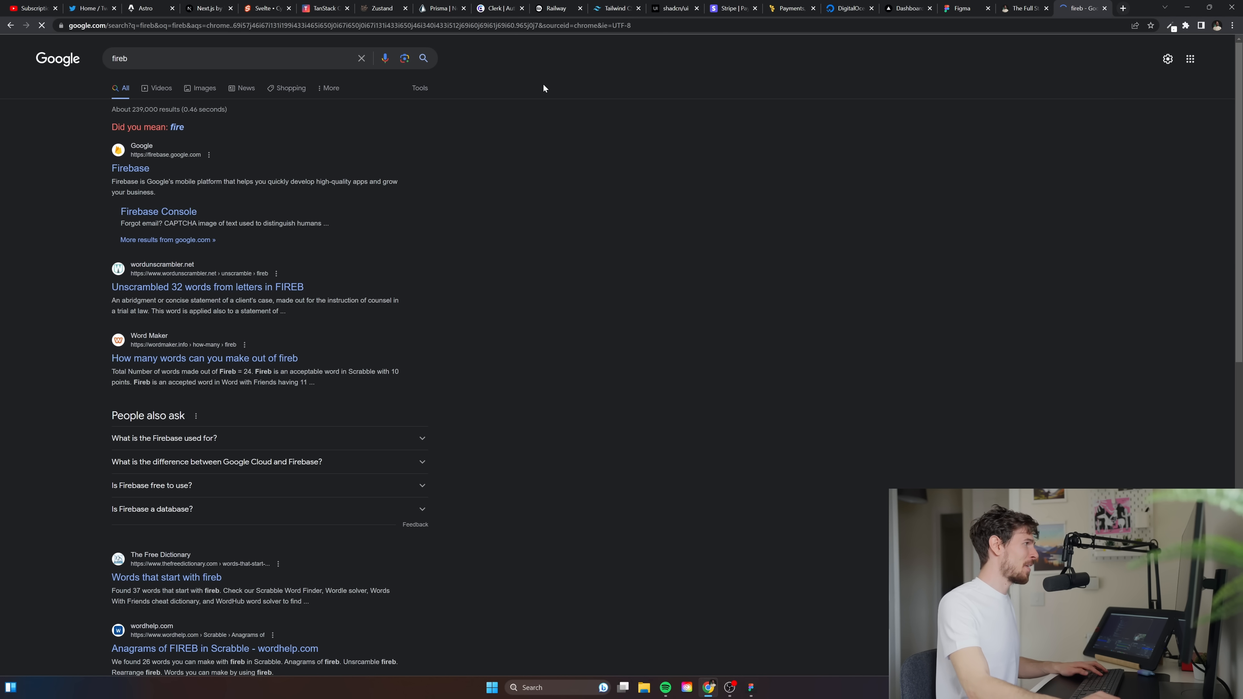
{"action": "type", "text": "firebase"}
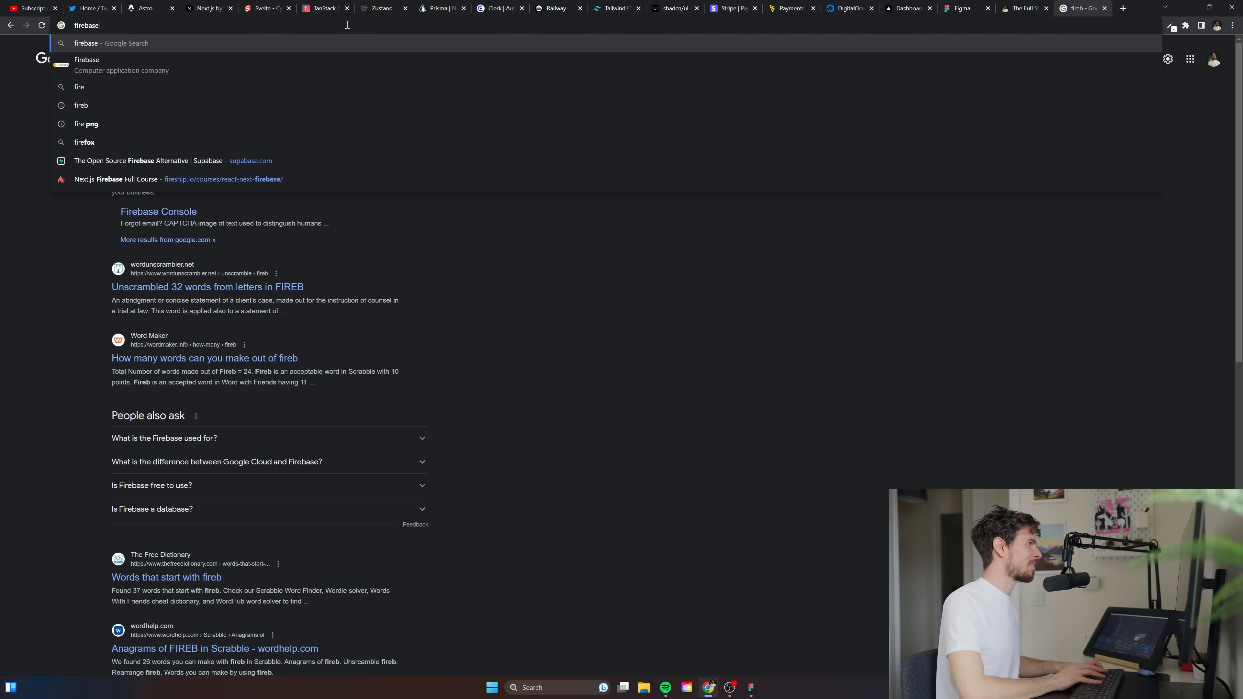
{"action": "key", "text": "Return"}
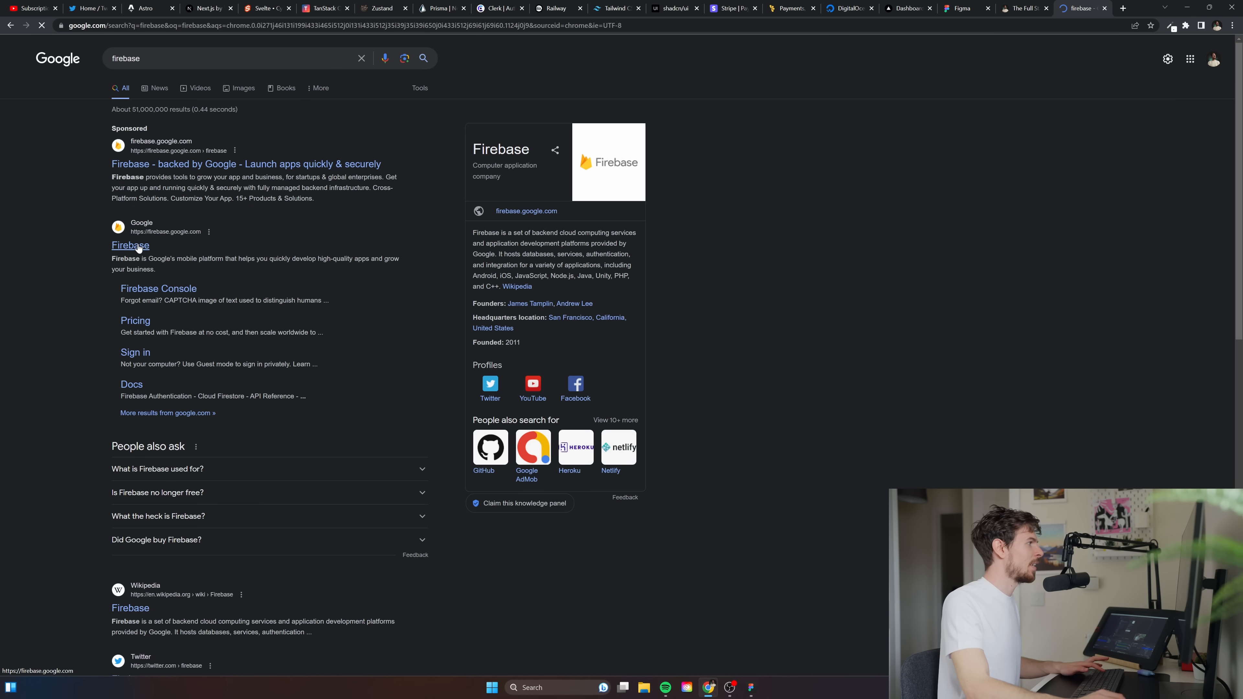
{"action": "left_click", "coordinate": [130, 245]}
{"action": "type", "text": "railwa"}
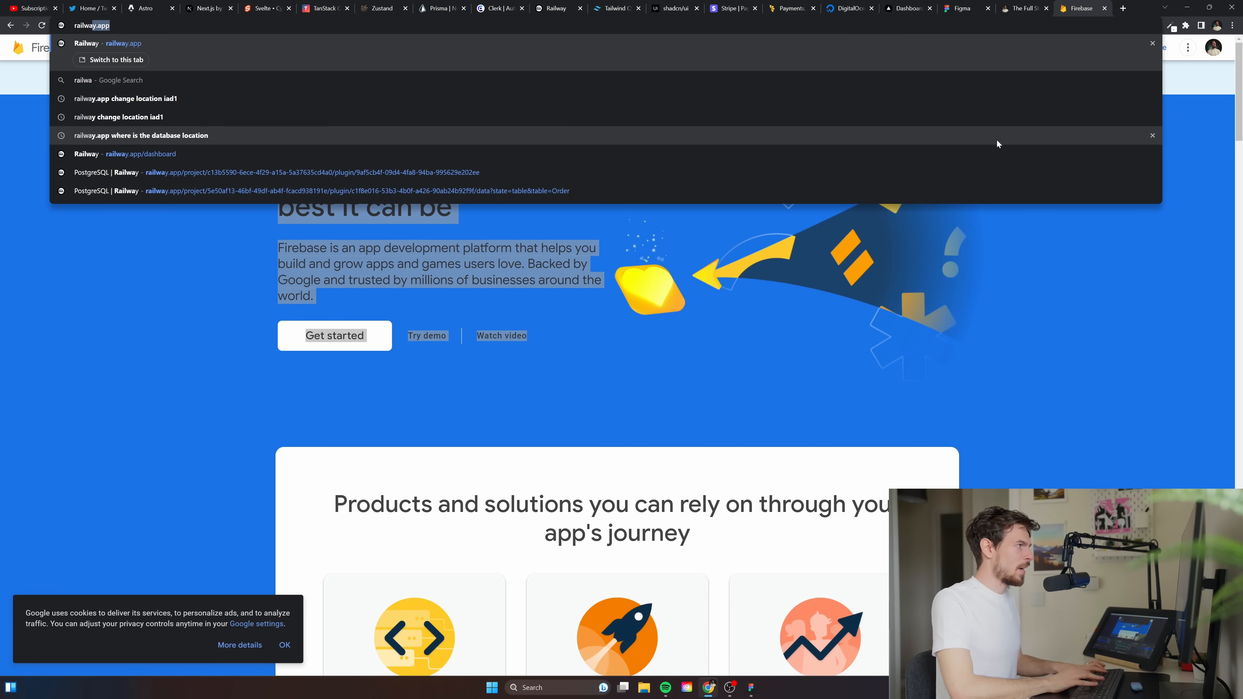
Start a new Railway project to see the GitHub, template and database options
{"action": "left_click", "coordinate": [103, 43]}
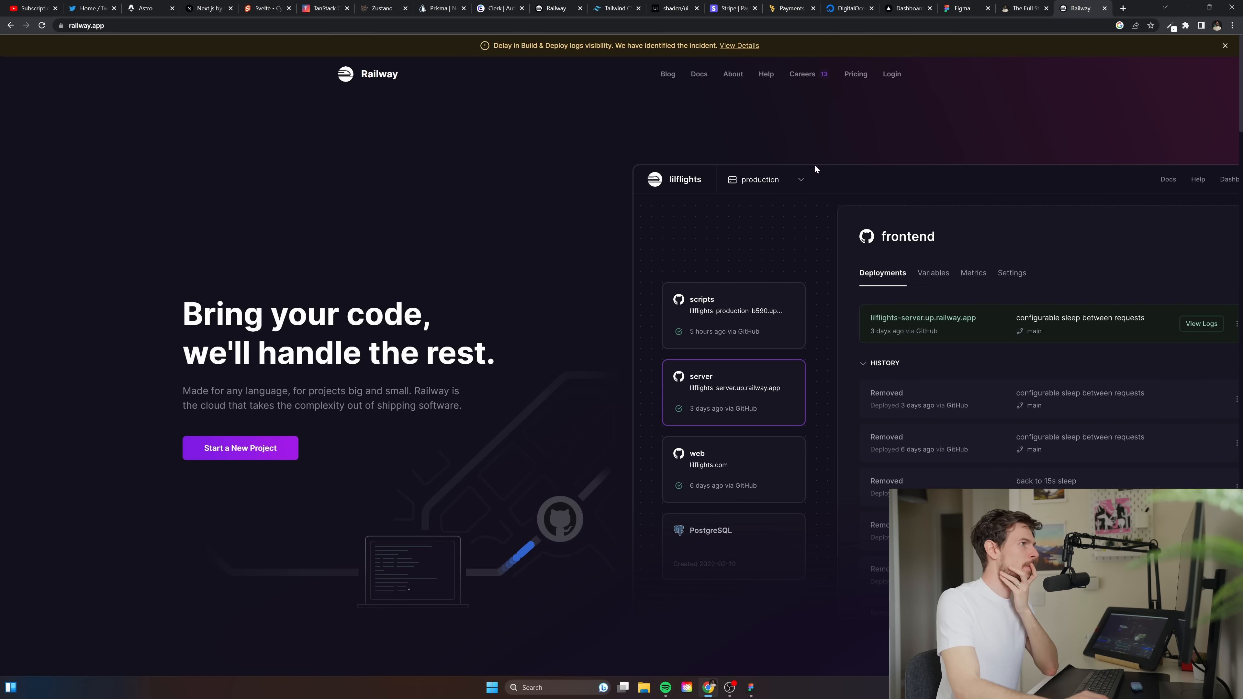
{"action": "left_click", "coordinate": [240, 448]}
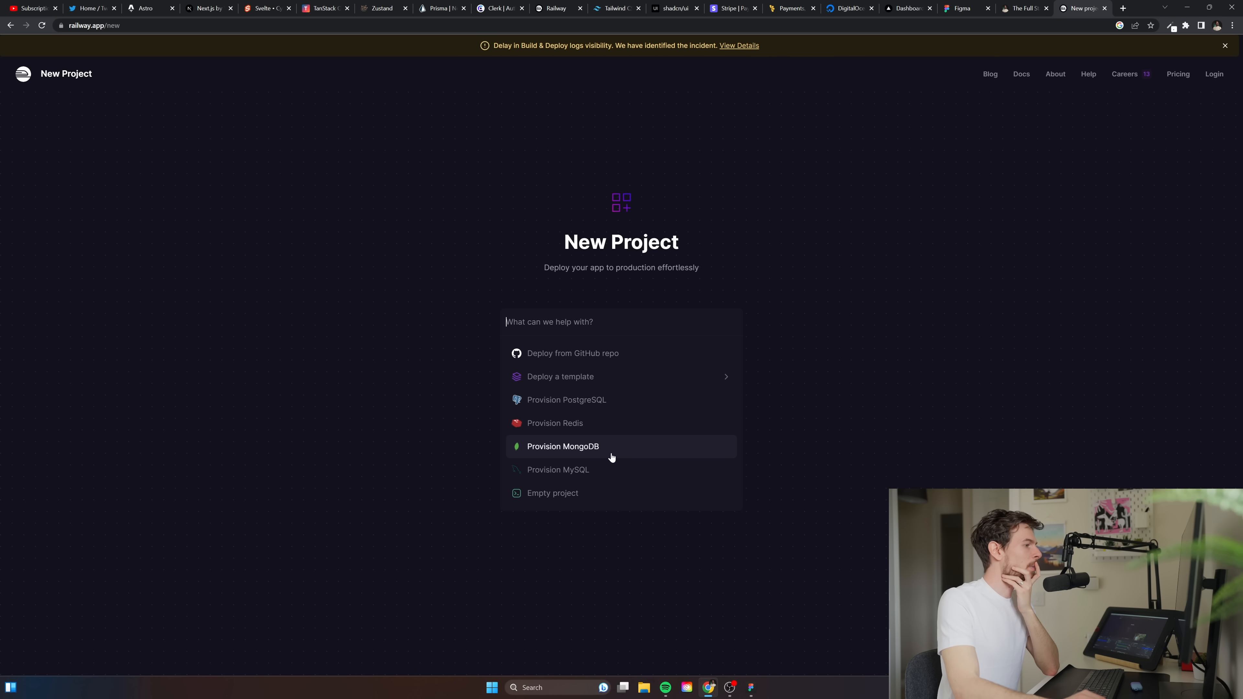
{"action": "mouse_move", "coordinate": [619, 400]}
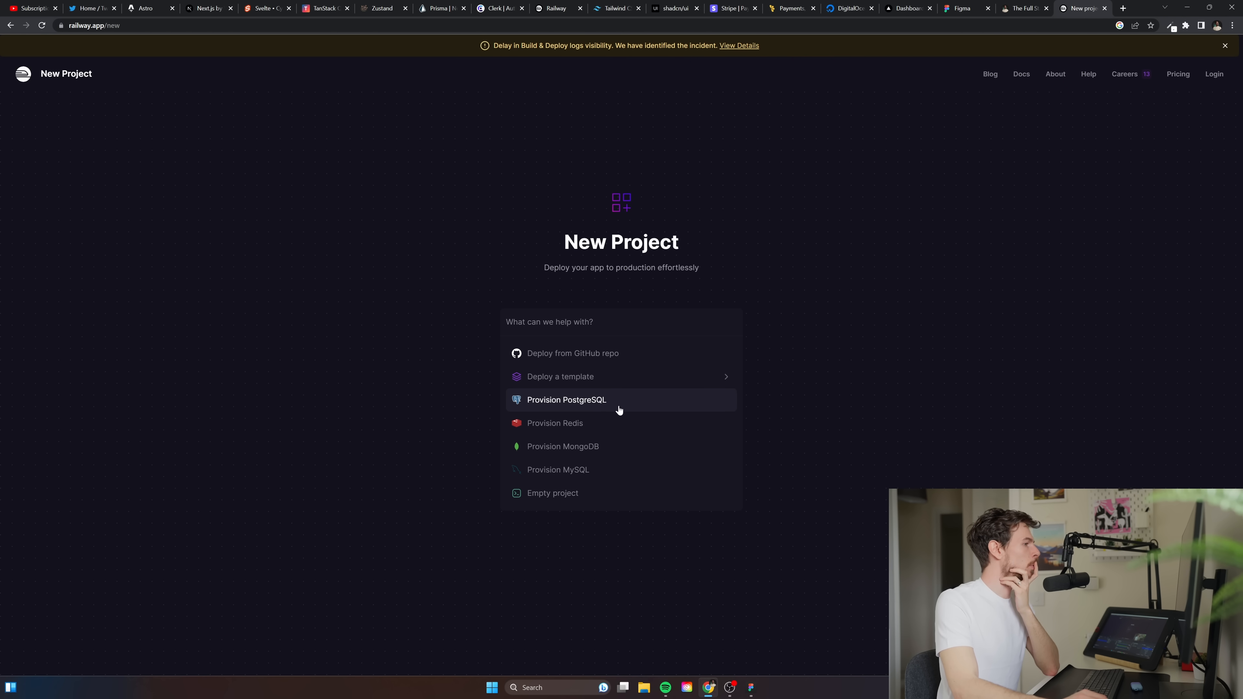
{"action": "mouse_move", "coordinate": [943, 392]}
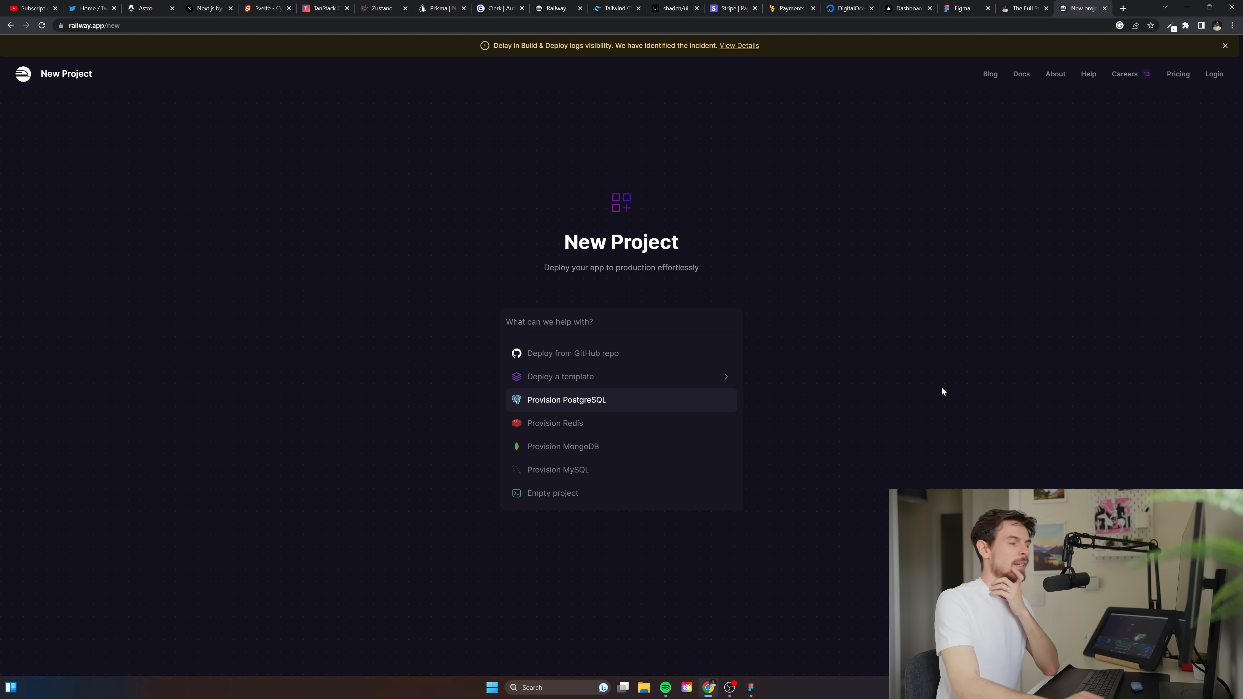
{"action": "mouse_move", "coordinate": [928, 385]}
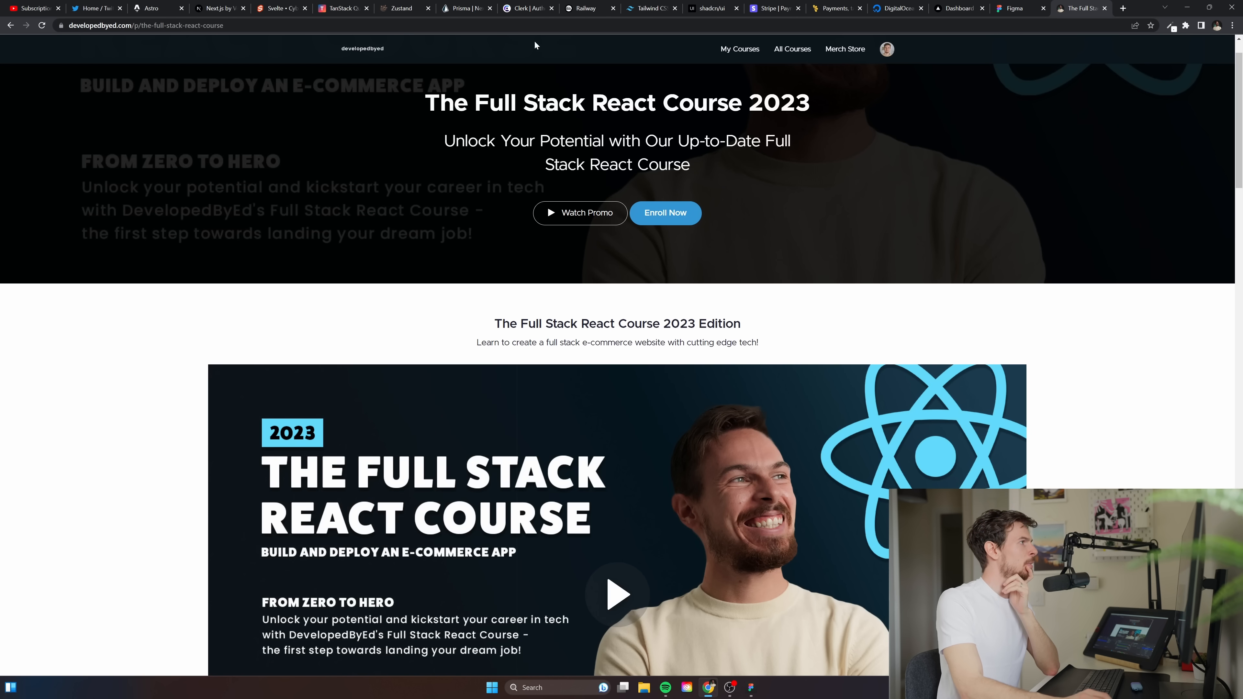
Scroll through the Prisma homepage's schema, migration and database-browser sections
{"action": "left_click", "coordinate": [466, 7]}
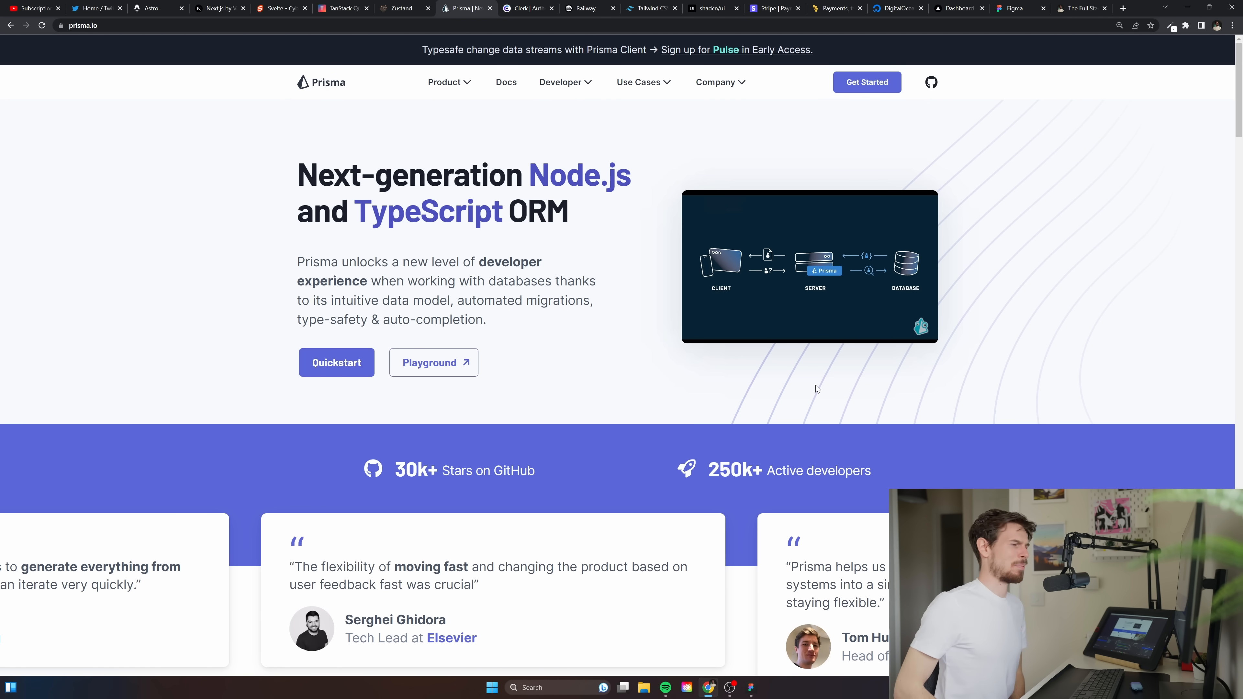
{"action": "scroll", "scroll_direction": "down", "scroll_amount": 3}
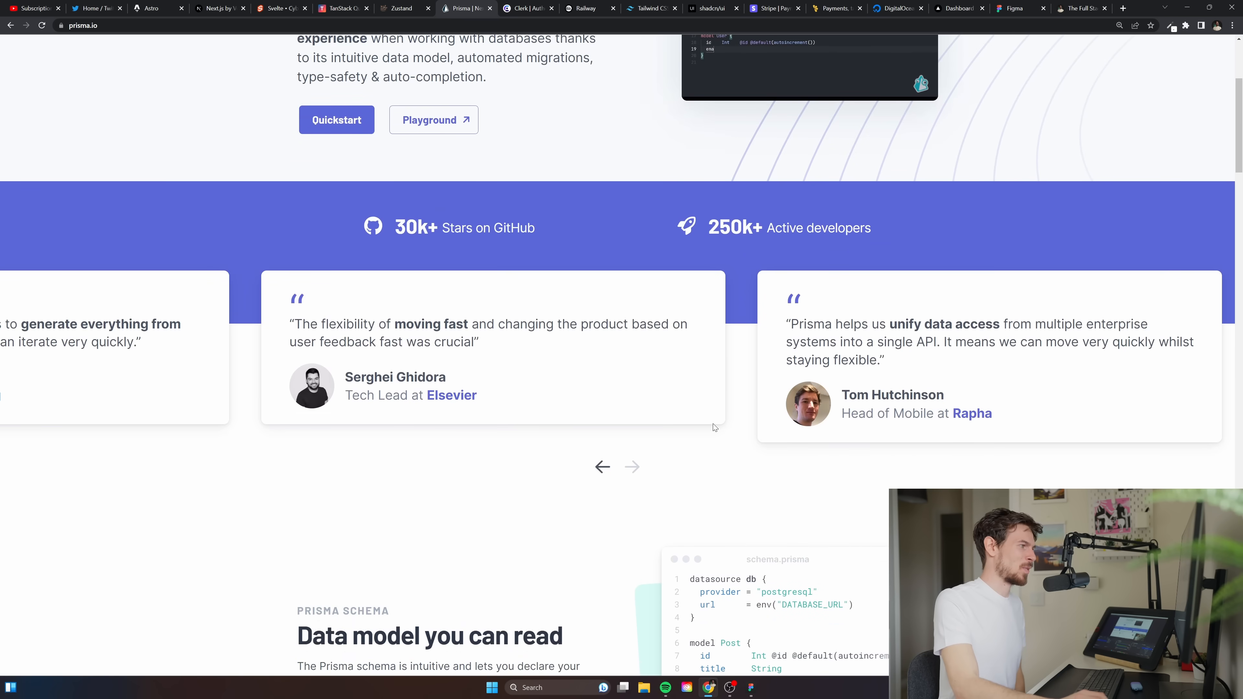
{"action": "mouse_move", "coordinate": [522, 127]}
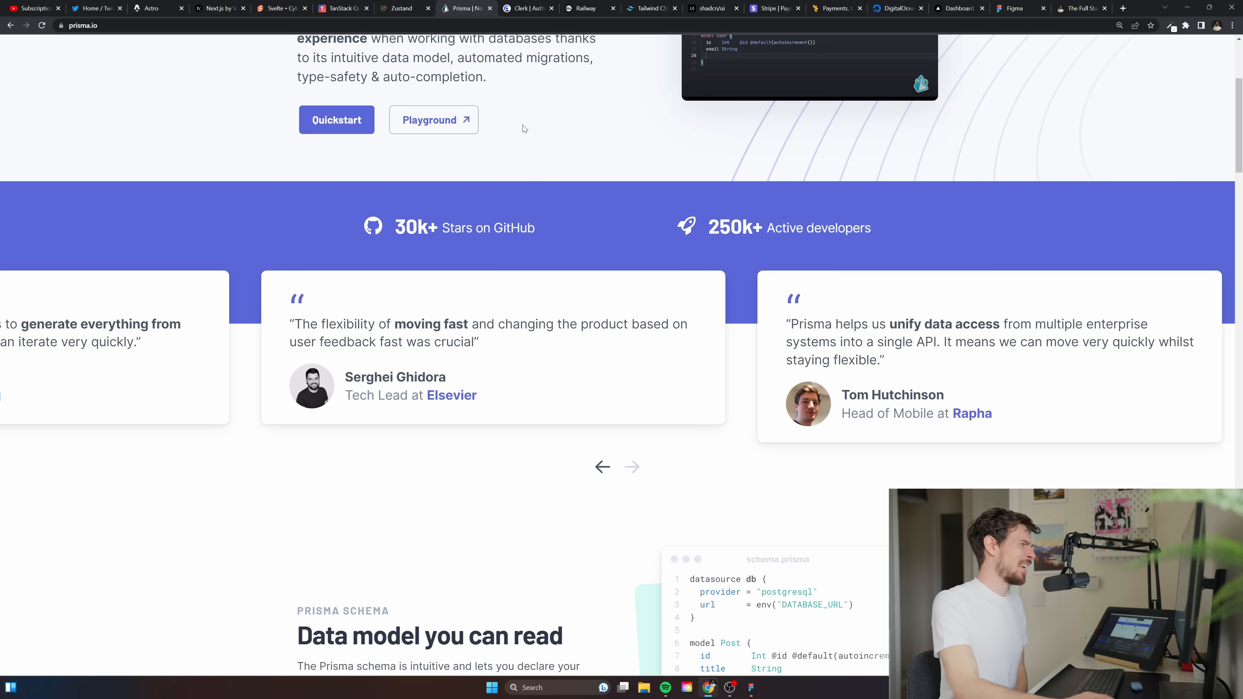
{"action": "scroll", "scroll_direction": "up", "scroll_amount": 3}
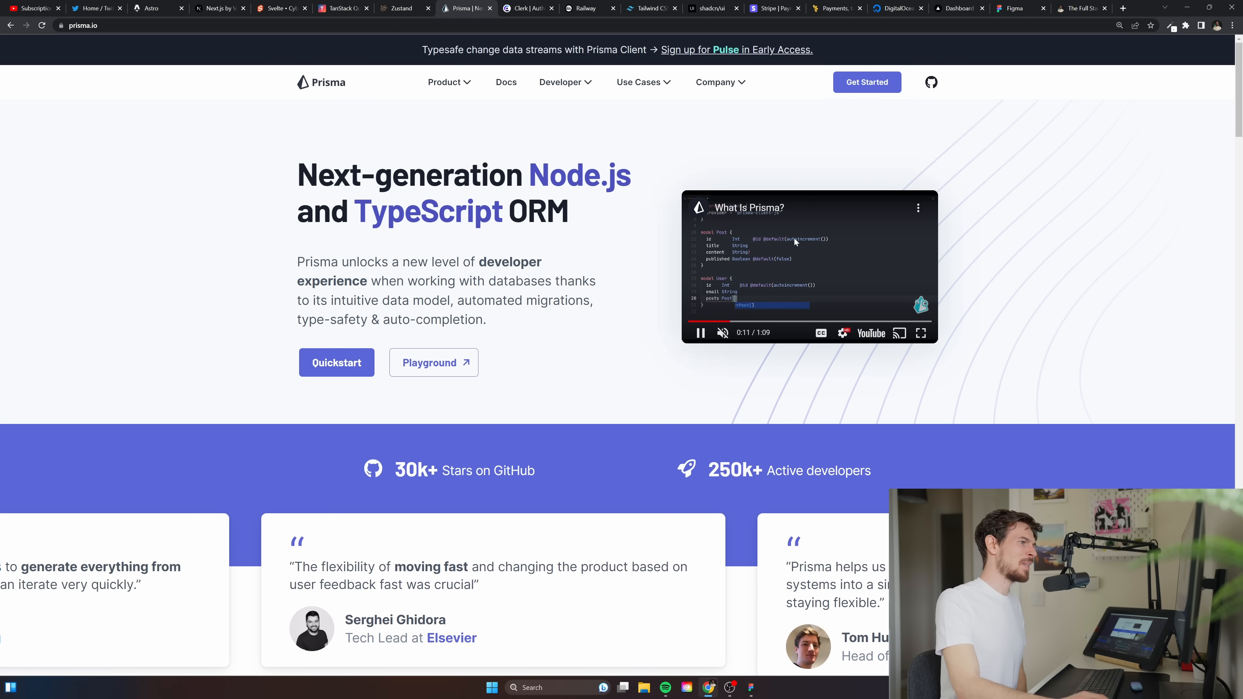
{"action": "scroll", "scroll_direction": "down", "scroll_amount": 3}
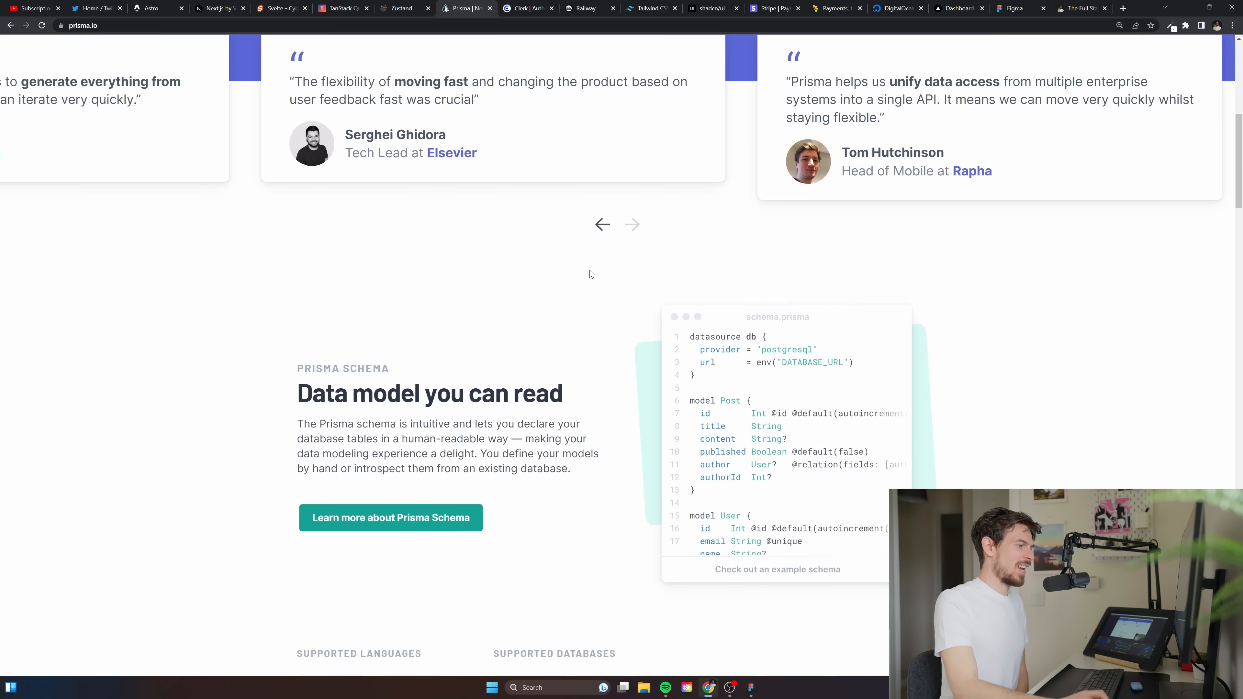
{"action": "scroll", "scroll_direction": "down", "scroll_amount": 3}
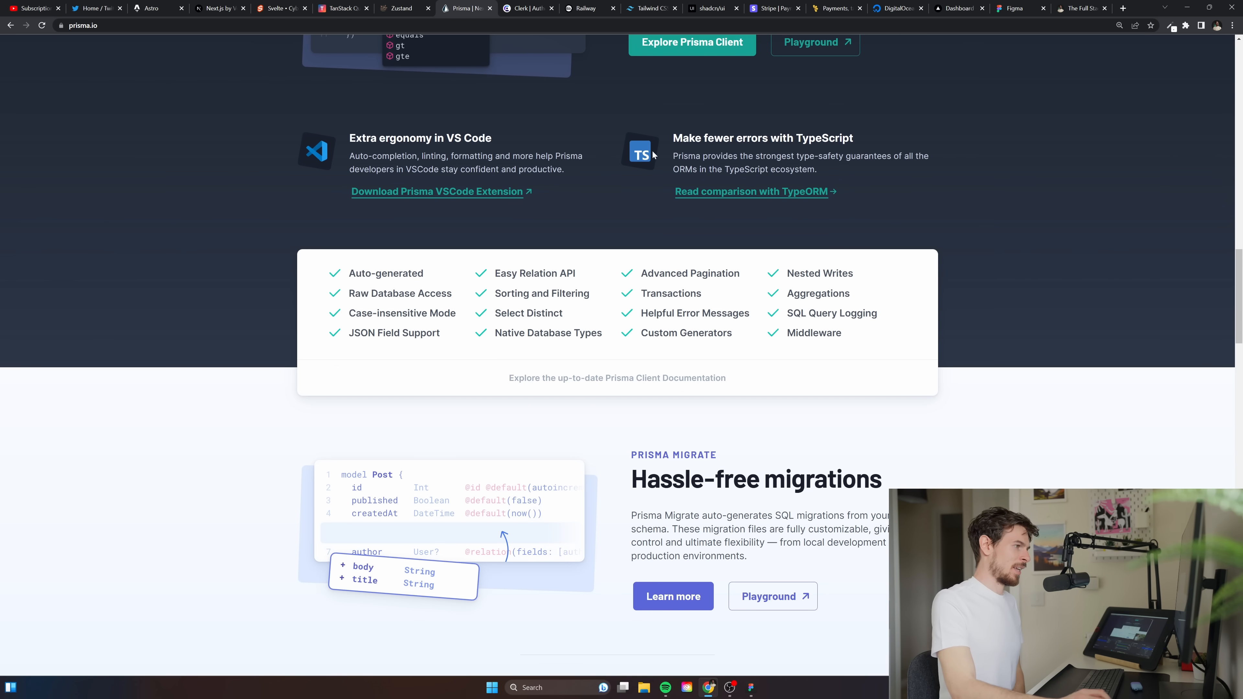
{"action": "scroll", "scroll_direction": "down", "scroll_amount": 3}
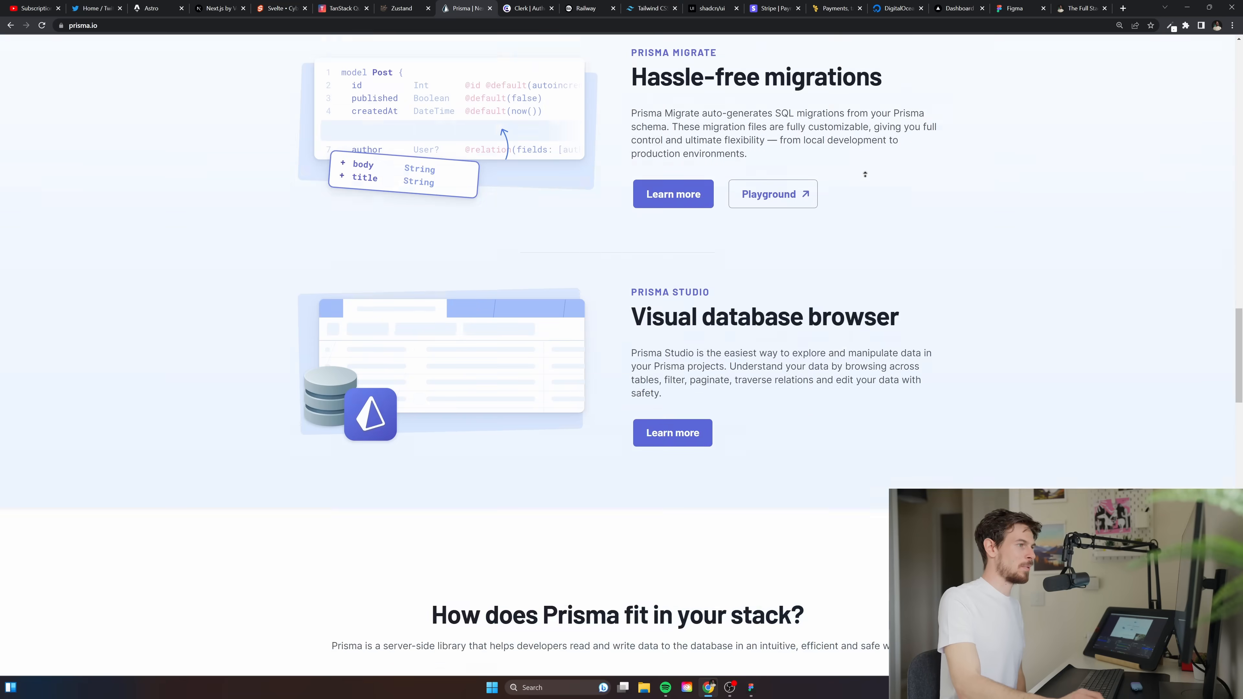
{"action": "scroll", "scroll_direction": "down", "scroll_amount": 3}
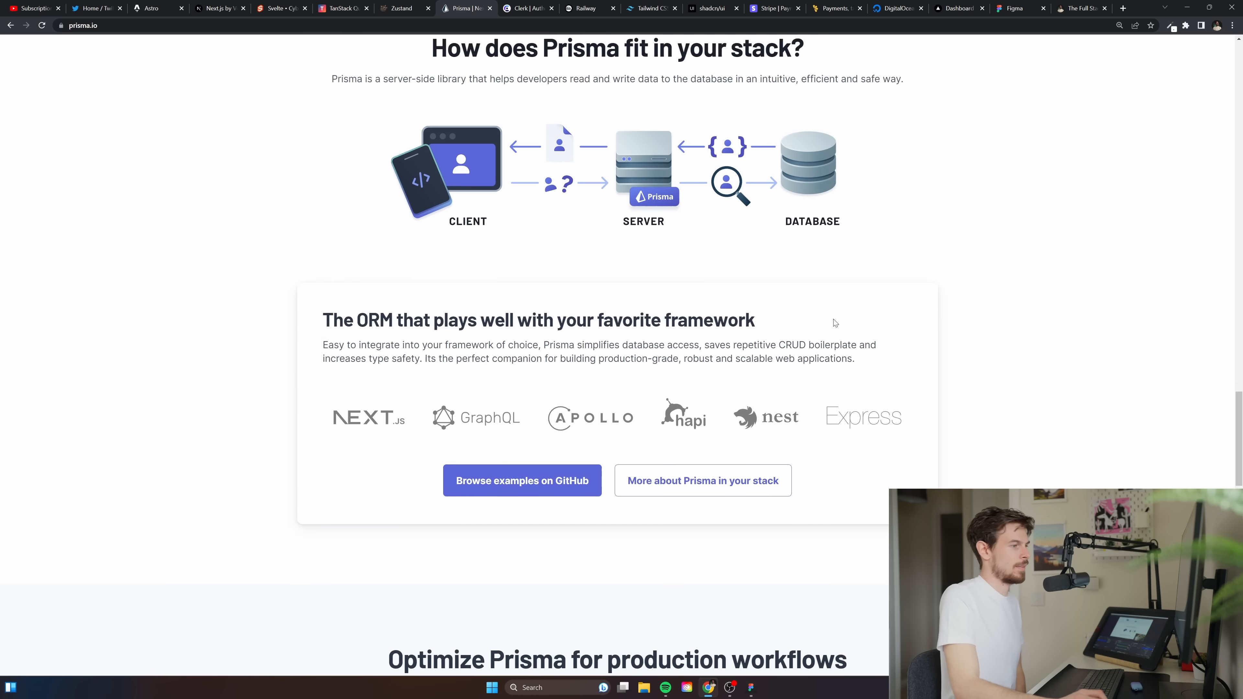
{"action": "scroll", "scroll_direction": "down", "scroll_amount": 3}
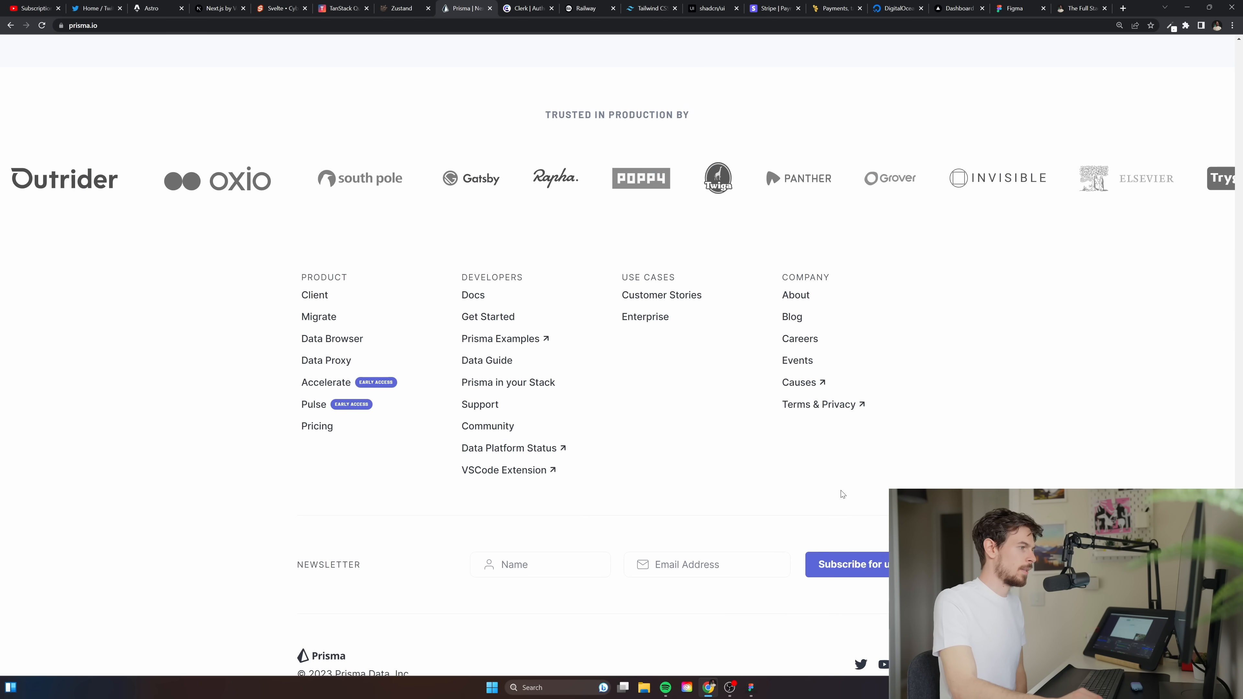
Show the Product dropdown listing the Prisma products
{"action": "left_click", "coordinate": [445, 81]}
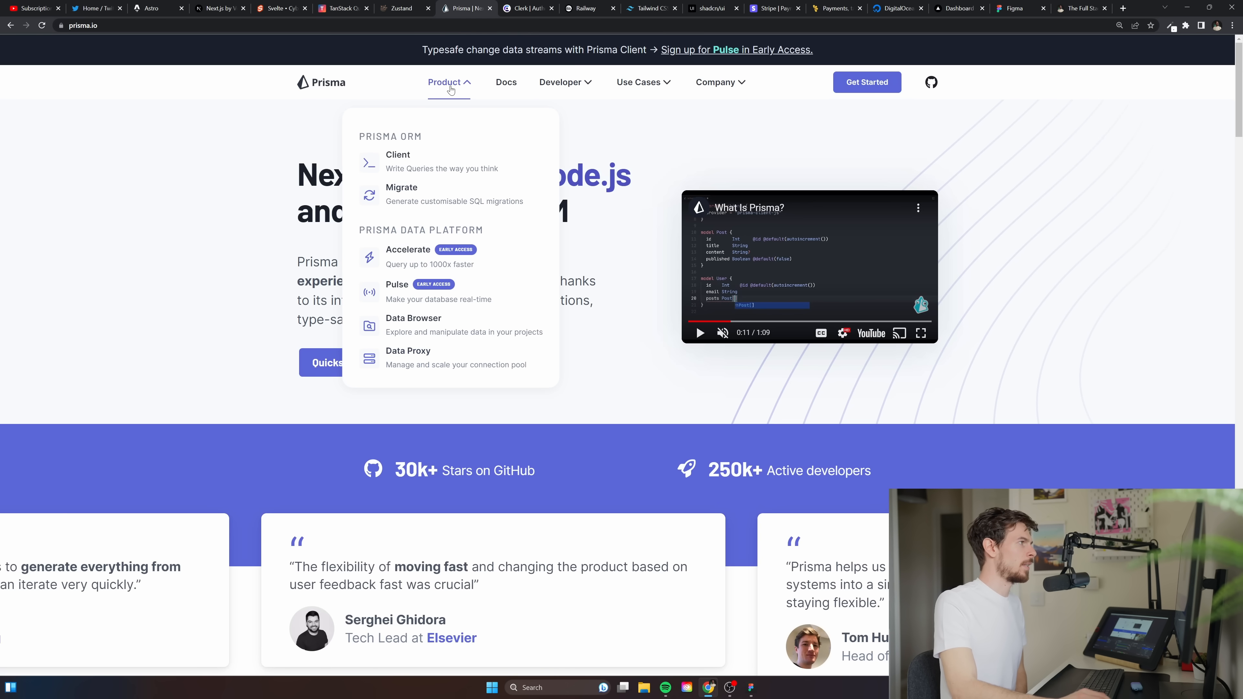
{"action": "mouse_move", "coordinate": [442, 258]}
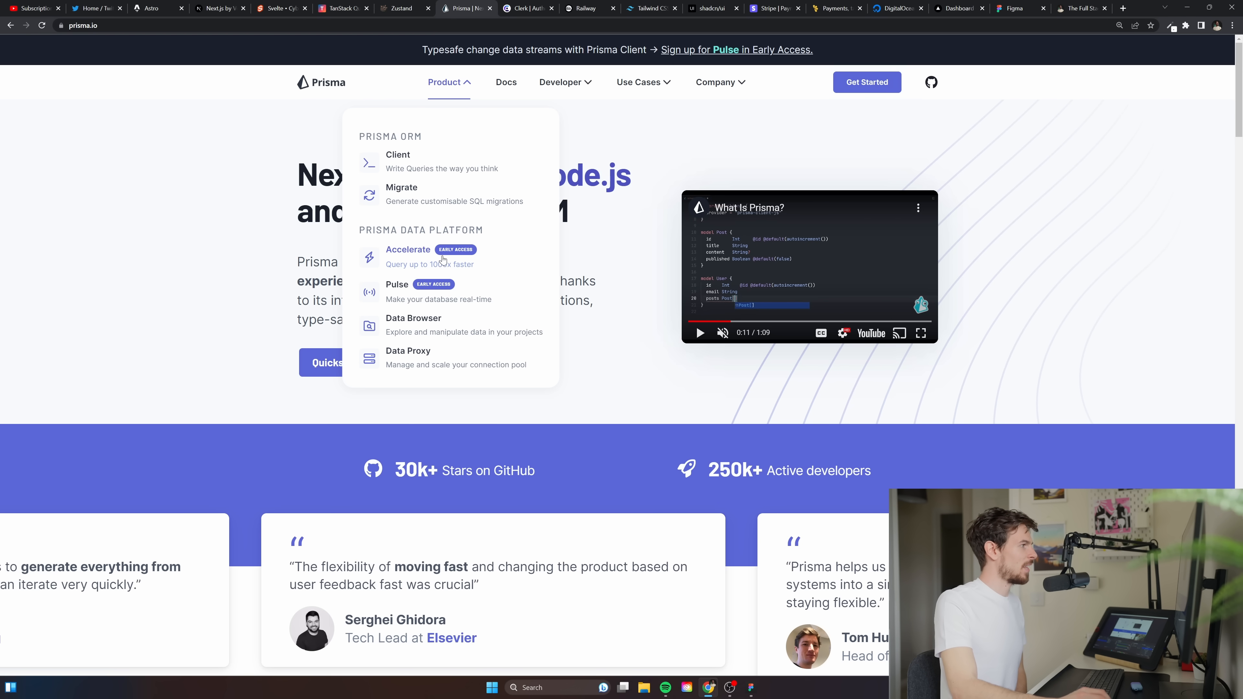
{"action": "mouse_move", "coordinate": [434, 299]}
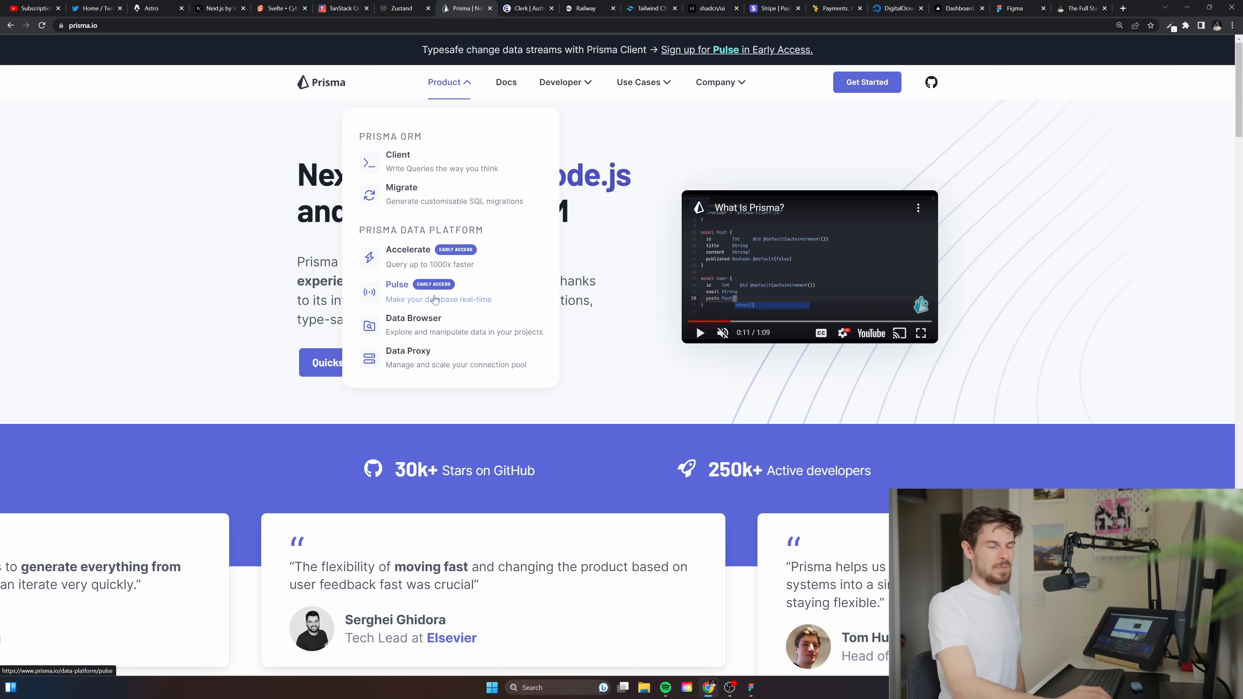
{"action": "scroll", "scroll_direction": "down", "scroll_amount": 3}
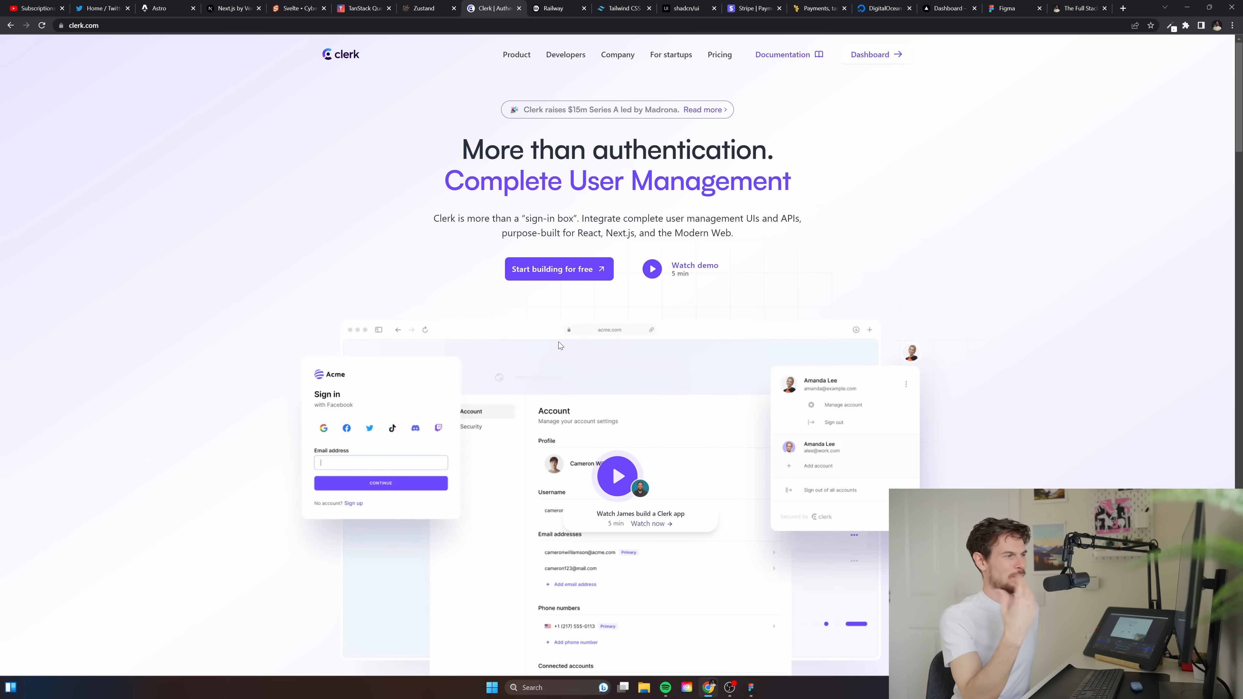
{"action": "mouse_move", "coordinate": [869, 54]}
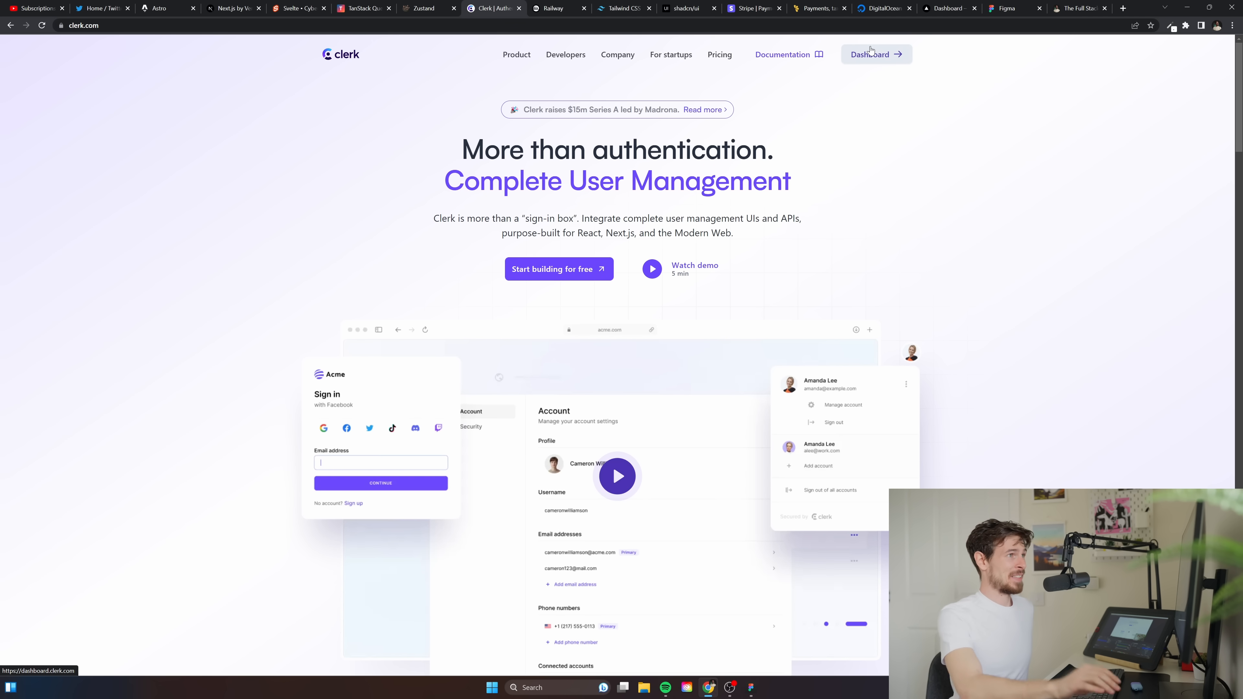
{"action": "left_click", "coordinate": [869, 54]}
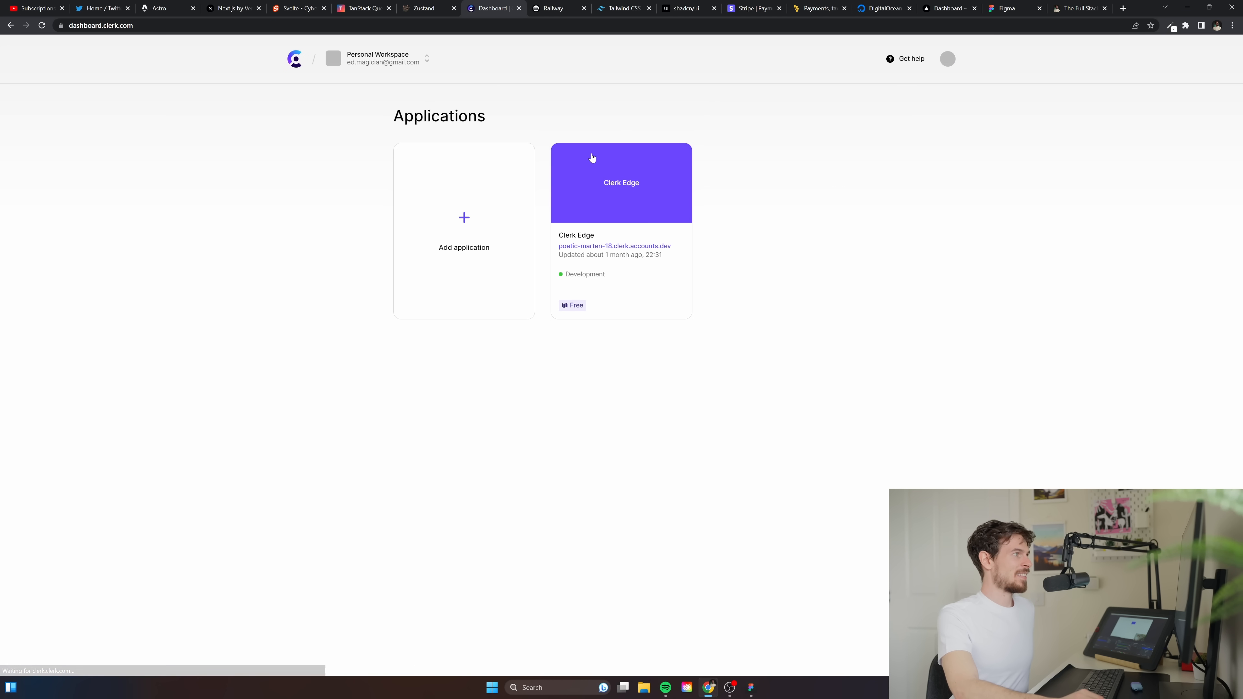
{"action": "left_click", "coordinate": [378, 58]}
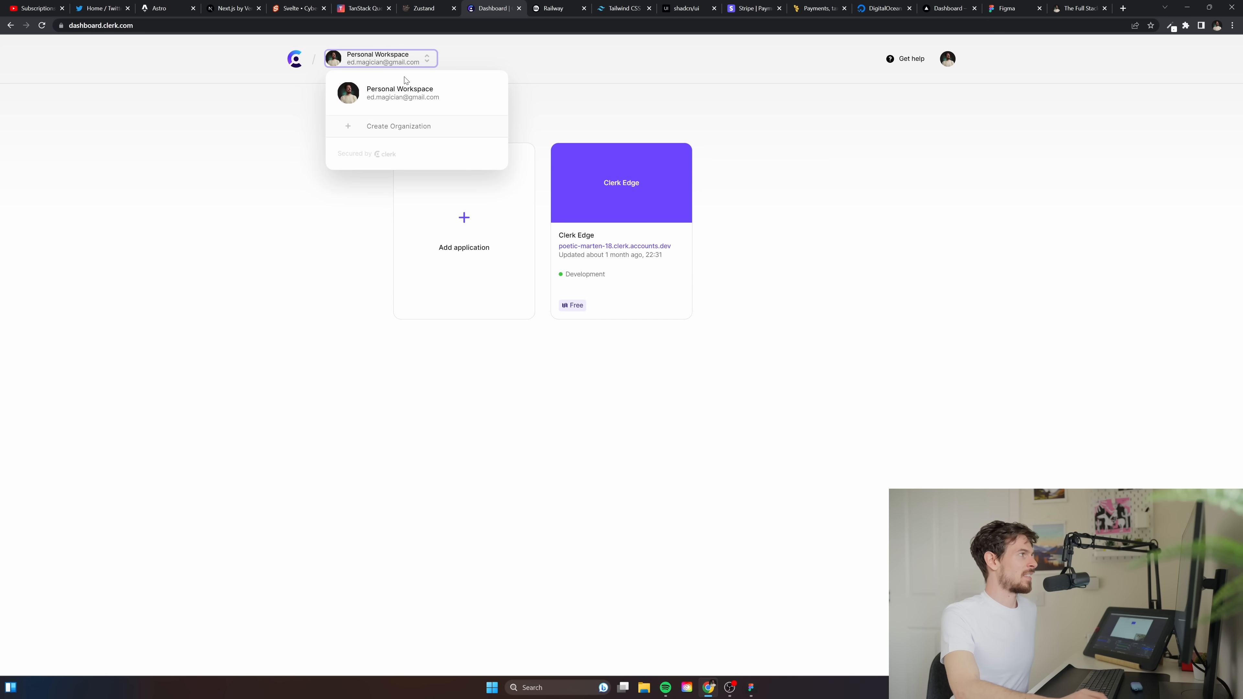
{"action": "left_click", "coordinate": [947, 59]}
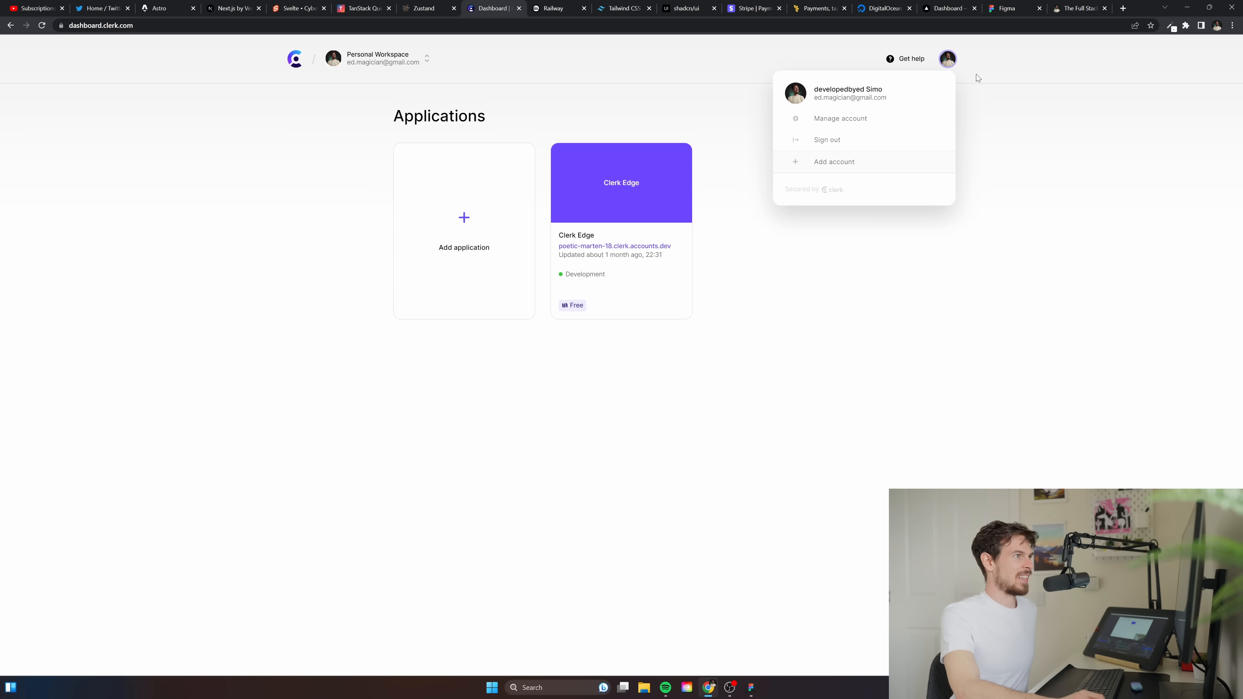
{"action": "left_click", "coordinate": [840, 118]}
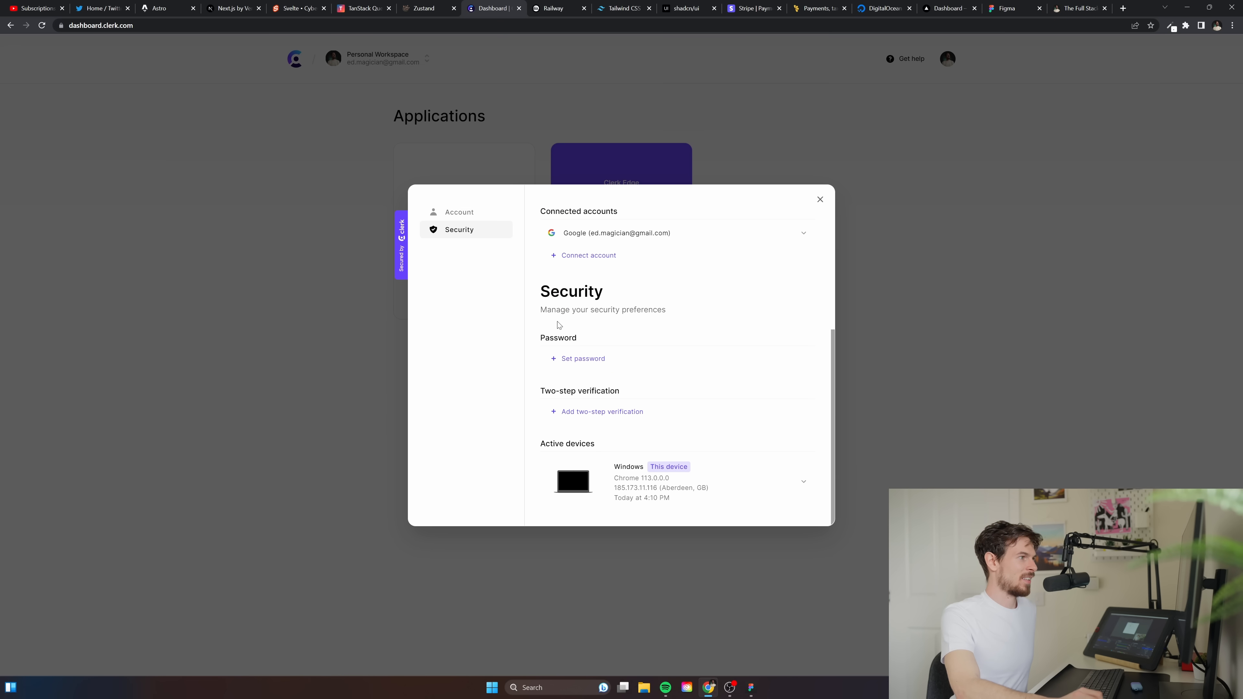
{"action": "left_click", "coordinate": [819, 199]}
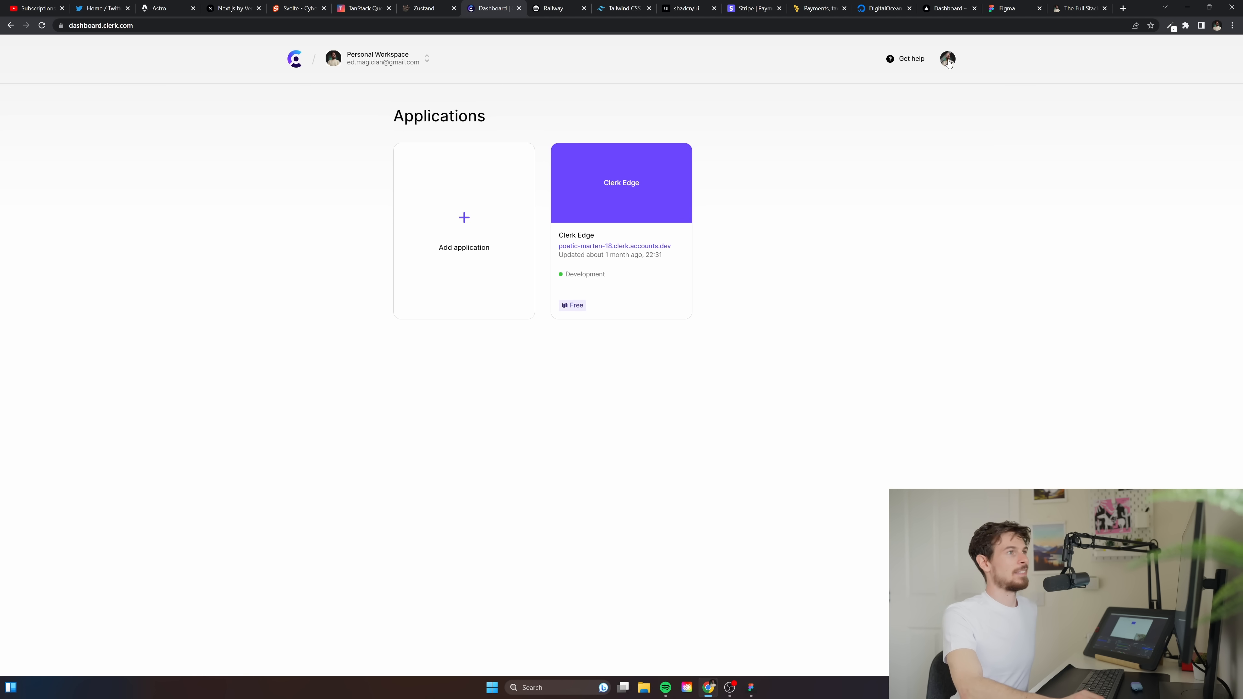
{"action": "left_click", "coordinate": [948, 59]}
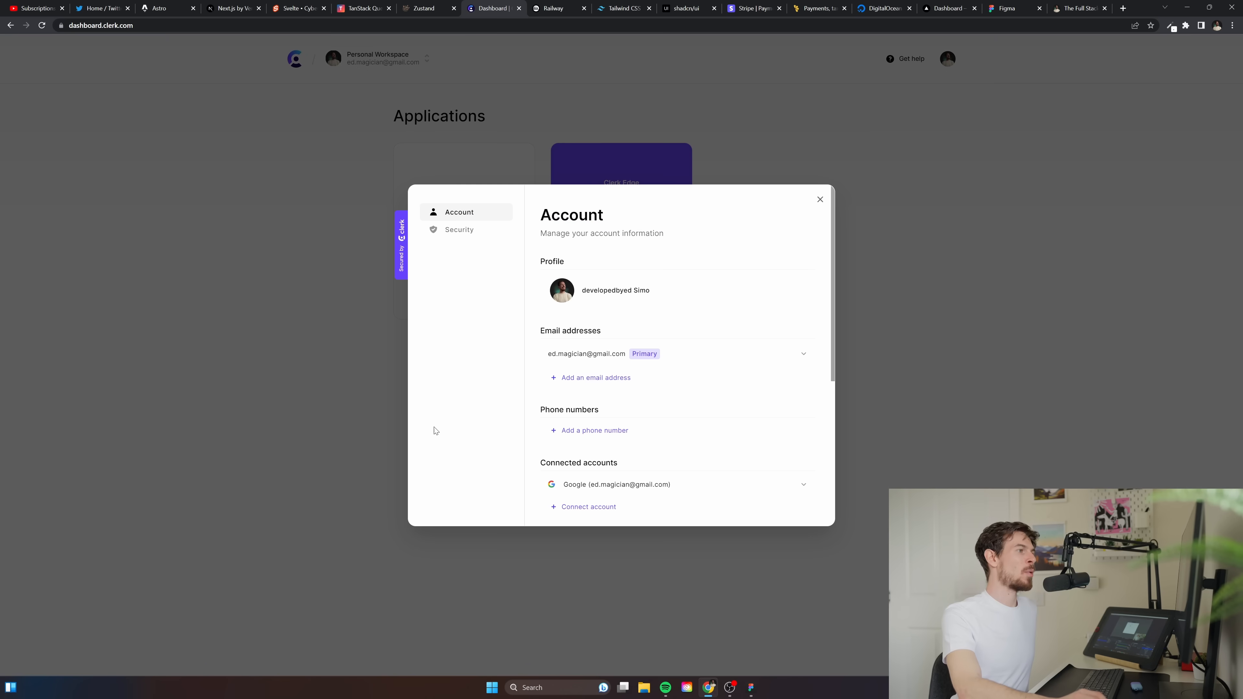
{"action": "left_click", "coordinate": [819, 198]}
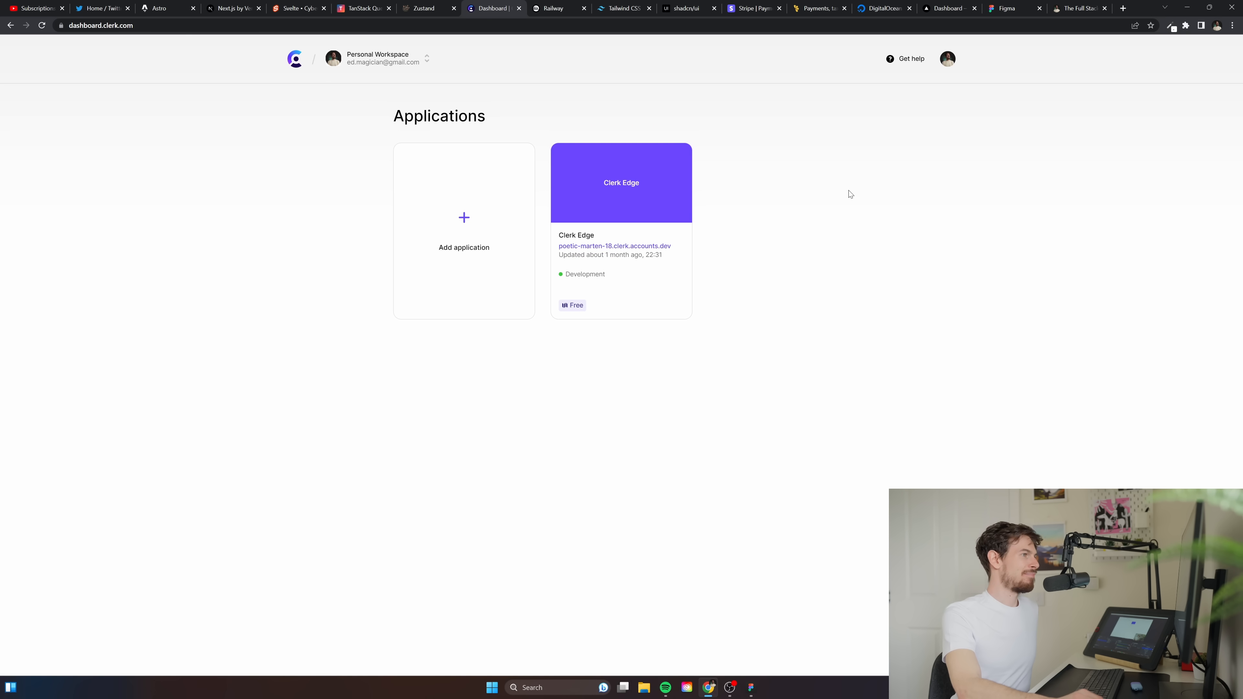
{"action": "mouse_move", "coordinate": [971, 46]}
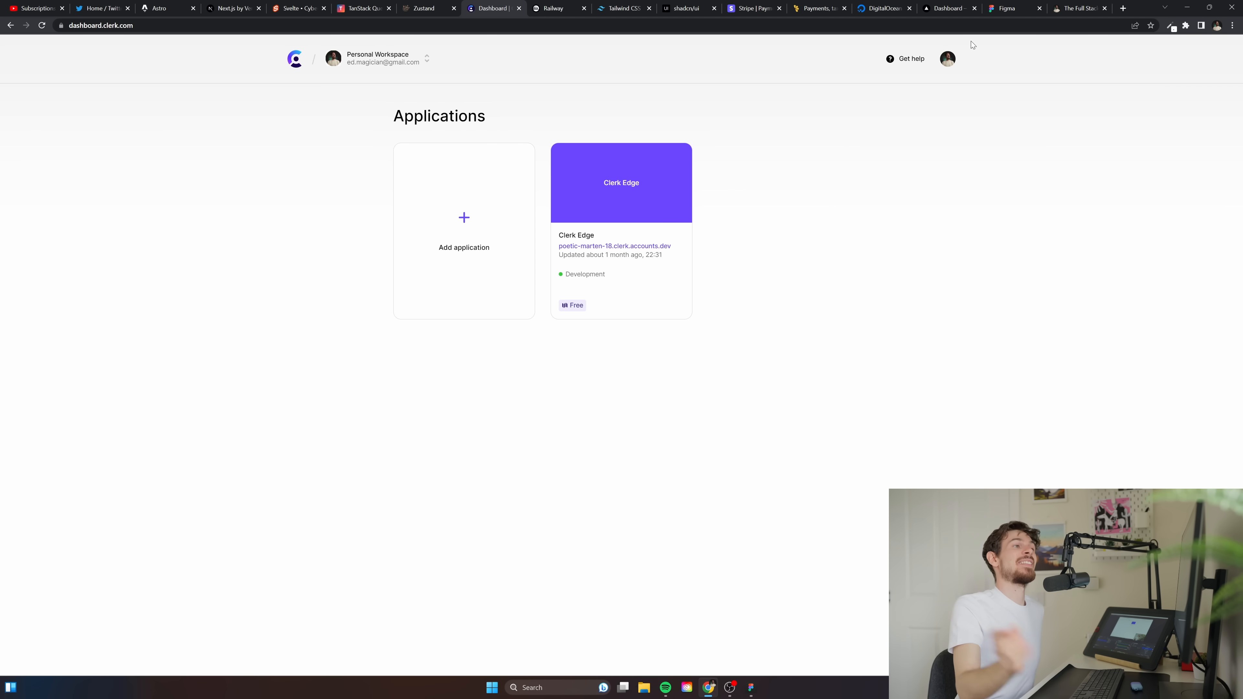
{"action": "mouse_move", "coordinate": [985, 119]}
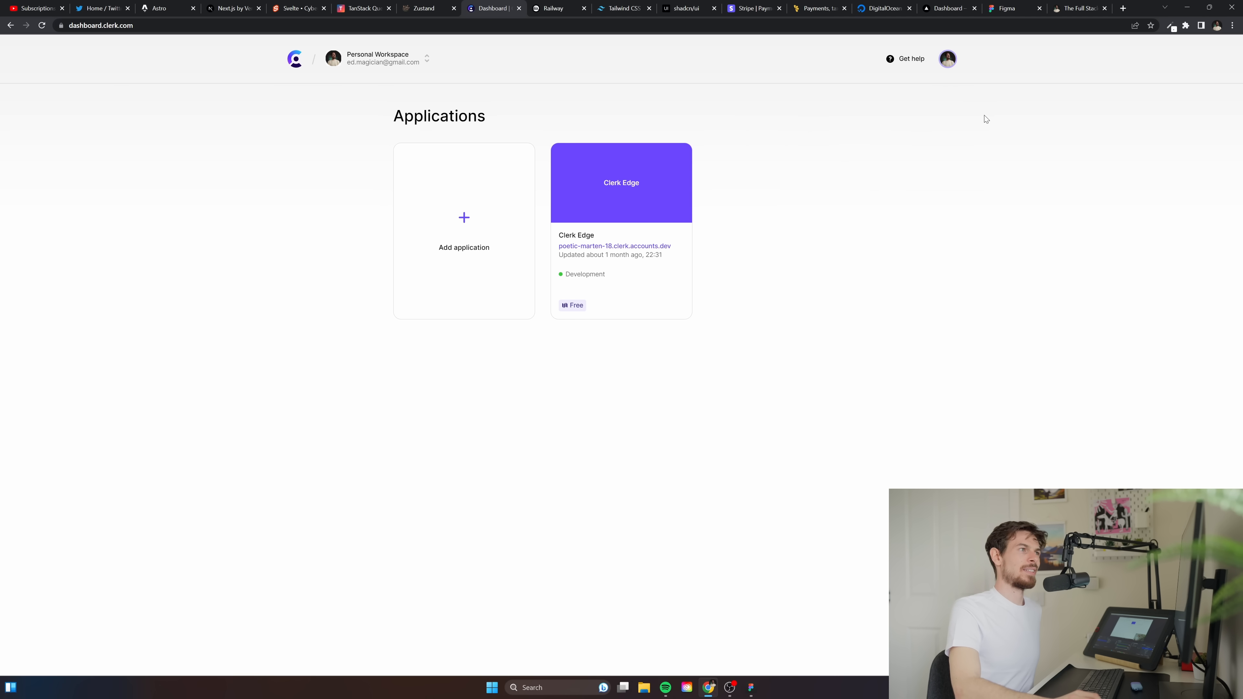
{"action": "left_click", "coordinate": [946, 59]}
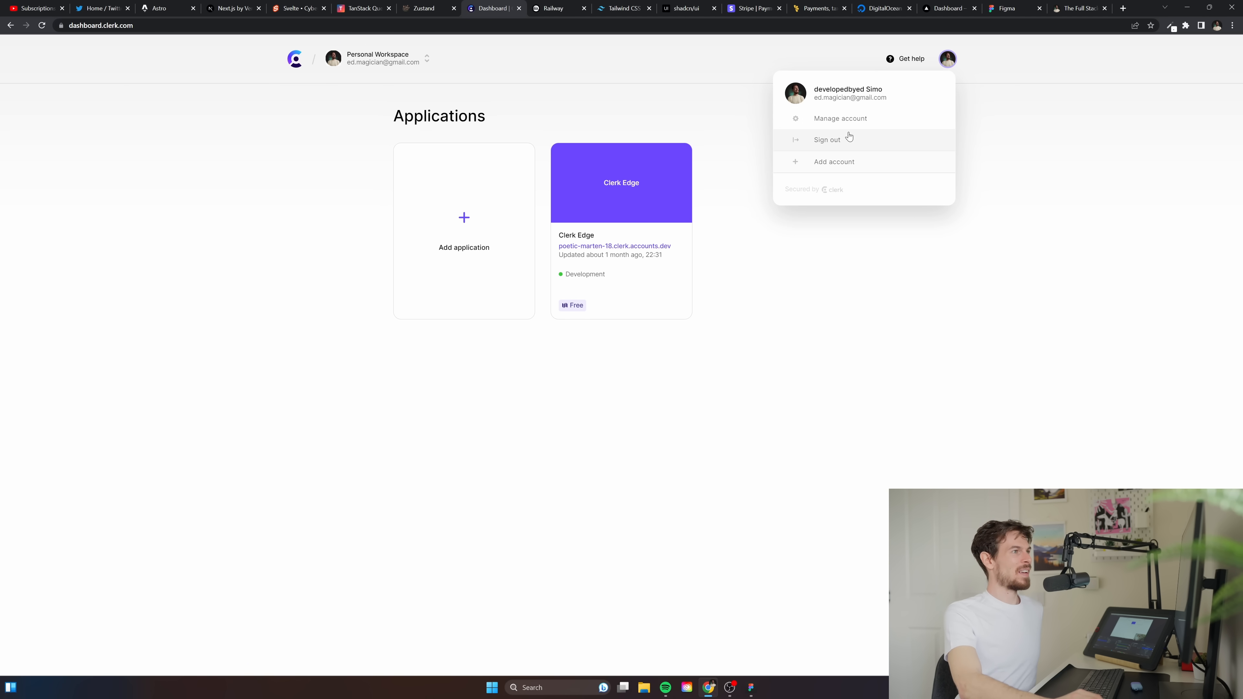
{"action": "left_click", "coordinate": [799, 101]}
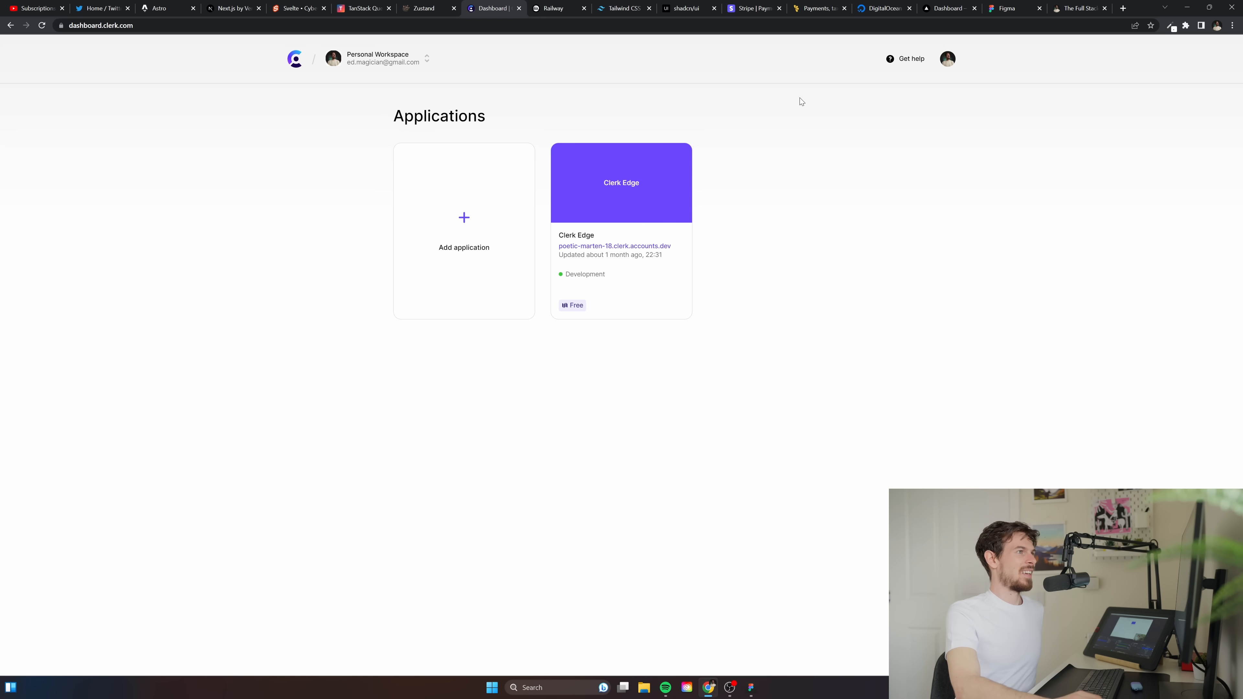
{"action": "left_click", "coordinate": [947, 59]}
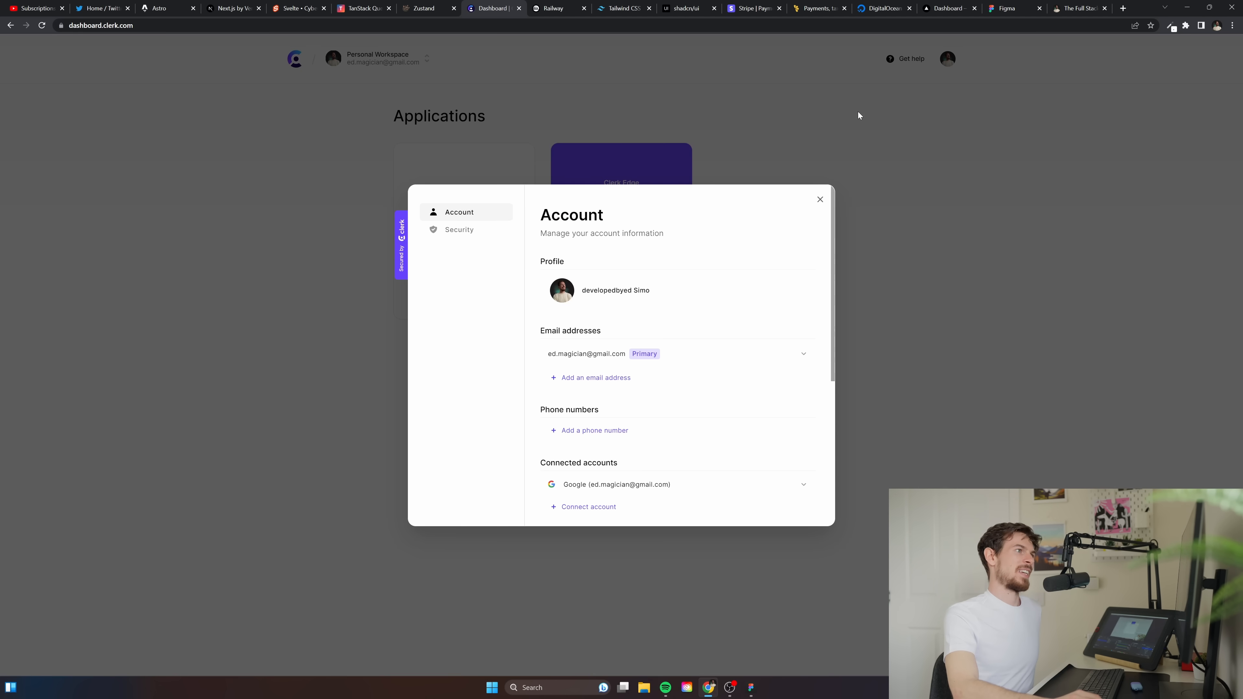
{"action": "left_click", "coordinate": [820, 199]}
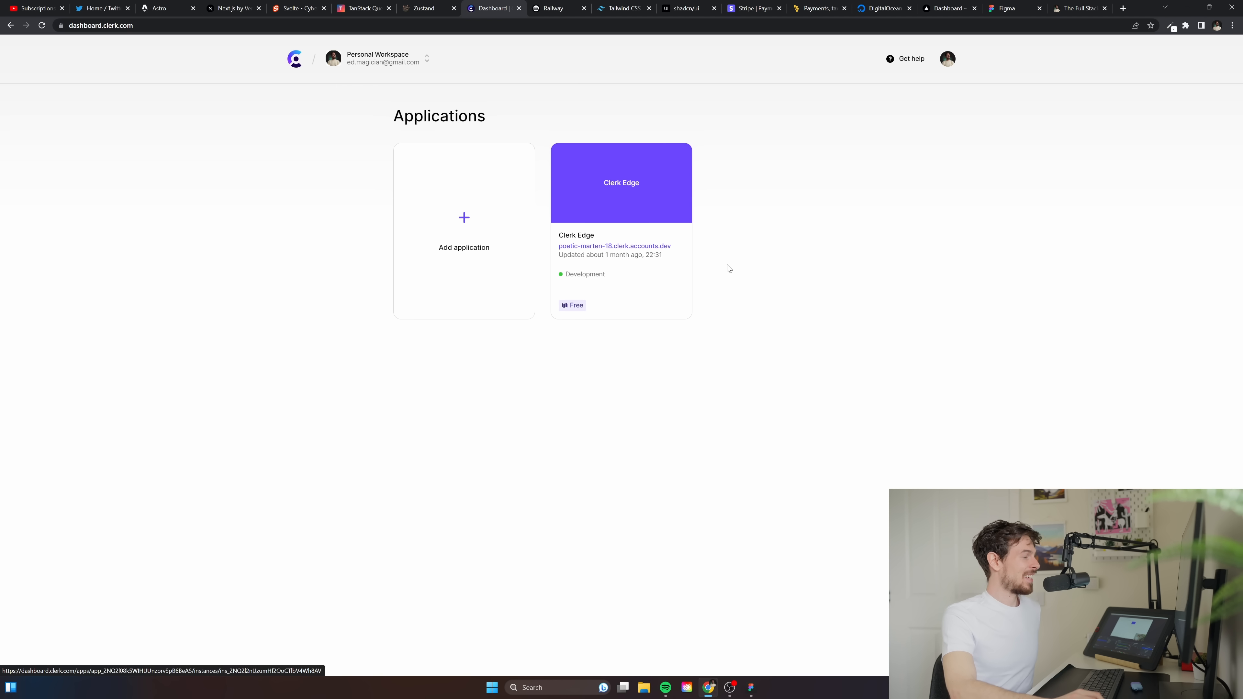
{"action": "mouse_move", "coordinate": [616, 107]}
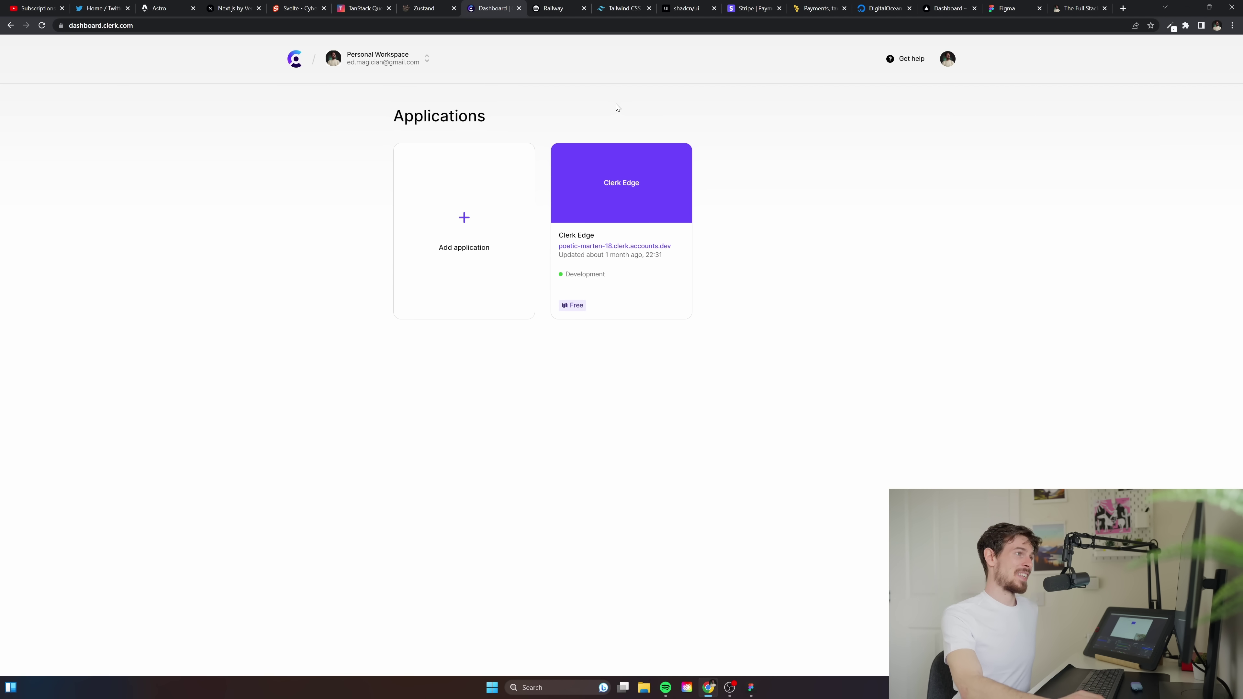
{"action": "mouse_move", "coordinate": [295, 60]}
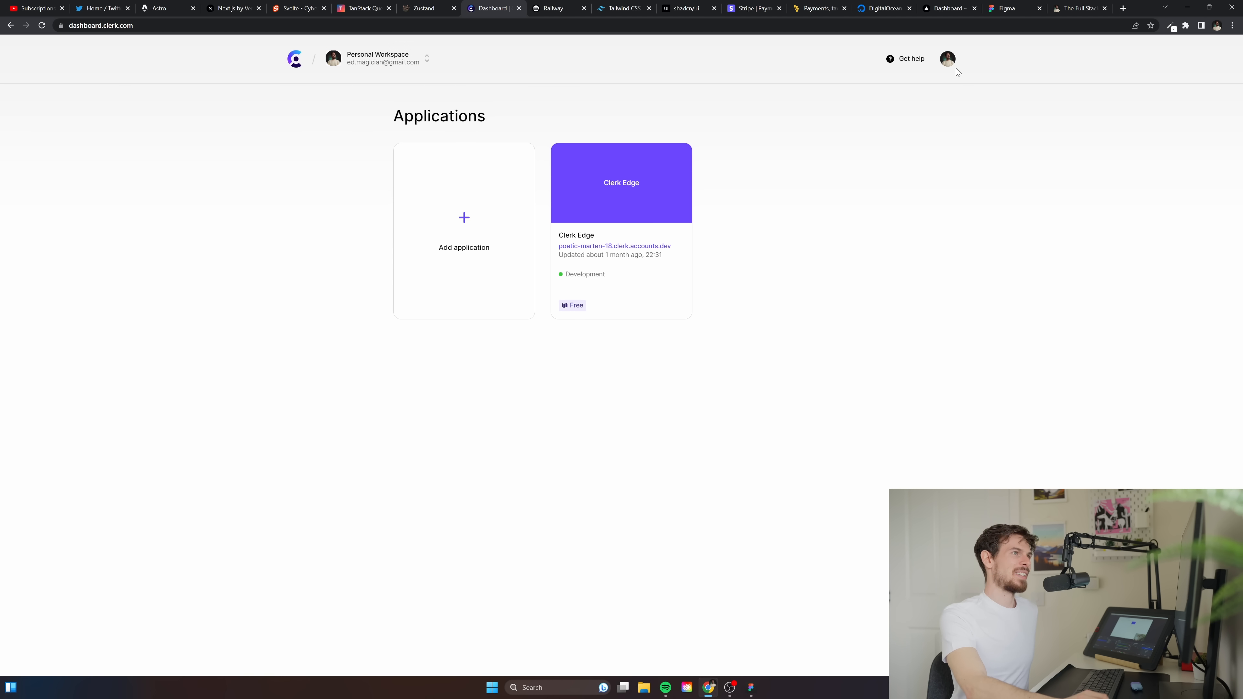
{"action": "left_click", "coordinate": [947, 59]}
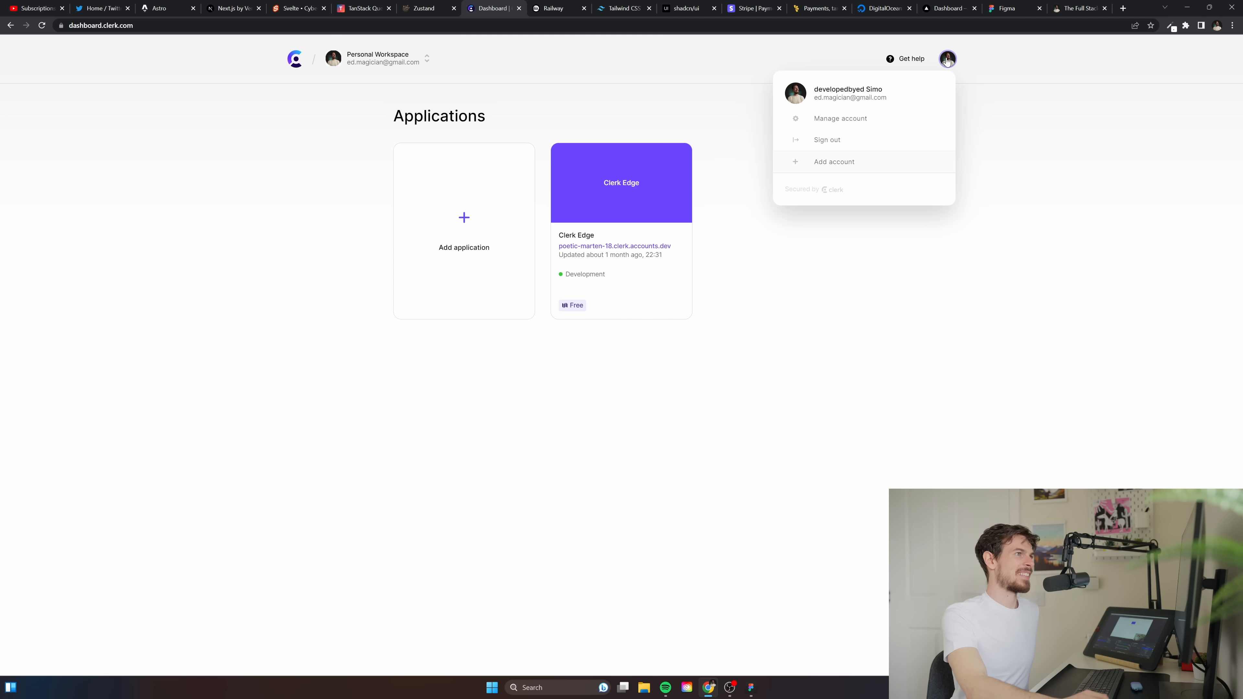
{"action": "left_click", "coordinate": [795, 64]}
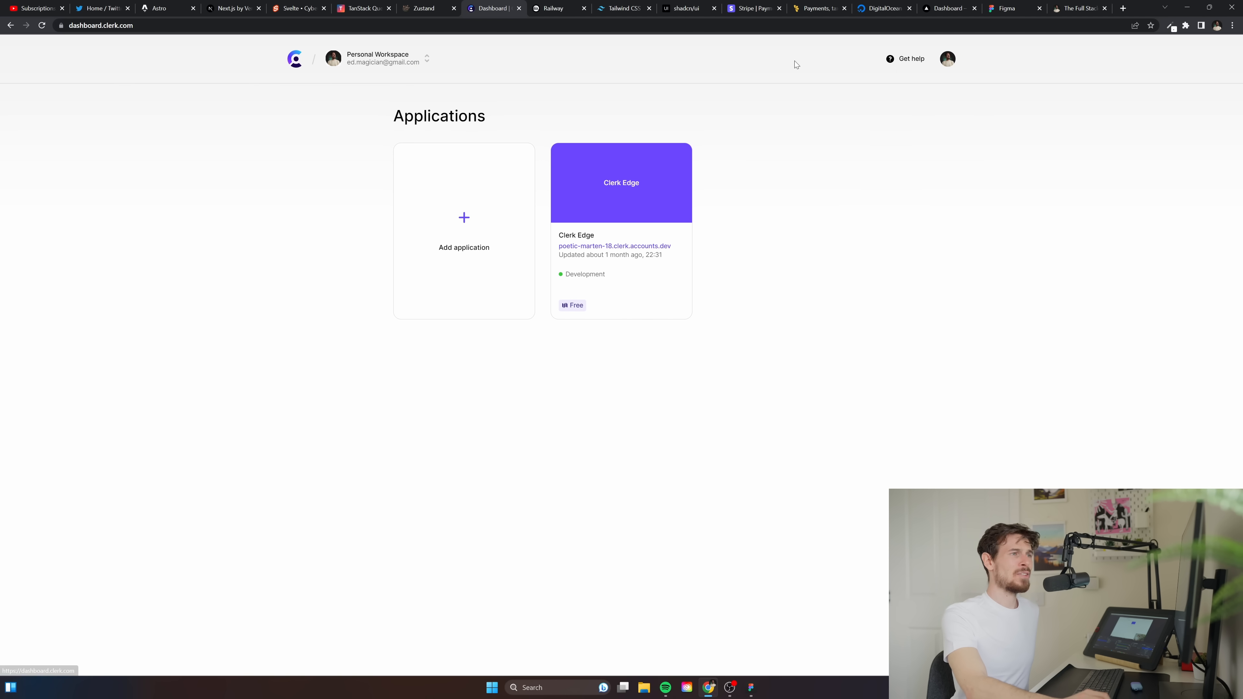
{"action": "left_click", "coordinate": [946, 59]}
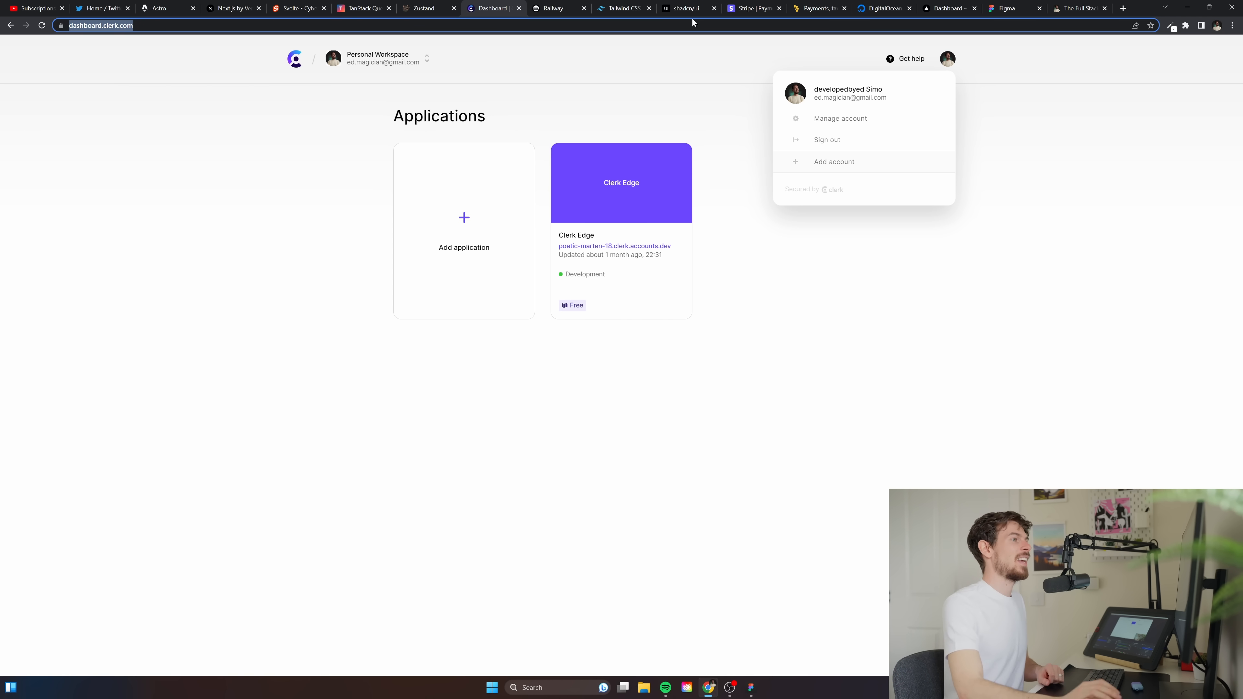
{"action": "left_click", "coordinate": [879, 90]}
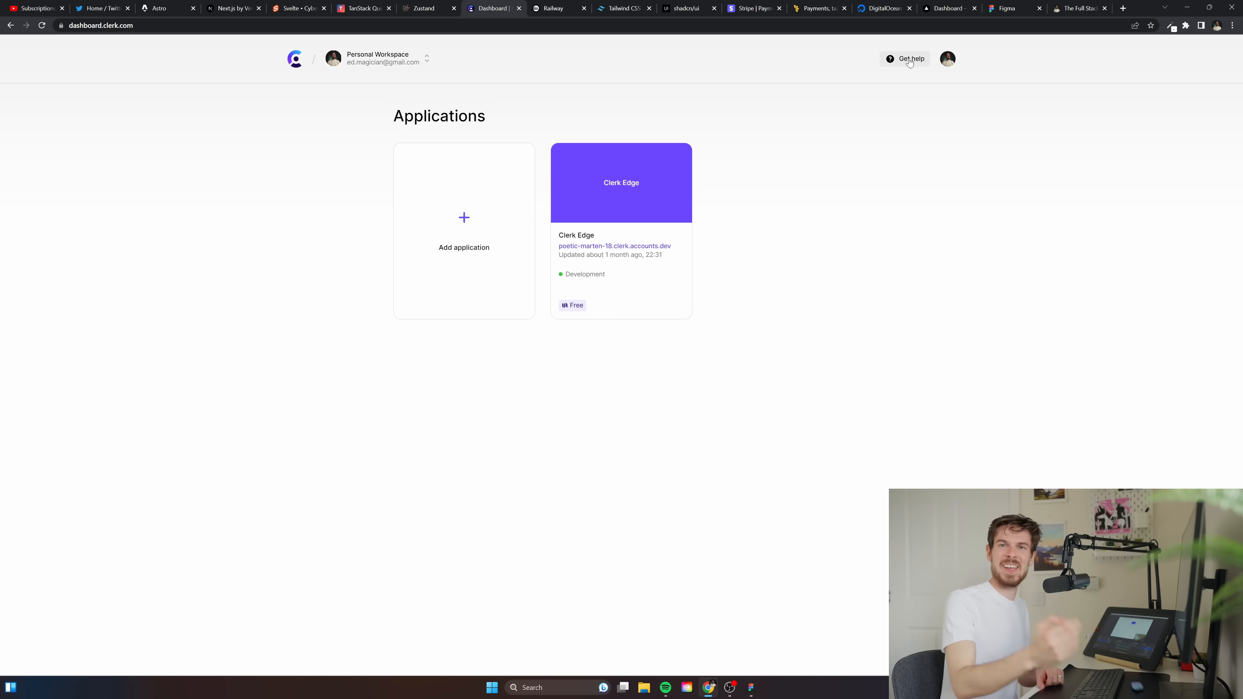
{"action": "mouse_move", "coordinate": [424, 67]}
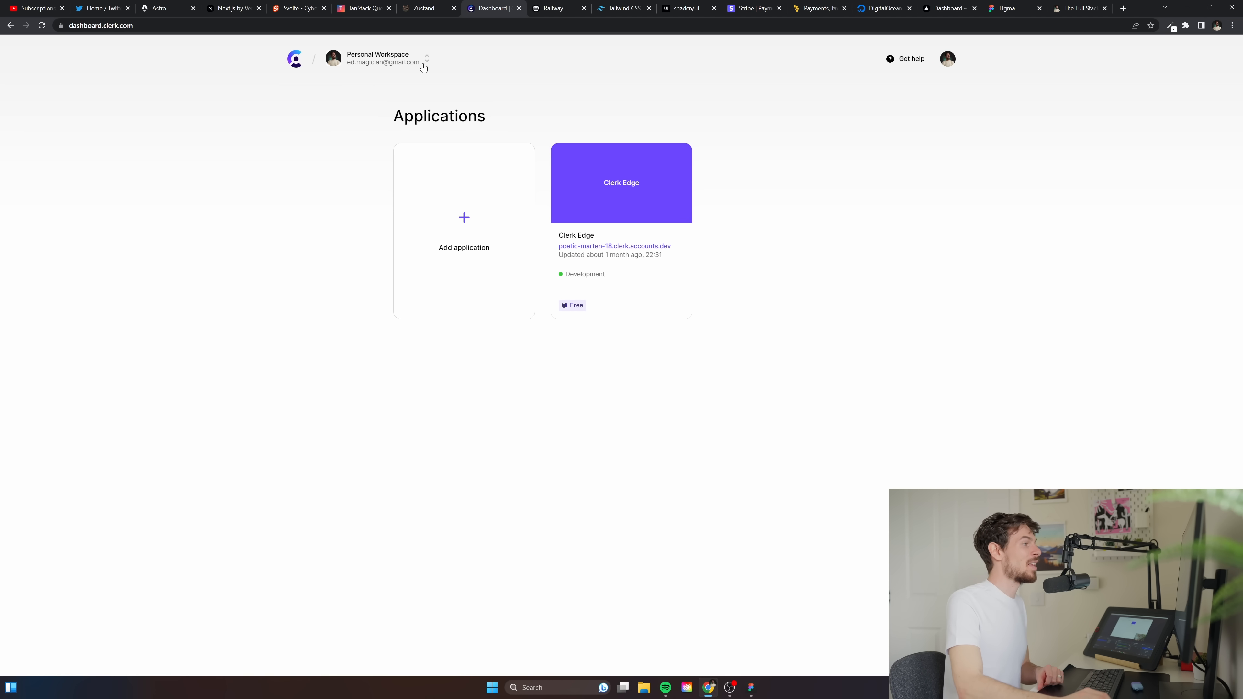
{"action": "left_click", "coordinate": [624, 8]}
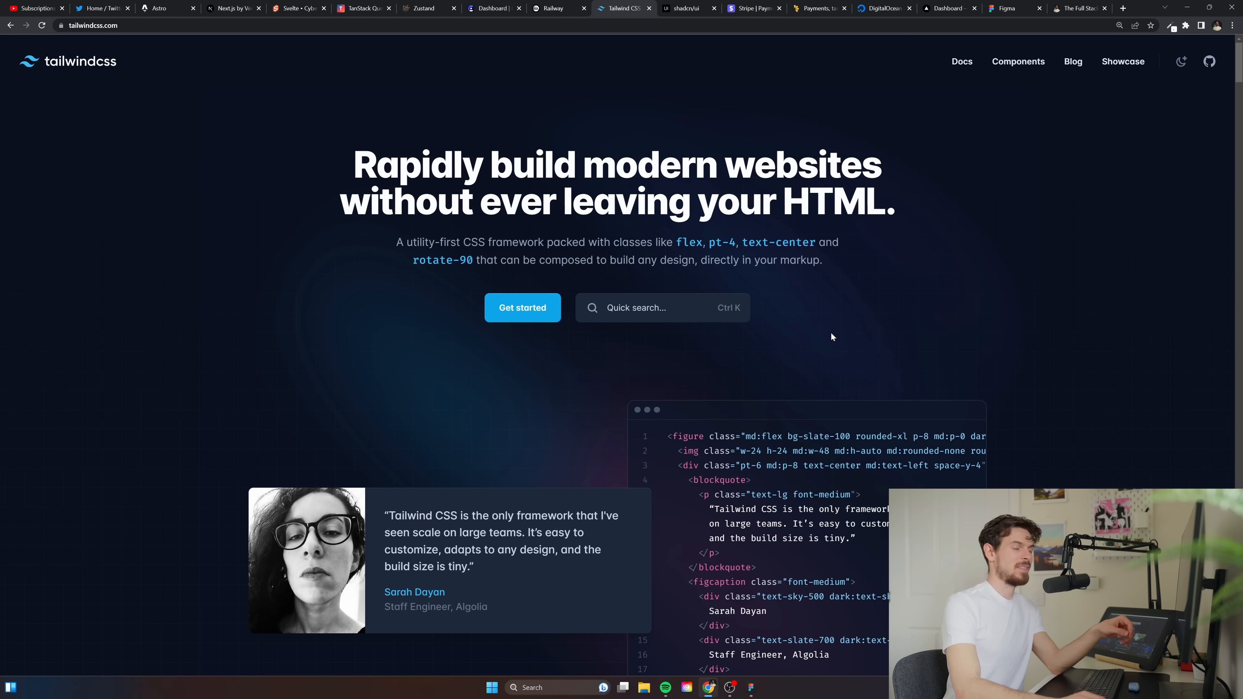
{"action": "mouse_move", "coordinate": [820, 331]}
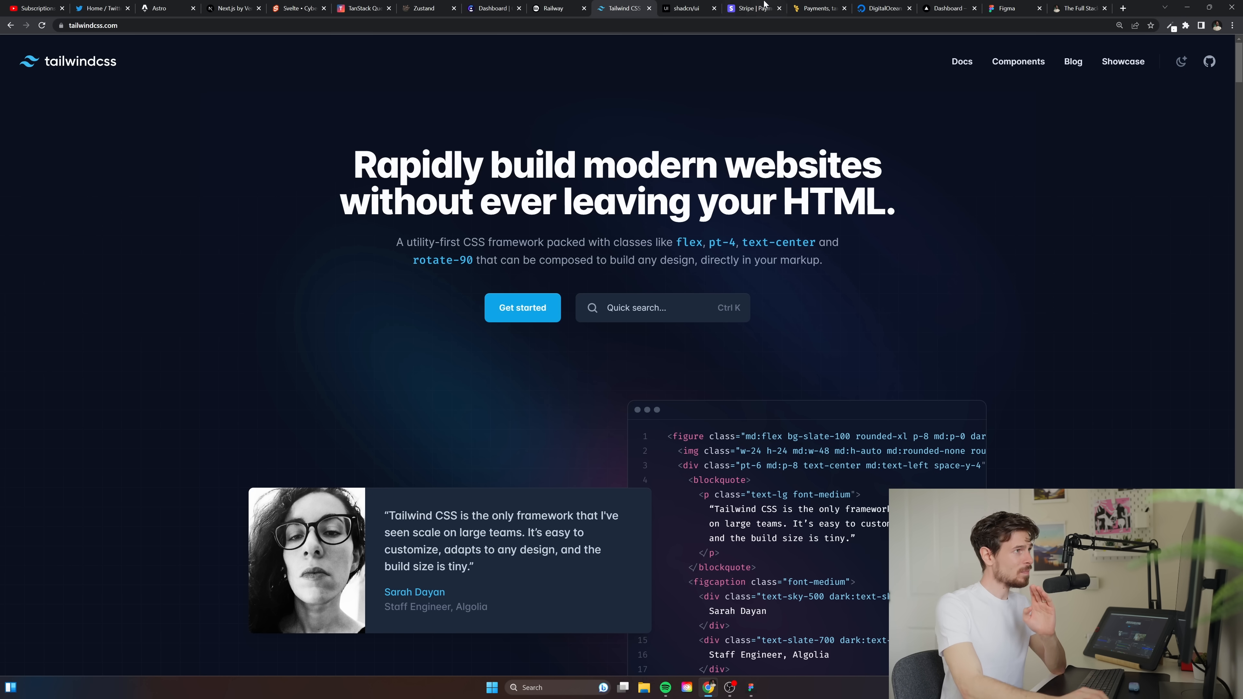
Bring up the shadcn/ui homepage with its example dashboard
{"action": "left_click", "coordinate": [688, 8]}
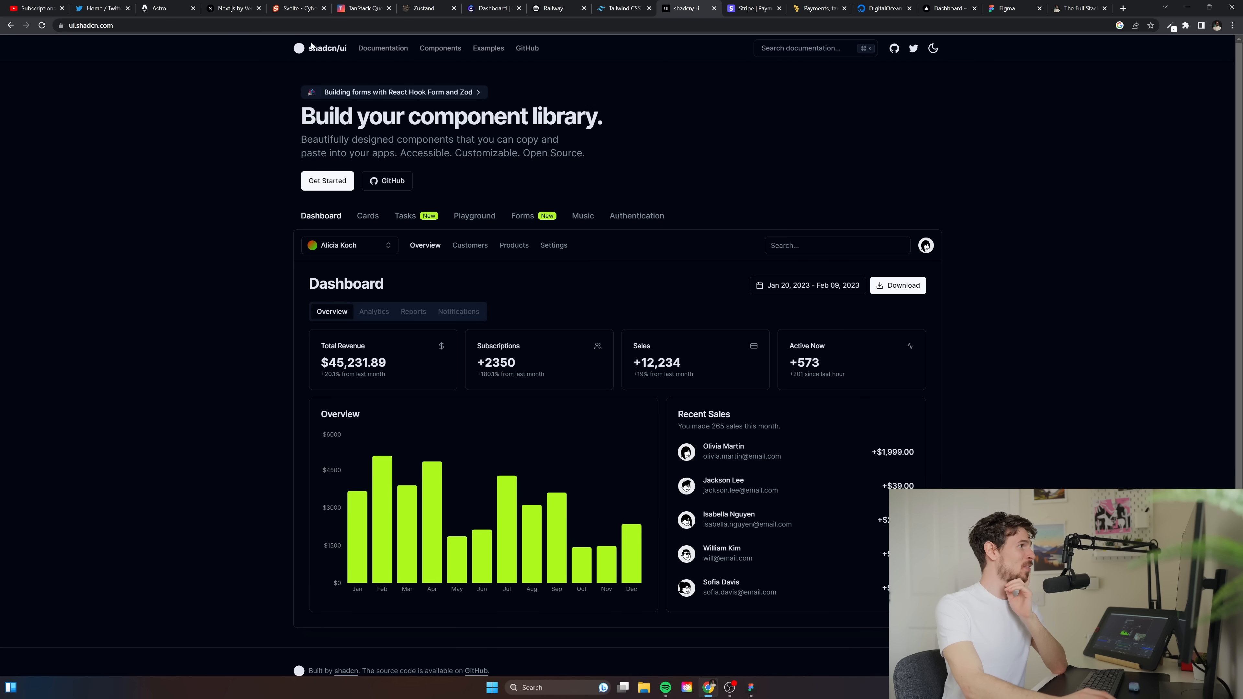
{"action": "mouse_move", "coordinate": [382, 222]}
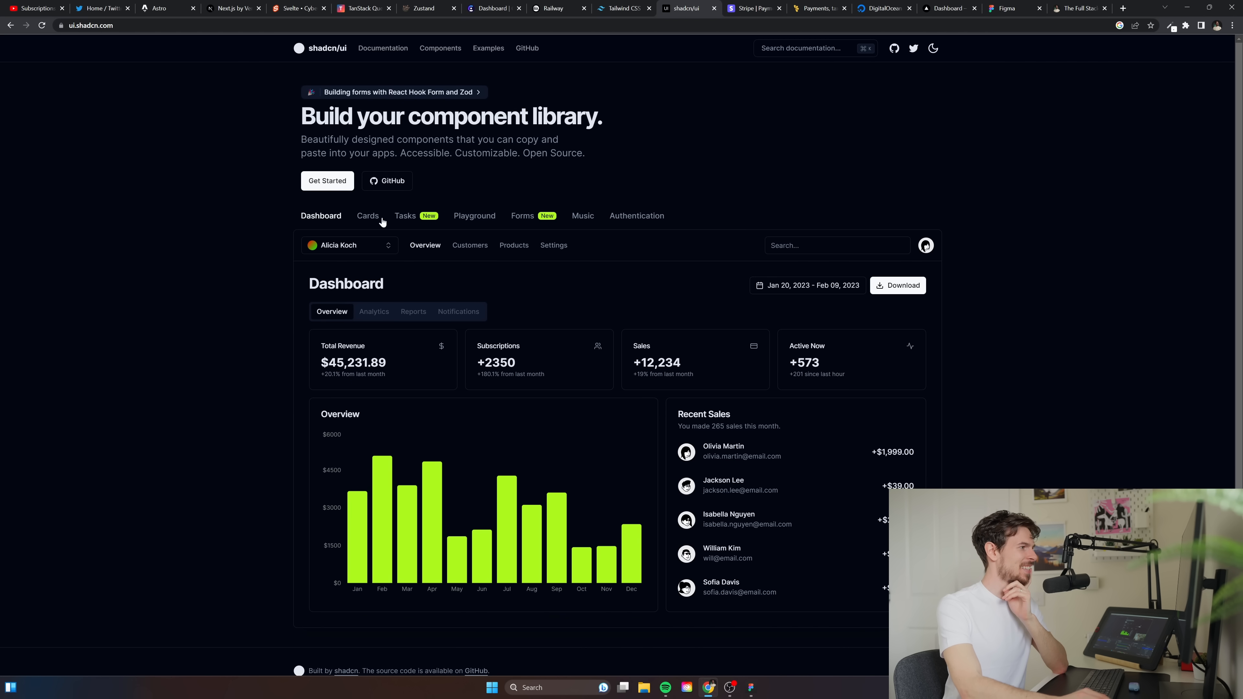
{"action": "mouse_move", "coordinate": [462, 53]}
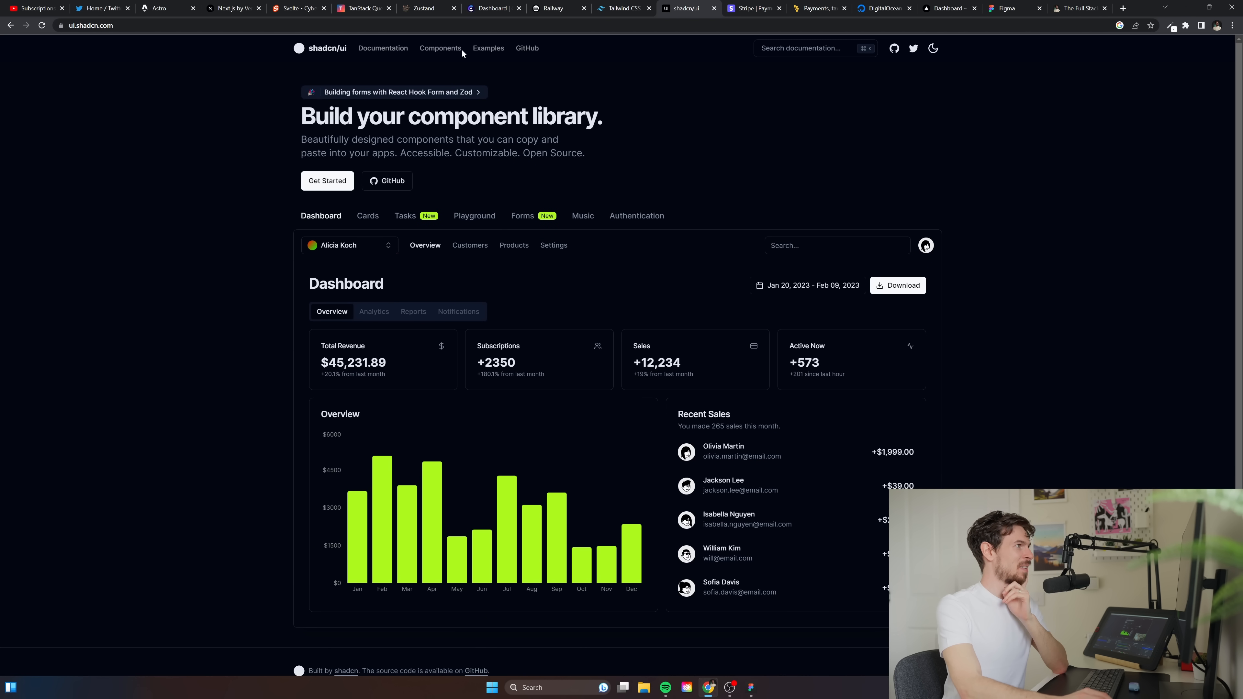
{"action": "left_click", "coordinate": [440, 47]}
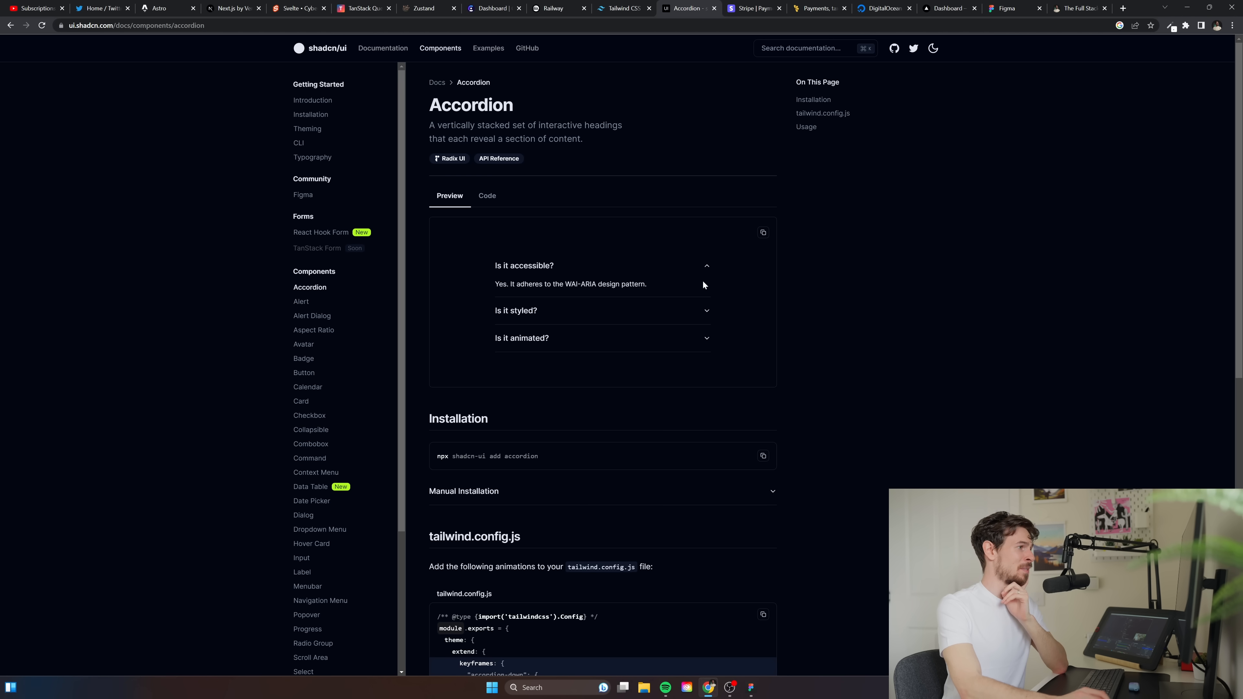
{"action": "left_click", "coordinate": [522, 321]}
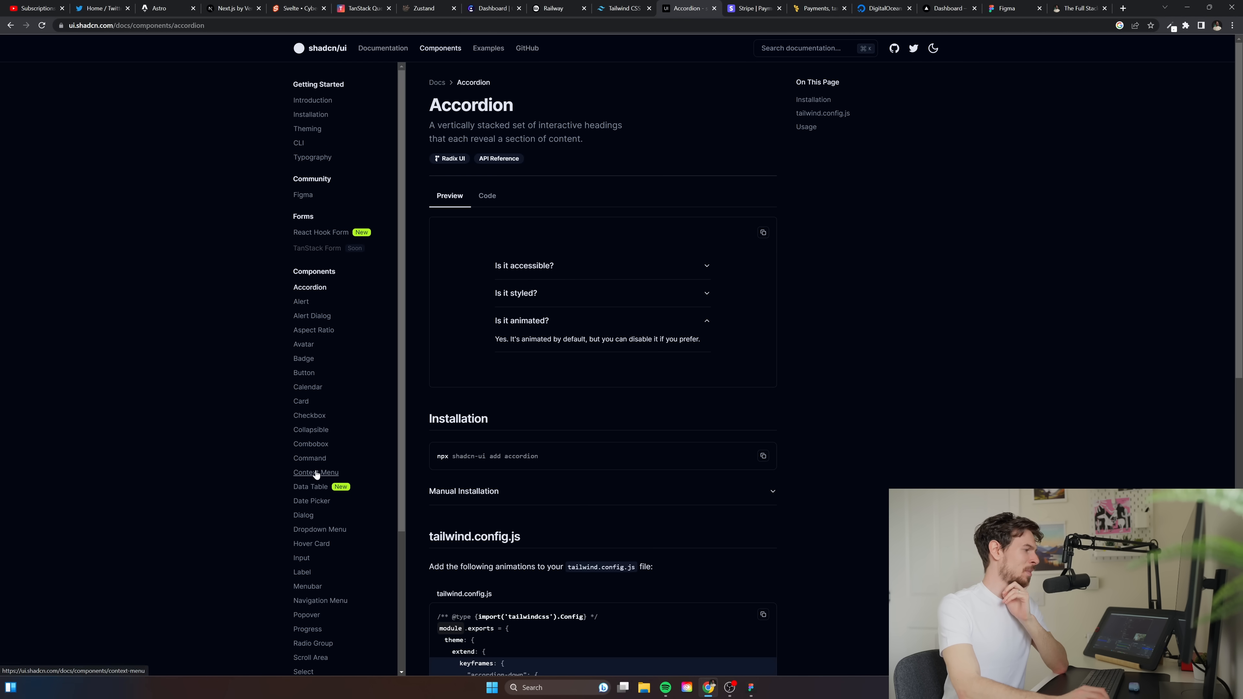
{"action": "mouse_move", "coordinate": [299, 142]}
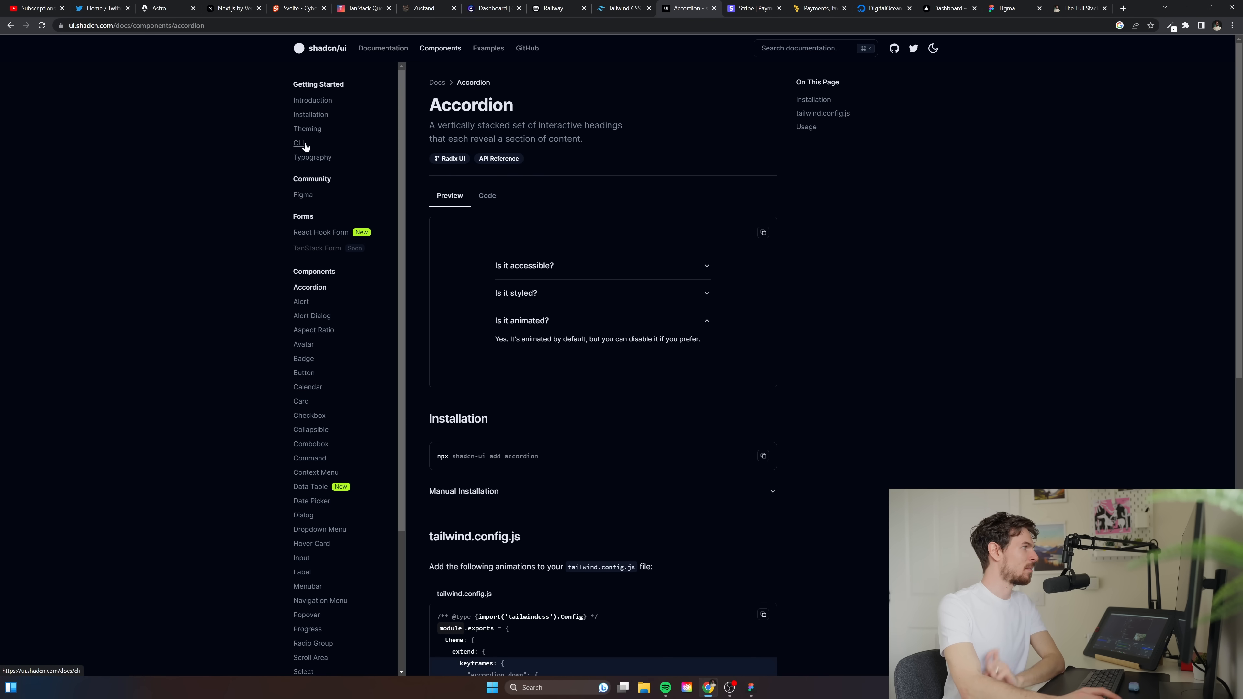
{"action": "left_click", "coordinate": [309, 415]}
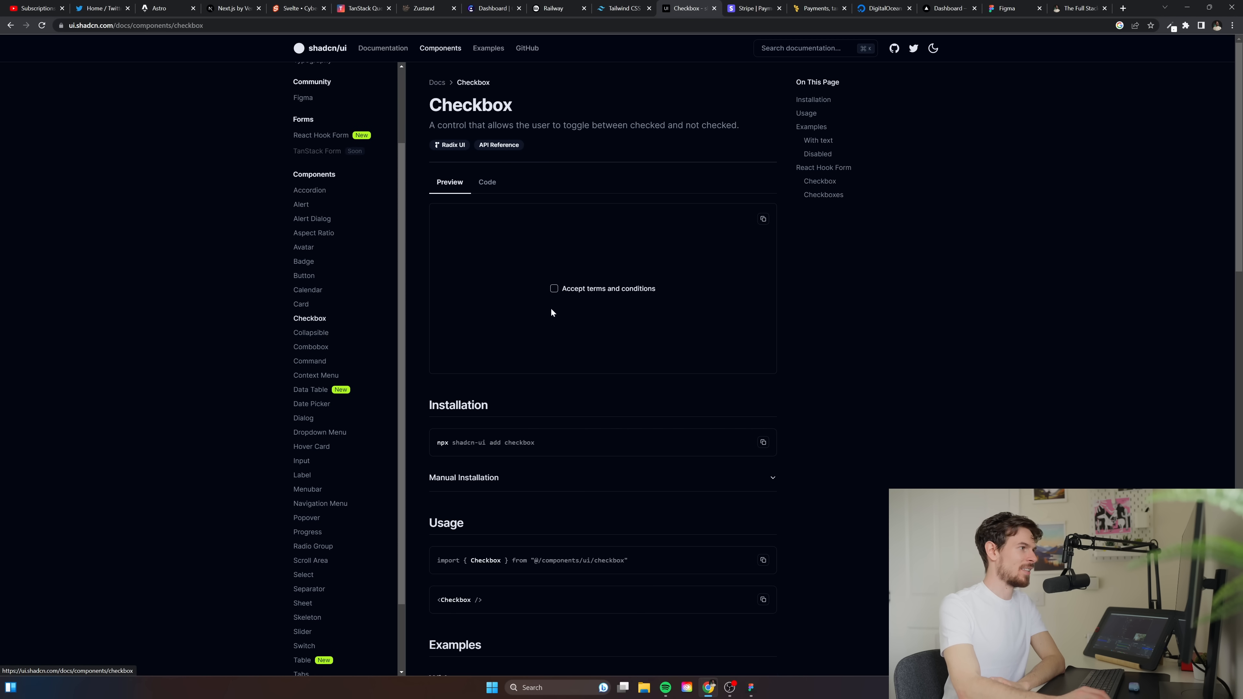
{"action": "left_click", "coordinate": [312, 403]}
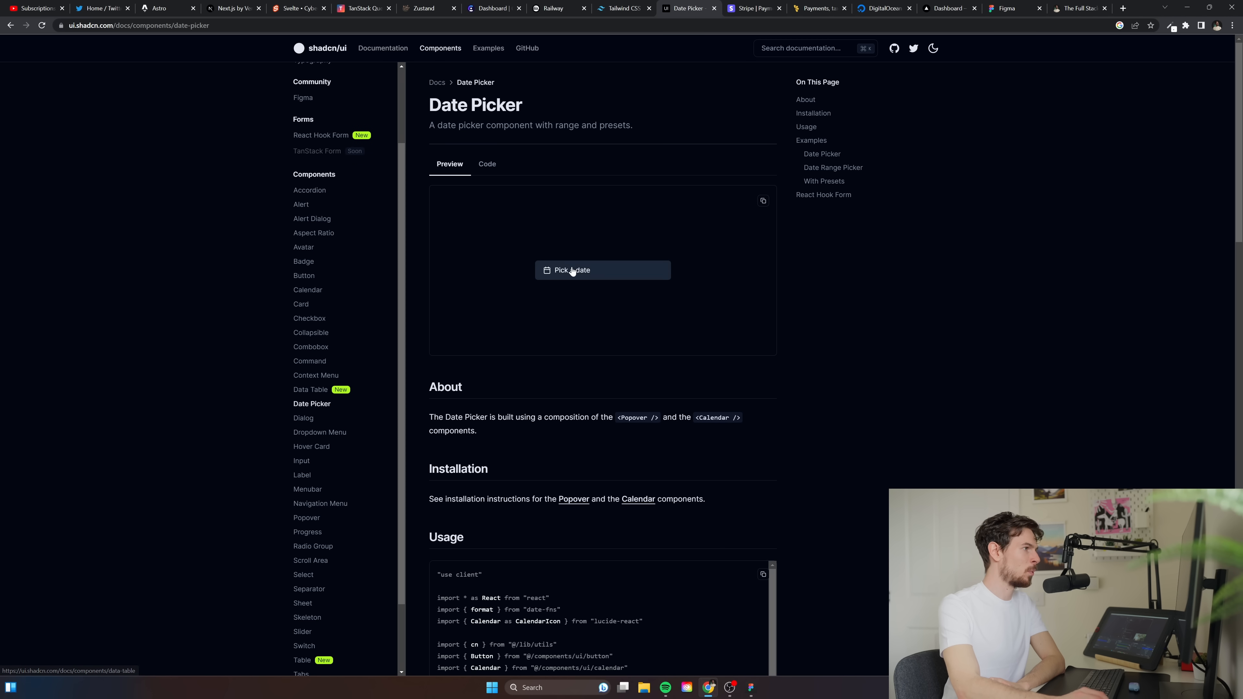
{"action": "left_click", "coordinate": [310, 347]}
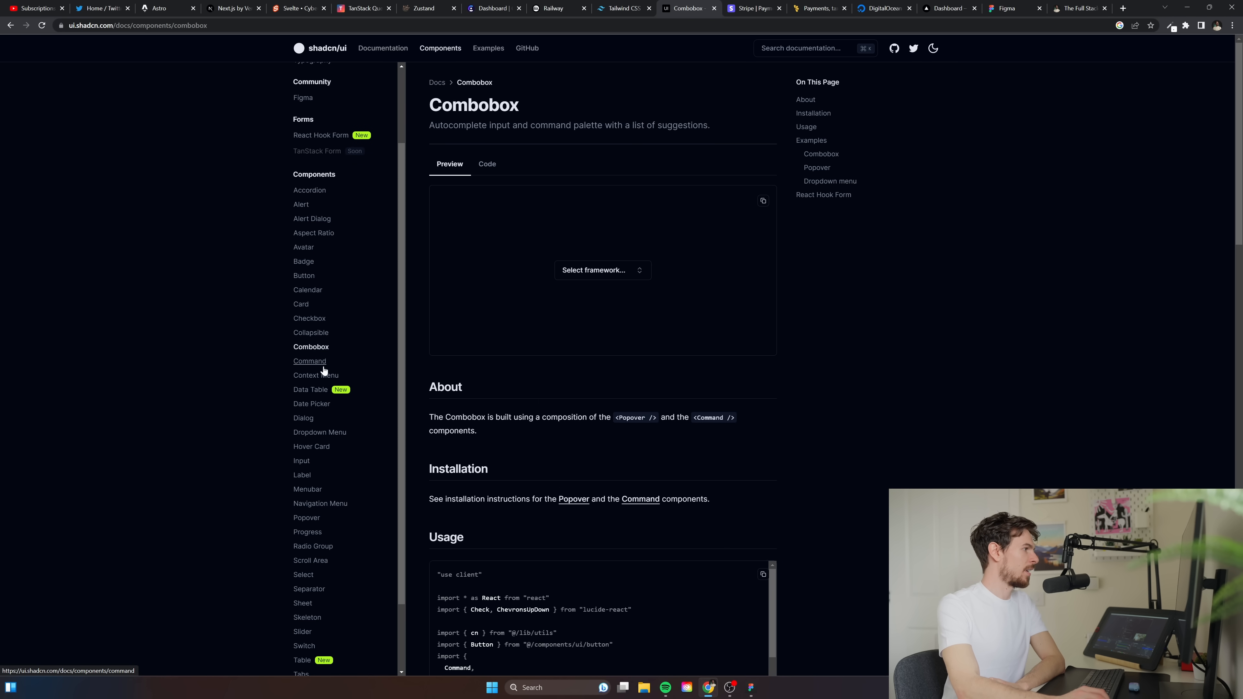
{"action": "left_click", "coordinate": [301, 461]}
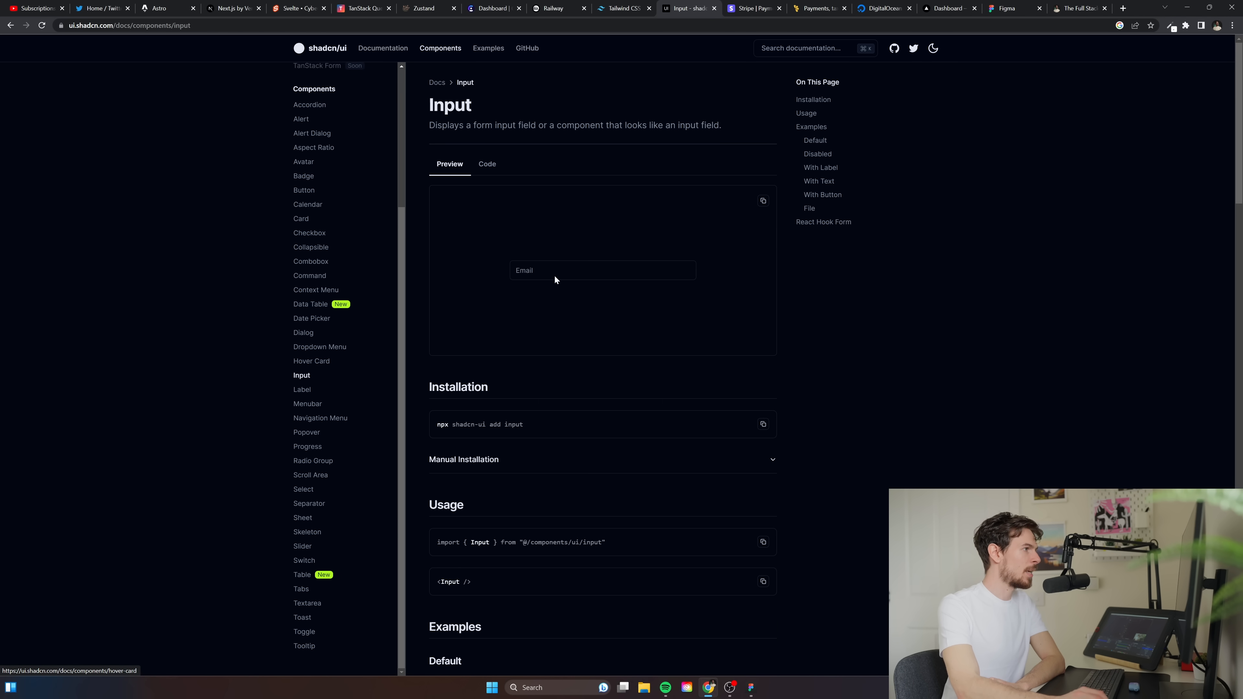
{"action": "mouse_move", "coordinate": [310, 475]}
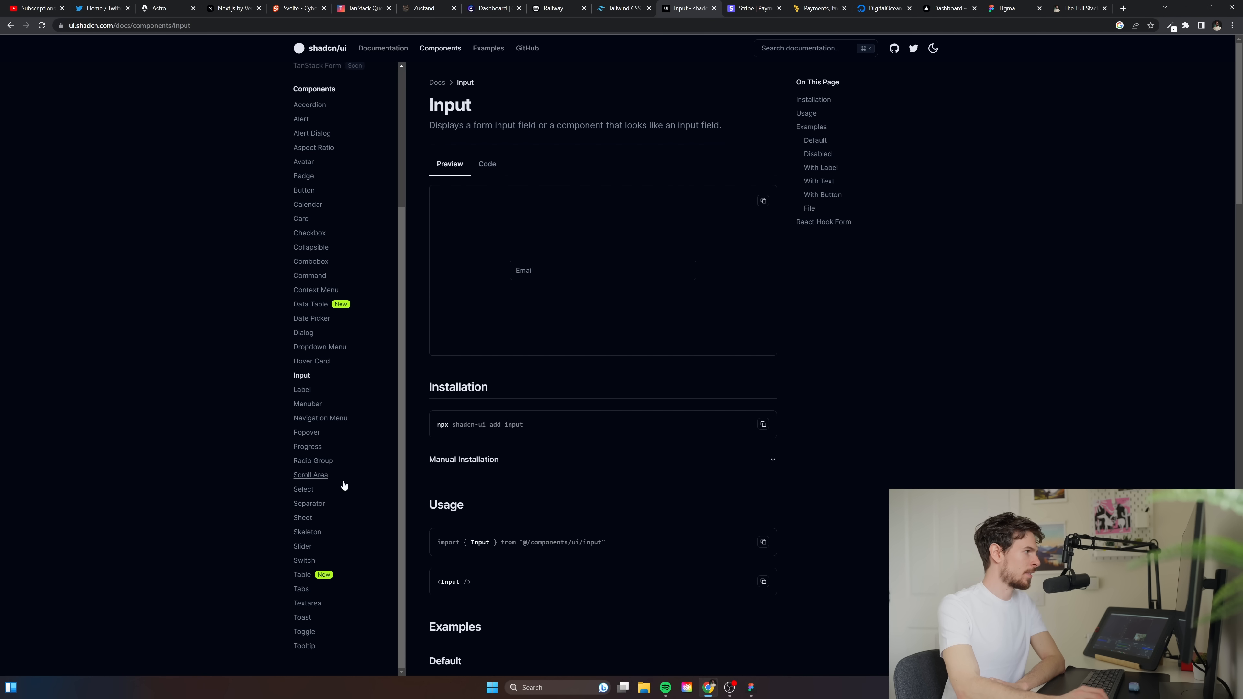
{"action": "left_click", "coordinate": [303, 574]}
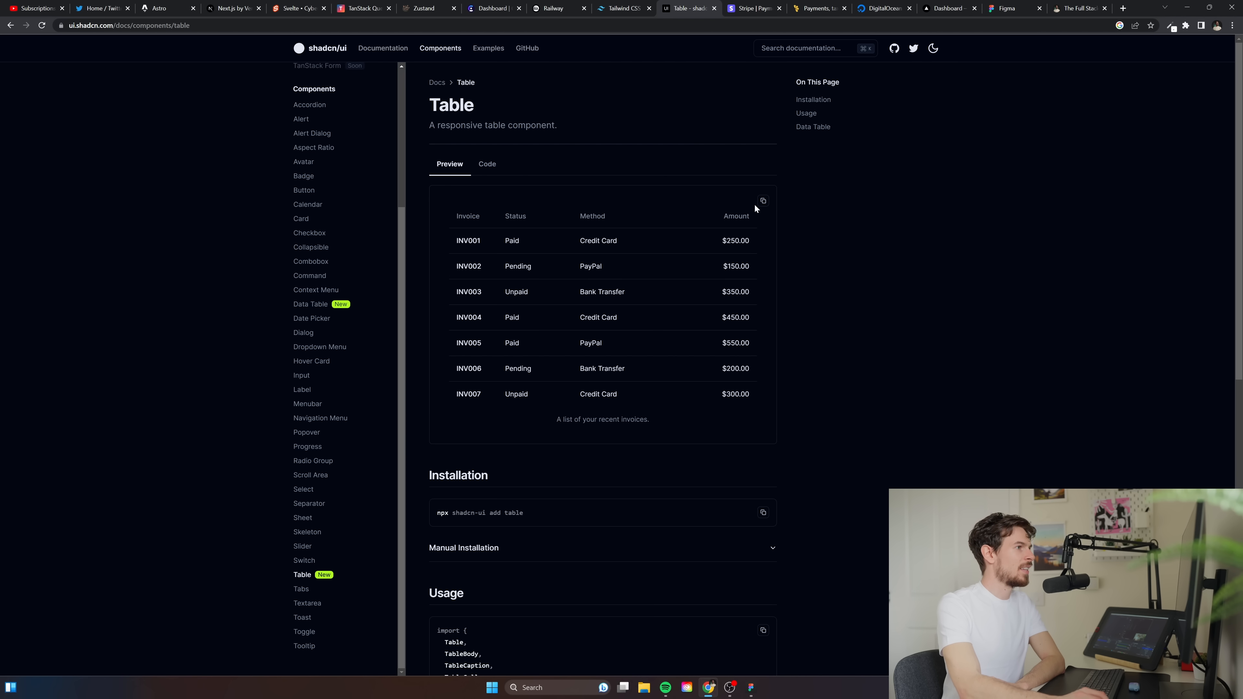
{"action": "scroll", "scroll_direction": "down", "scroll_amount": 3}
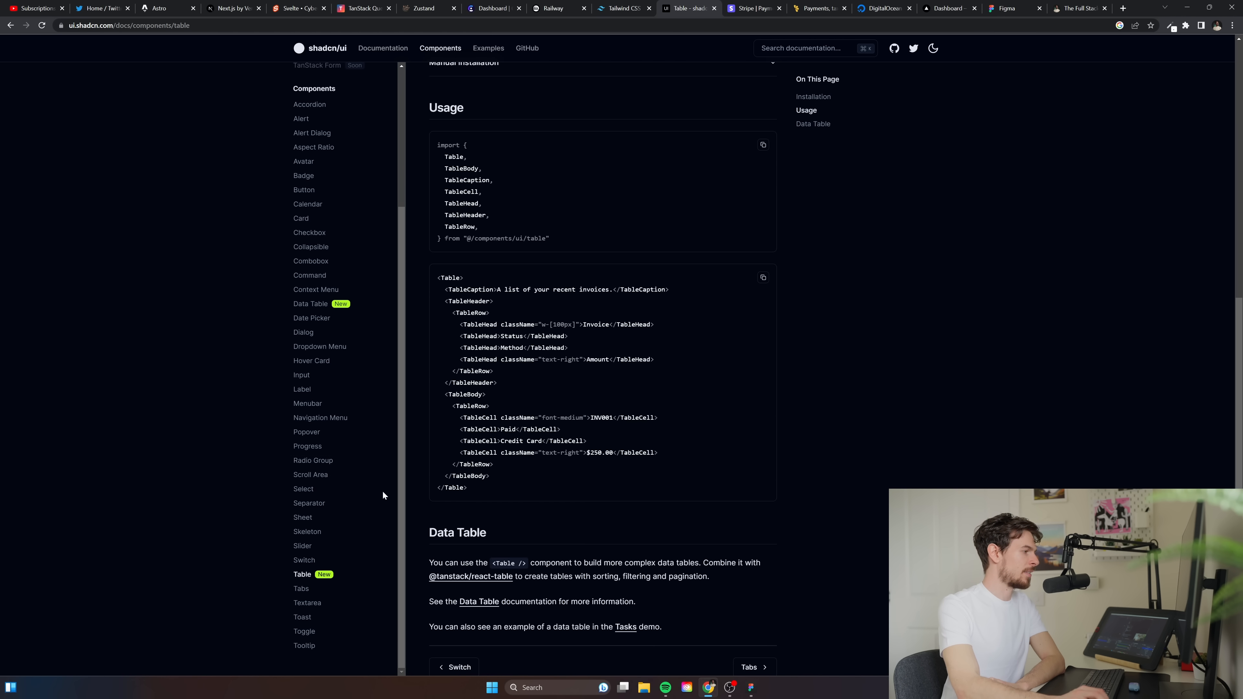
{"action": "left_click", "coordinate": [302, 618]}
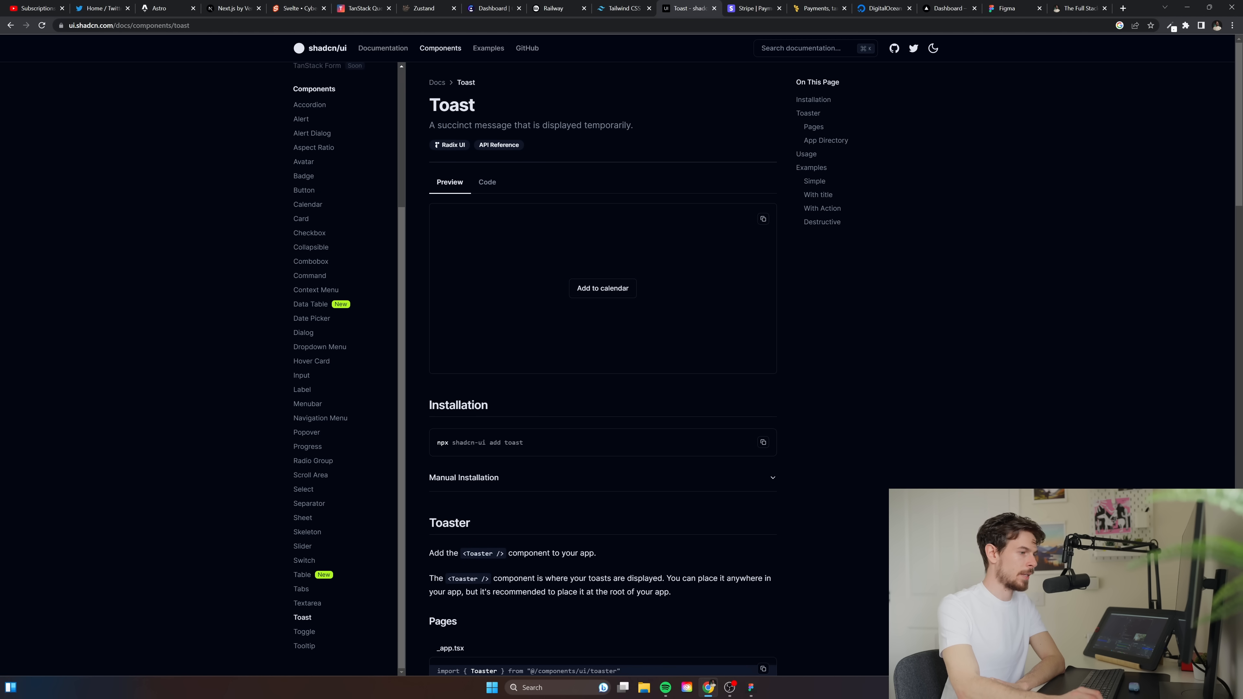
{"action": "mouse_move", "coordinate": [319, 49]}
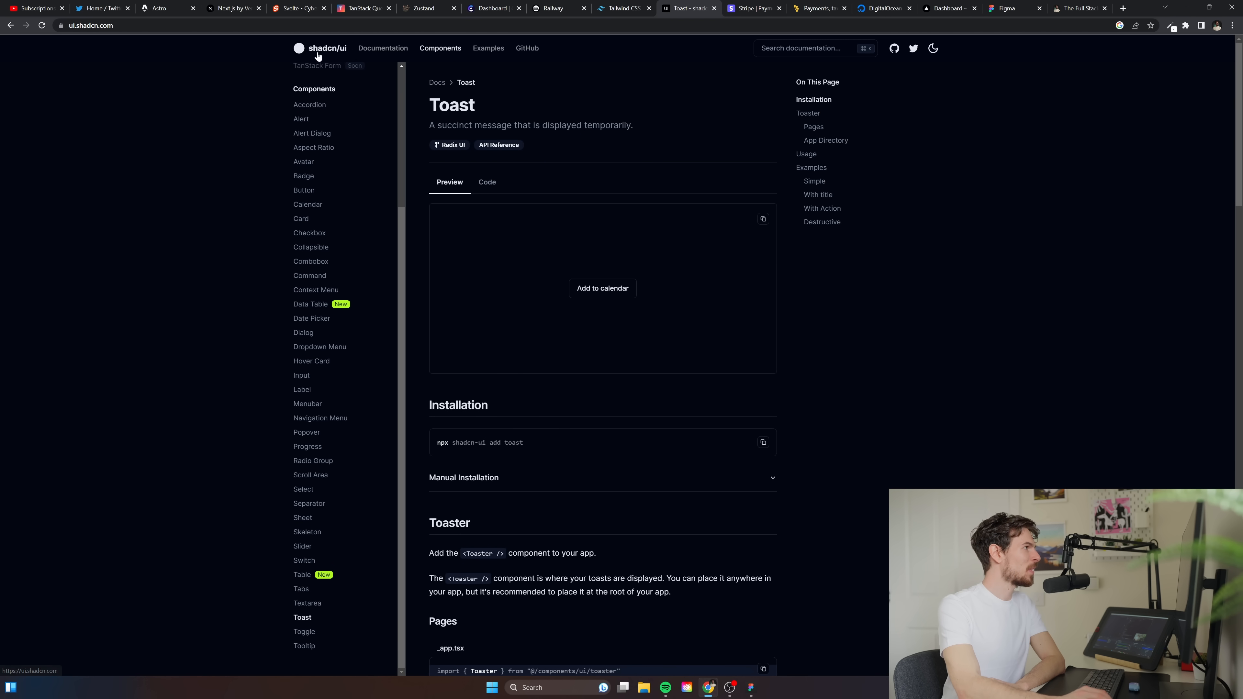
{"action": "left_click", "coordinate": [321, 48]}
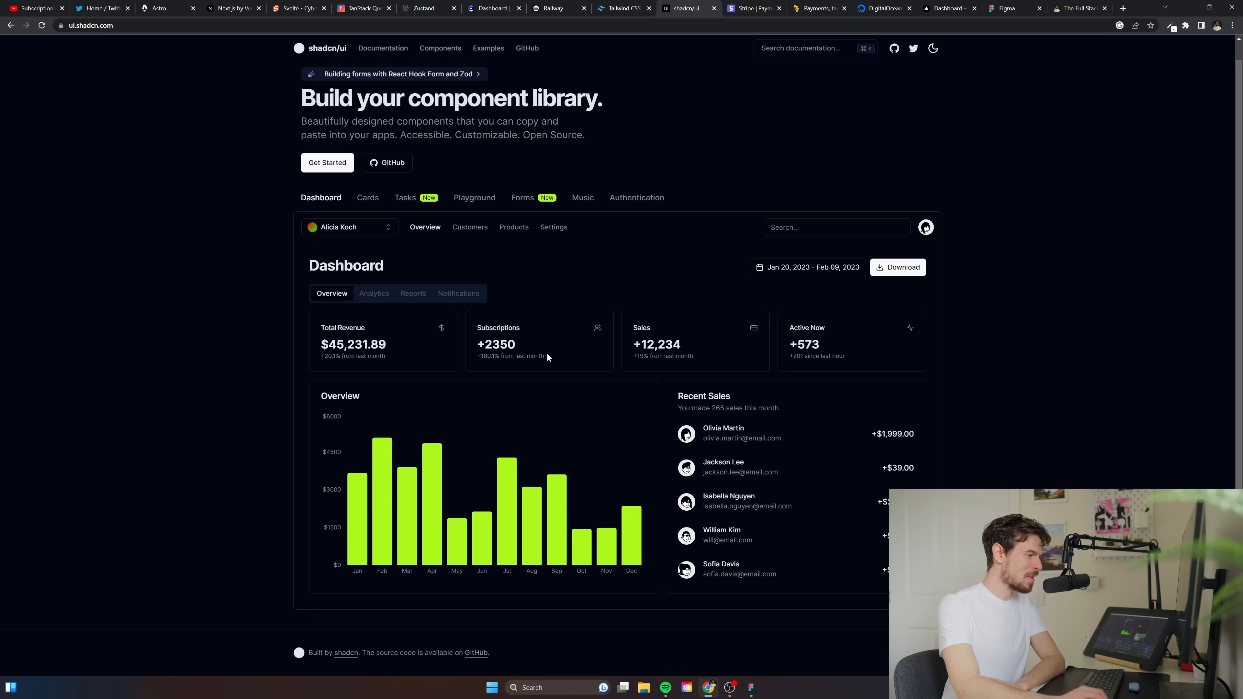
{"action": "mouse_move", "coordinate": [614, 188]}
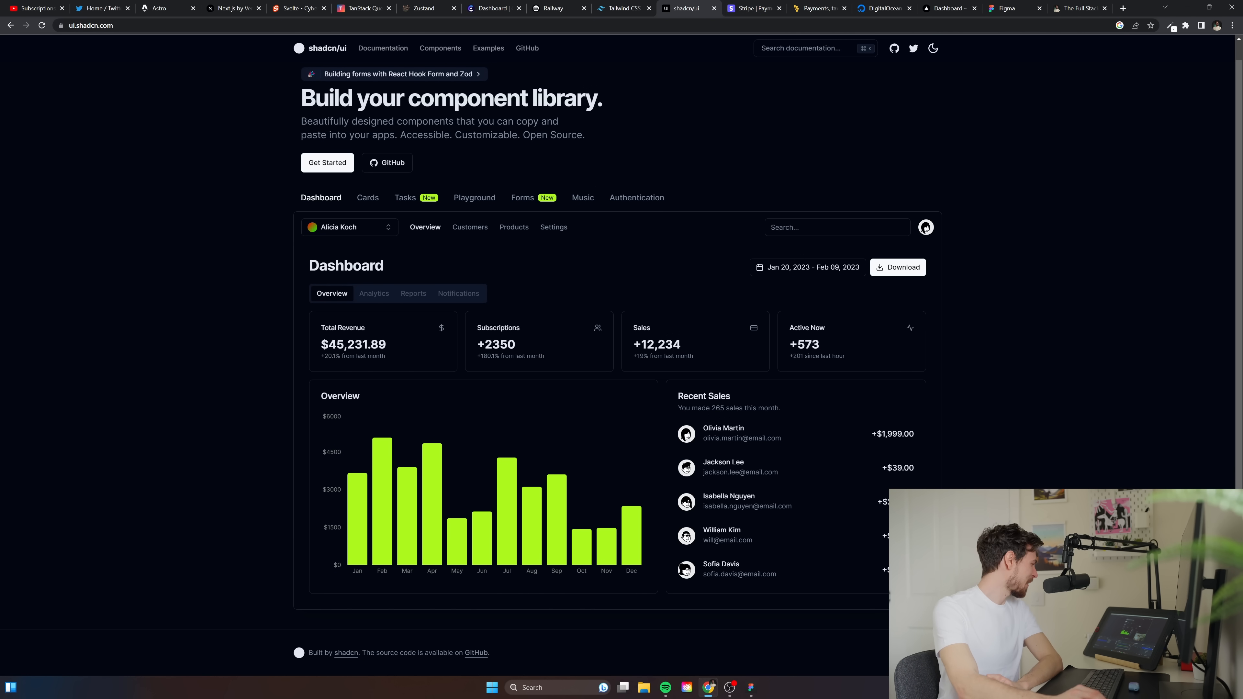
{"action": "left_click", "coordinate": [751, 8]}
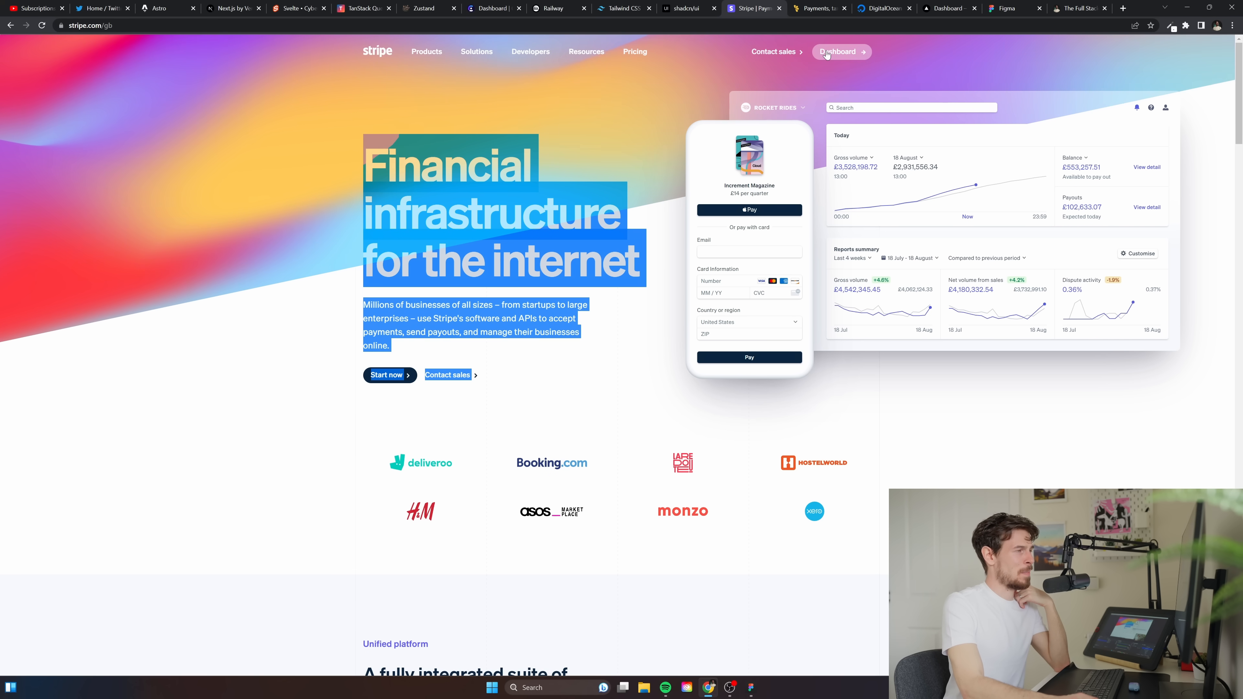
{"action": "left_click", "coordinate": [838, 51]}
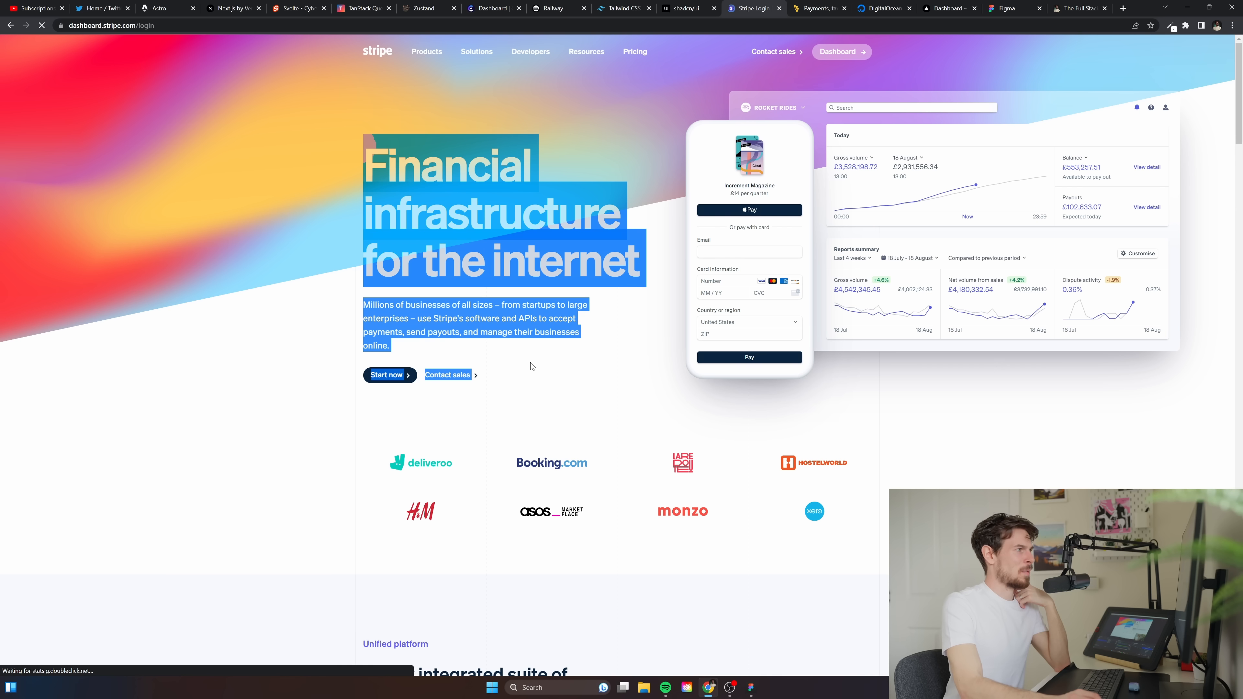
{"action": "left_click", "coordinate": [839, 52]}
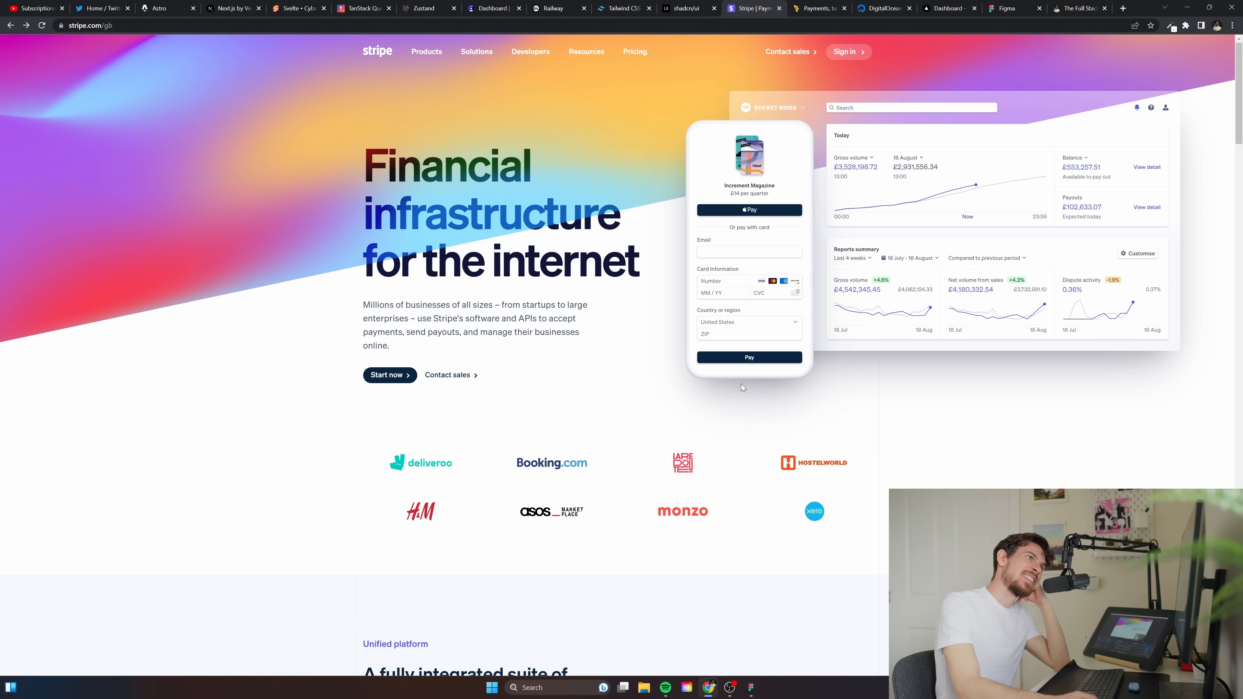
{"action": "left_click", "coordinate": [818, 7]}
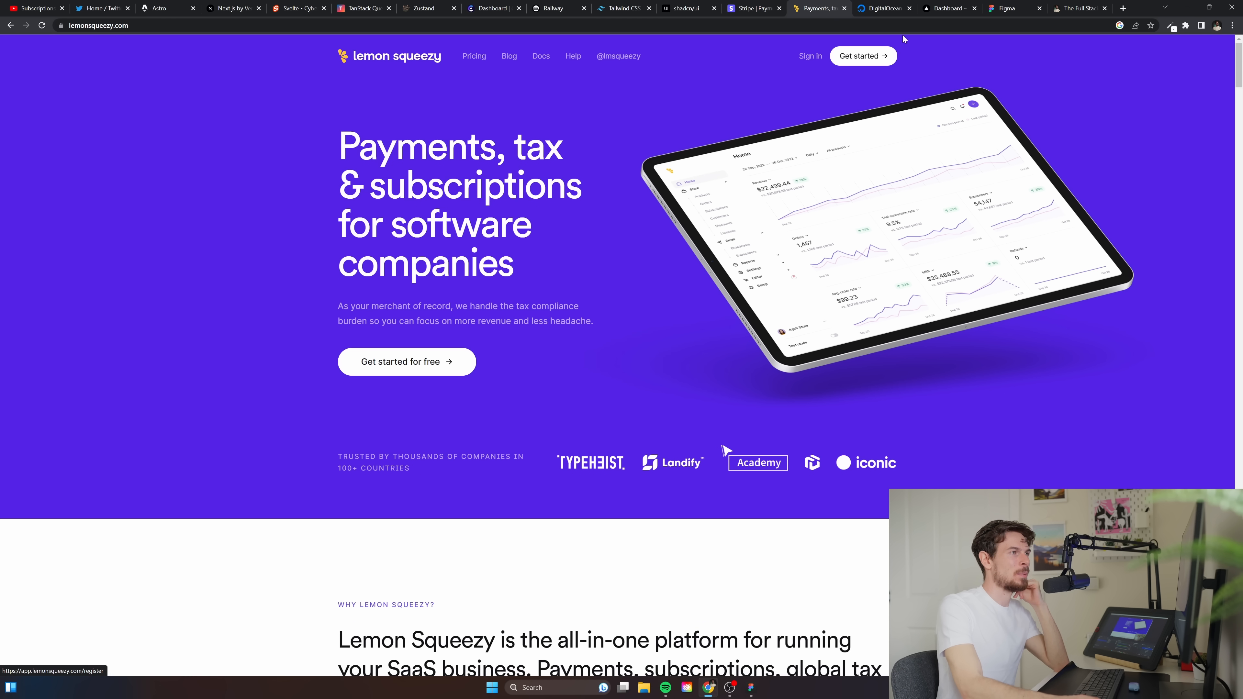
{"action": "mouse_move", "coordinate": [955, 101]}
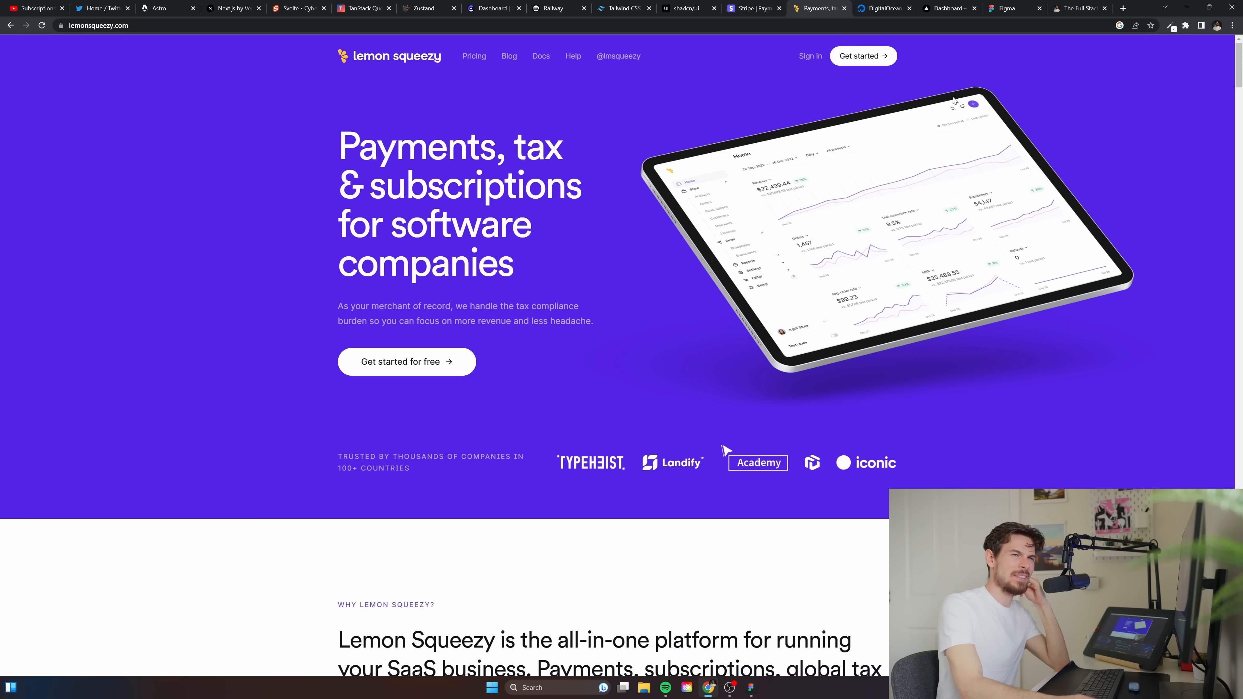
{"action": "mouse_move", "coordinate": [877, 228]}
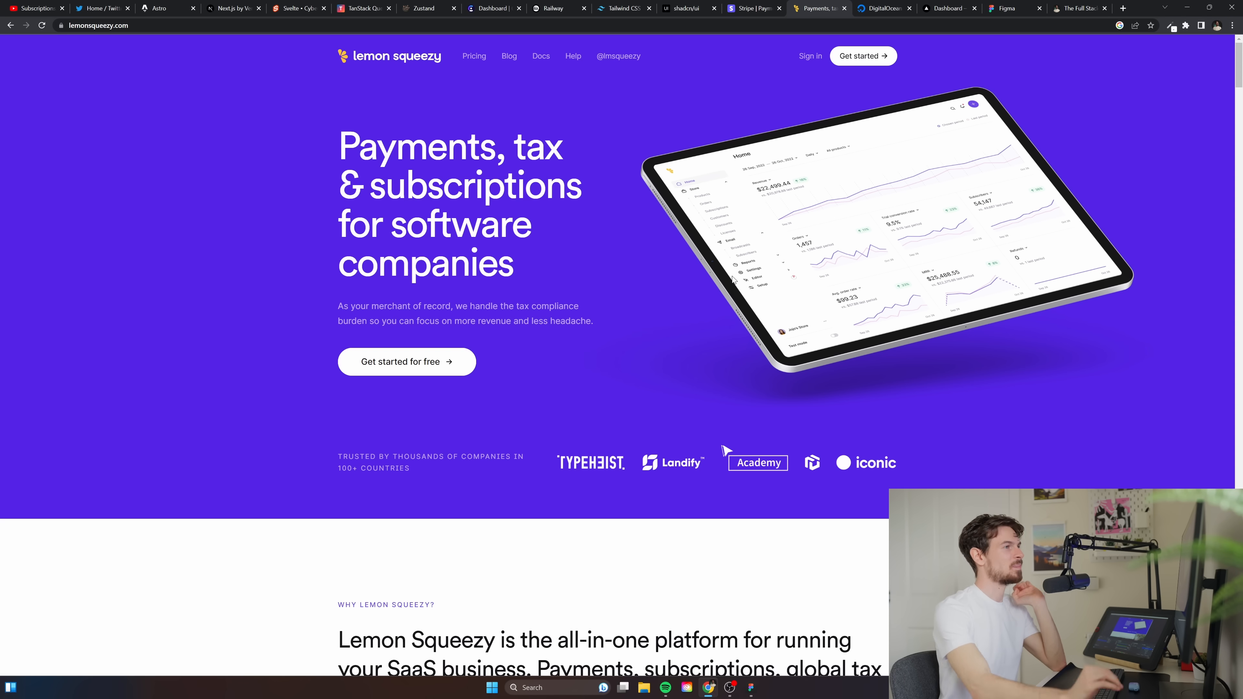
{"action": "mouse_move", "coordinate": [576, 74]}
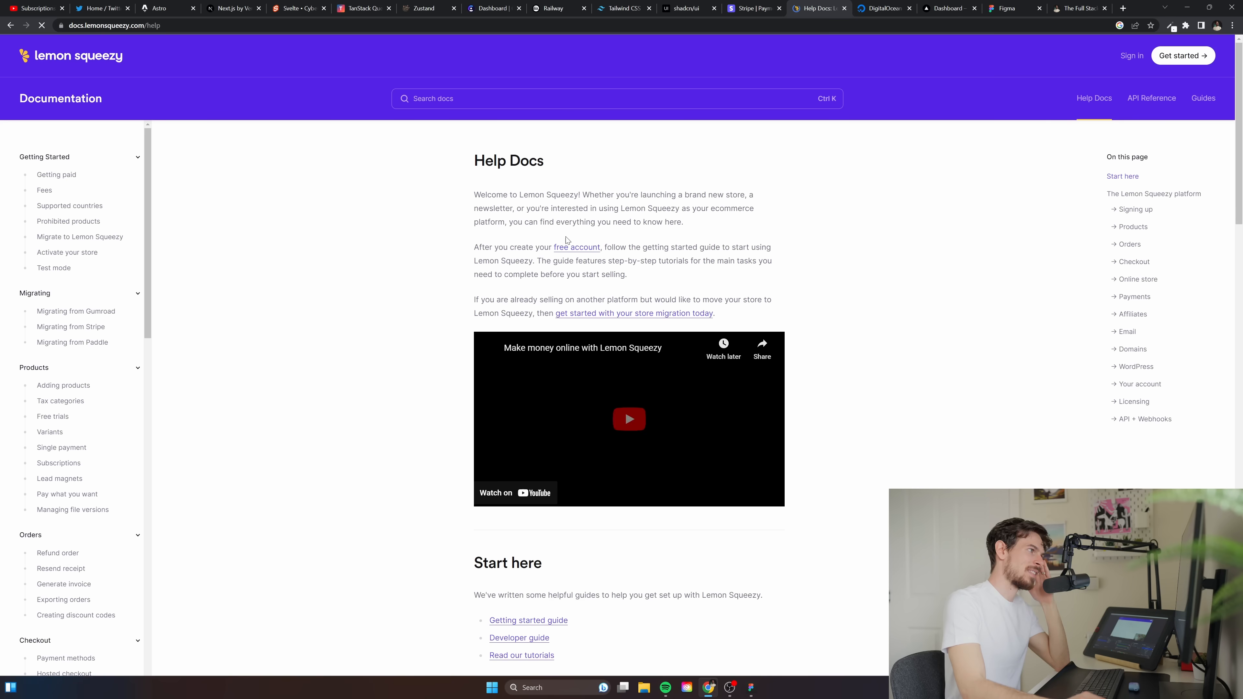
Scroll the Lemon Squeezy Help Docs page, flipping to Stripe and ending on Stripe's homepage
{"action": "scroll", "scroll_direction": "down", "scroll_amount": 3}
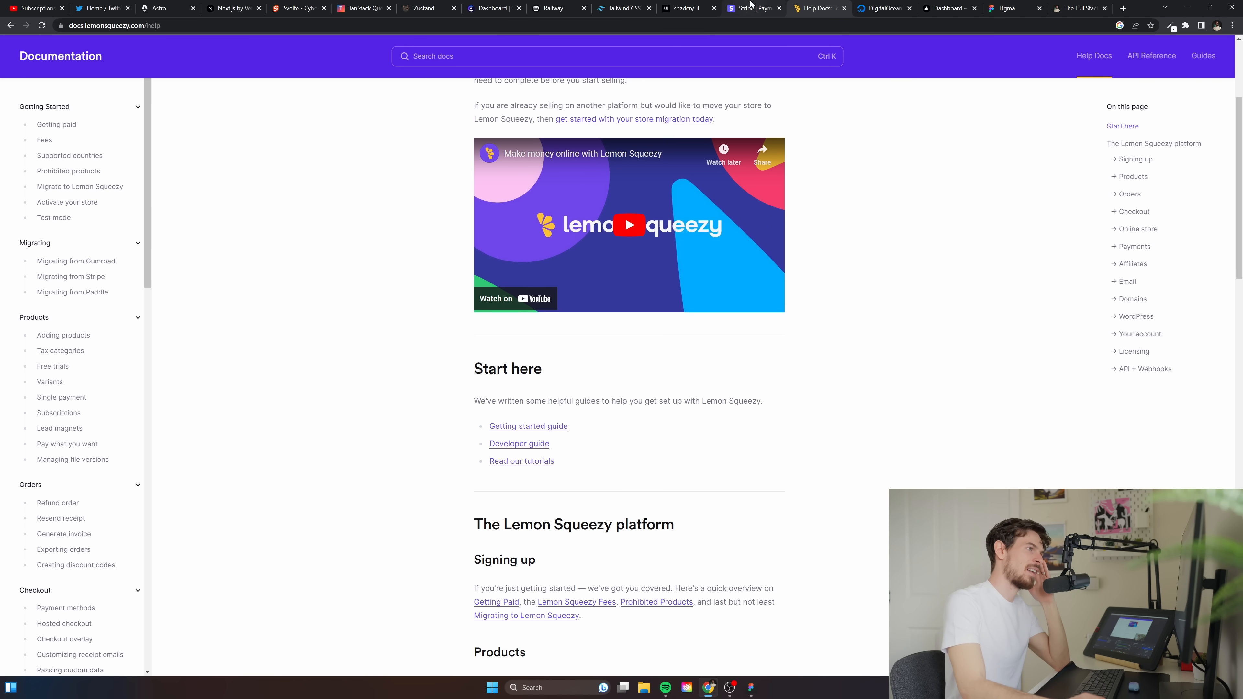
{"action": "left_click", "coordinate": [752, 8]}
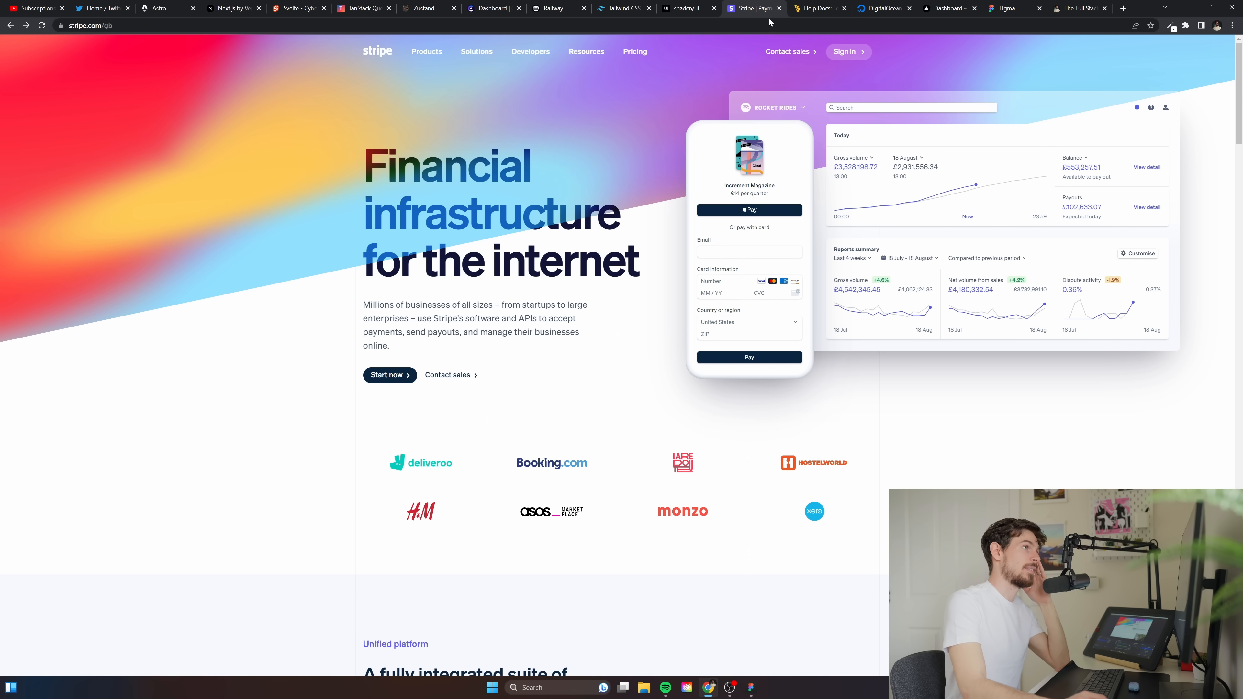
{"action": "left_click", "coordinate": [818, 8]}
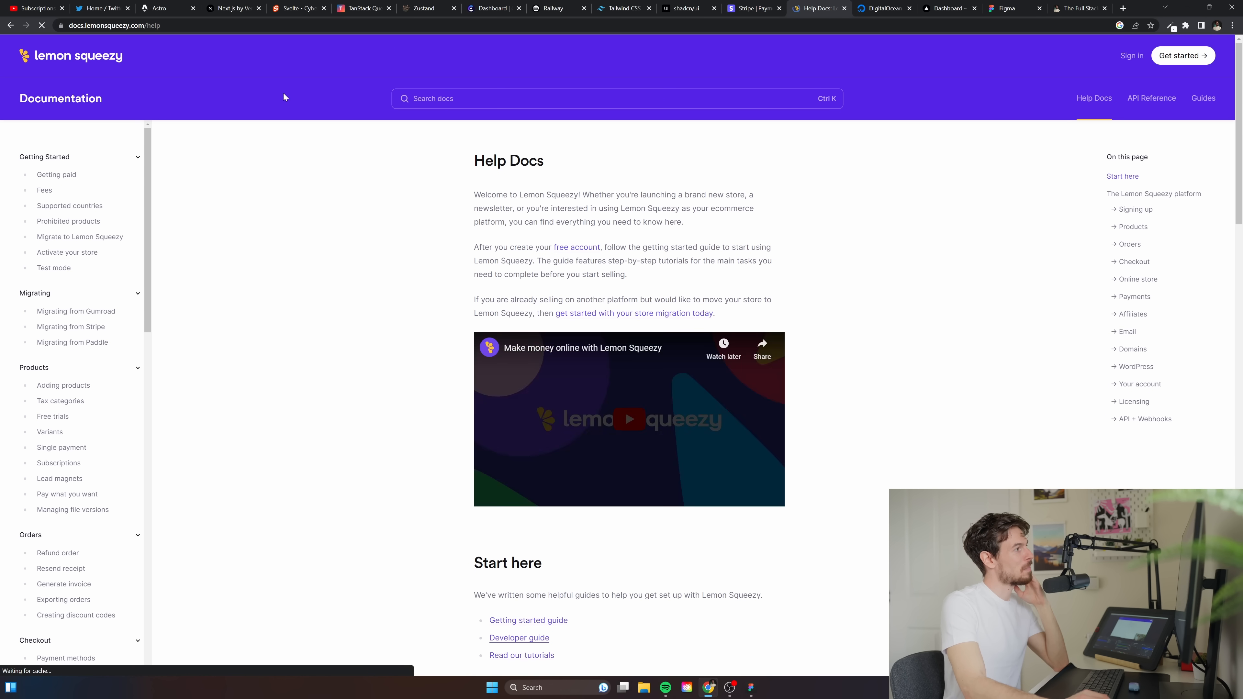
{"action": "mouse_move", "coordinate": [79, 55]}
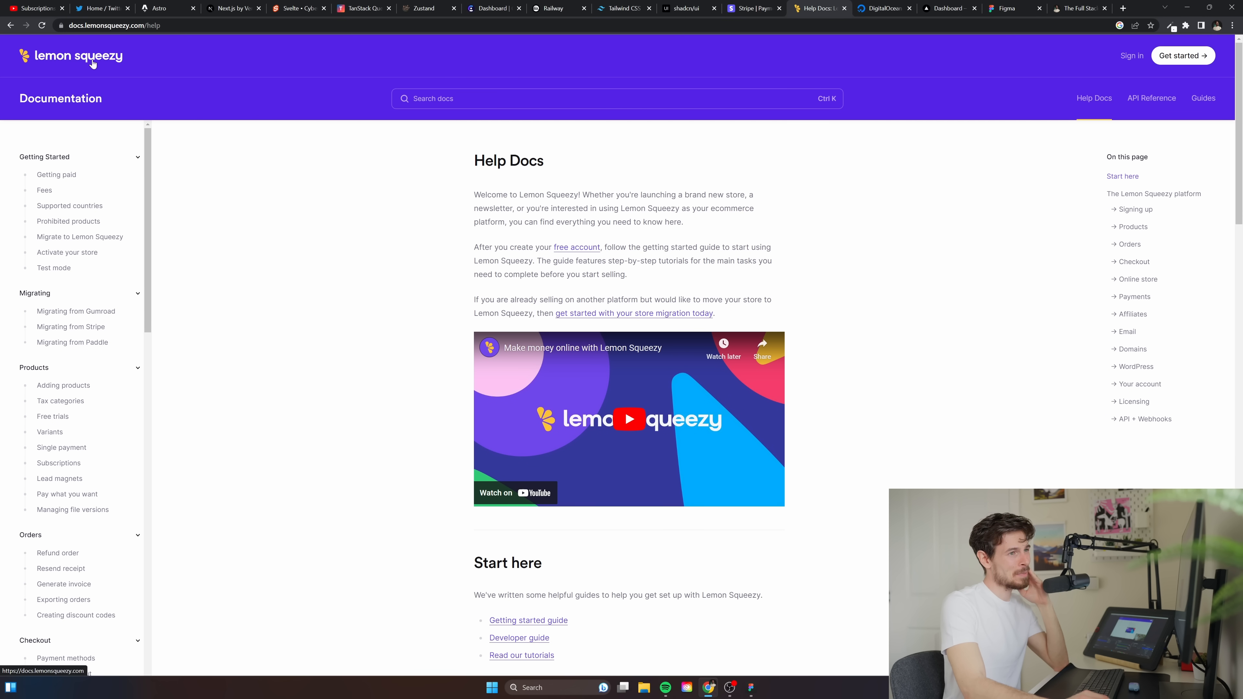
{"action": "mouse_move", "coordinate": [262, 123]}
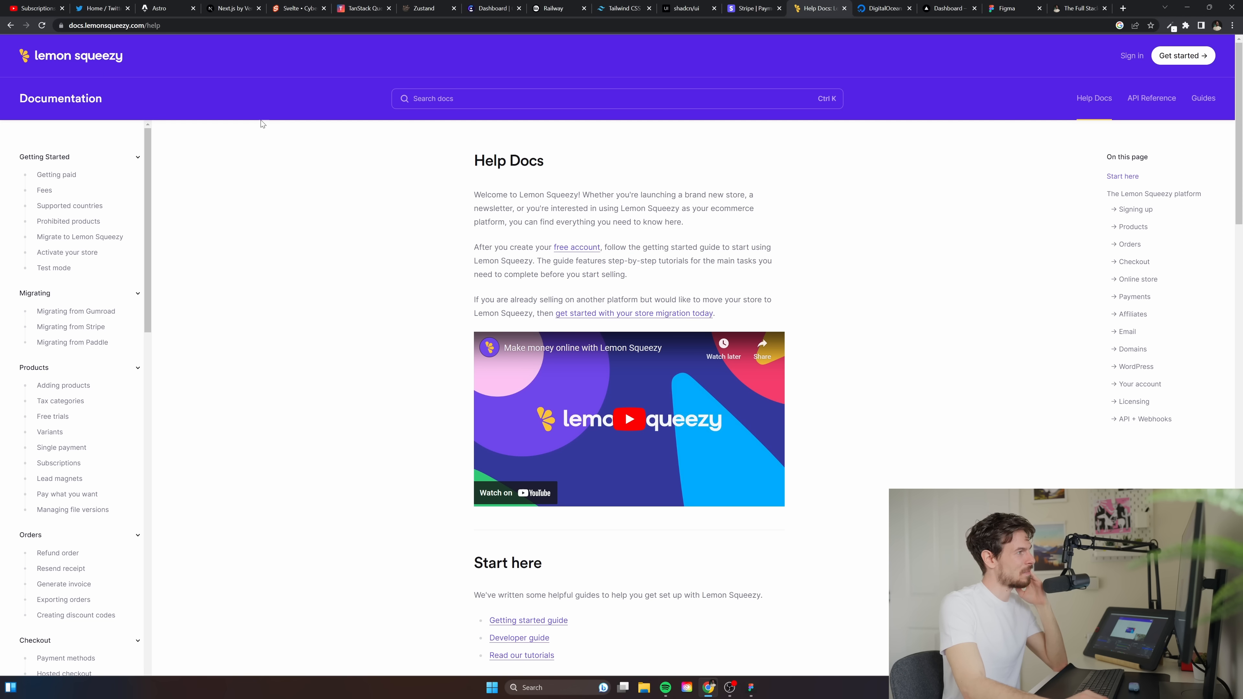
{"action": "mouse_move", "coordinate": [694, 66]}
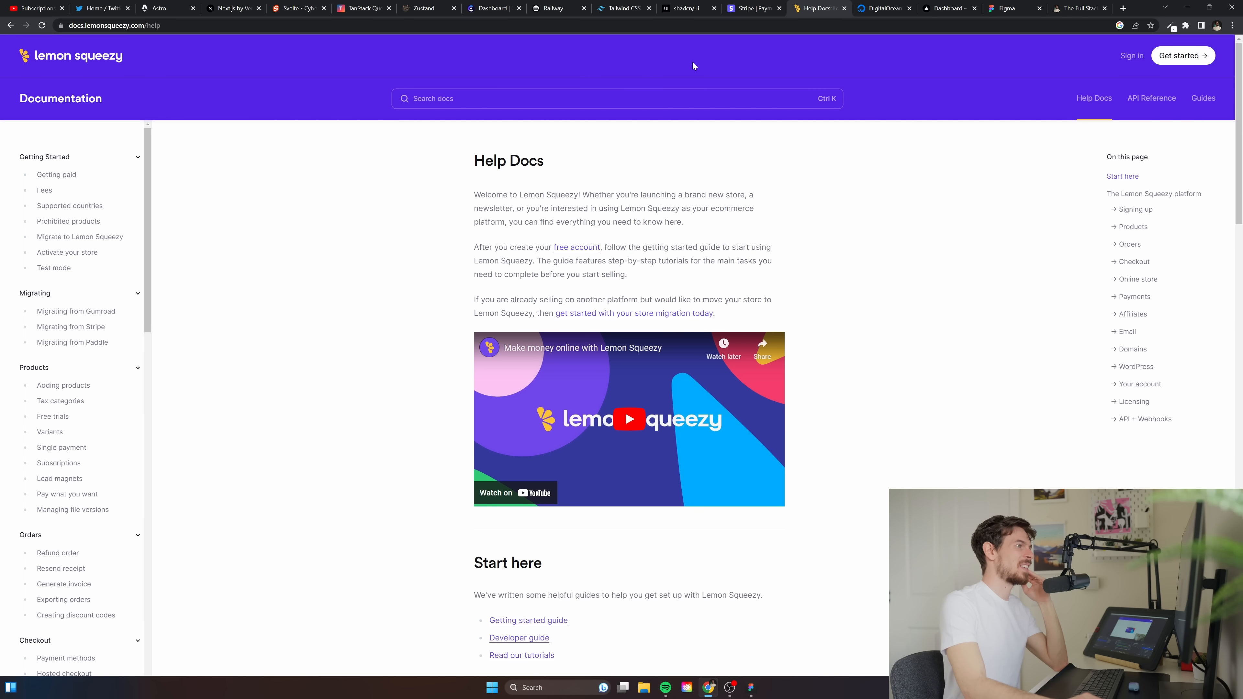
{"action": "left_click", "coordinate": [753, 8]}
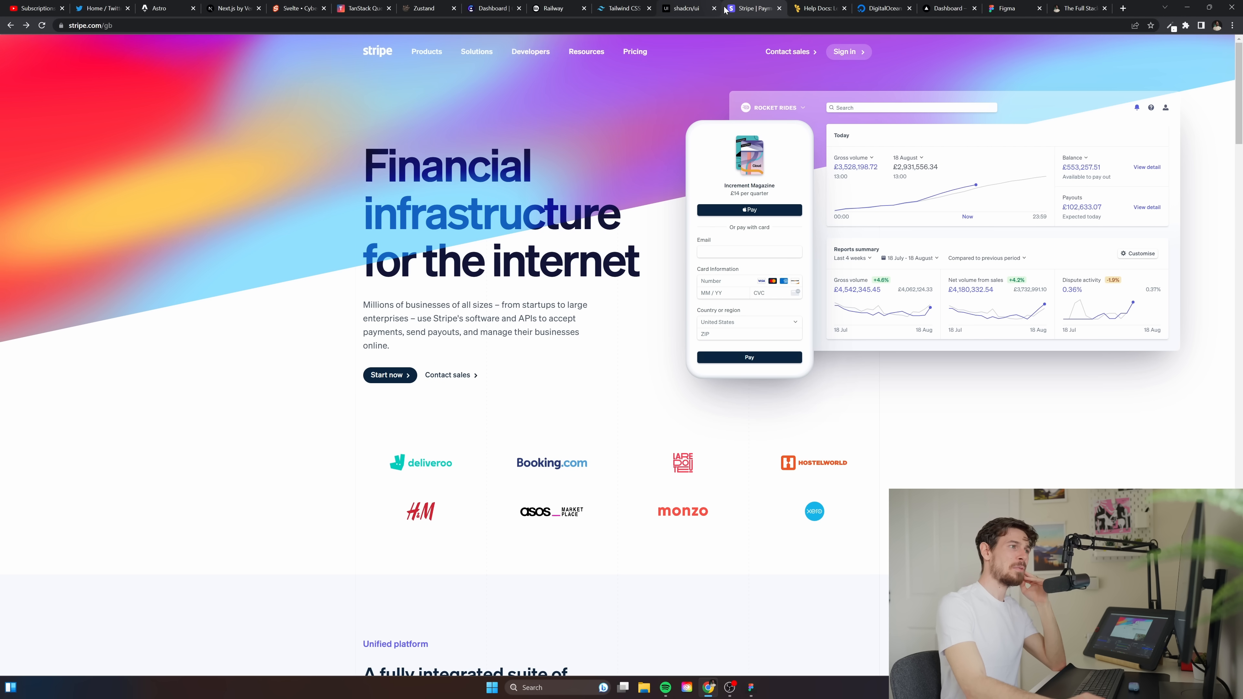
{"action": "mouse_move", "coordinate": [748, 686]}
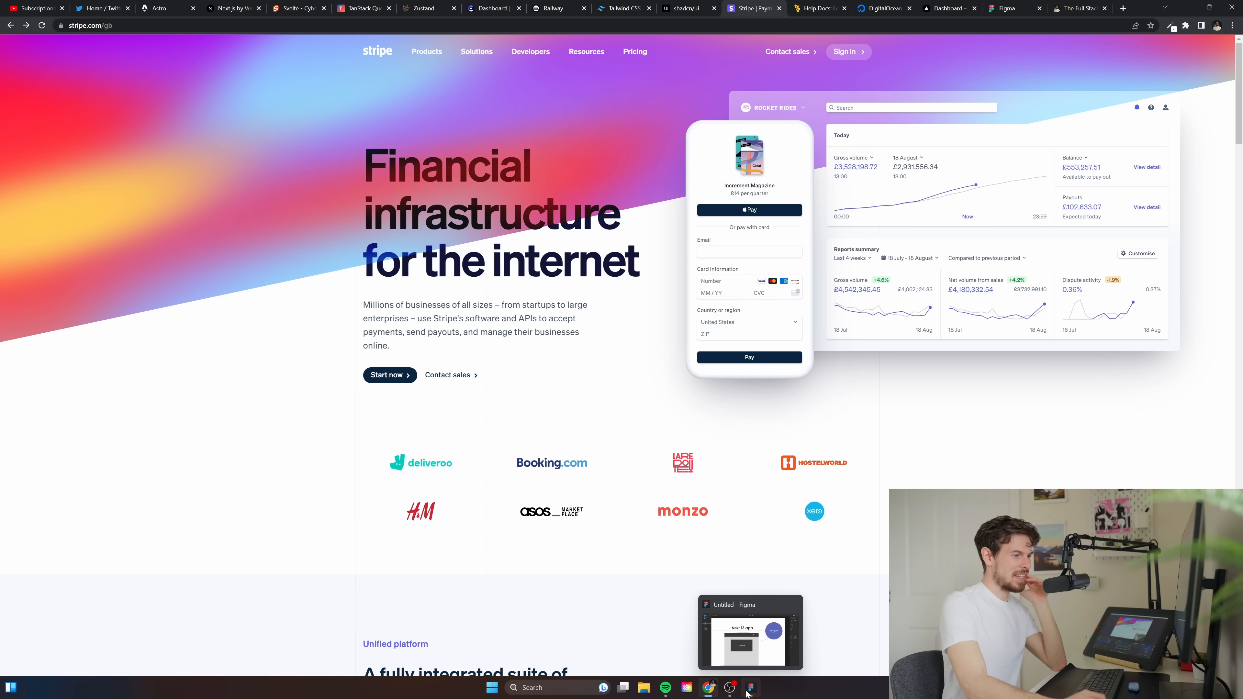
Add an api text label beside the app box in the Figma wireframe
{"action": "left_click", "coordinate": [748, 688]}
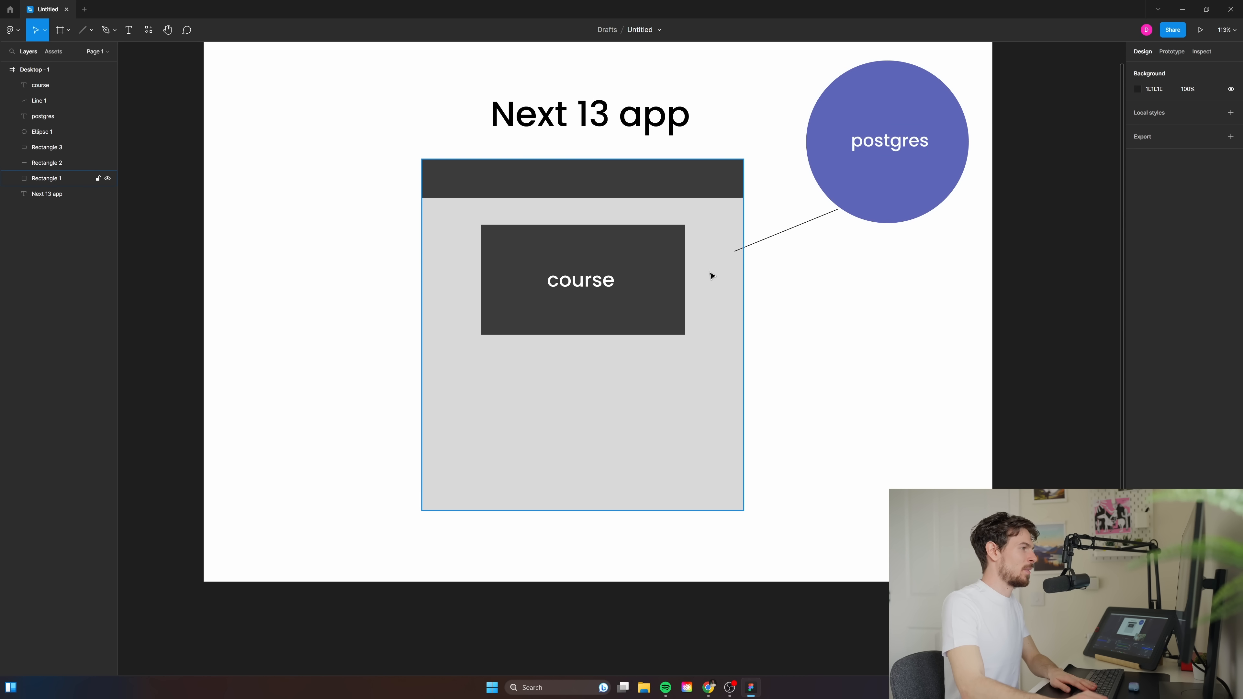
{"action": "left_click", "coordinate": [831, 430]}
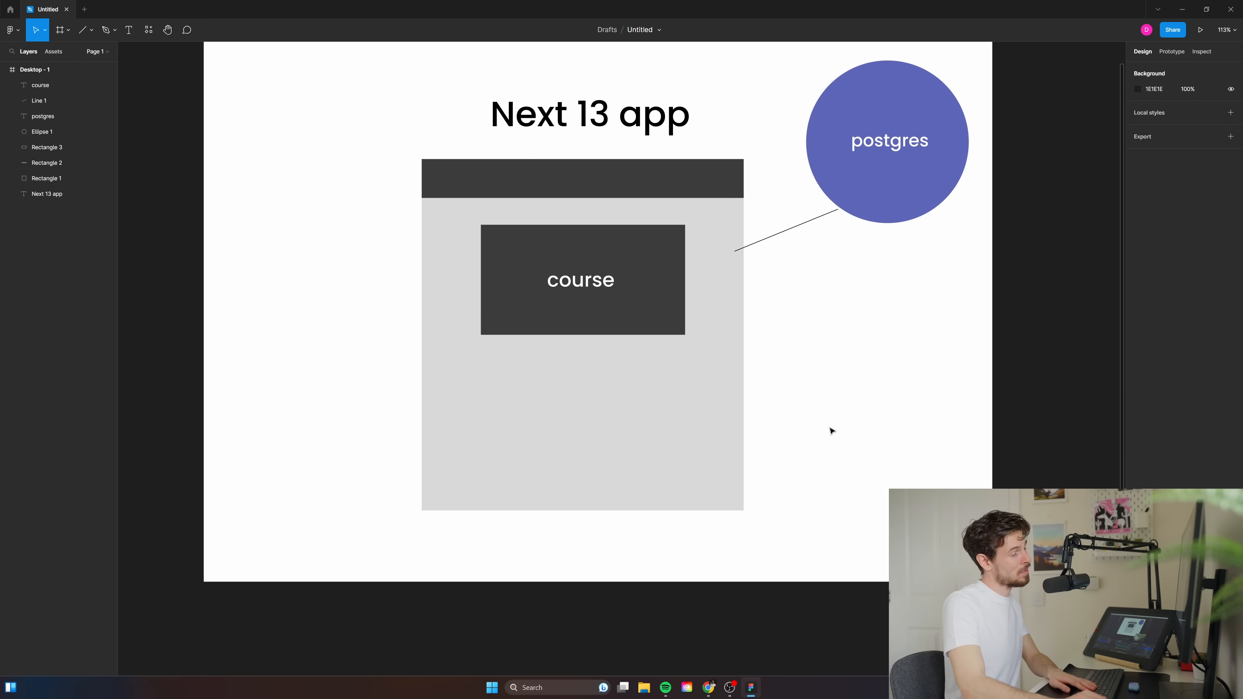
{"action": "left_click", "coordinate": [516, 351]}
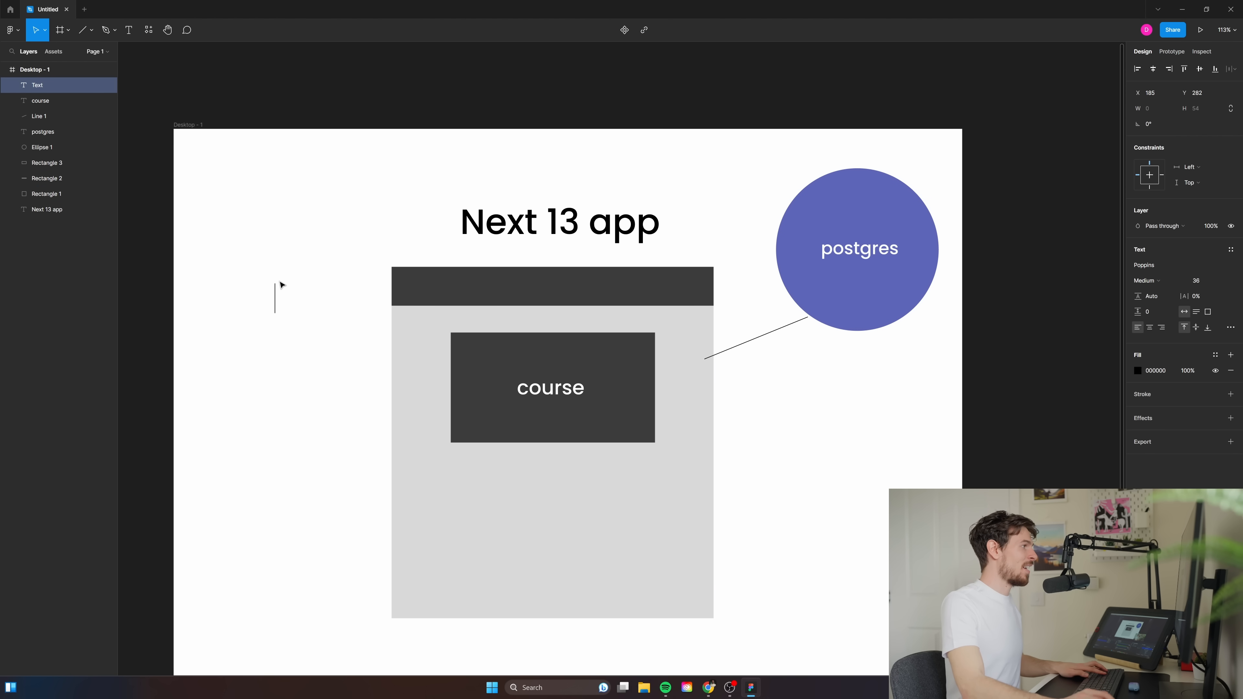
{"action": "type", "text": "api"}
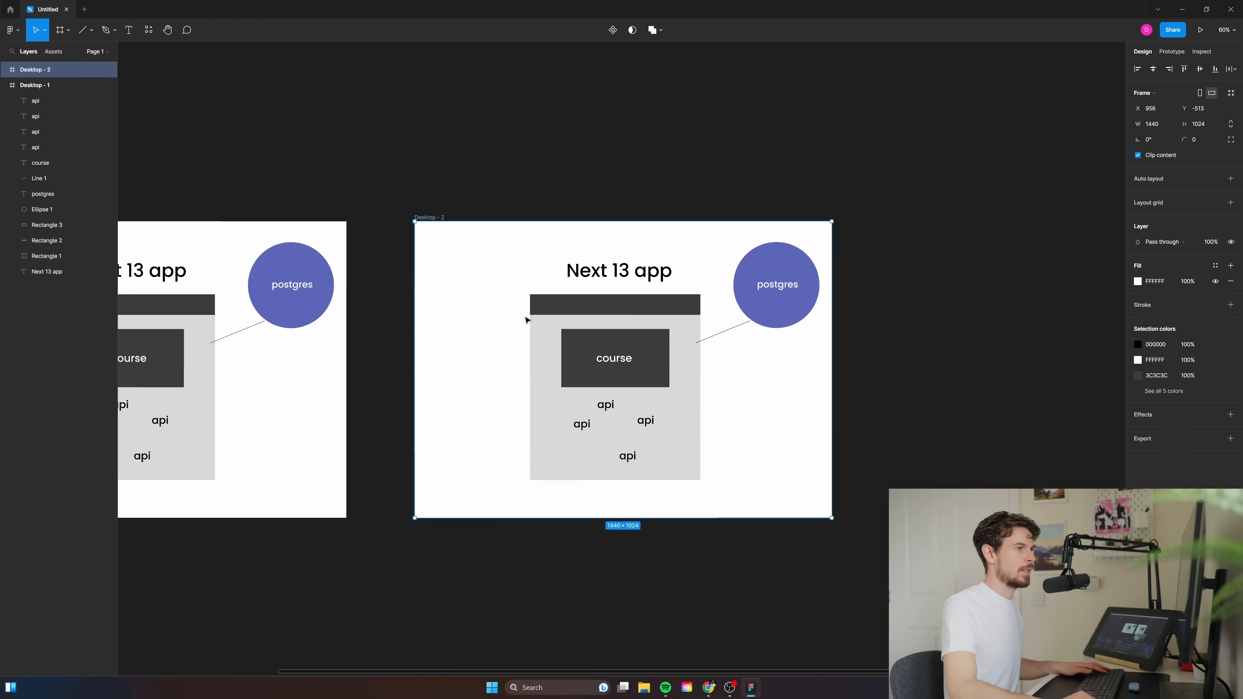
Rename the course label to express in the duplicated diagram
{"action": "left_click", "coordinate": [613, 358]}
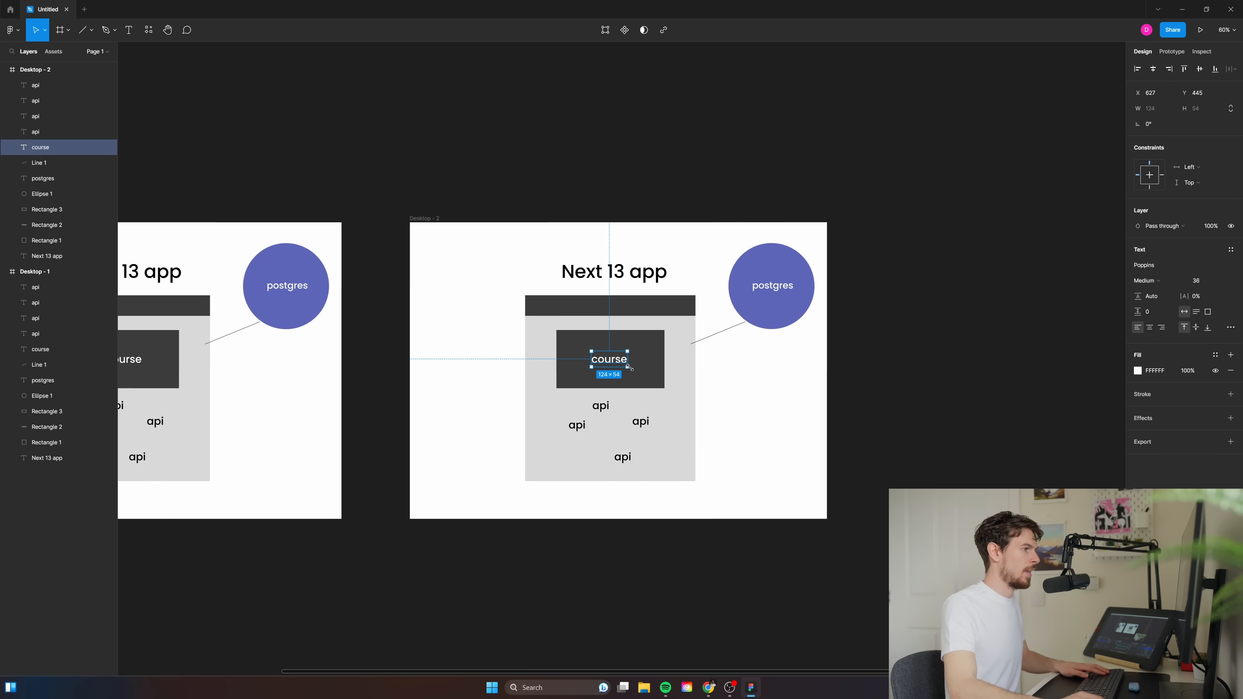
{"action": "type", "text": "express"}
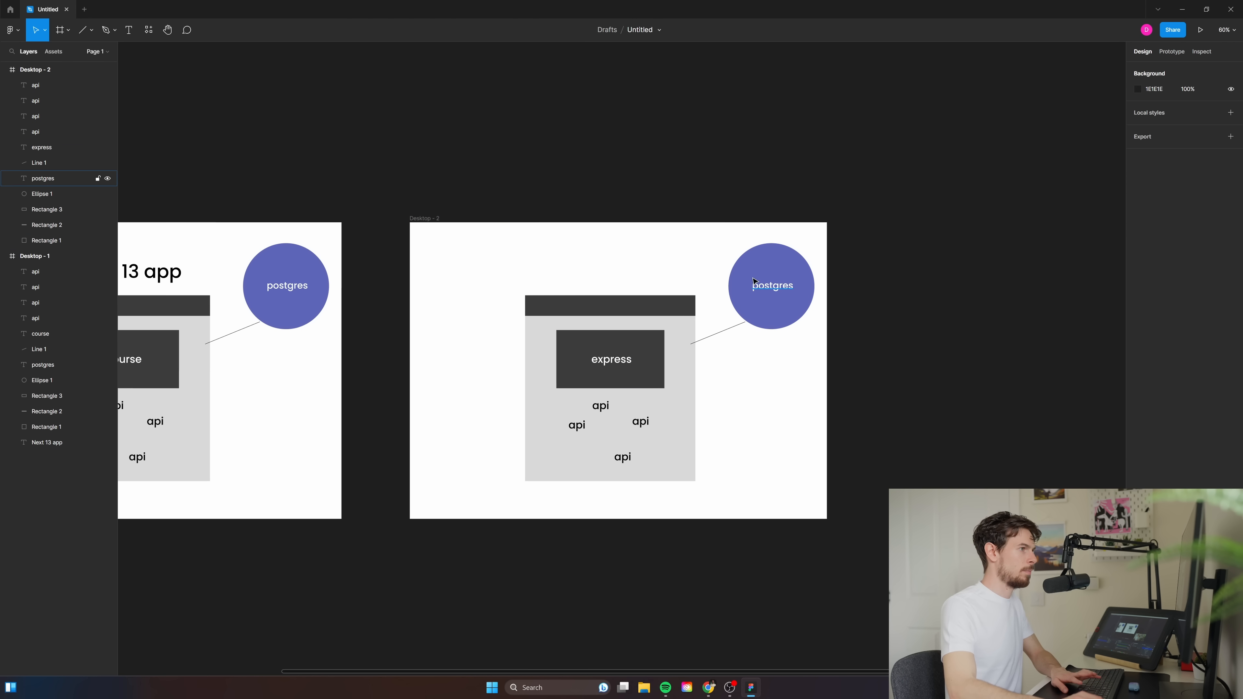
{"action": "left_click", "coordinate": [611, 358]}
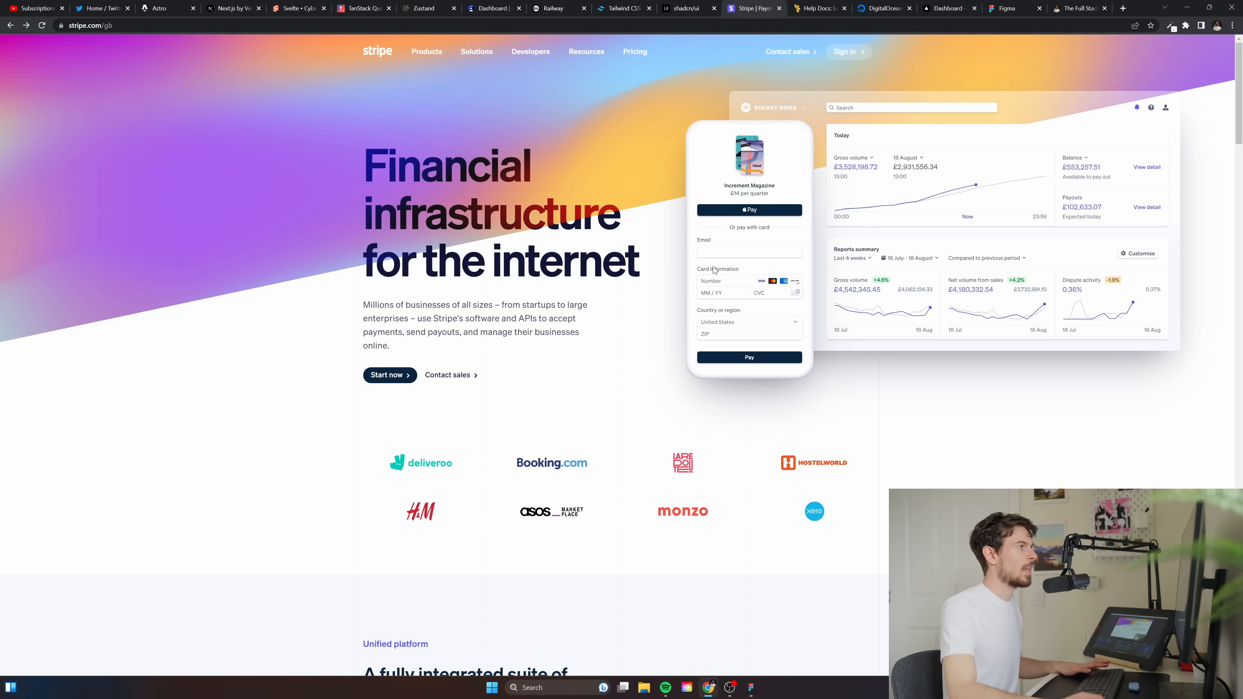
Look over the DigitalOcean homepage and the Google results for render
{"action": "left_click", "coordinate": [883, 8]}
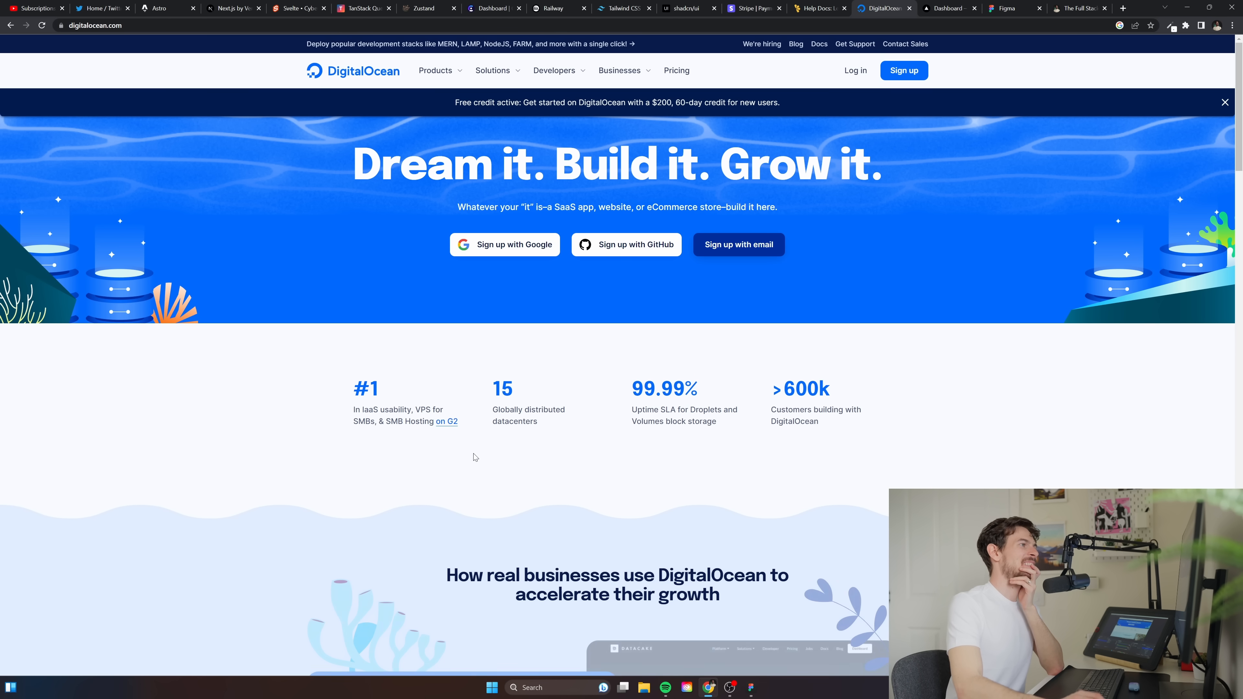
{"action": "scroll", "scroll_direction": "down", "scroll_amount": 3}
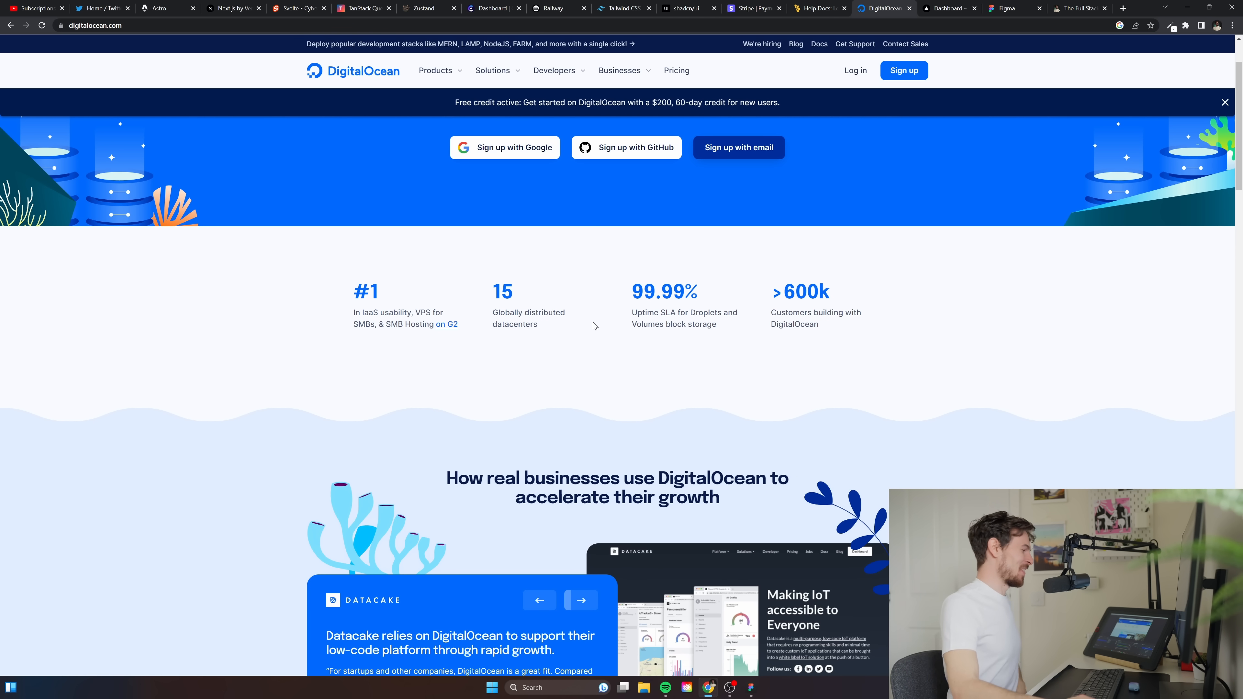
{"action": "scroll", "scroll_direction": "up", "scroll_amount": 3}
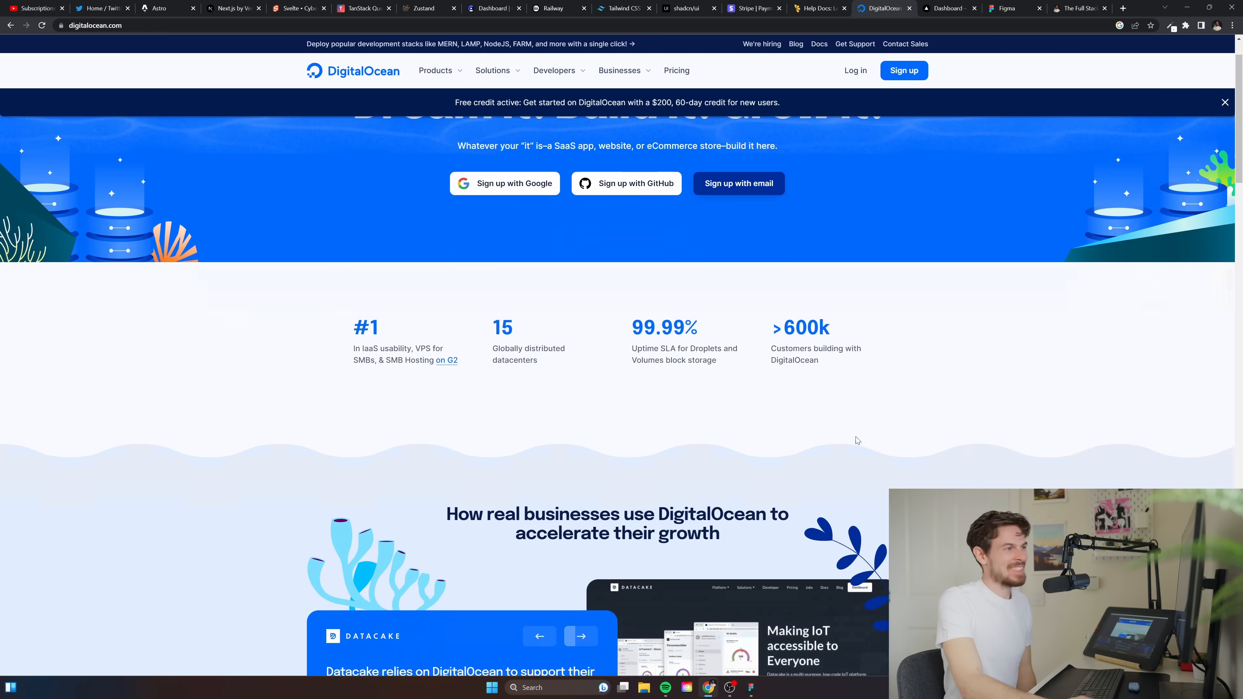
{"action": "scroll", "scroll_direction": "up", "scroll_amount": 3}
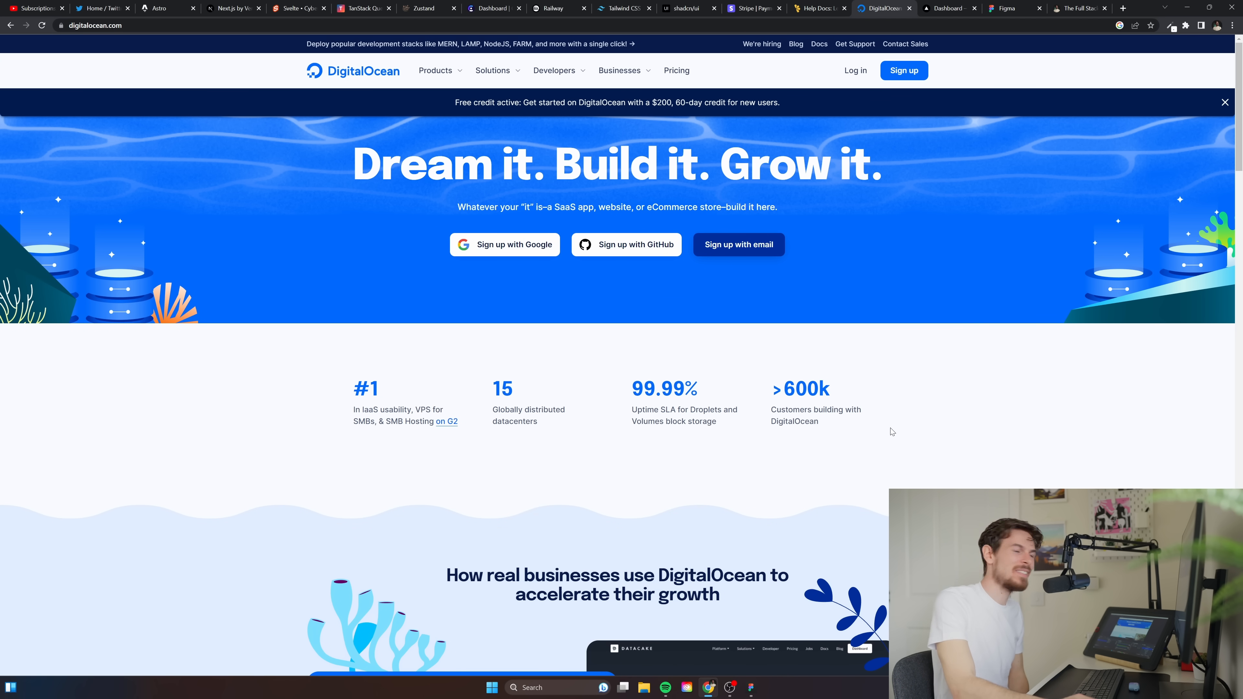
{"action": "mouse_move", "coordinate": [921, 313]}
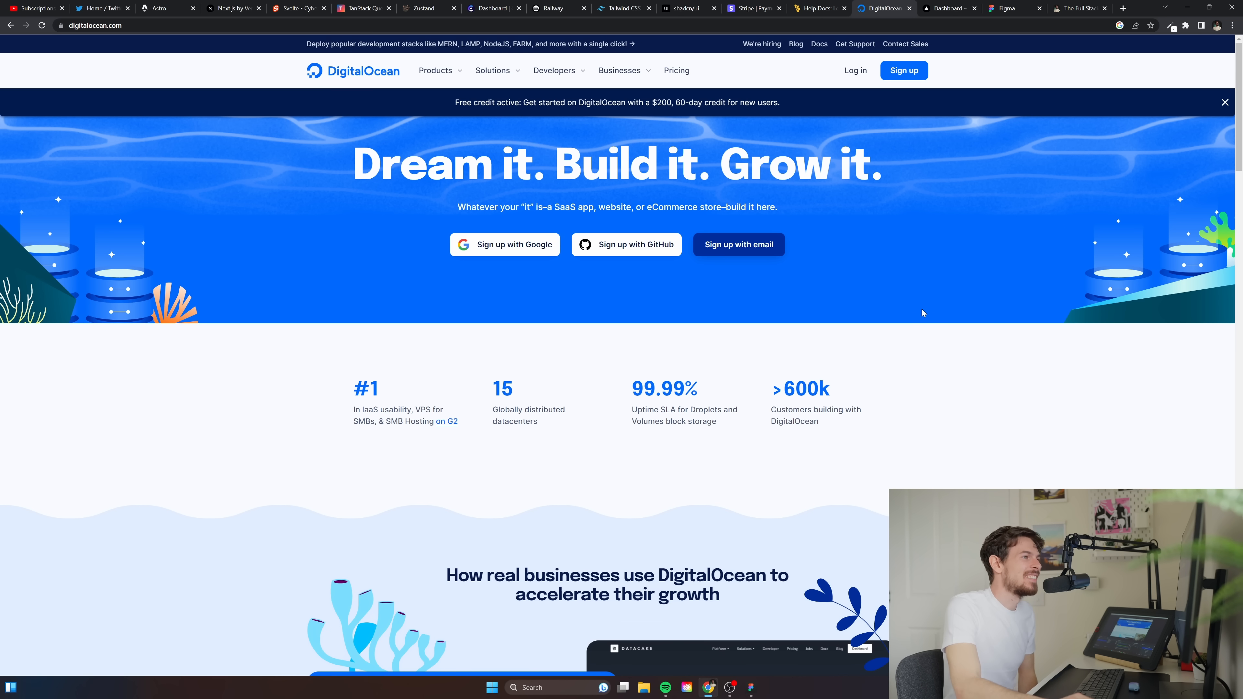
{"action": "mouse_move", "coordinate": [872, 300]}
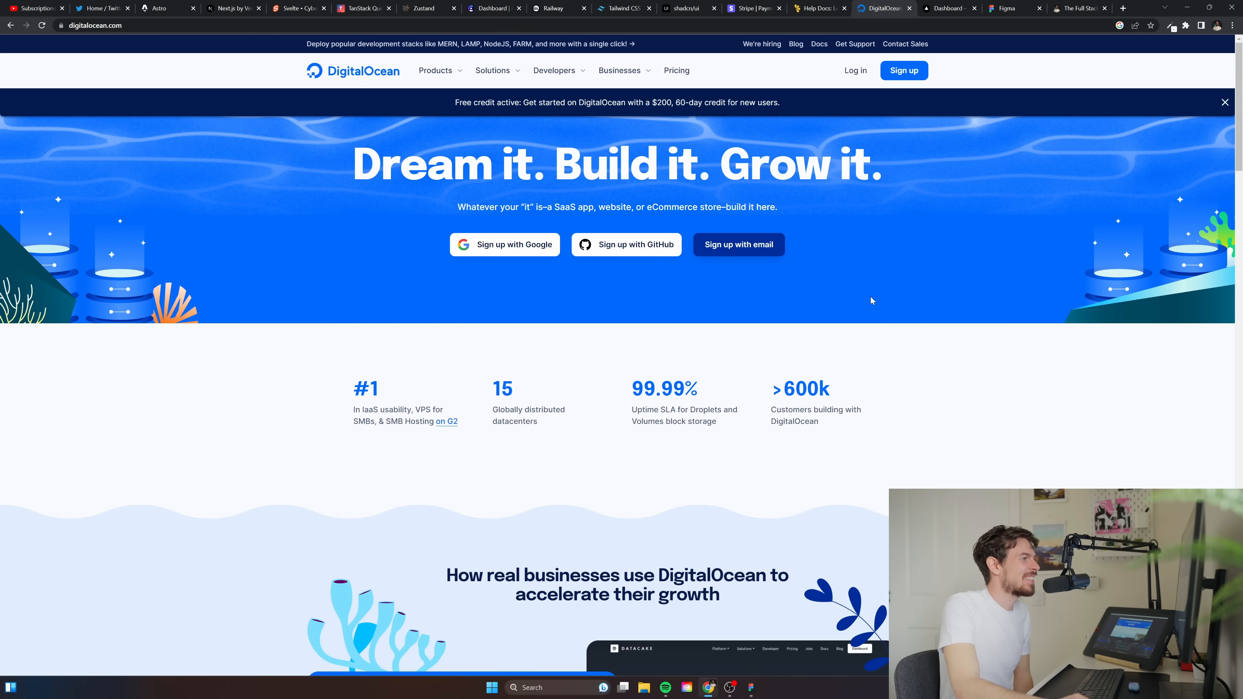
{"action": "mouse_move", "coordinate": [698, 201]}
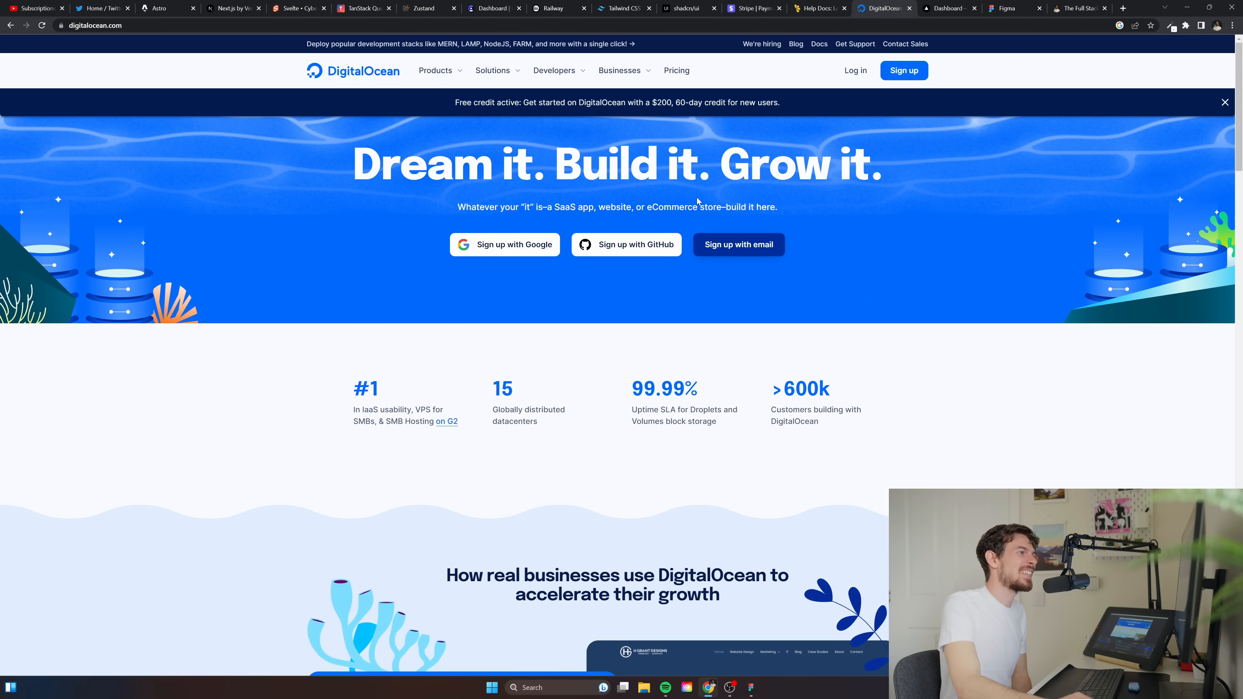
{"action": "mouse_move", "coordinate": [783, 424]}
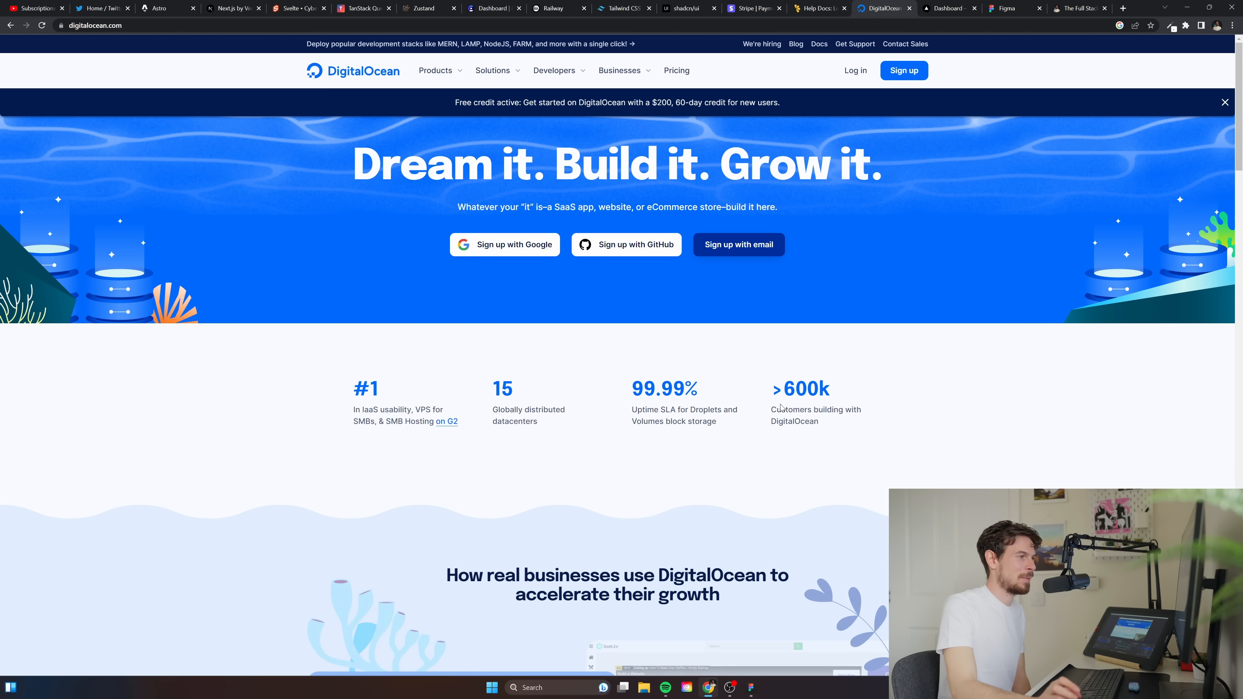
{"action": "scroll", "scroll_direction": "down", "scroll_amount": 3}
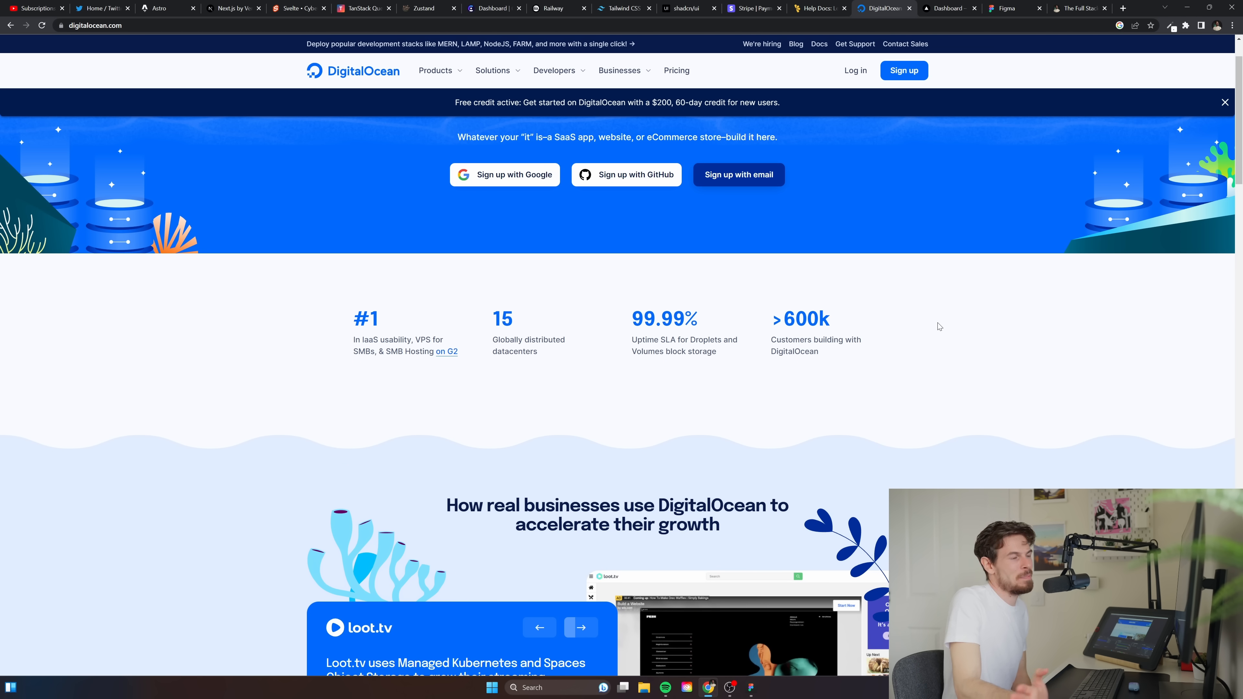
{"action": "scroll", "scroll_direction": "down", "scroll_amount": 3}
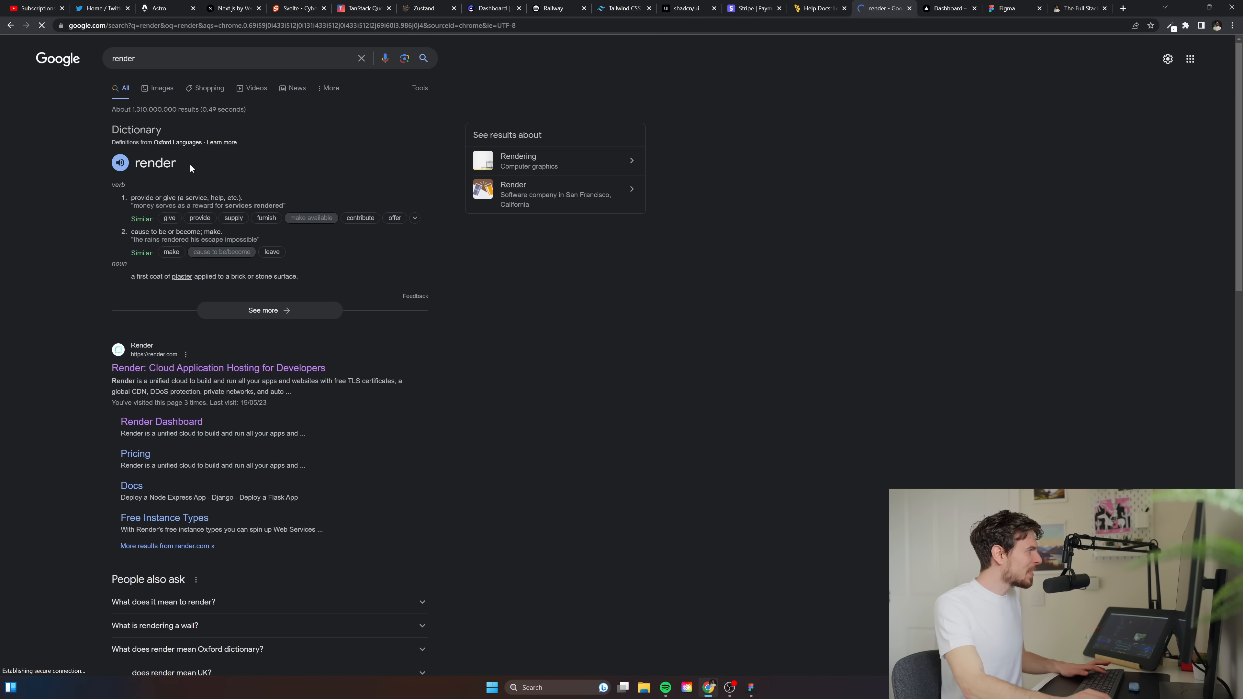
Open Render's site from the results and scroll through its hosting services
{"action": "left_click", "coordinate": [217, 367]}
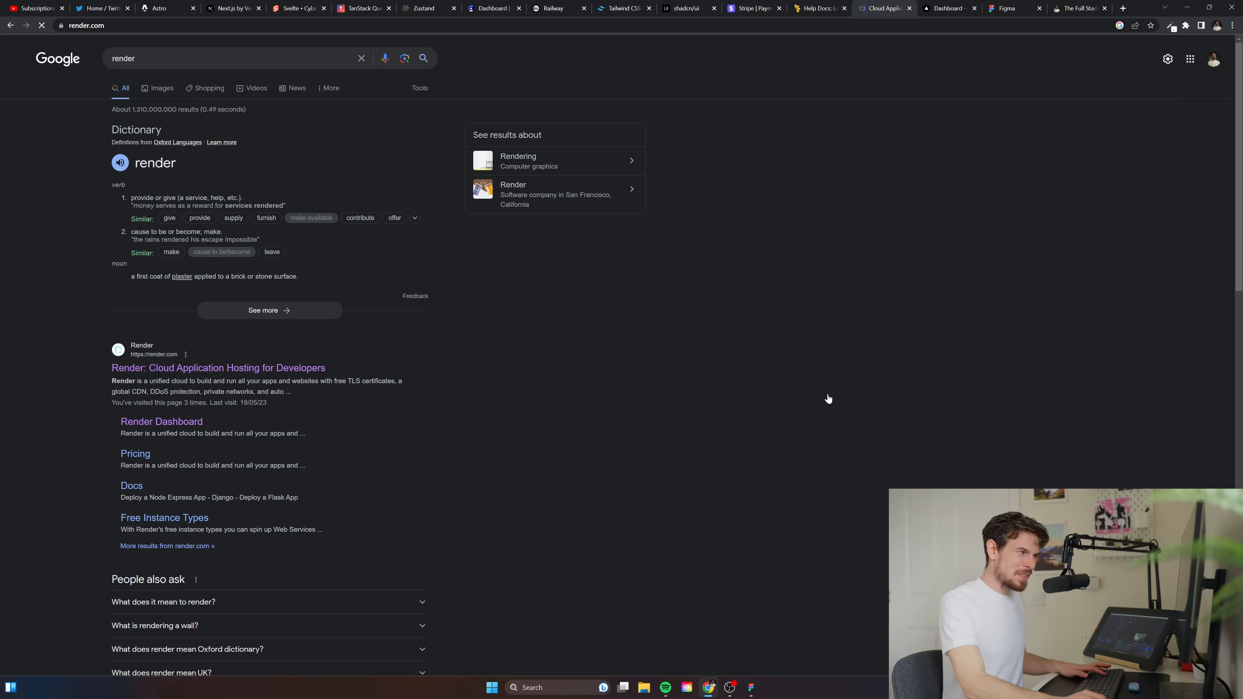
{"action": "left_click", "coordinate": [217, 367]}
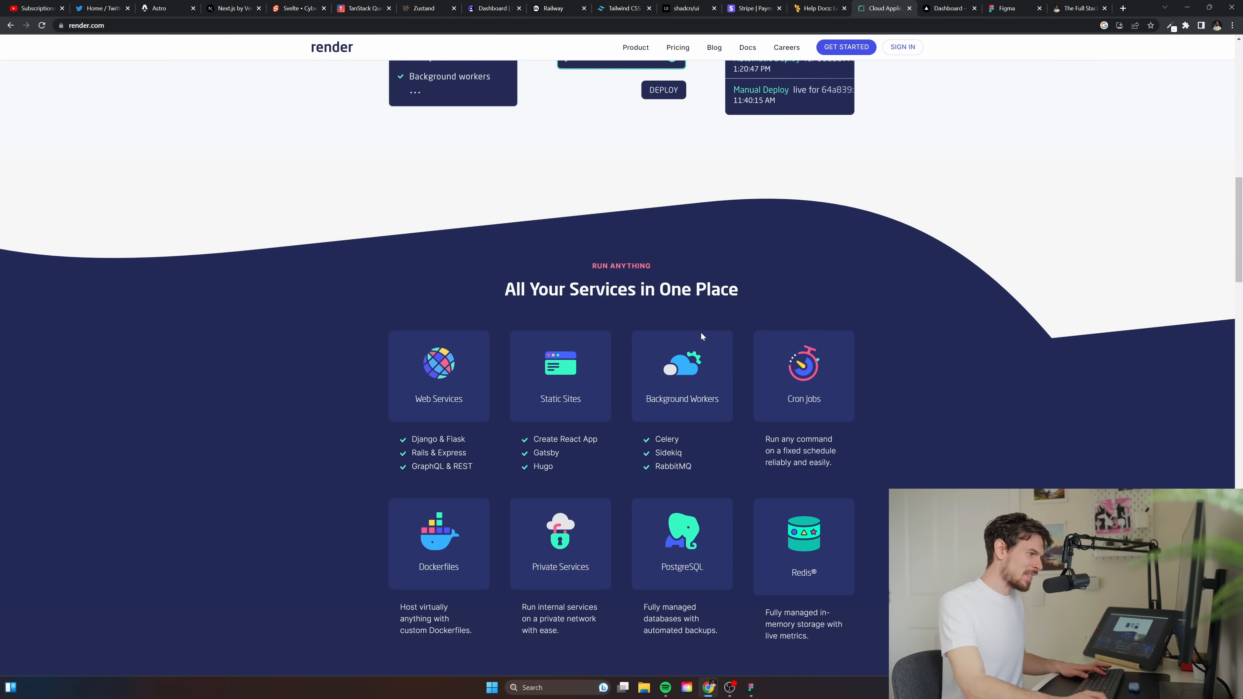
{"action": "scroll", "scroll_direction": "down", "scroll_amount": 3}
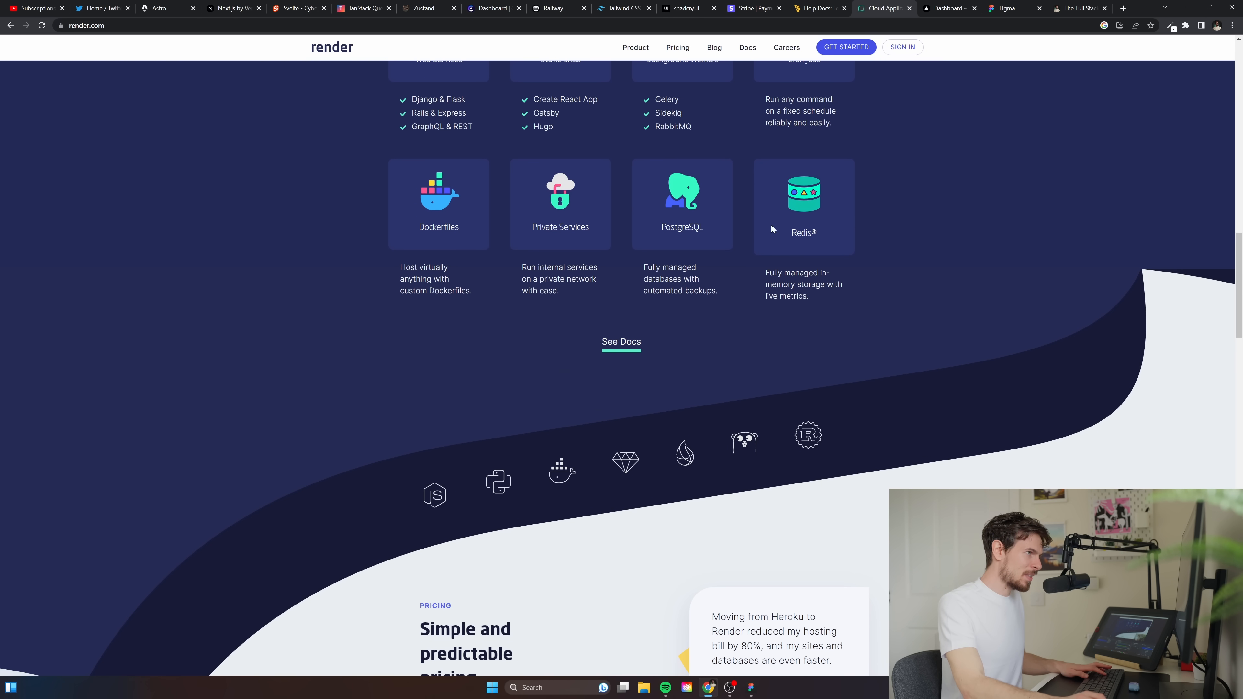
{"action": "scroll", "scroll_direction": "up", "scroll_amount": 3}
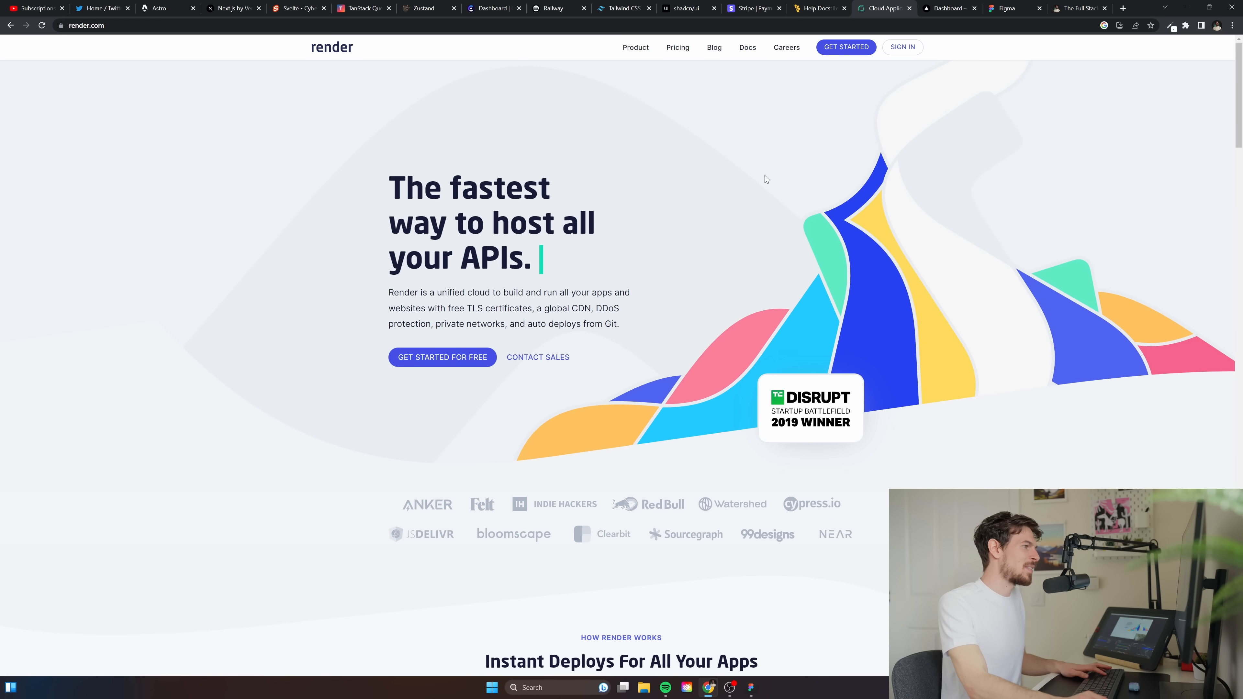
{"action": "scroll", "scroll_direction": "down", "scroll_amount": 3}
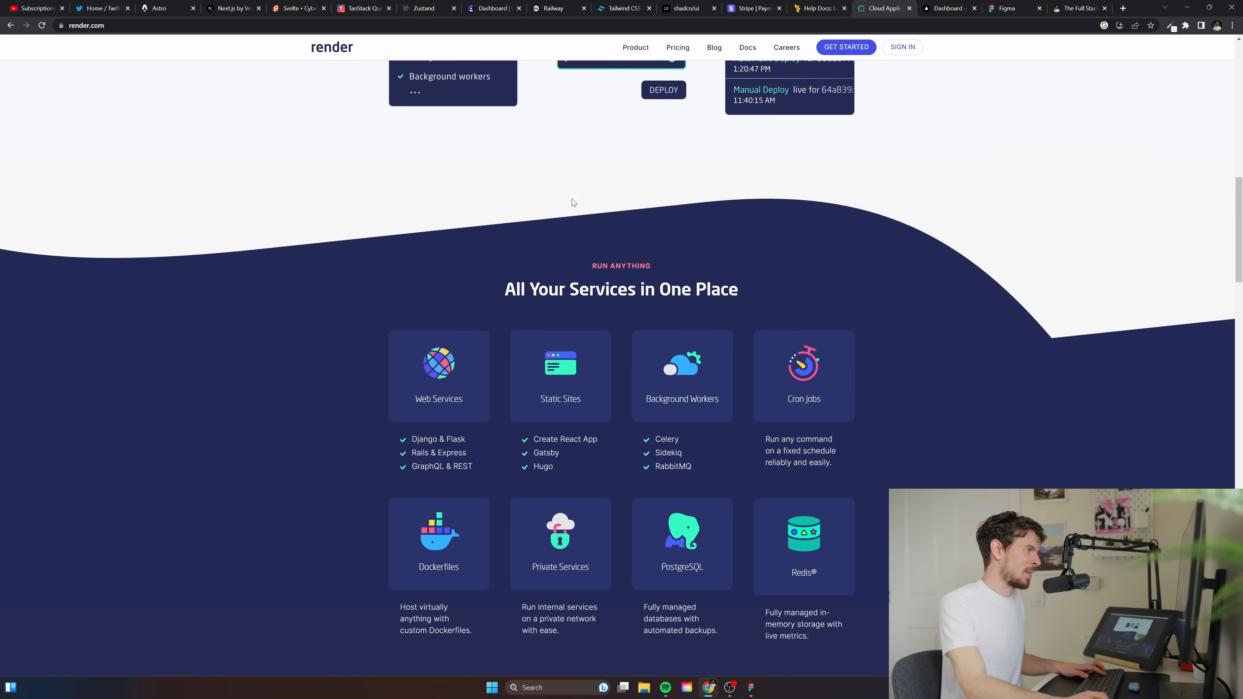
{"action": "scroll", "scroll_direction": "down", "scroll_amount": 3}
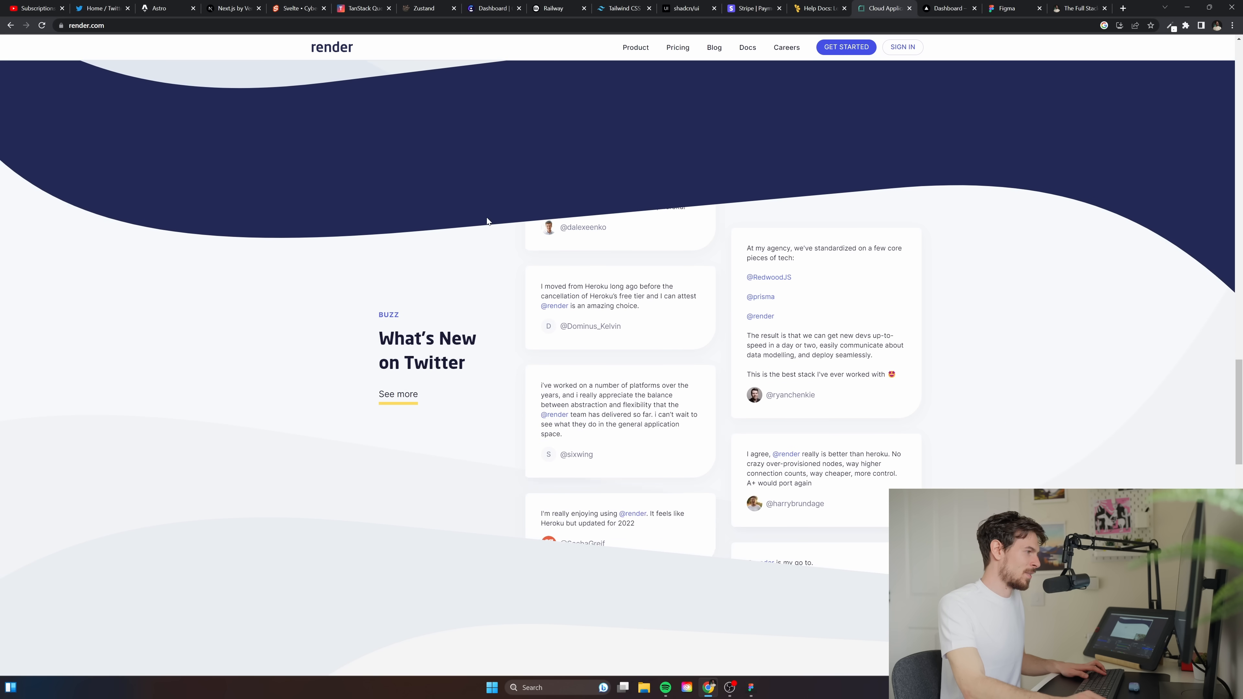
{"action": "scroll", "scroll_direction": "up", "scroll_amount": 3}
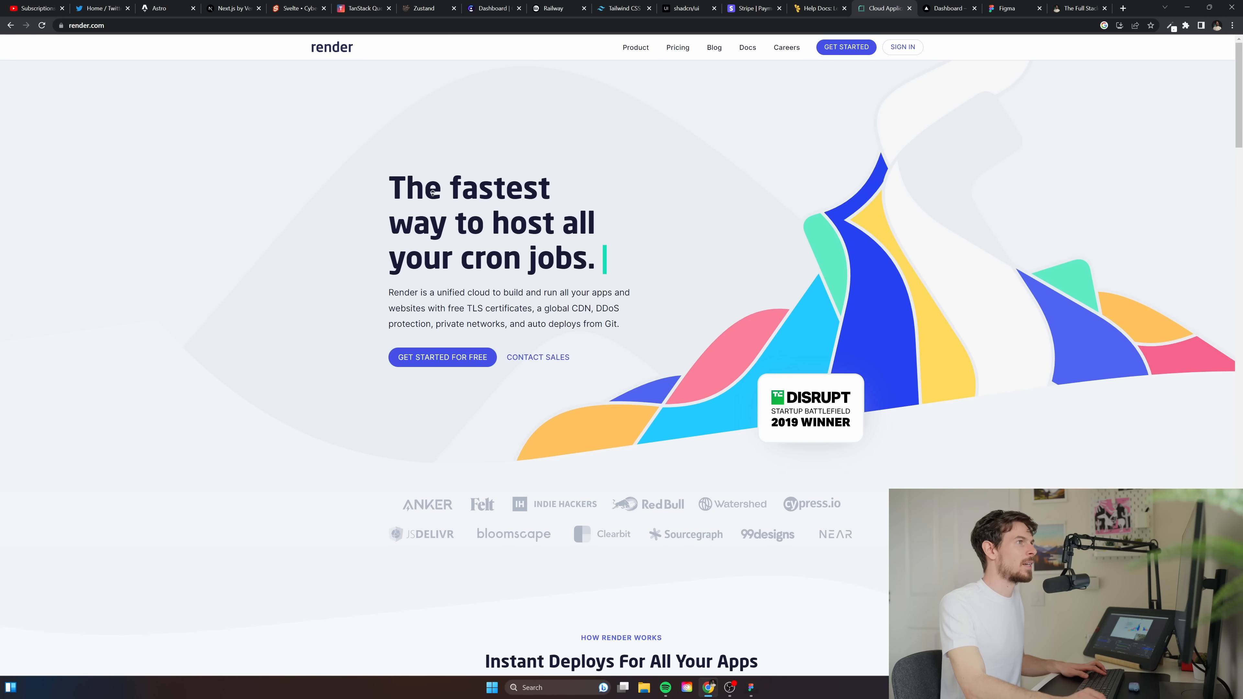
{"action": "left_click", "coordinate": [947, 7]}
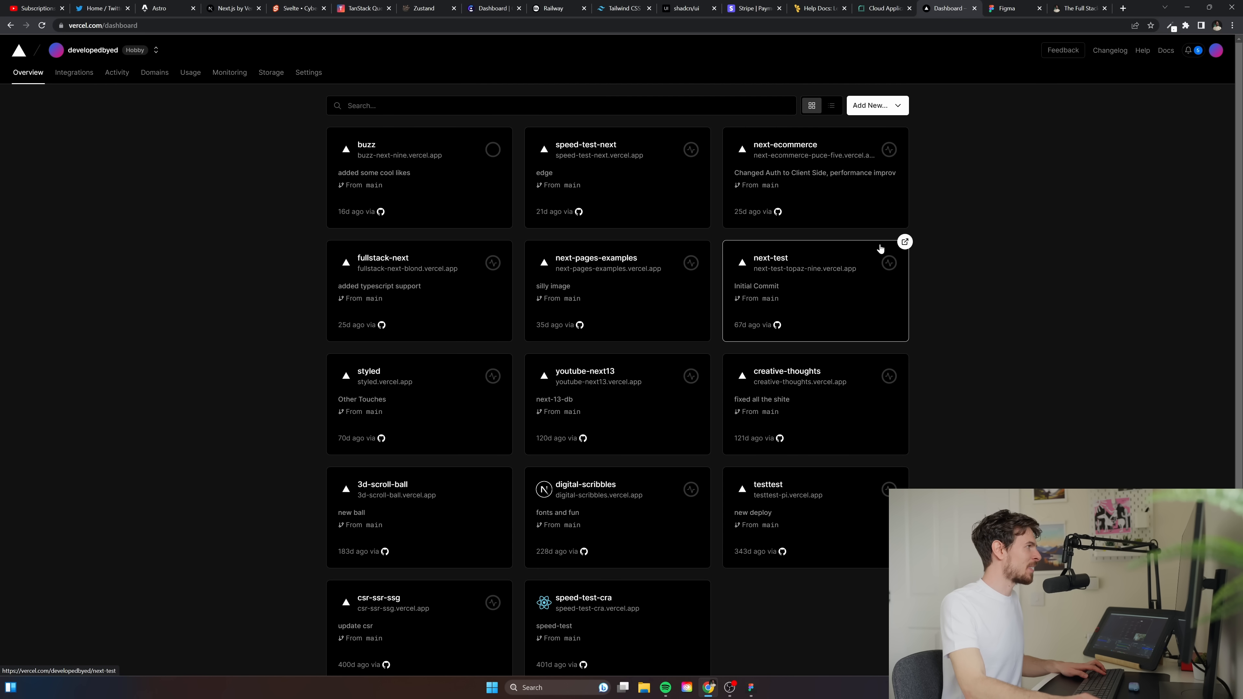
{"action": "mouse_move", "coordinate": [777, 60]}
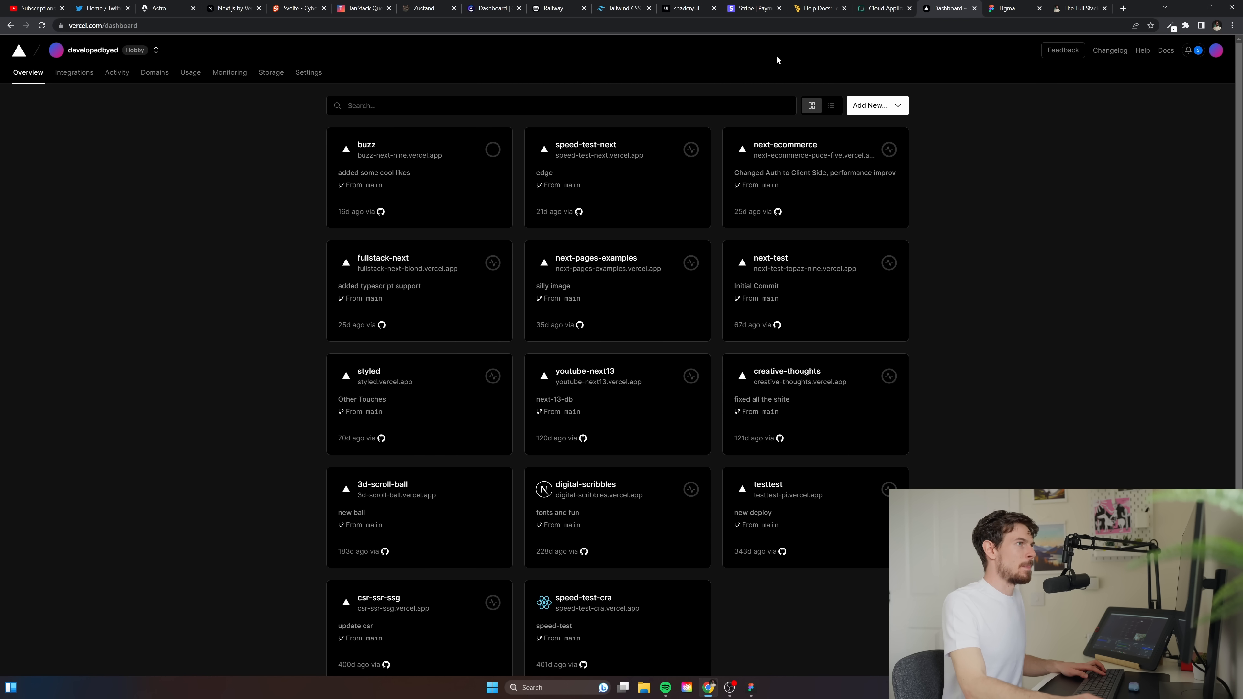
Visit the Vercel dashboard's Storage, Domains and Usage pages
{"action": "left_click", "coordinate": [270, 72]}
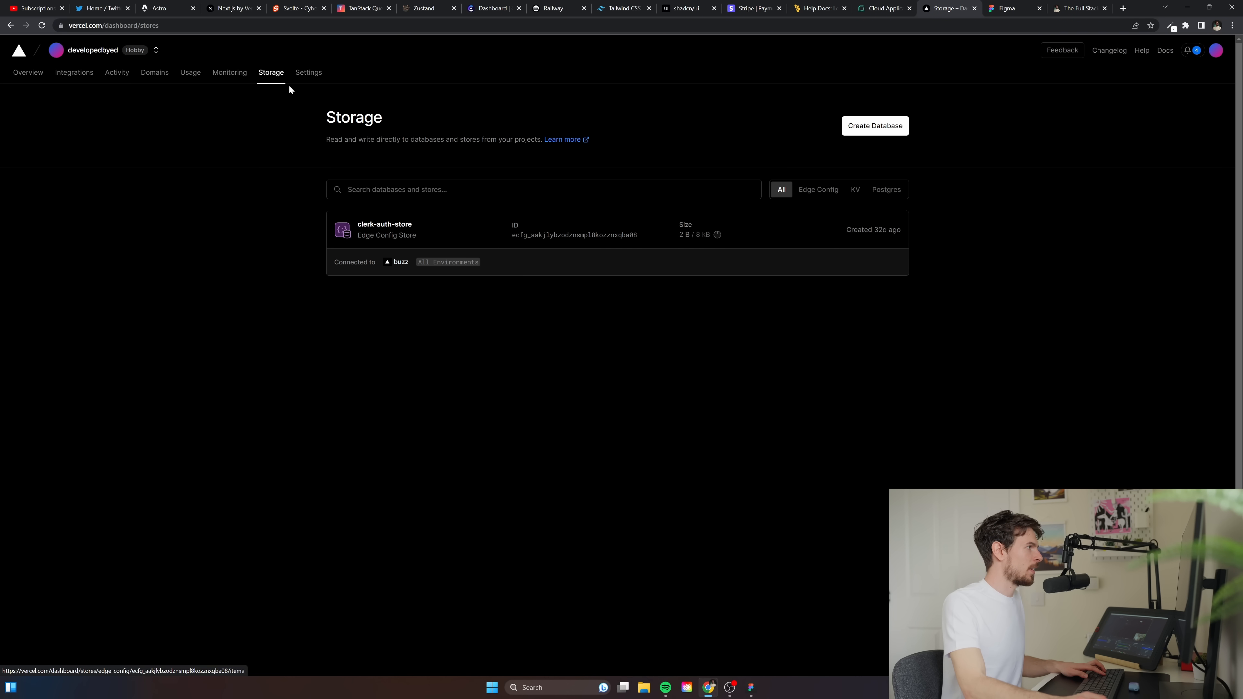
{"action": "mouse_move", "coordinate": [278, 67]}
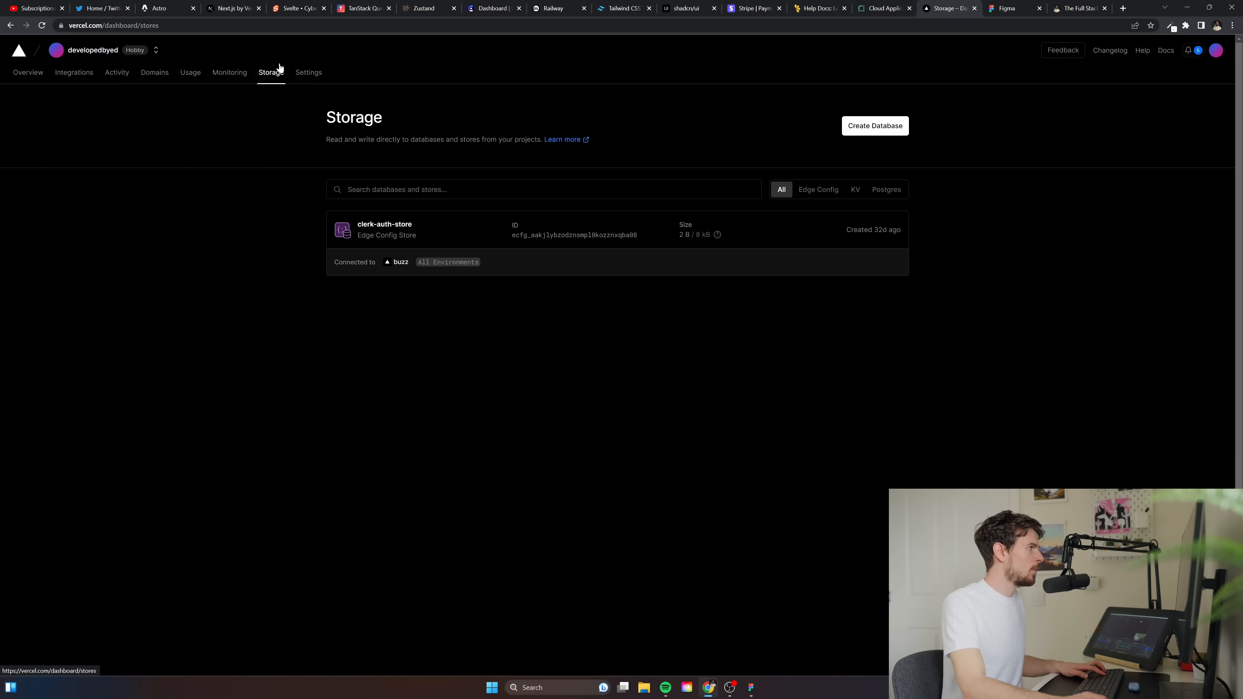
{"action": "left_click", "coordinate": [154, 72]}
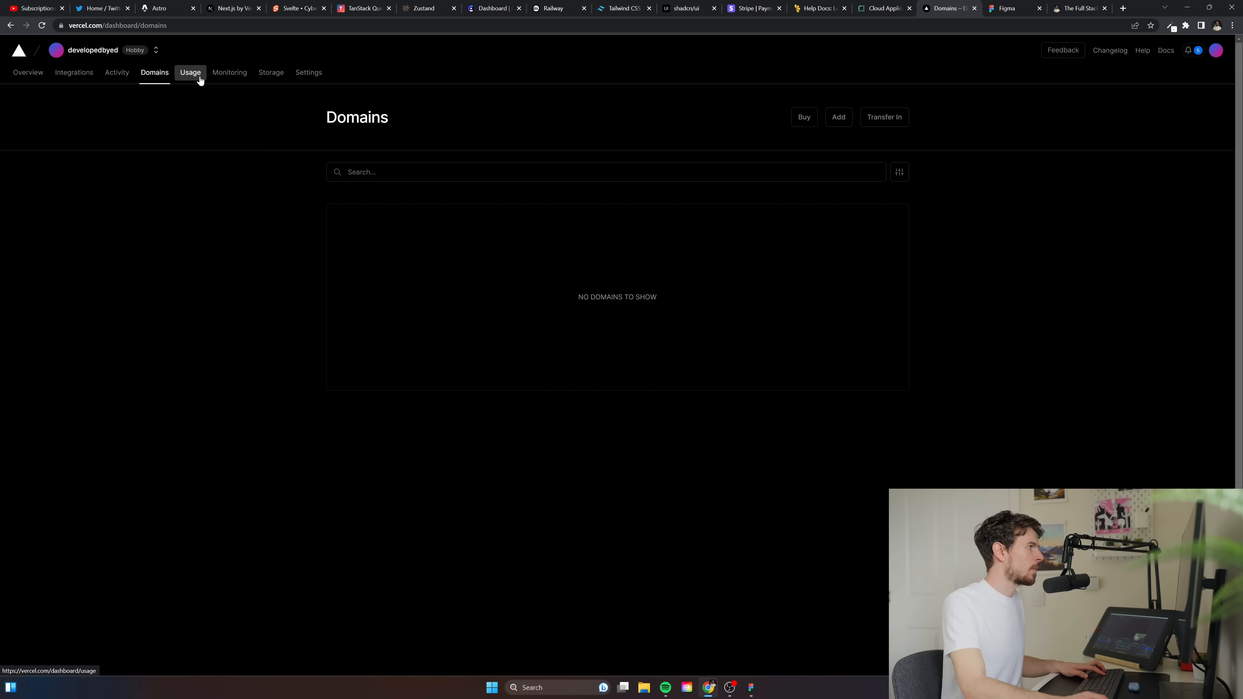
{"action": "left_click", "coordinate": [190, 72]}
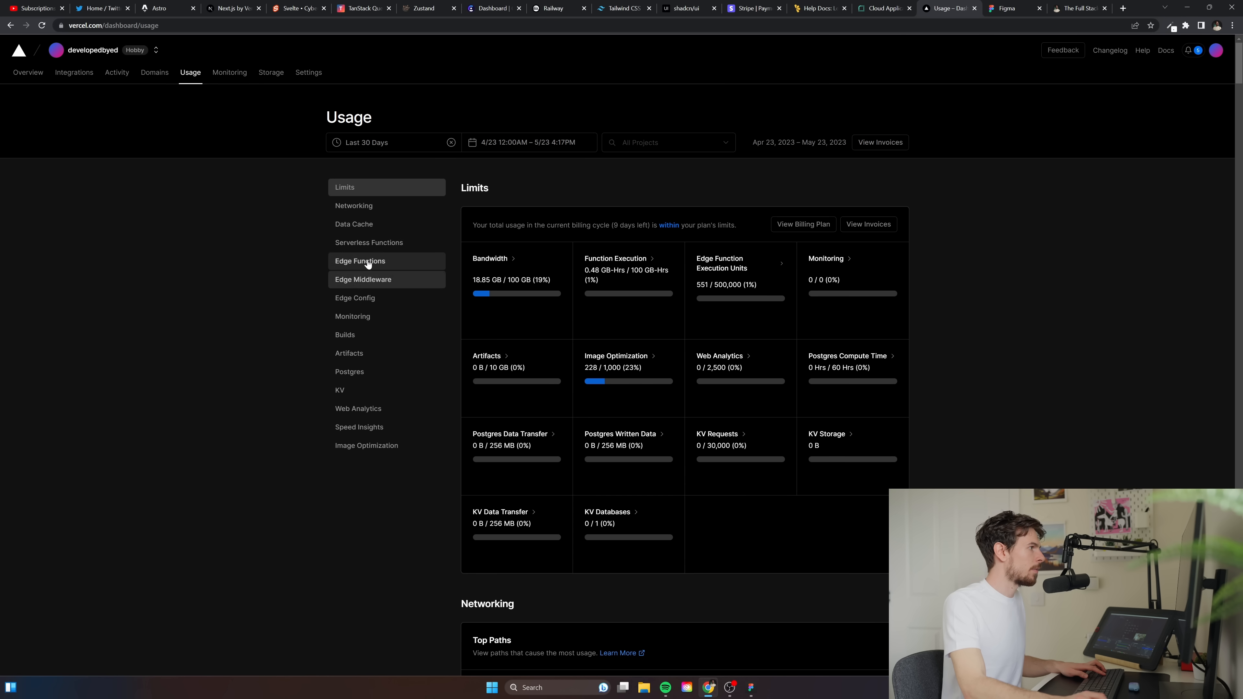
Check the Data Cache and KV usage details, ending on the Figma login page
{"action": "left_click", "coordinate": [360, 261]}
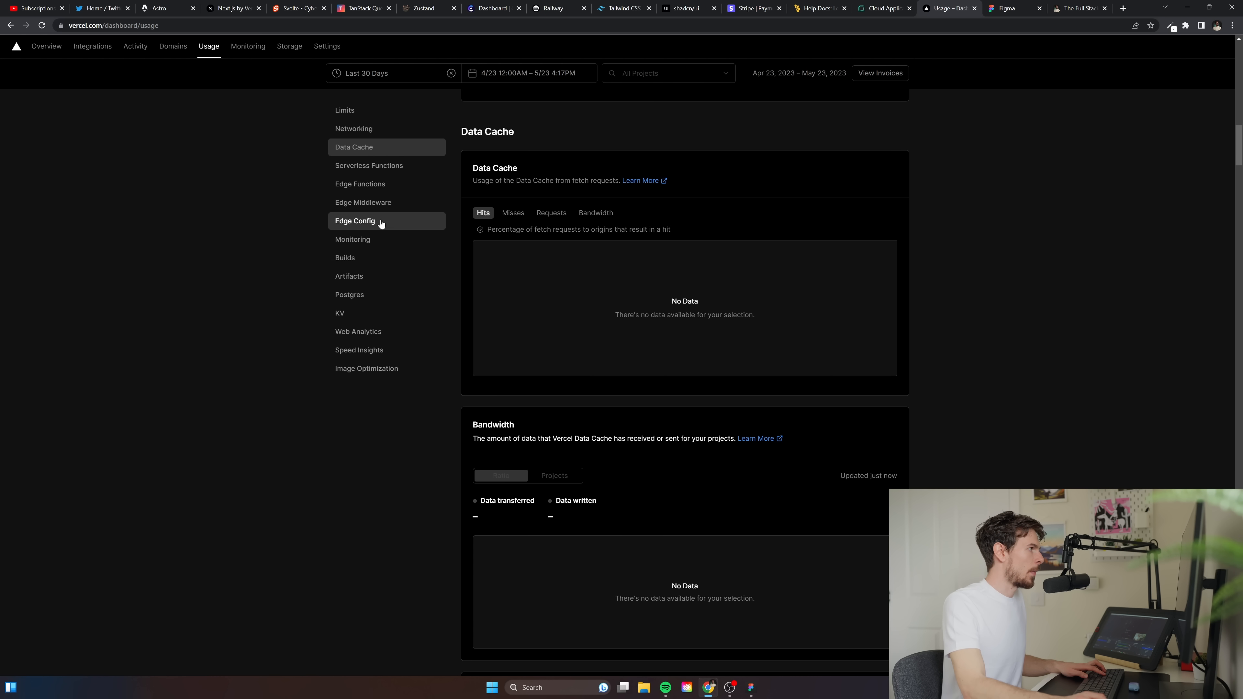
{"action": "scroll", "scroll_direction": "down", "scroll_amount": 3}
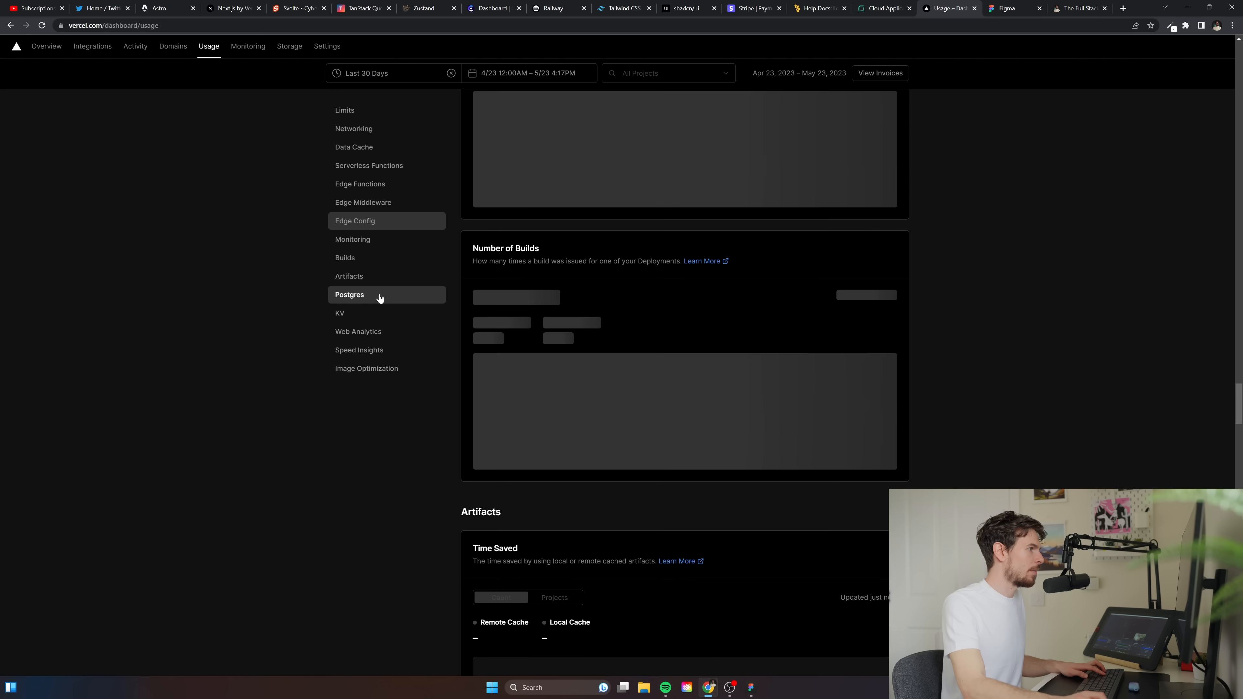
{"action": "left_click", "coordinate": [349, 294]}
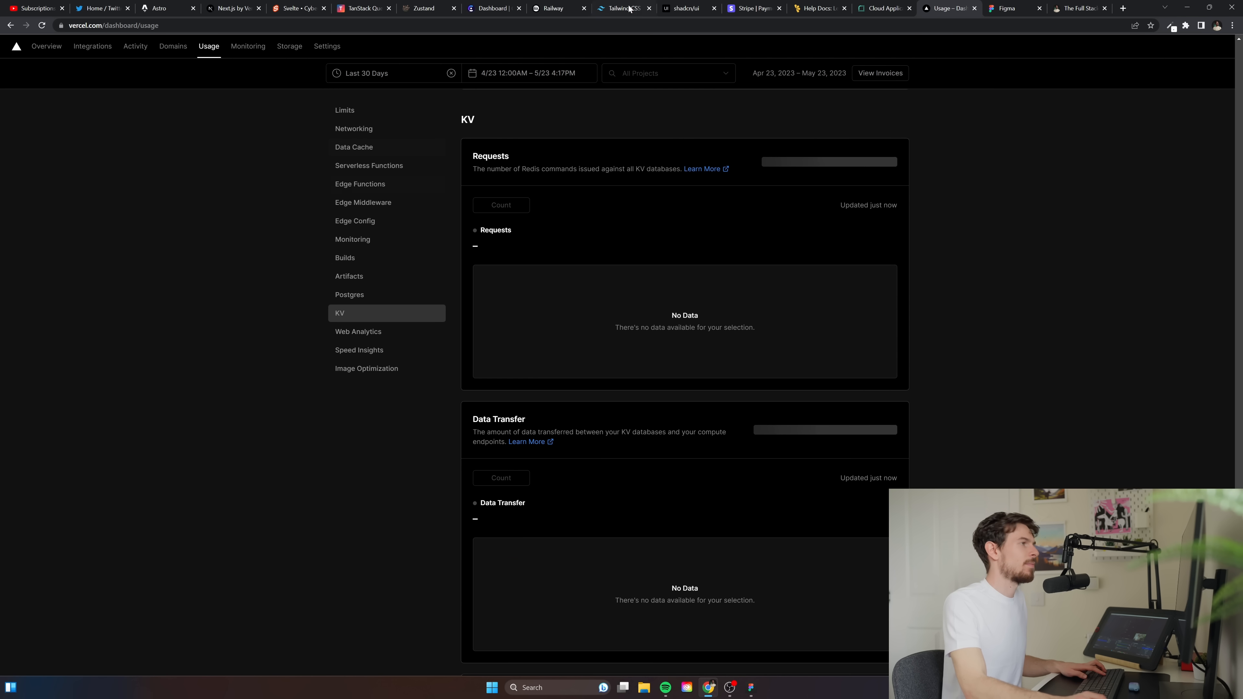
{"action": "left_click", "coordinate": [1007, 8]}
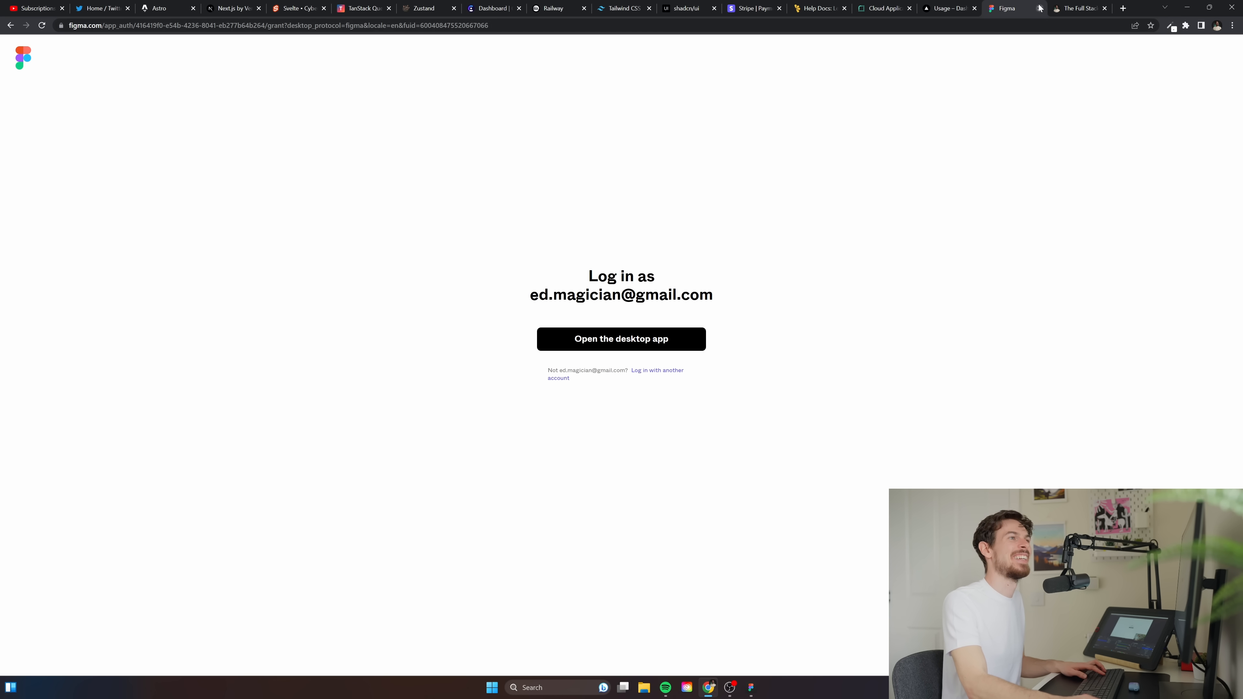
{"action": "mouse_move", "coordinate": [708, 575]}
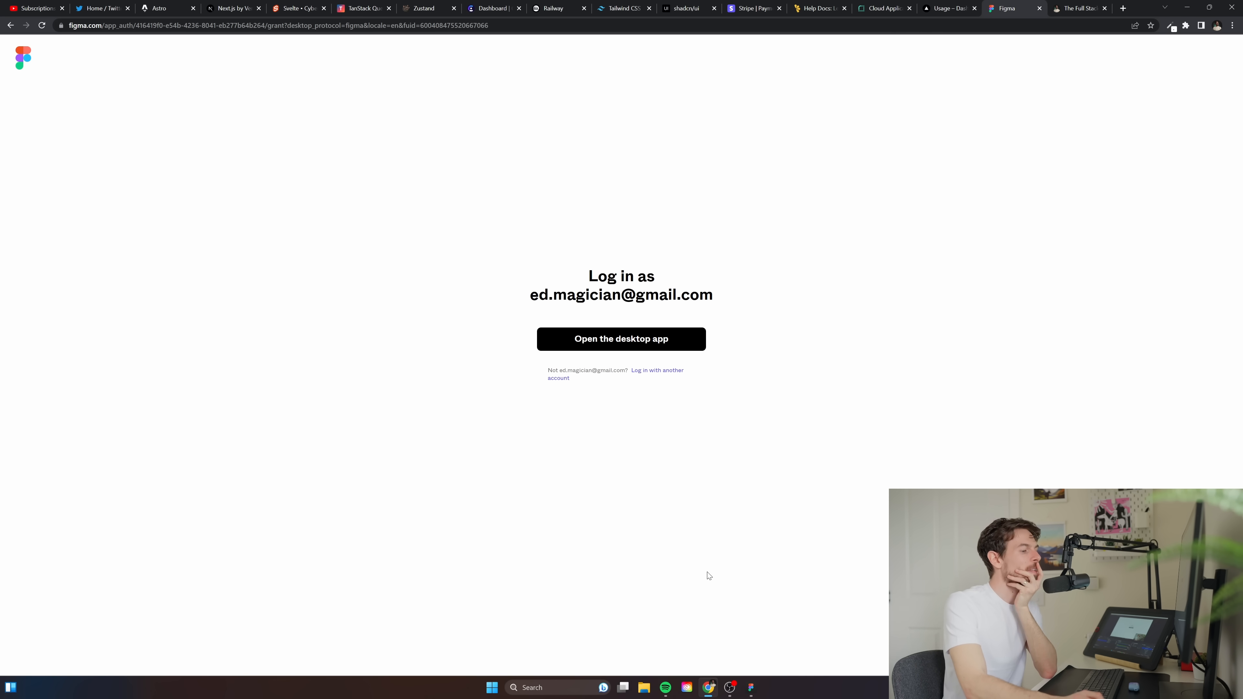
{"action": "left_click", "coordinate": [621, 339]}
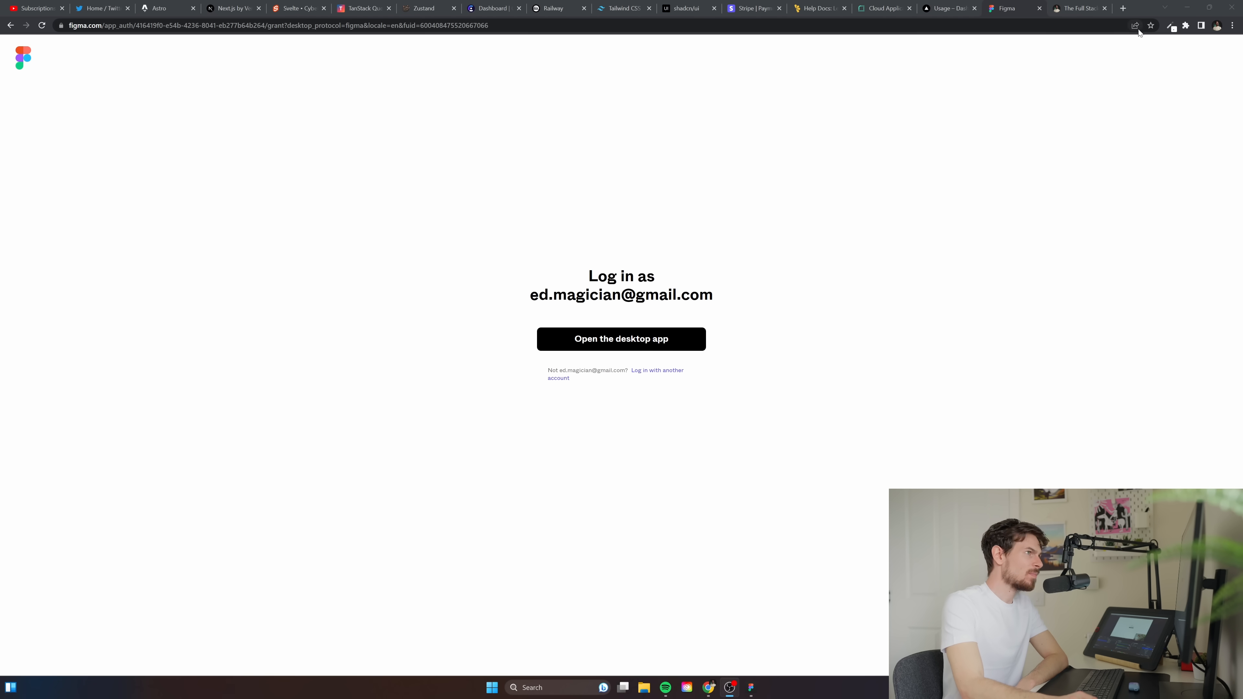
{"action": "mouse_move", "coordinate": [763, 255]}
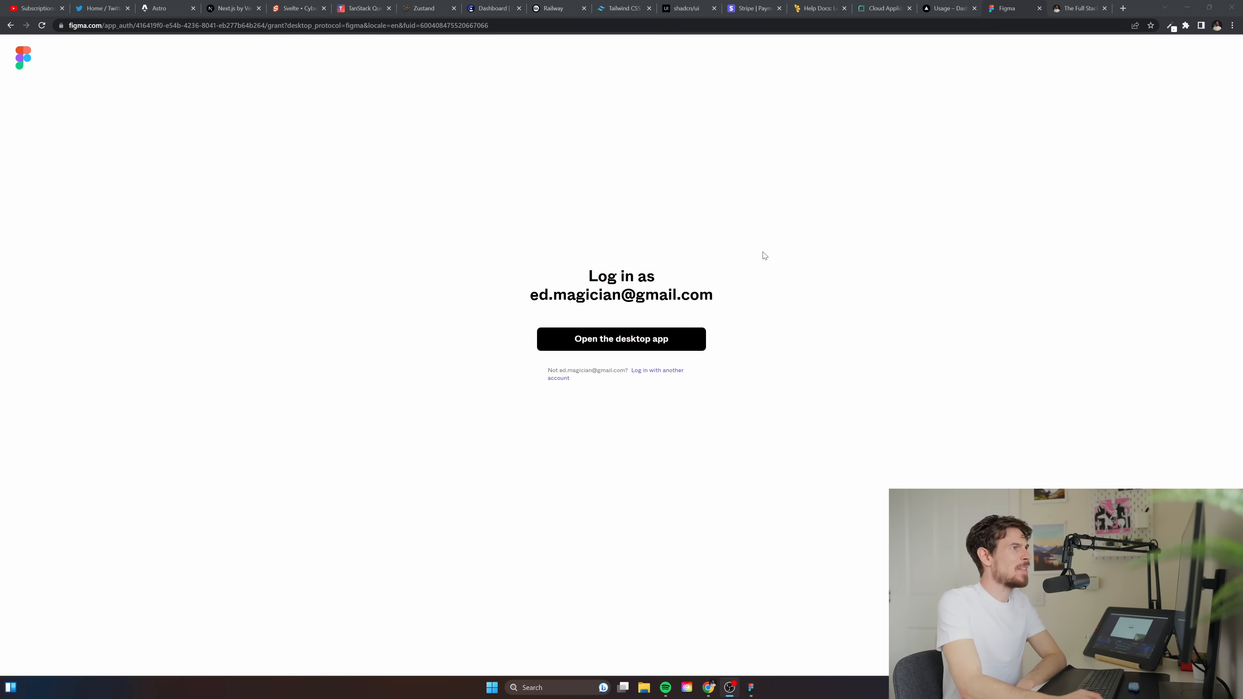